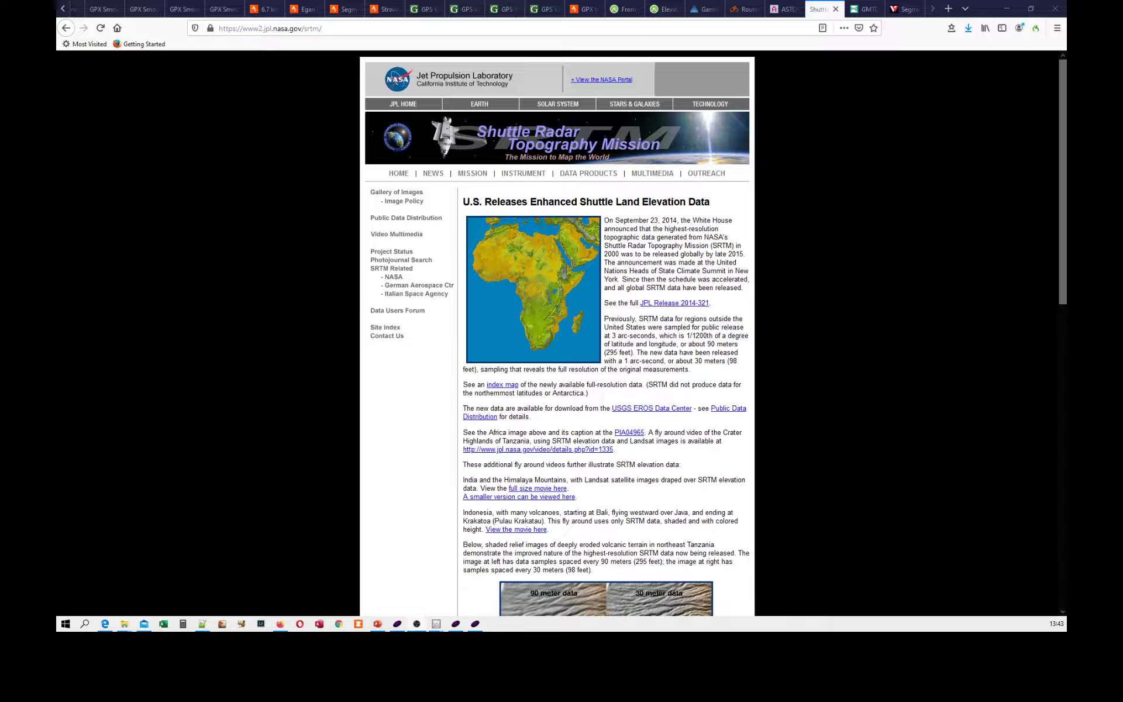
mouse_move(826, 265)
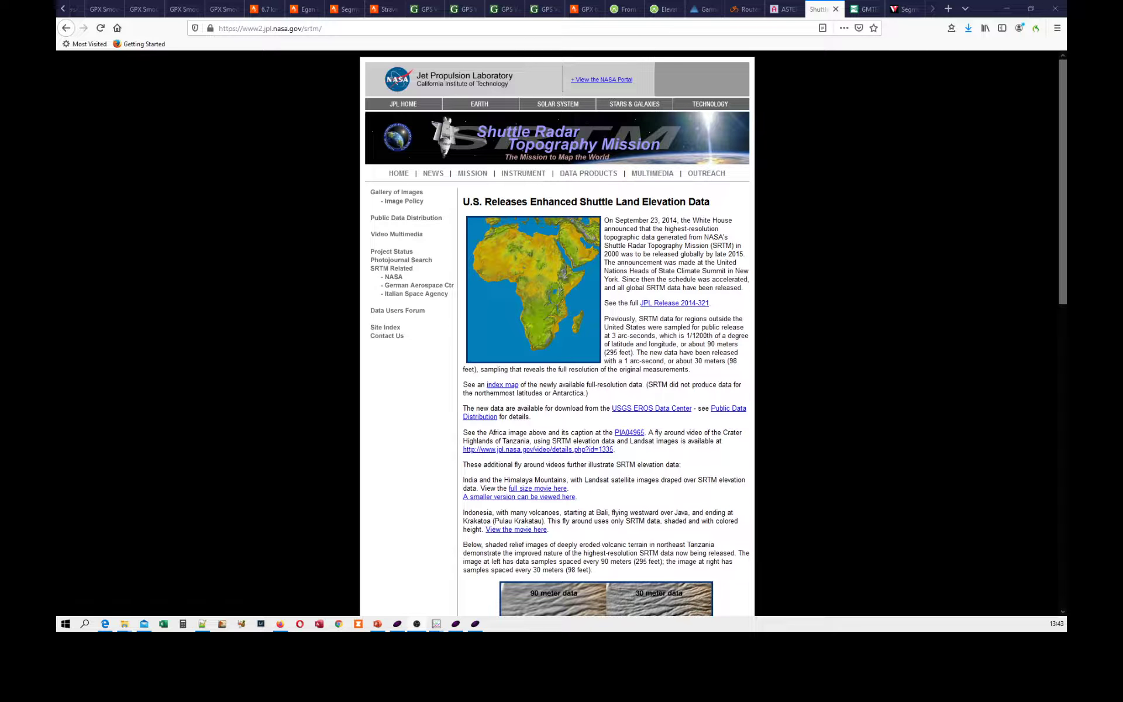
mouse_move(791, 61)
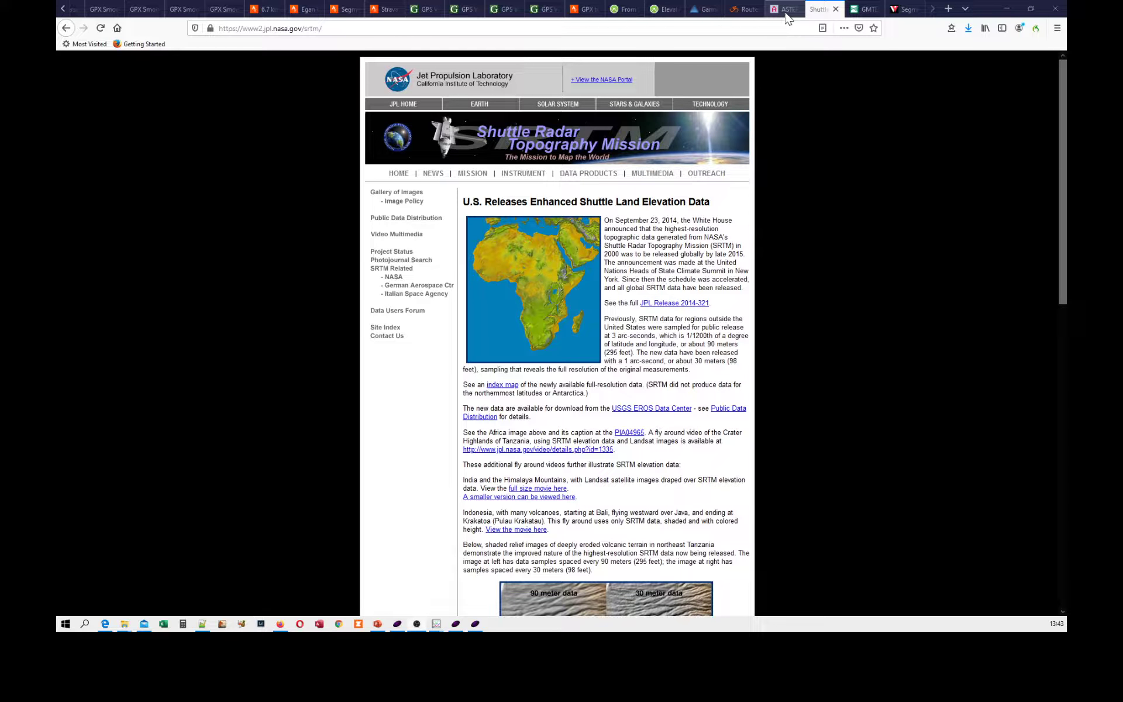
- Bring up the USGS GMTED2010 global elevation dataset overview page
click(784, 10)
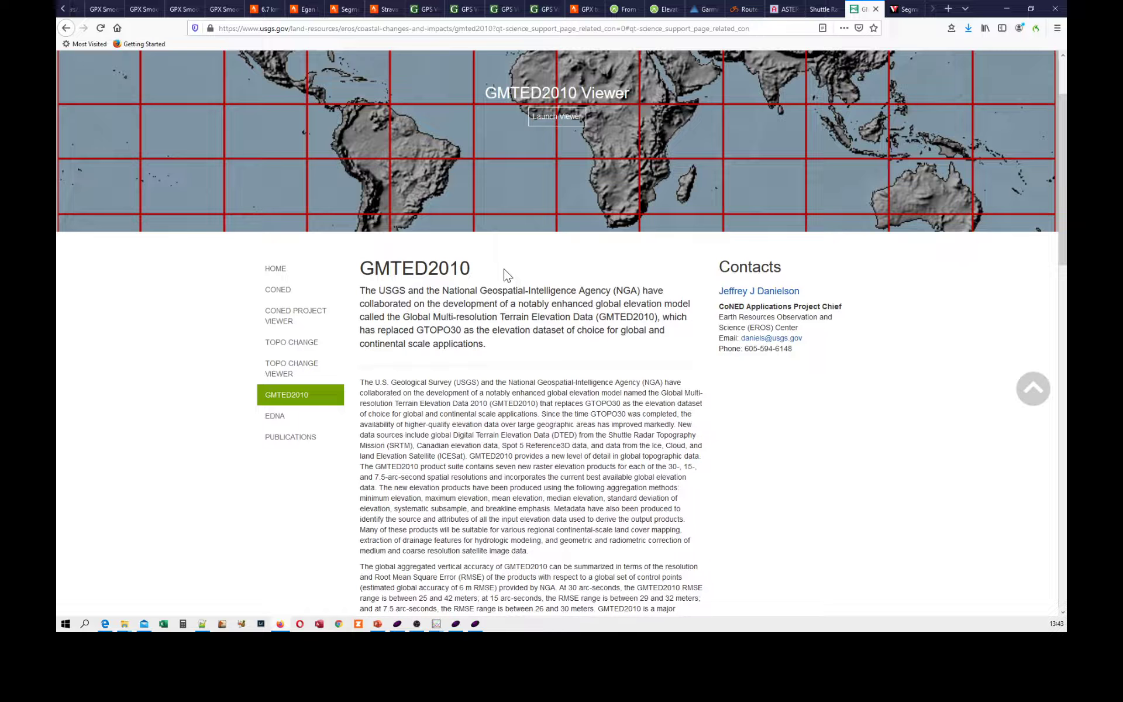
mouse_move(634, 213)
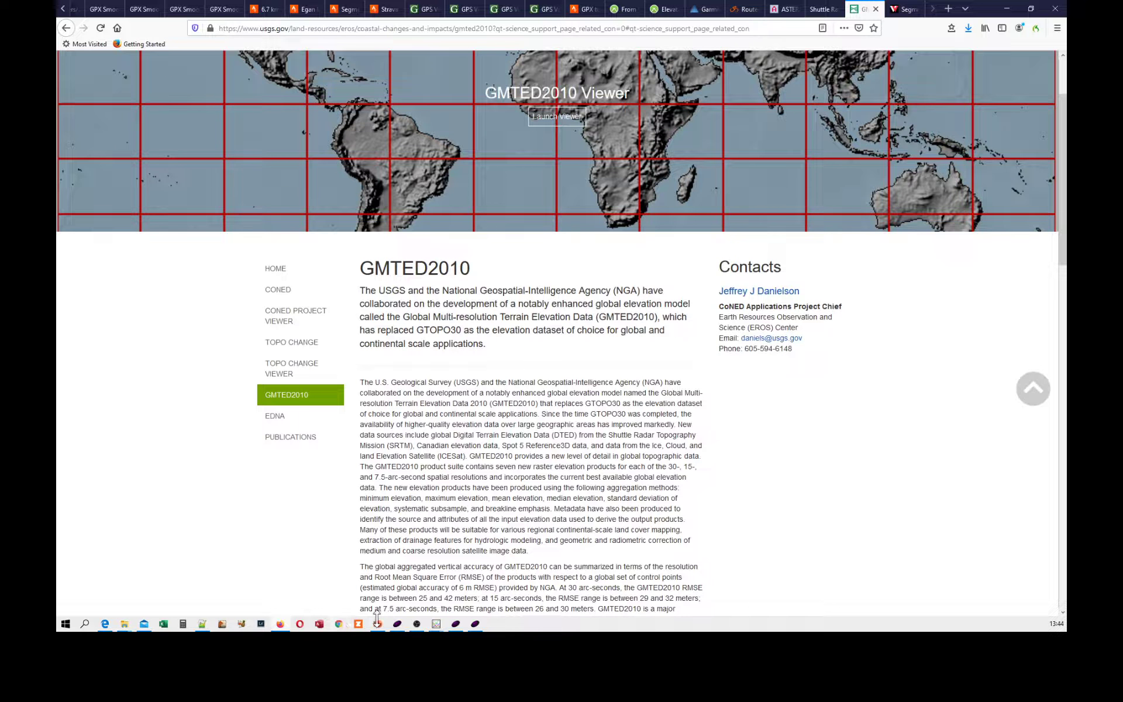
click(377, 624)
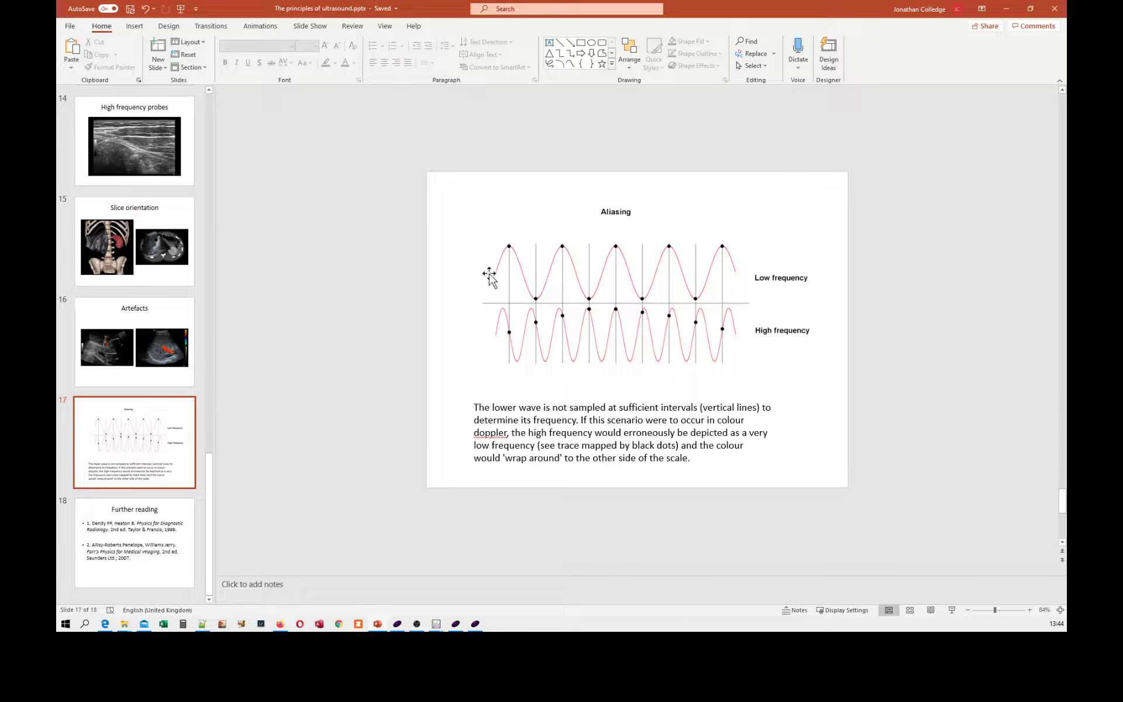
mouse_move(507, 244)
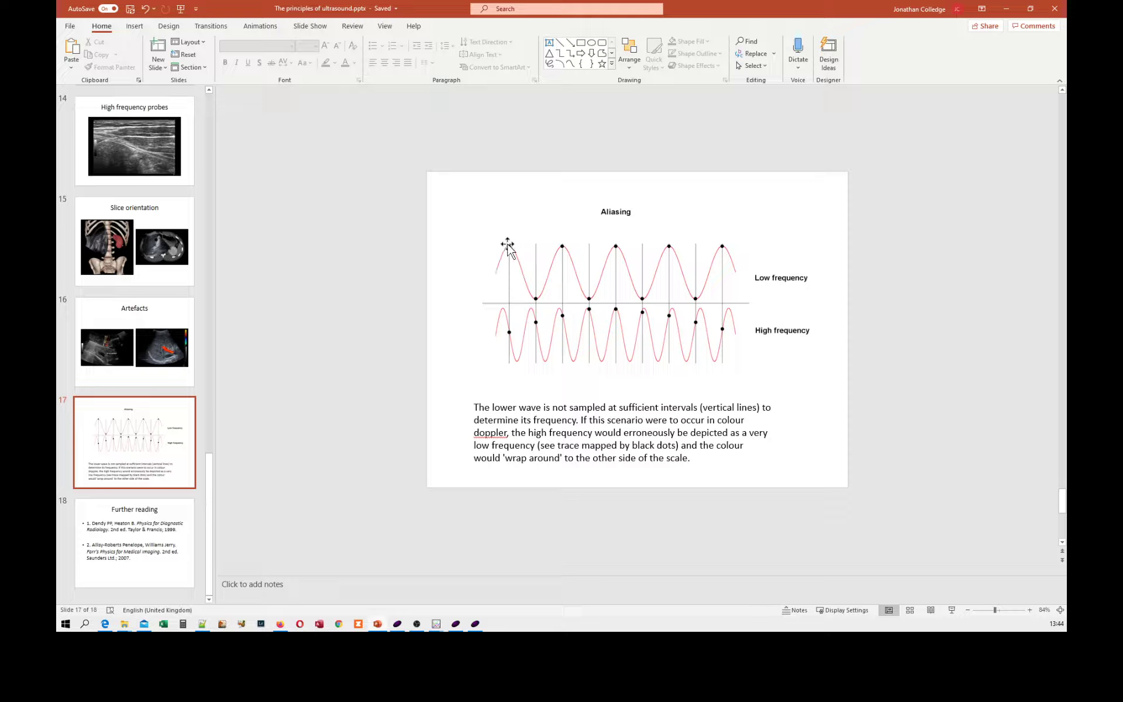
mouse_move(562, 247)
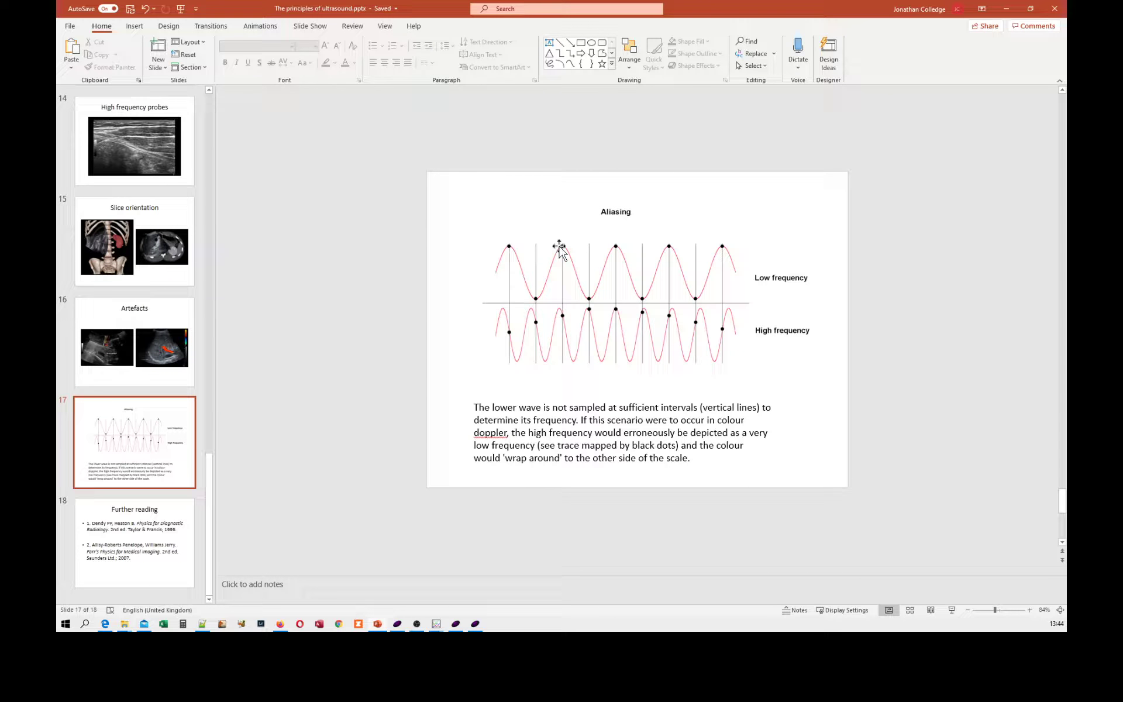
mouse_move(503, 245)
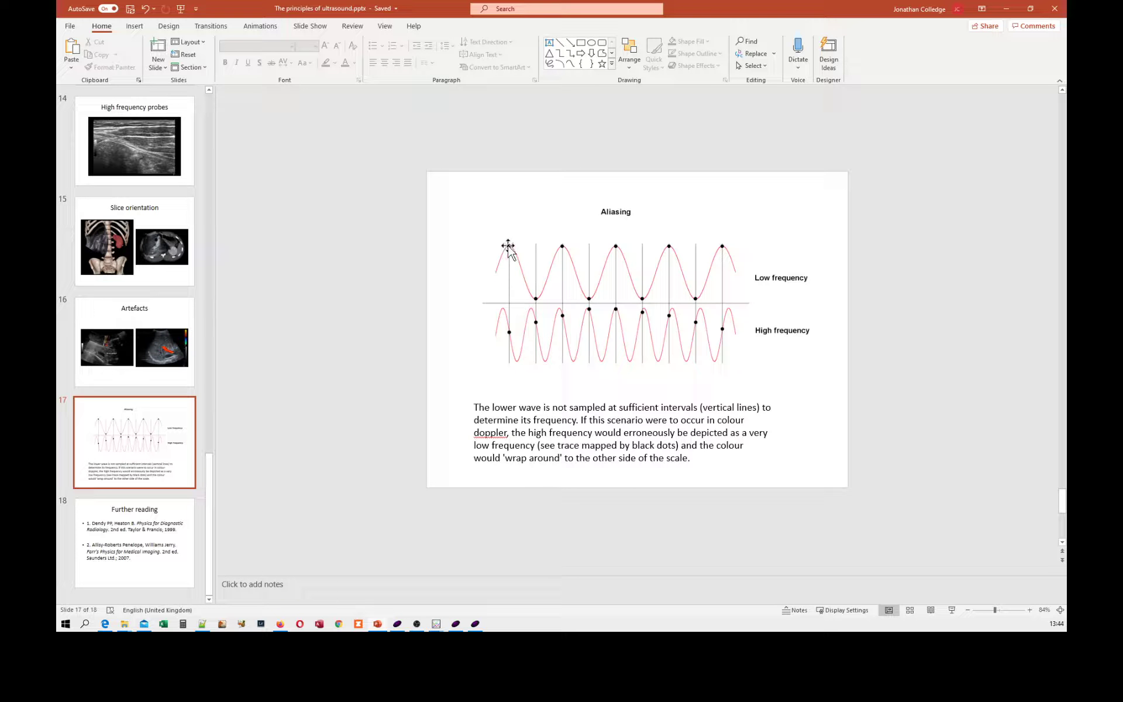
mouse_move(562, 241)
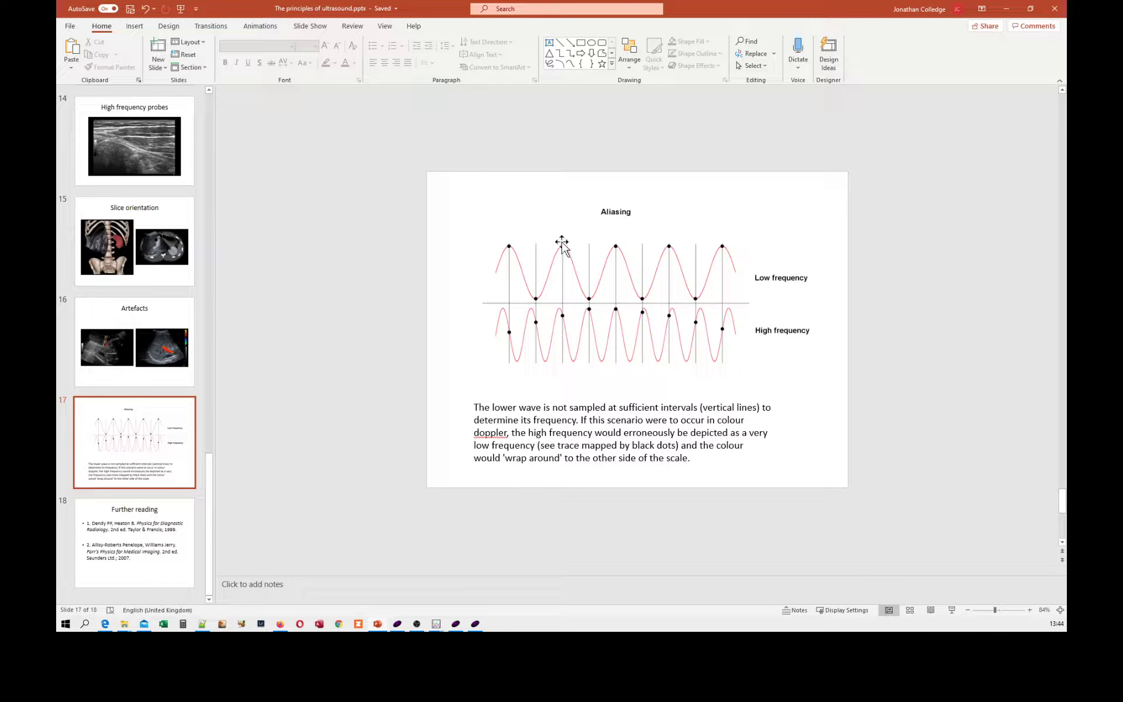
mouse_move(646, 302)
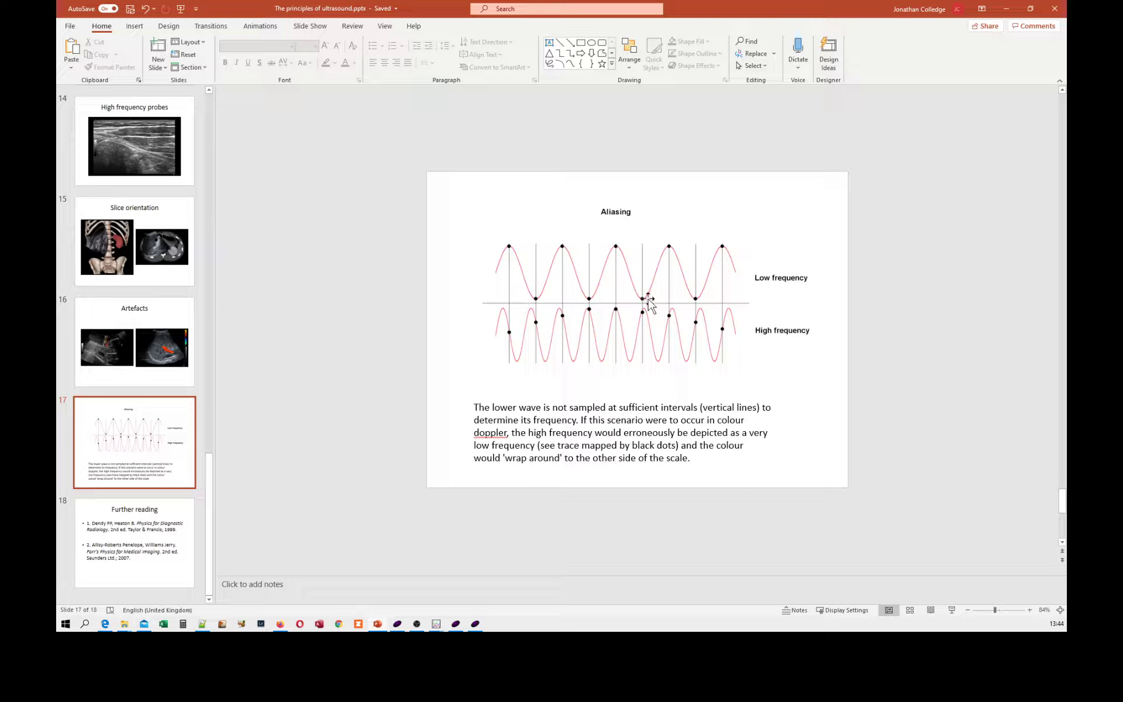
mouse_move(721, 243)
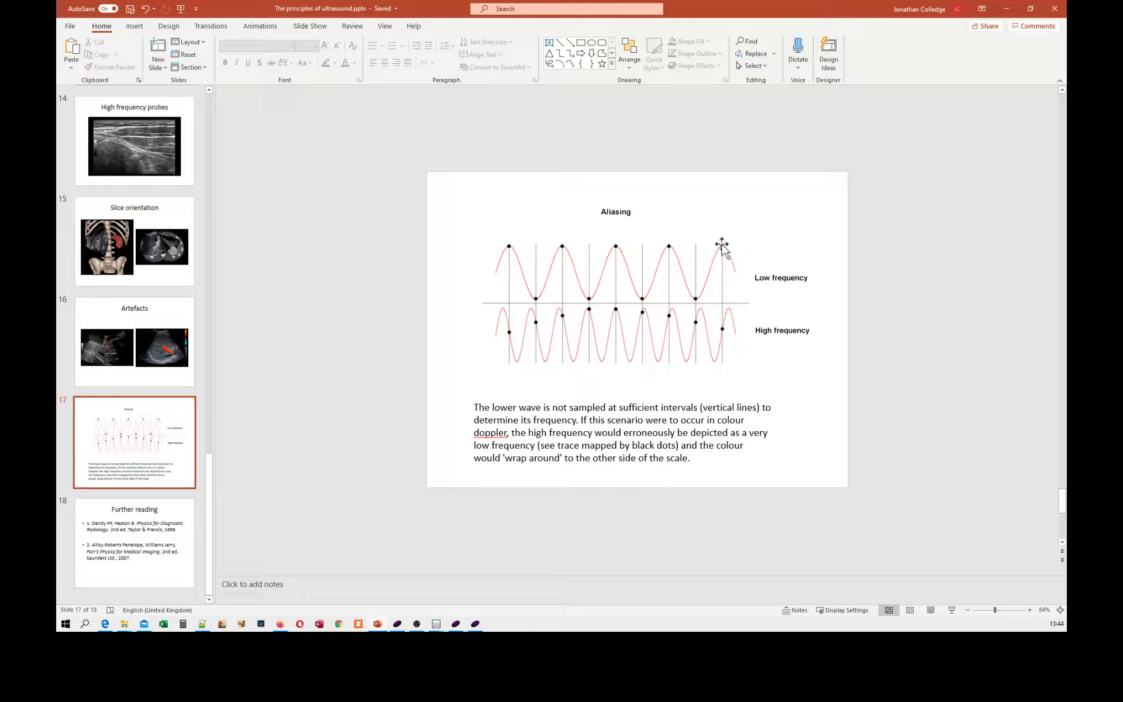
mouse_move(627, 302)
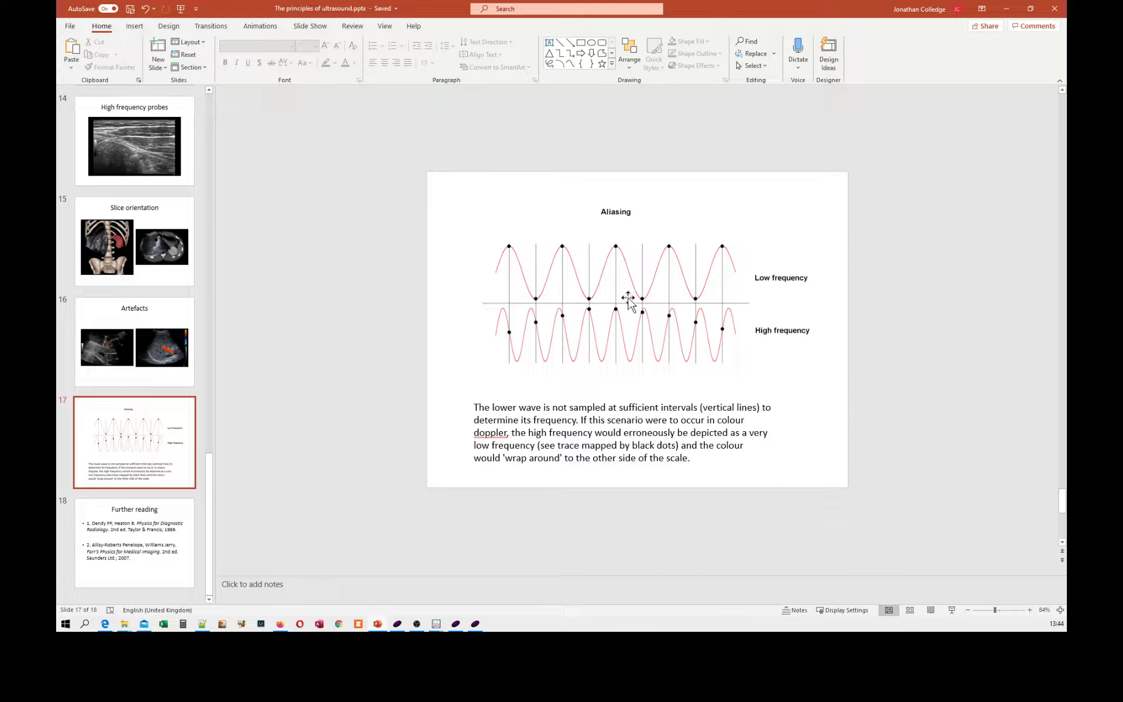
mouse_move(582, 269)
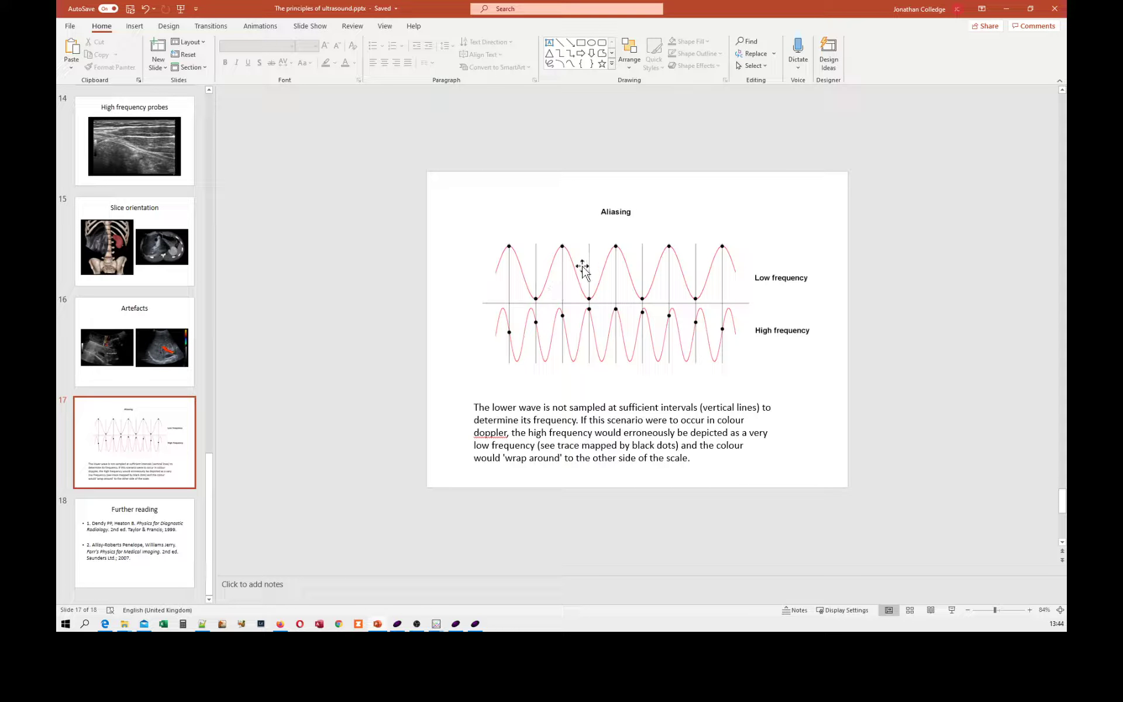
mouse_move(702, 290)
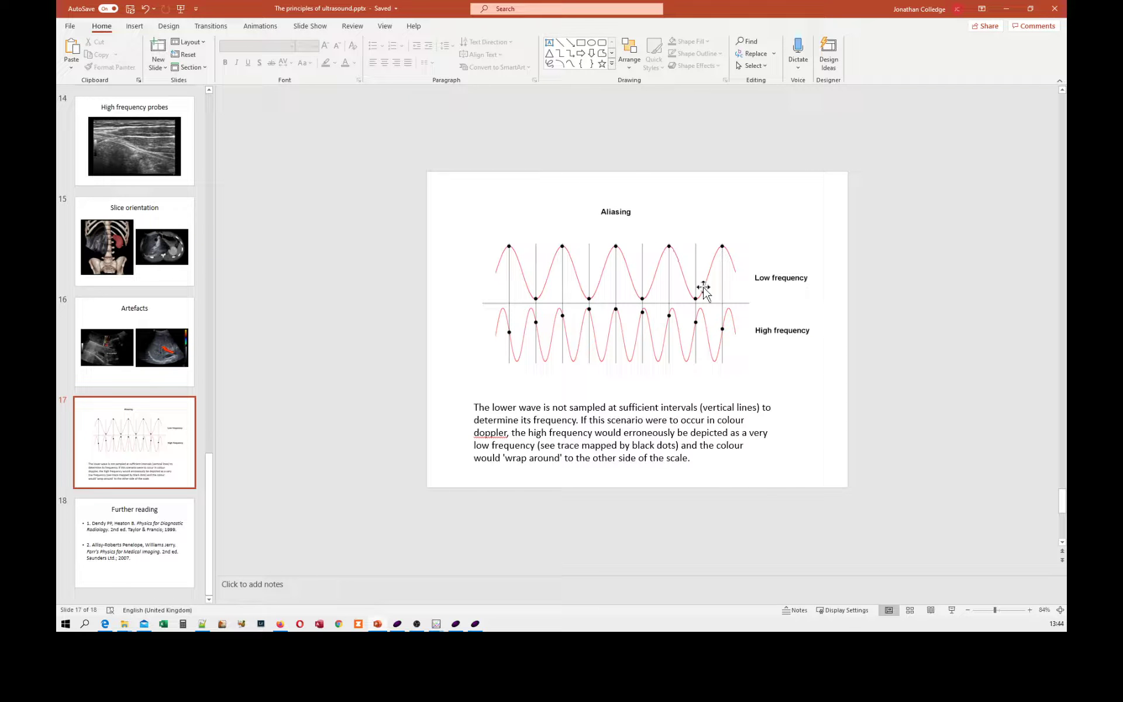
mouse_move(707, 287)
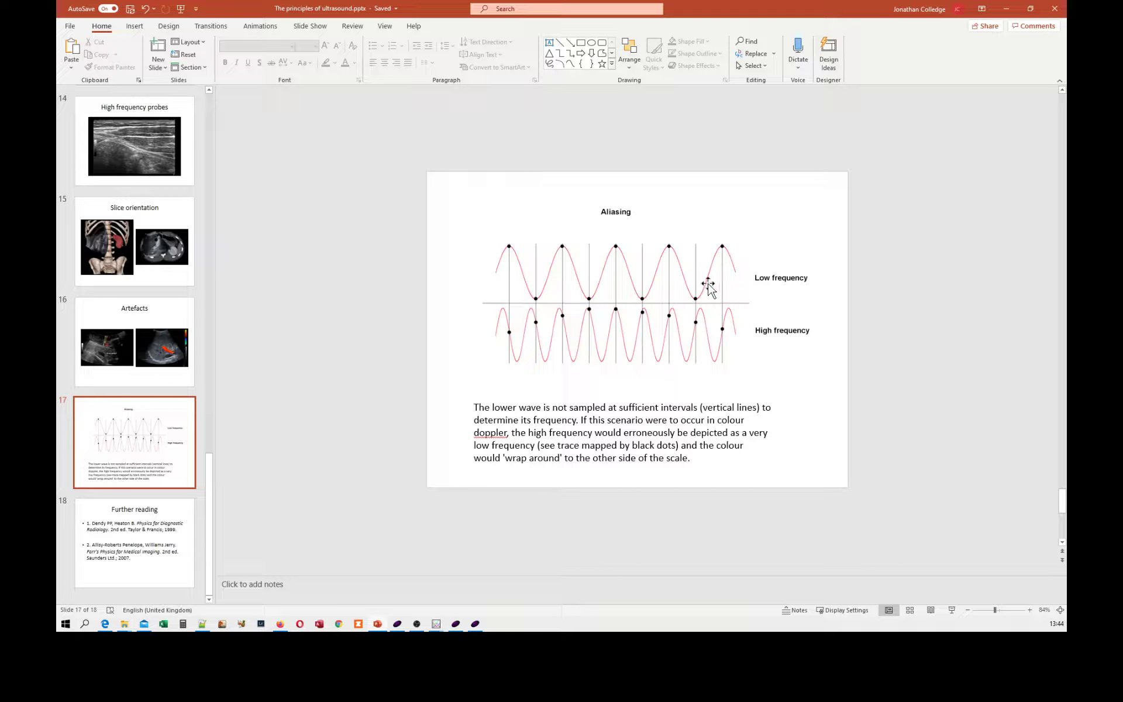
mouse_move(690, 323)
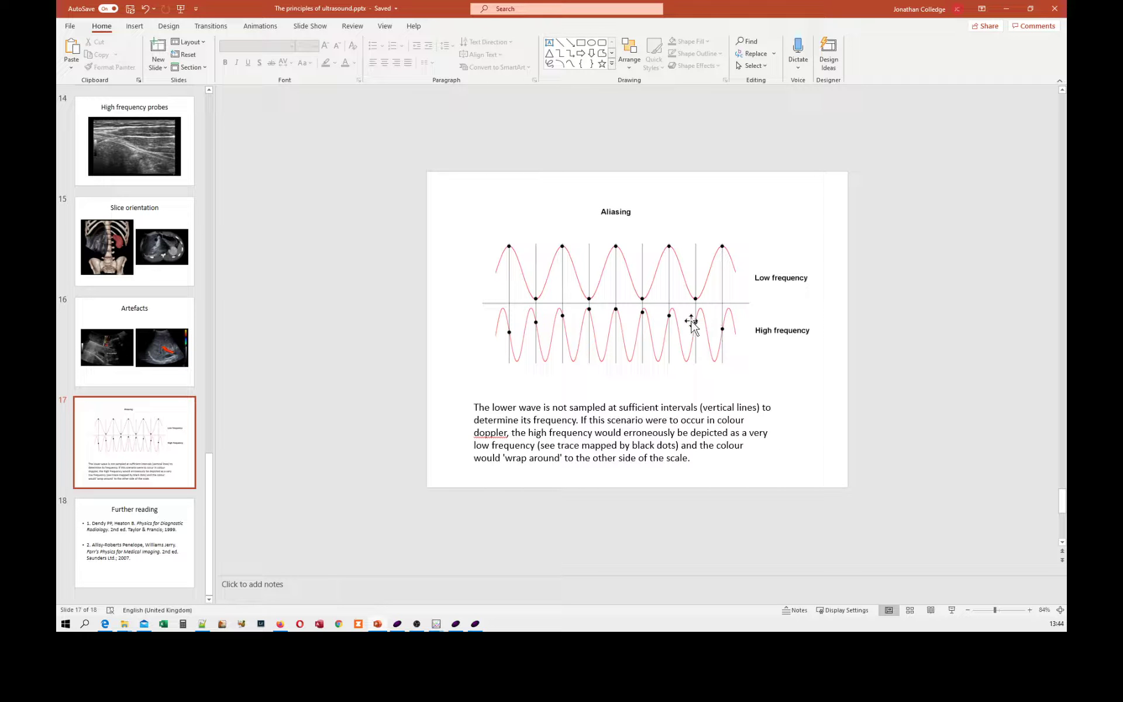
mouse_move(503, 335)
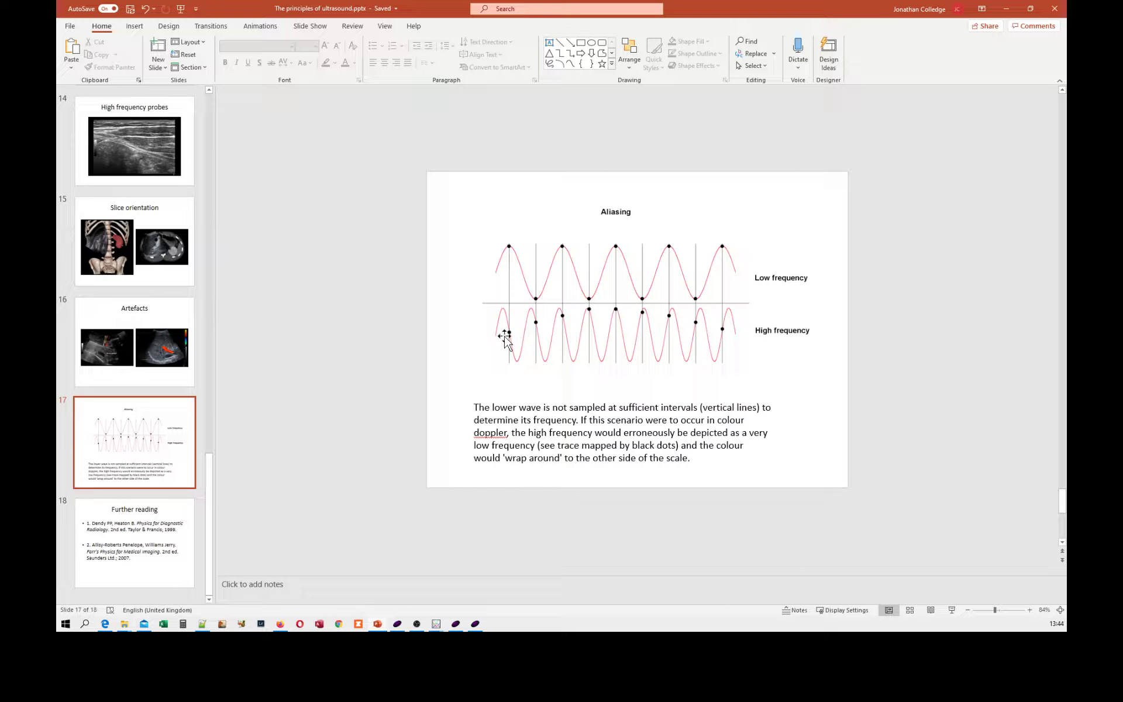
mouse_move(556, 317)
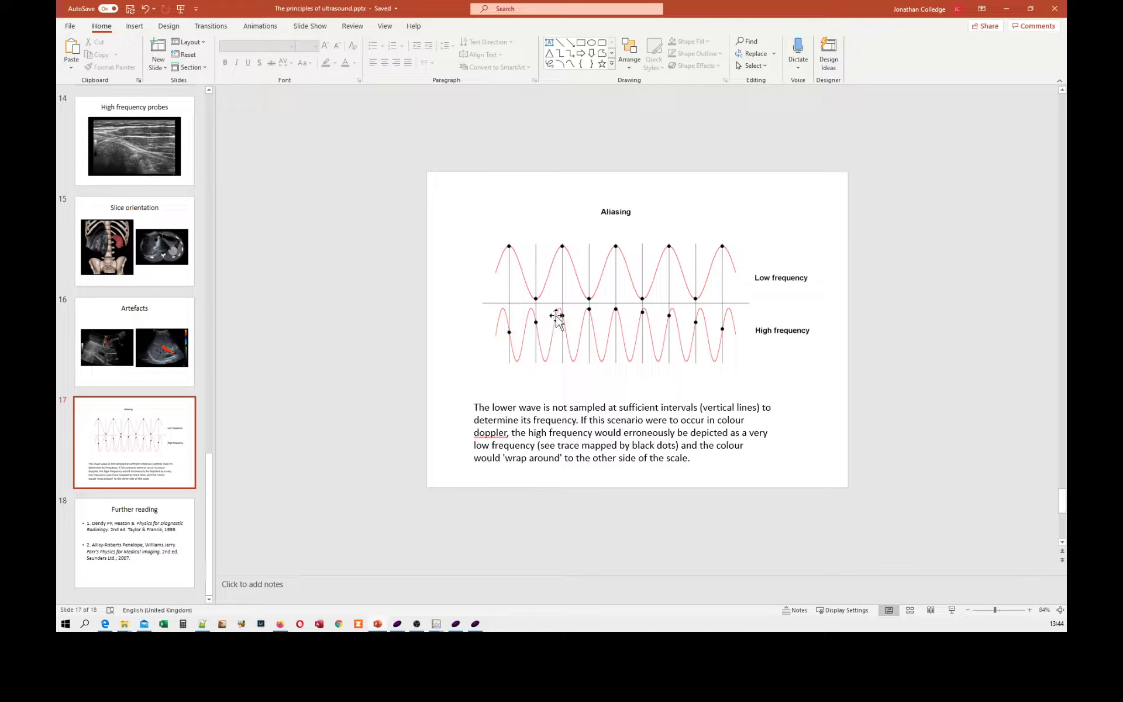
mouse_move(737, 335)
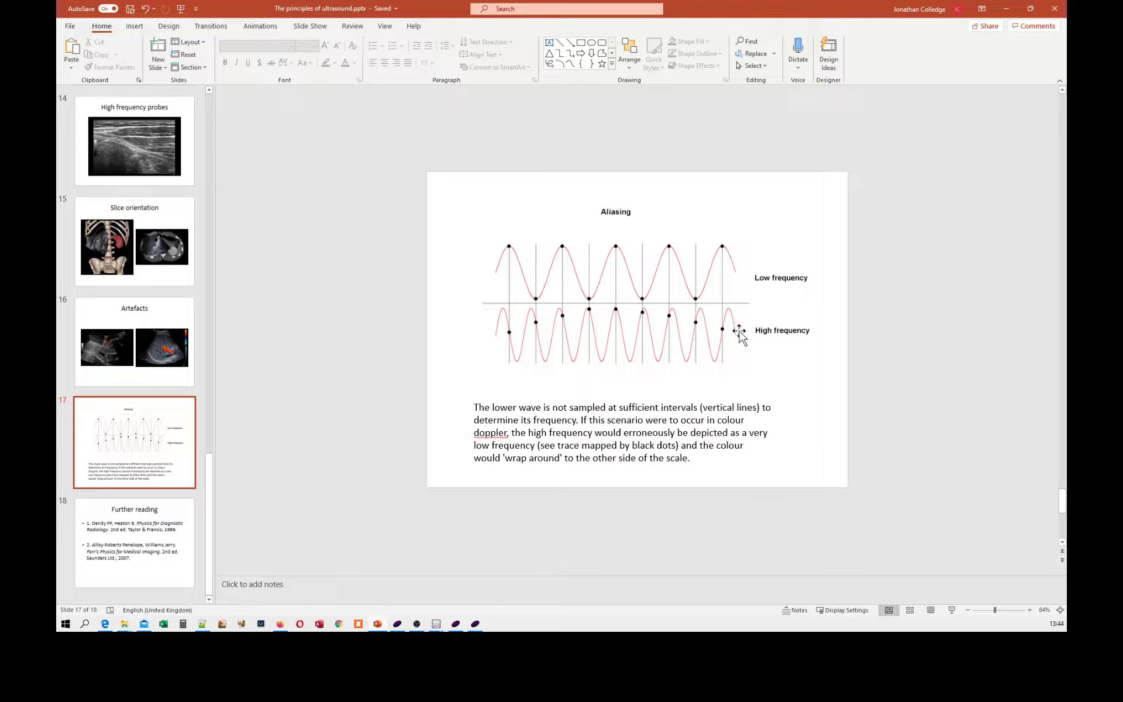
mouse_move(522, 290)
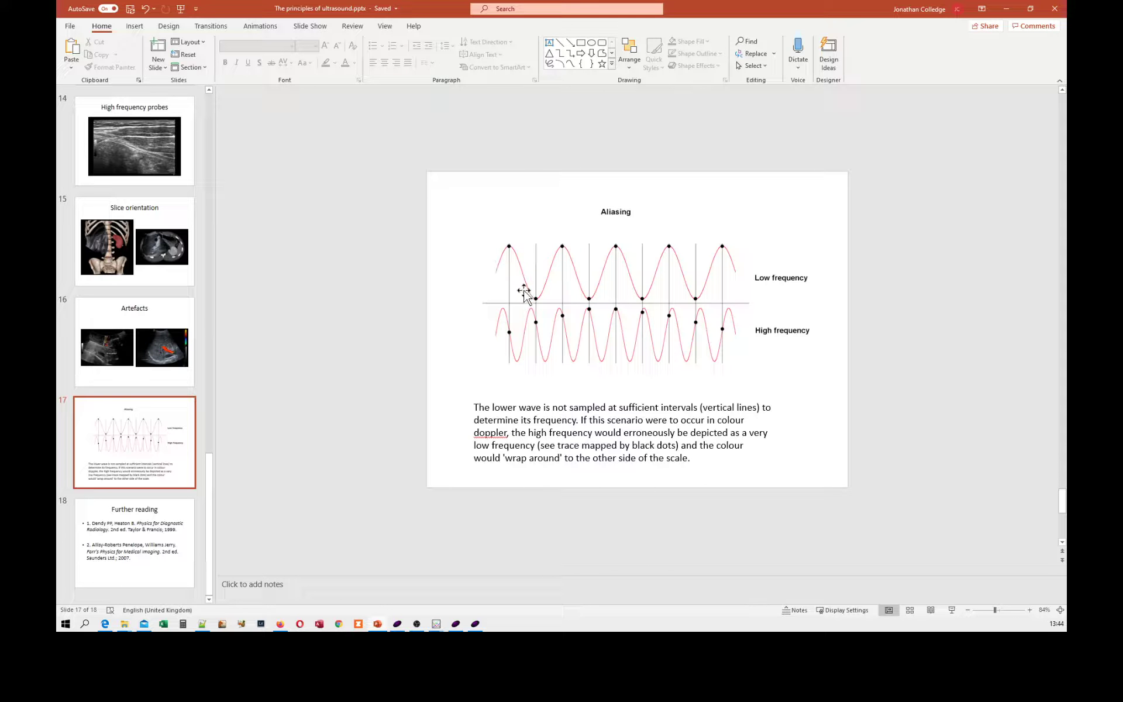
mouse_move(562, 246)
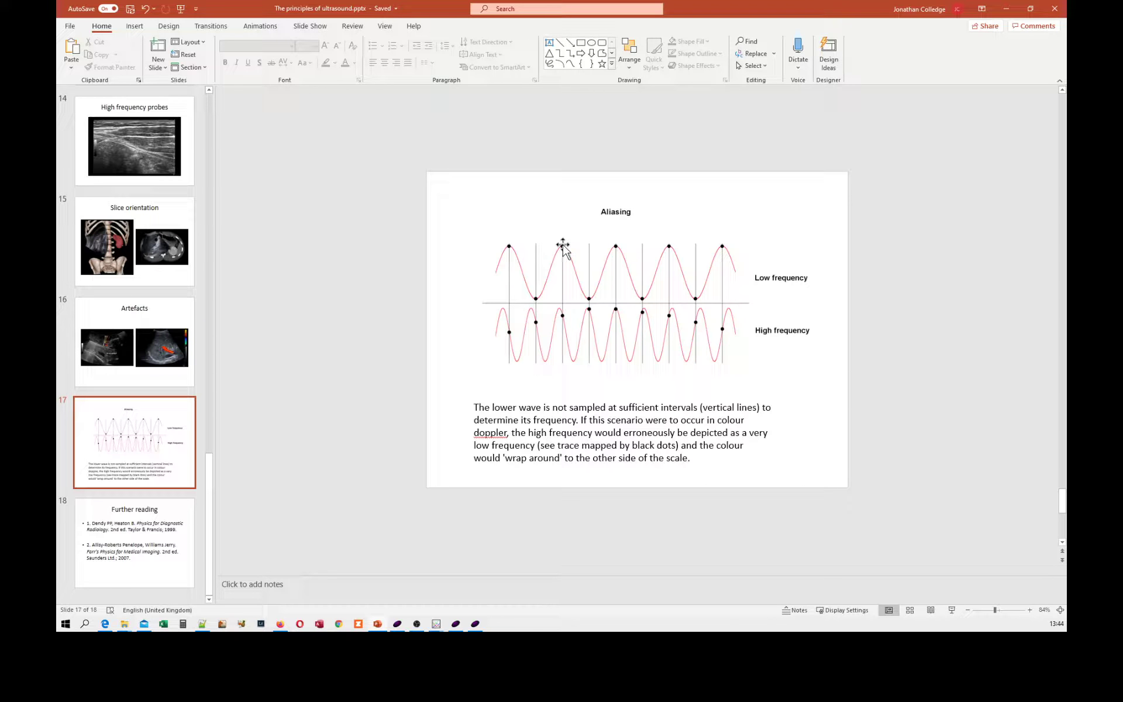
mouse_move(724, 249)
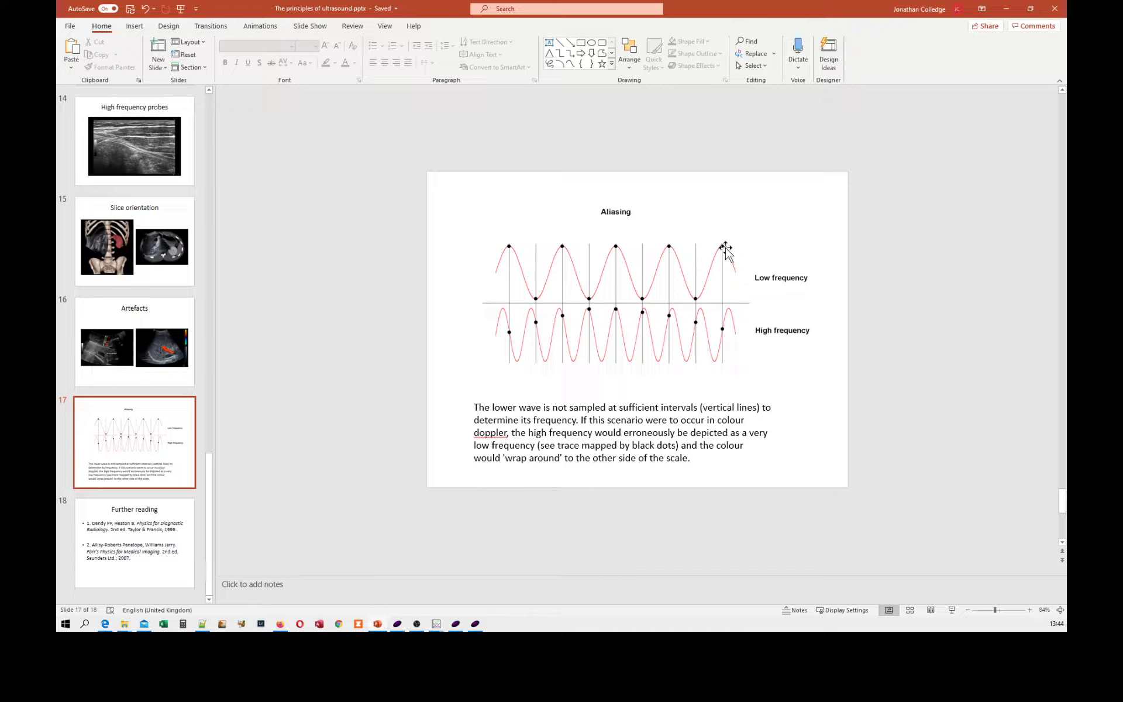
mouse_move(507, 246)
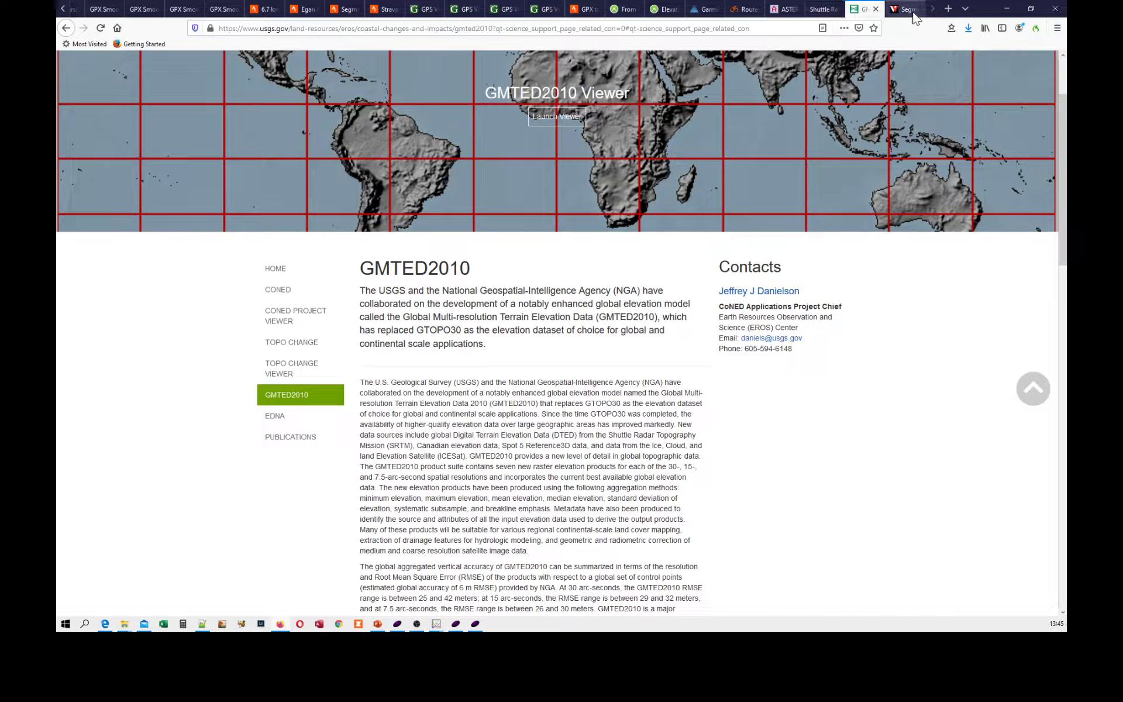
- Show VeloViewer's Ditchling Beacon segment and turn Street View to face along the lane
click(903, 9)
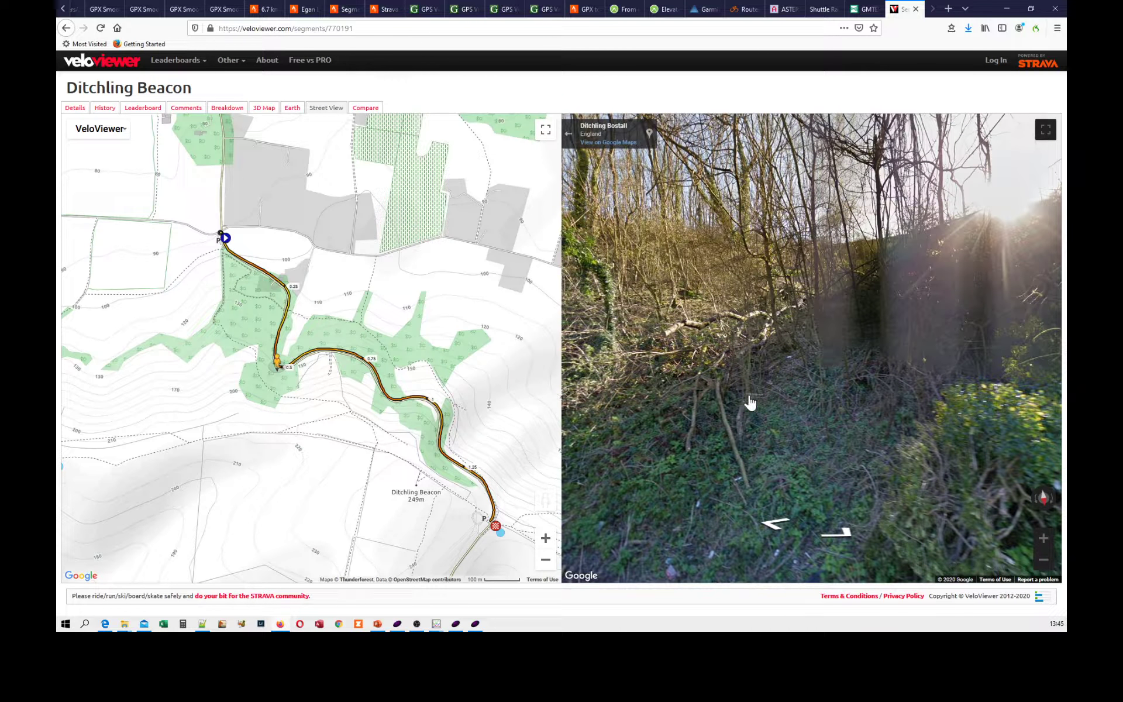
drag(751, 401, 842, 286)
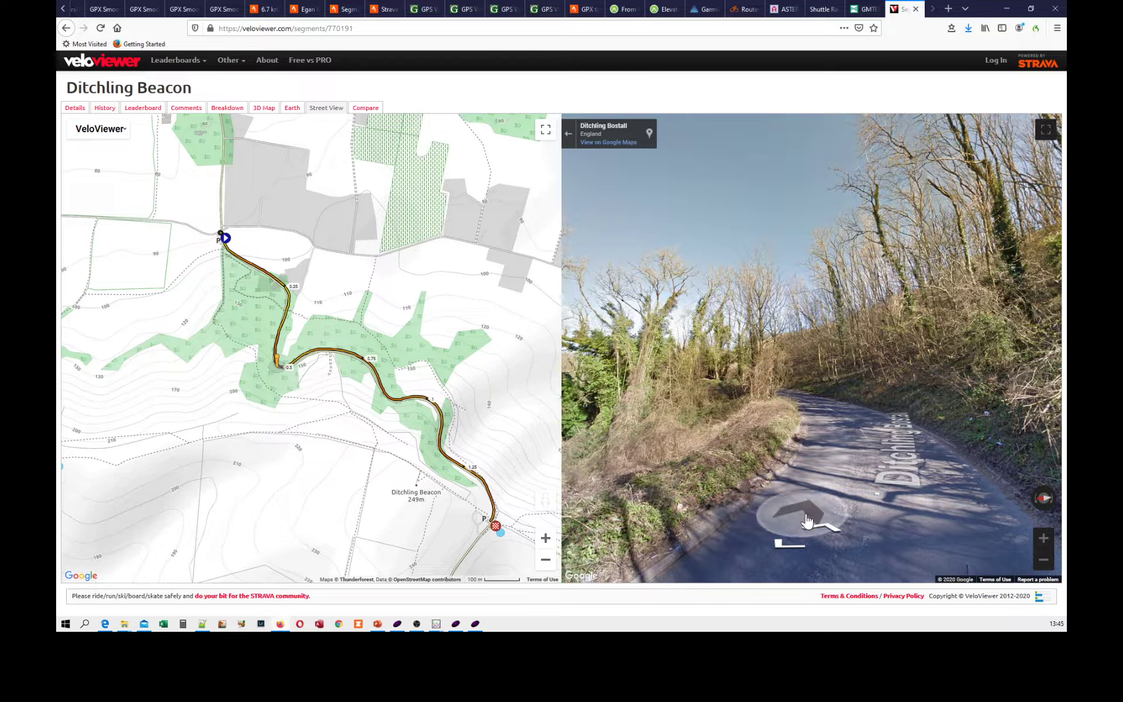
click(808, 521)
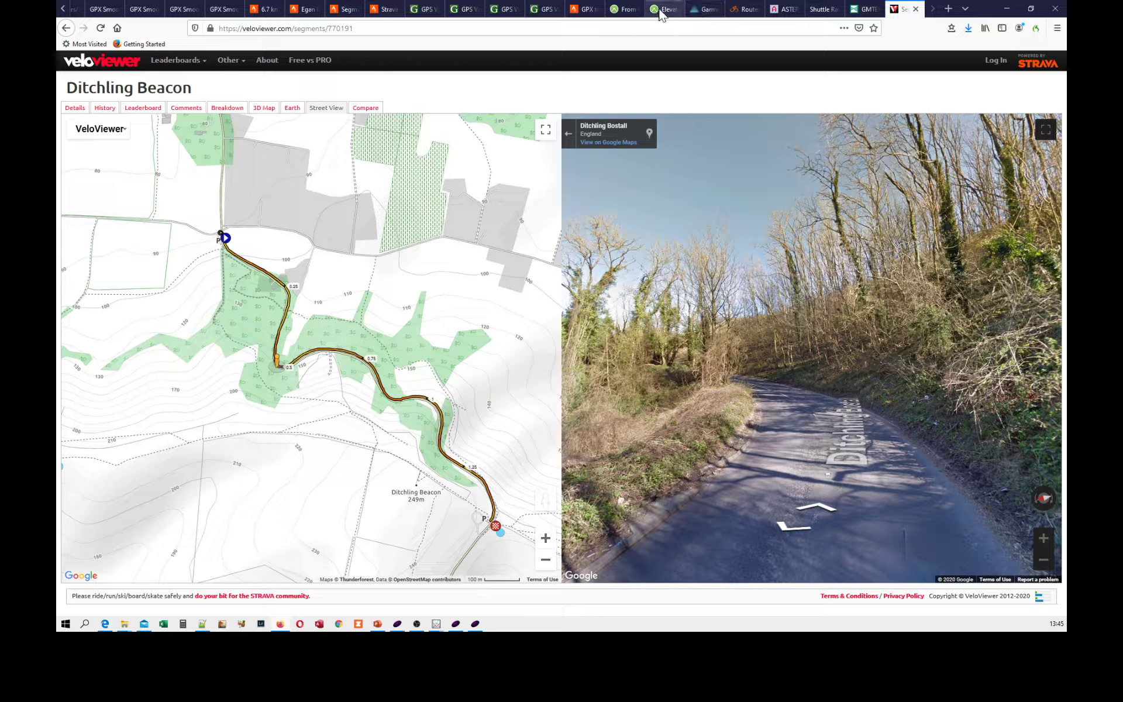
mouse_move(667, 12)
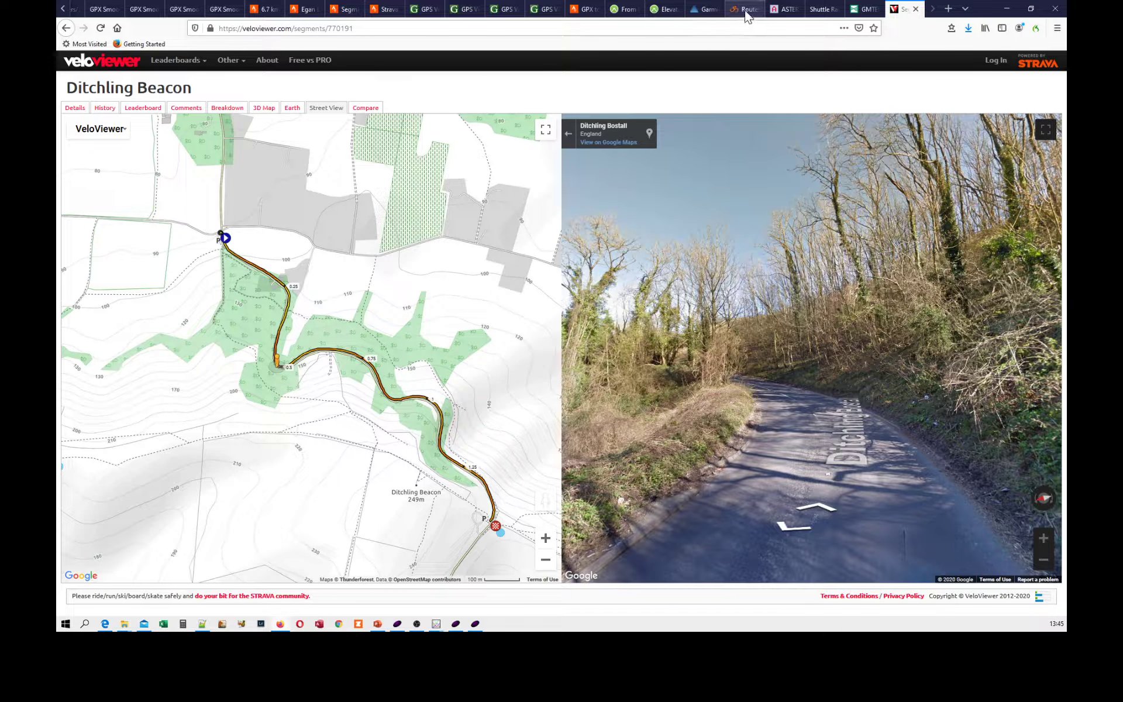
- Check the Ride with GPS Ditchling Beacon route (2.9 km, 180 m), then return to VeloViewer
click(744, 9)
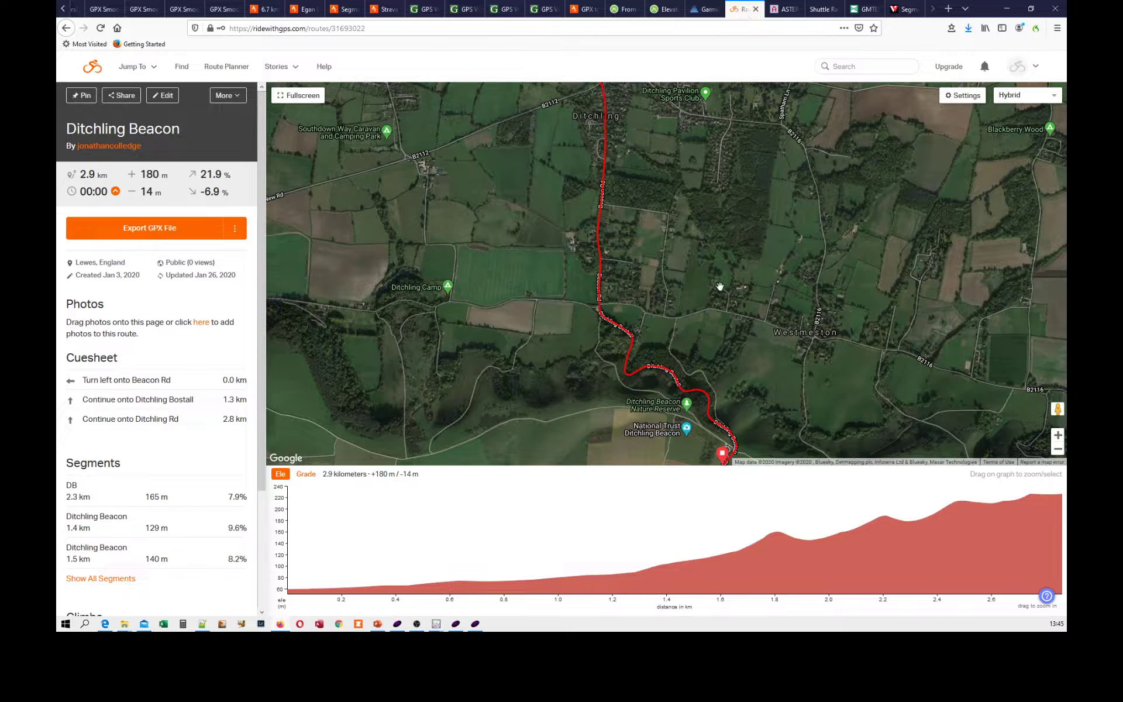
mouse_move(630, 531)
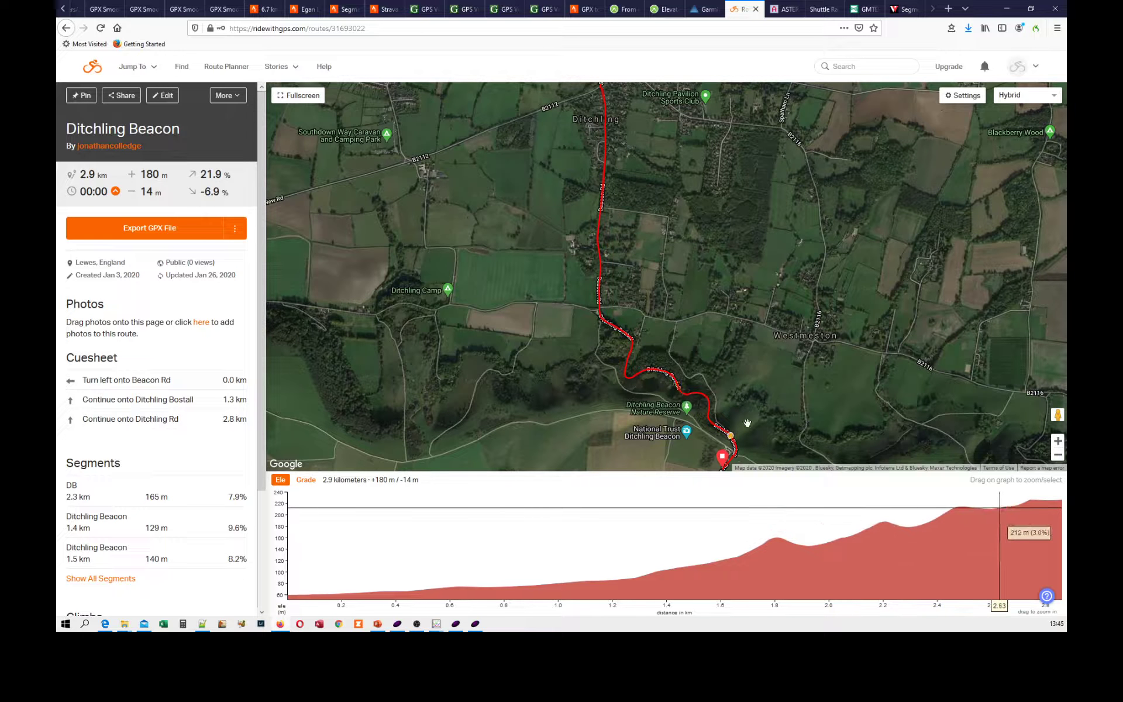
mouse_move(851, 528)
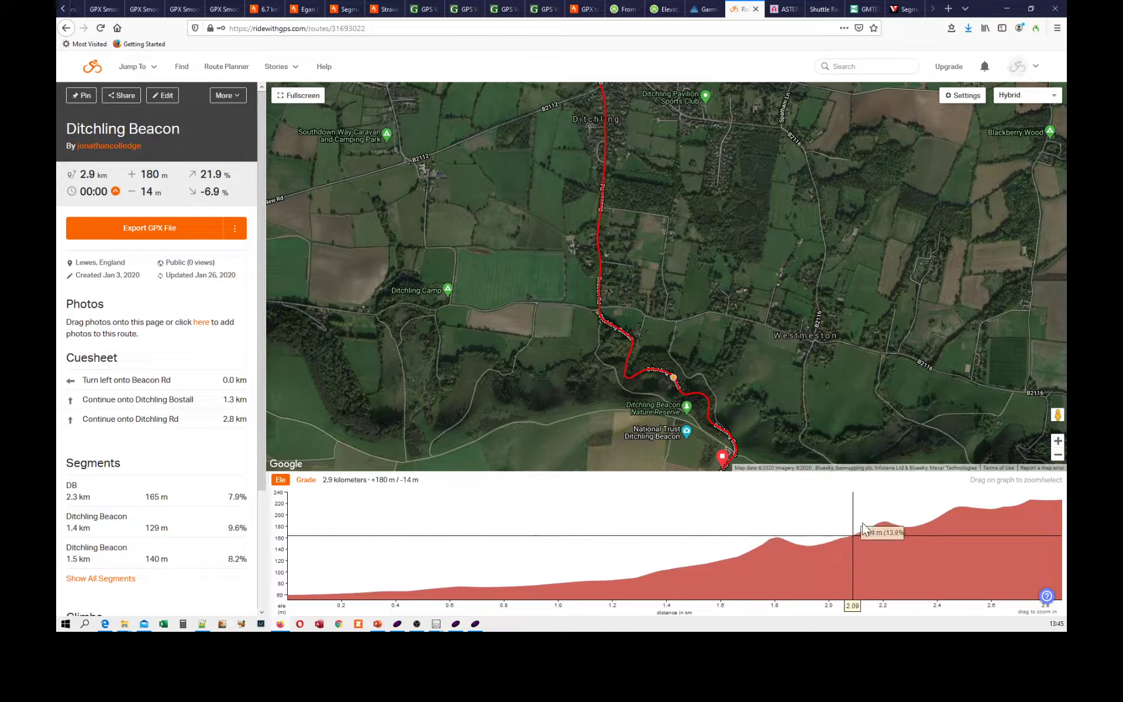
mouse_move(942, 481)
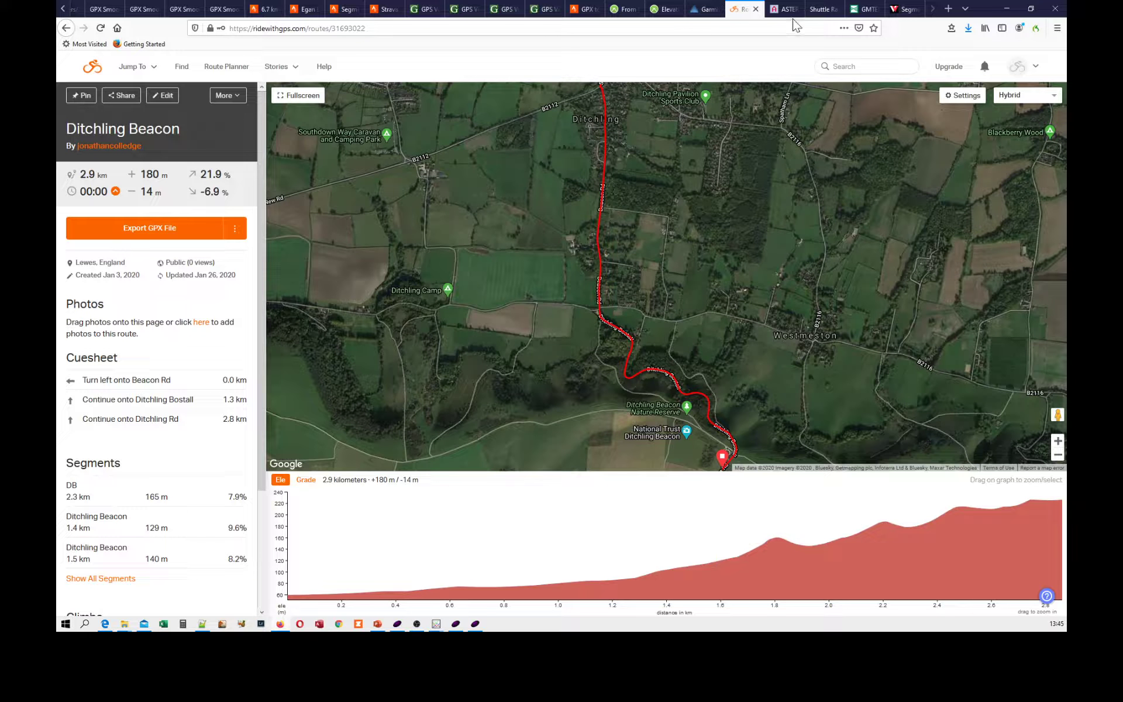
click(905, 9)
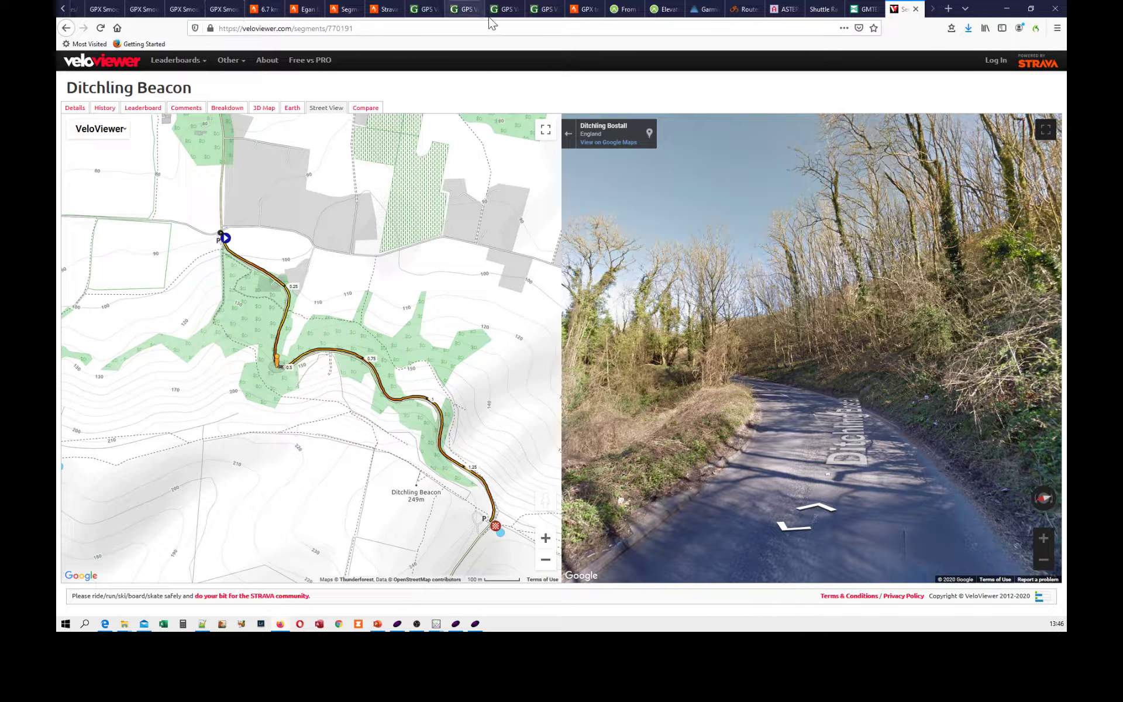
- Show GPS Visualizer's three-climb 8.412 km profile peaking at 250.7 m
click(462, 9)
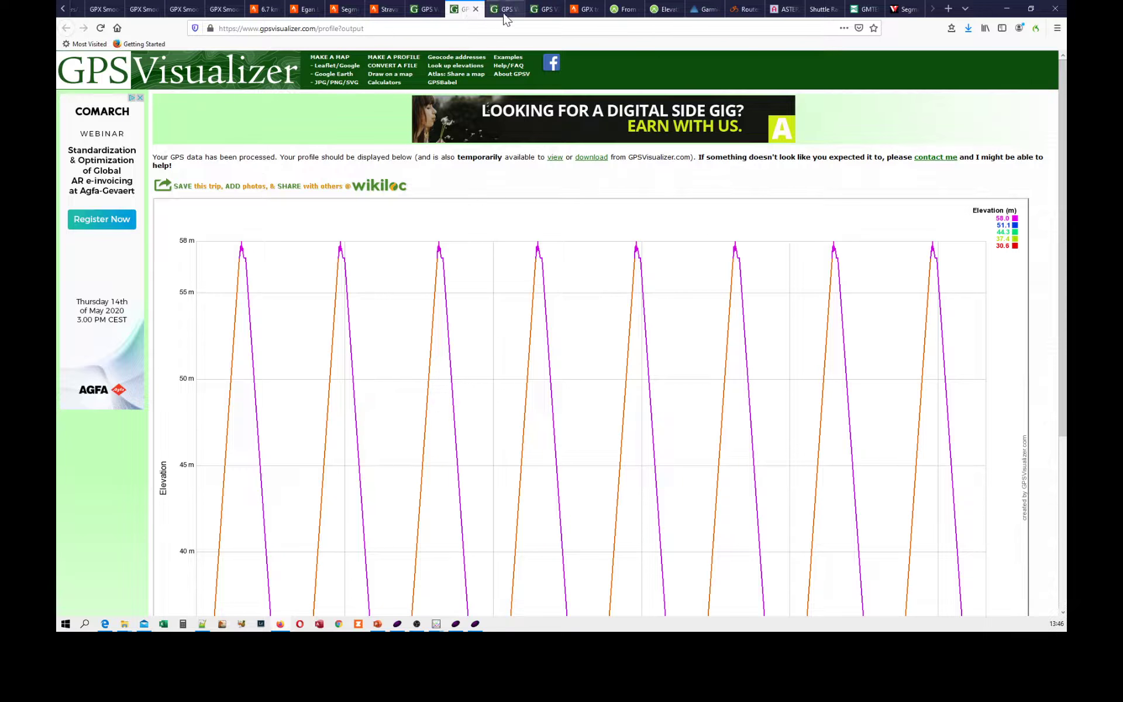
scroll(down, 3)
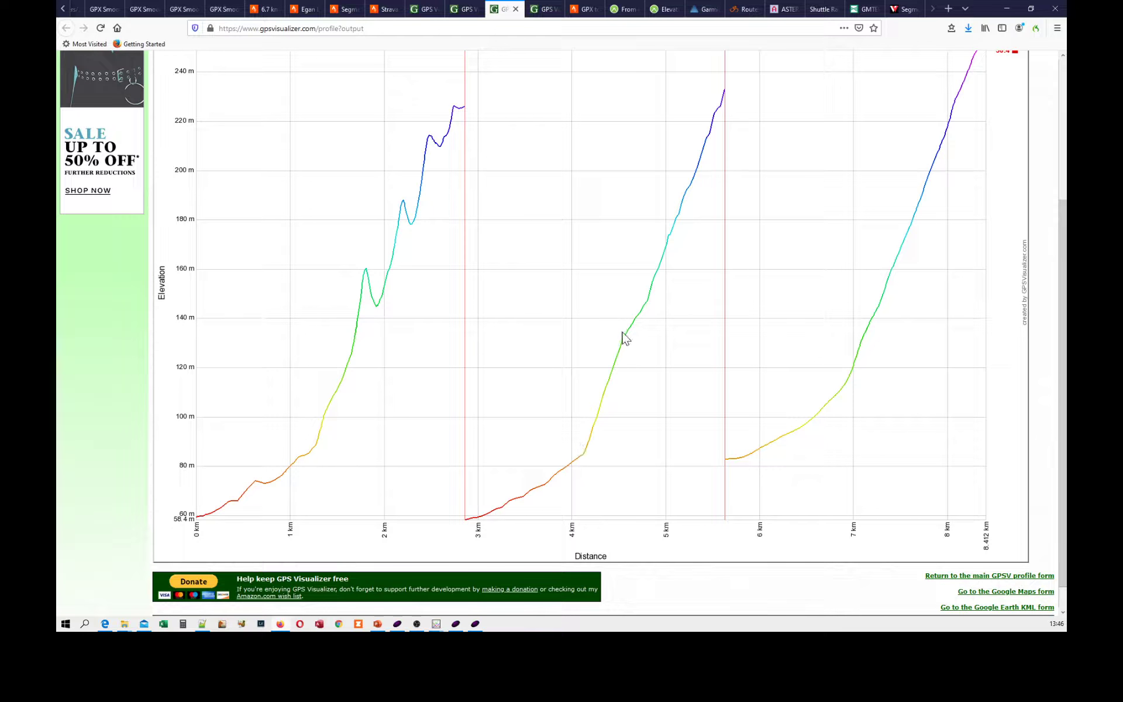
mouse_move(434, 141)
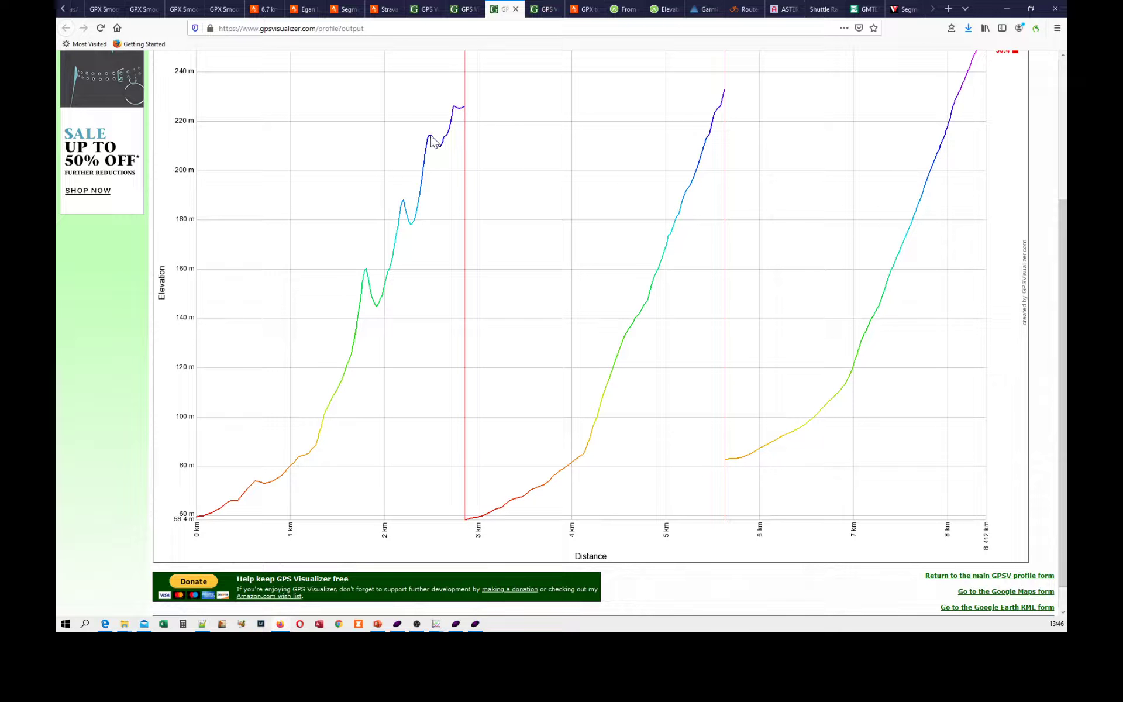
mouse_move(377, 311)
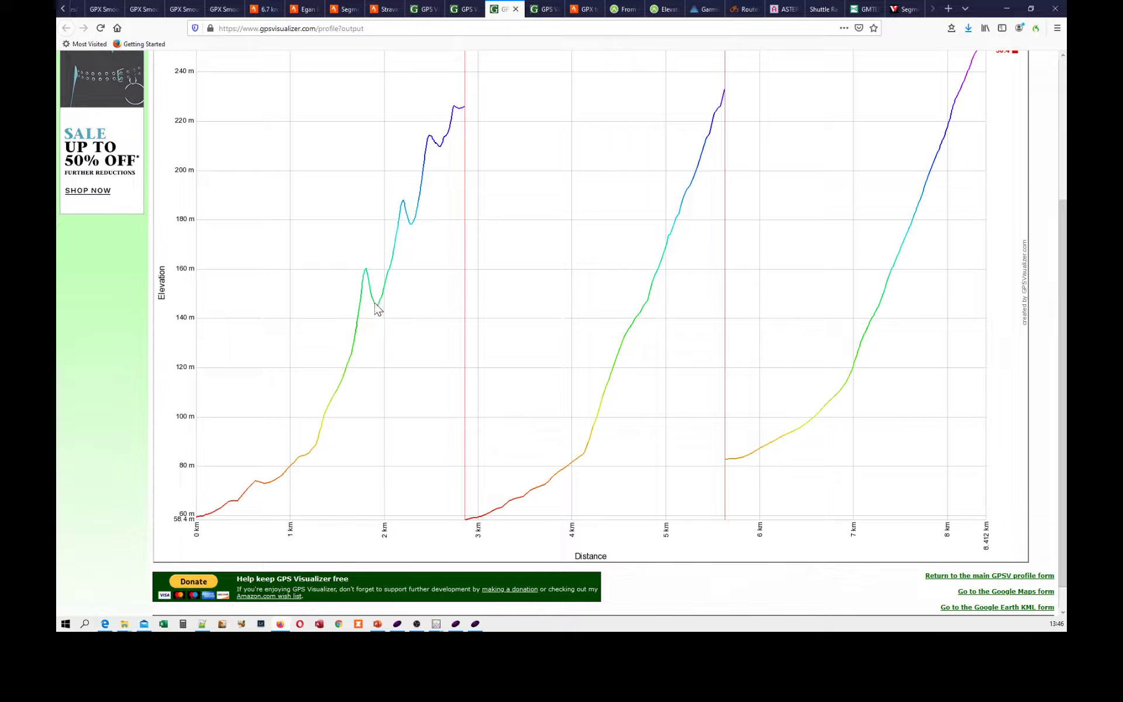
mouse_move(349, 369)
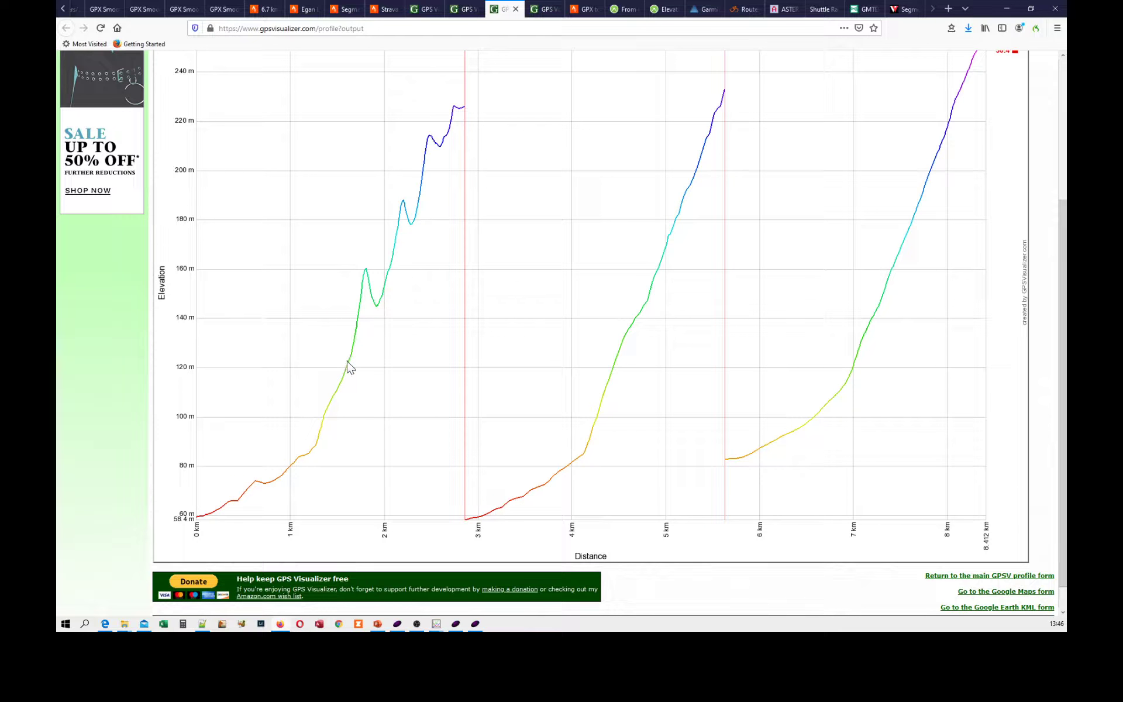
mouse_move(386, 300)
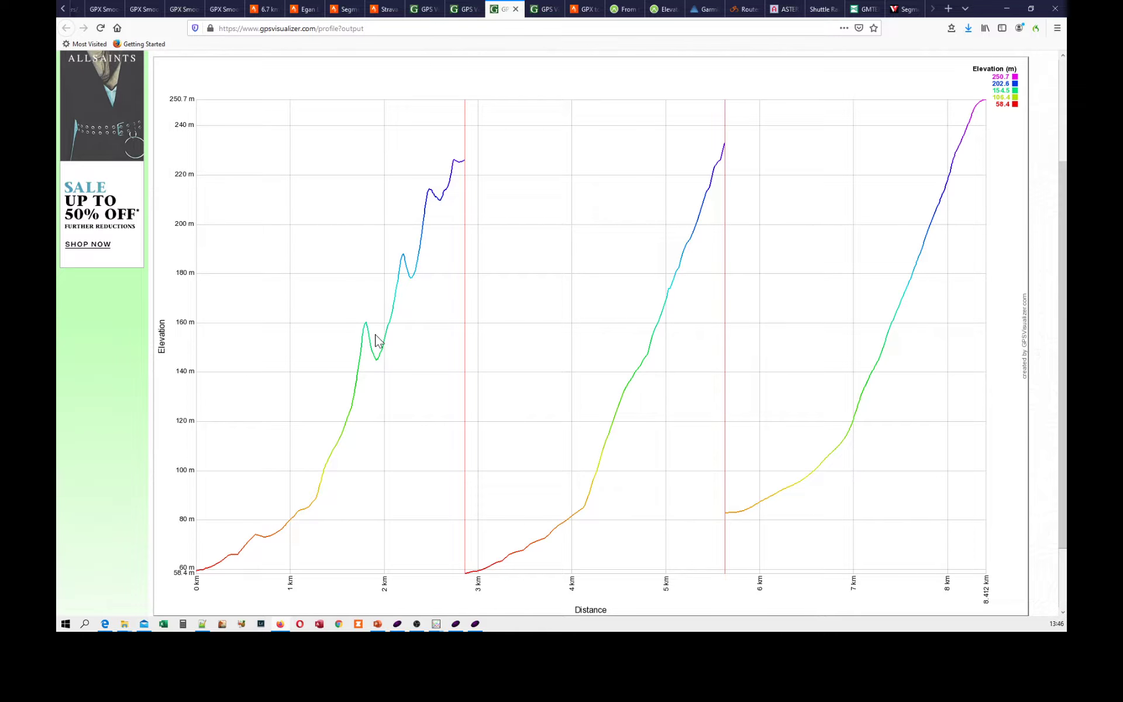
mouse_move(379, 364)
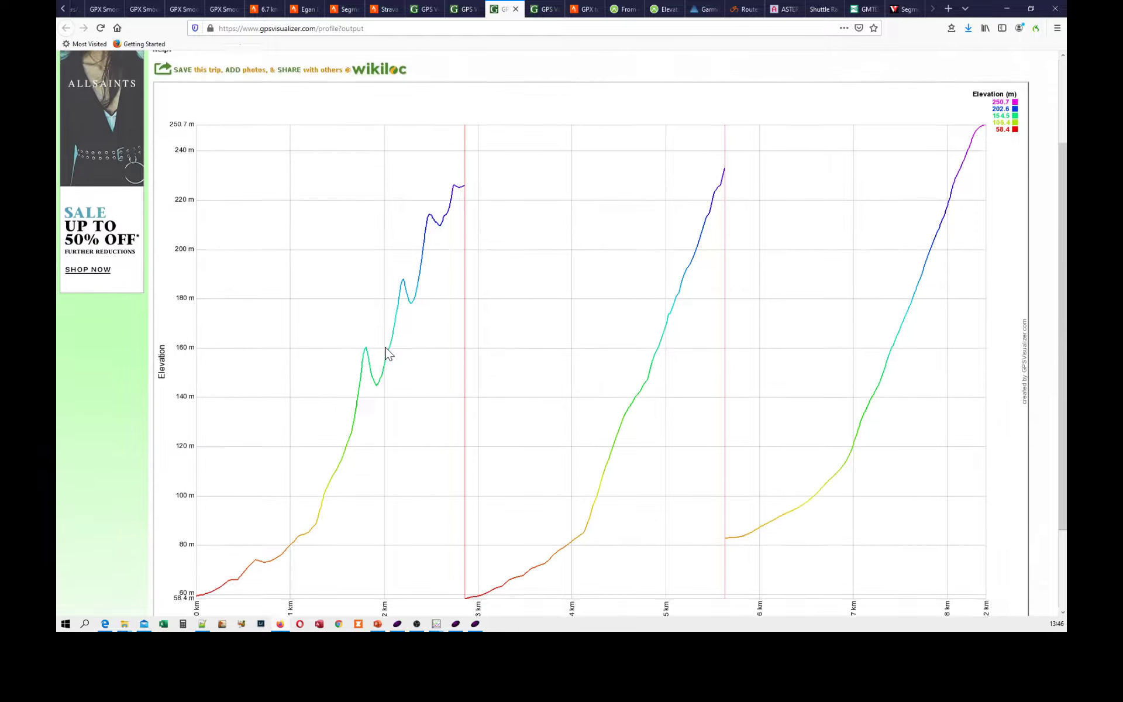
scroll(down, 3)
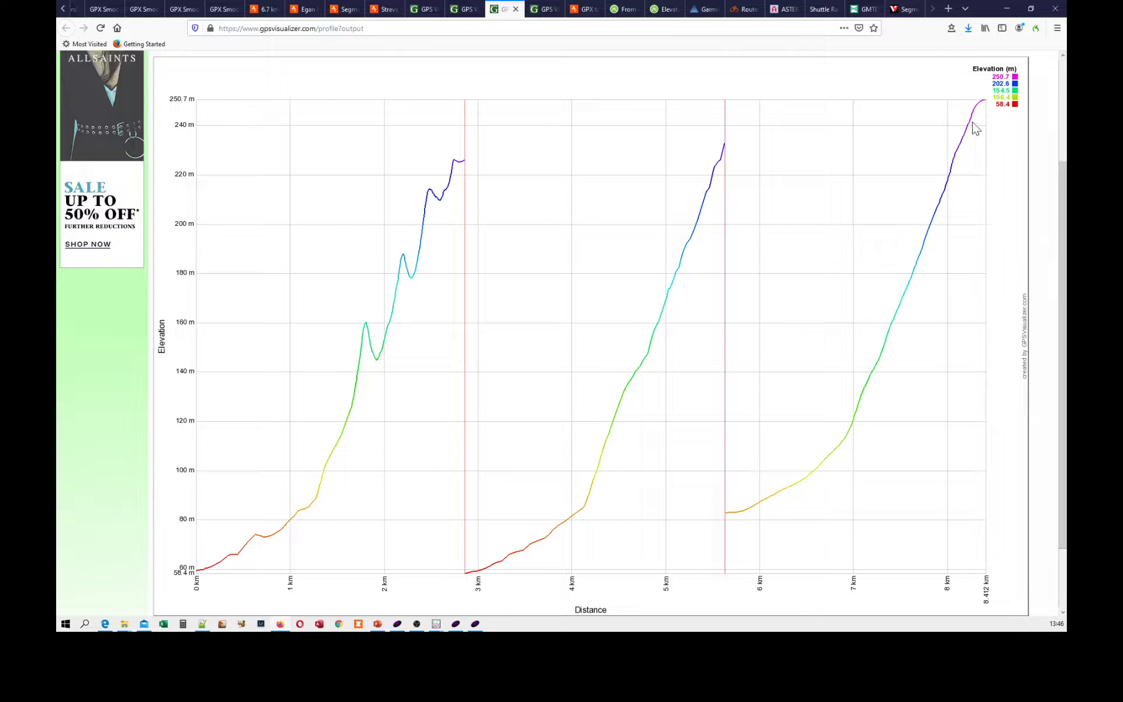
mouse_move(910, 318)
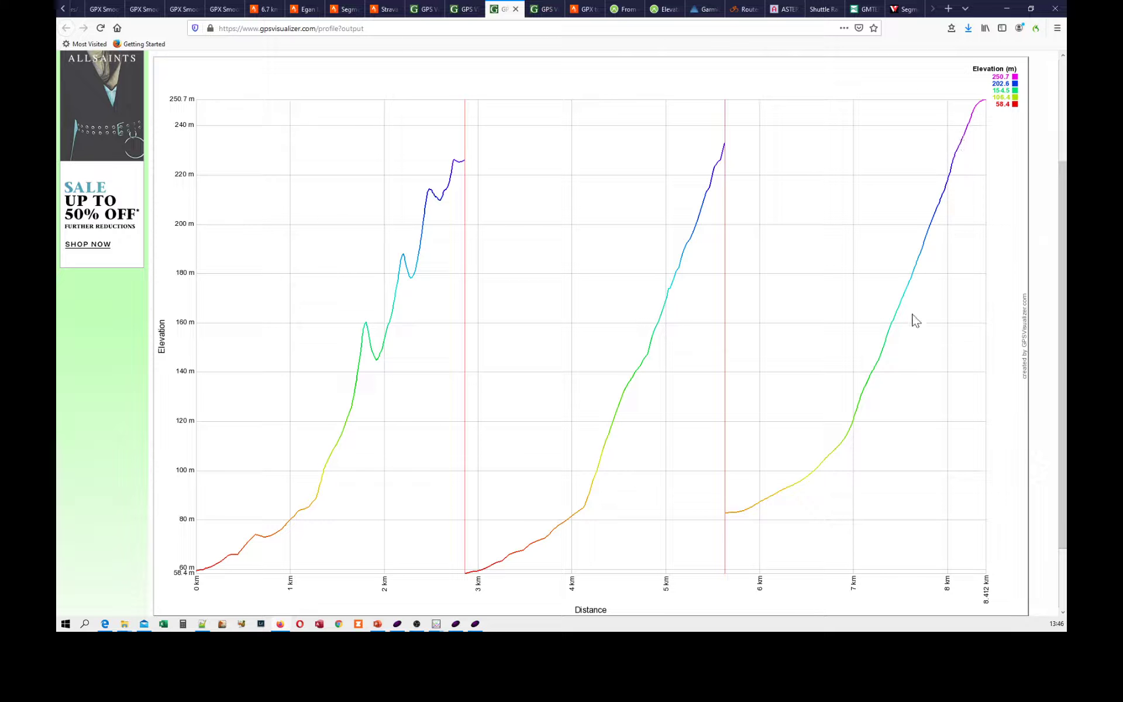
mouse_move(730, 521)
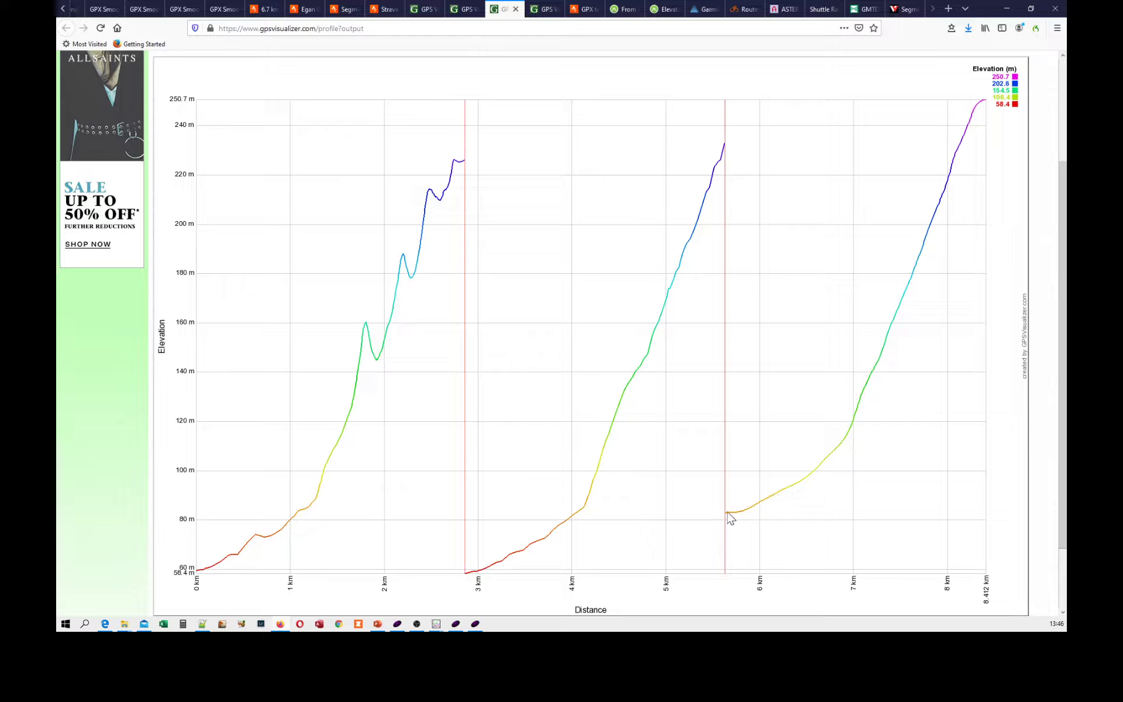
mouse_move(841, 441)
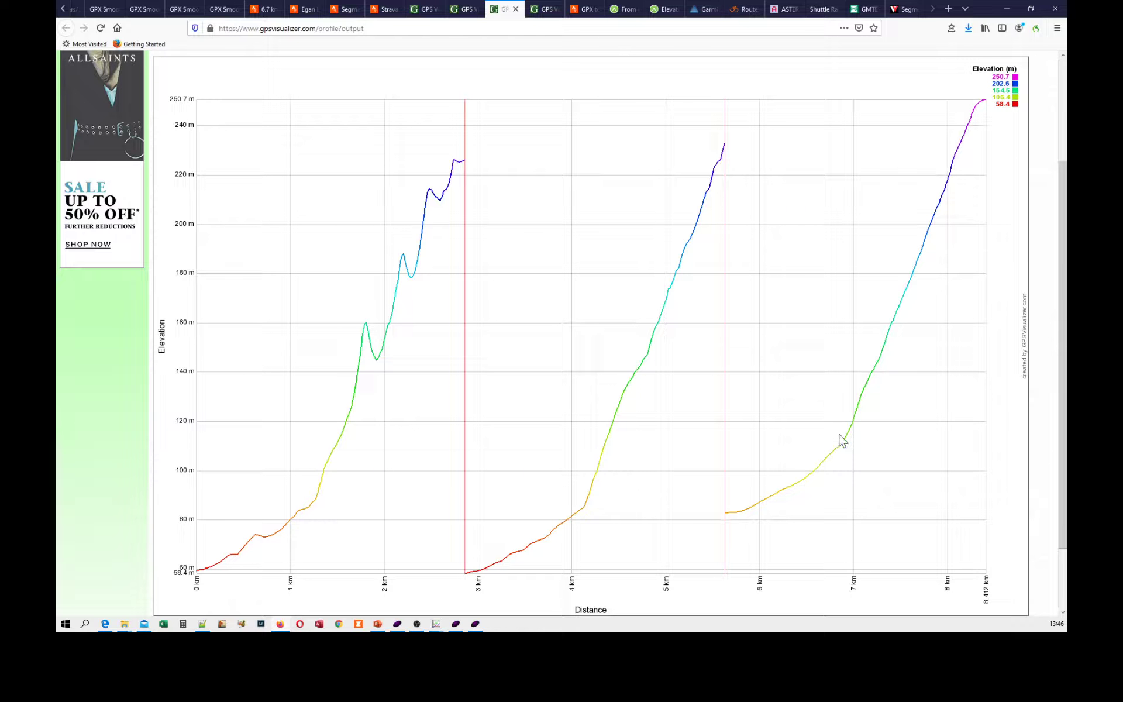
mouse_move(884, 363)
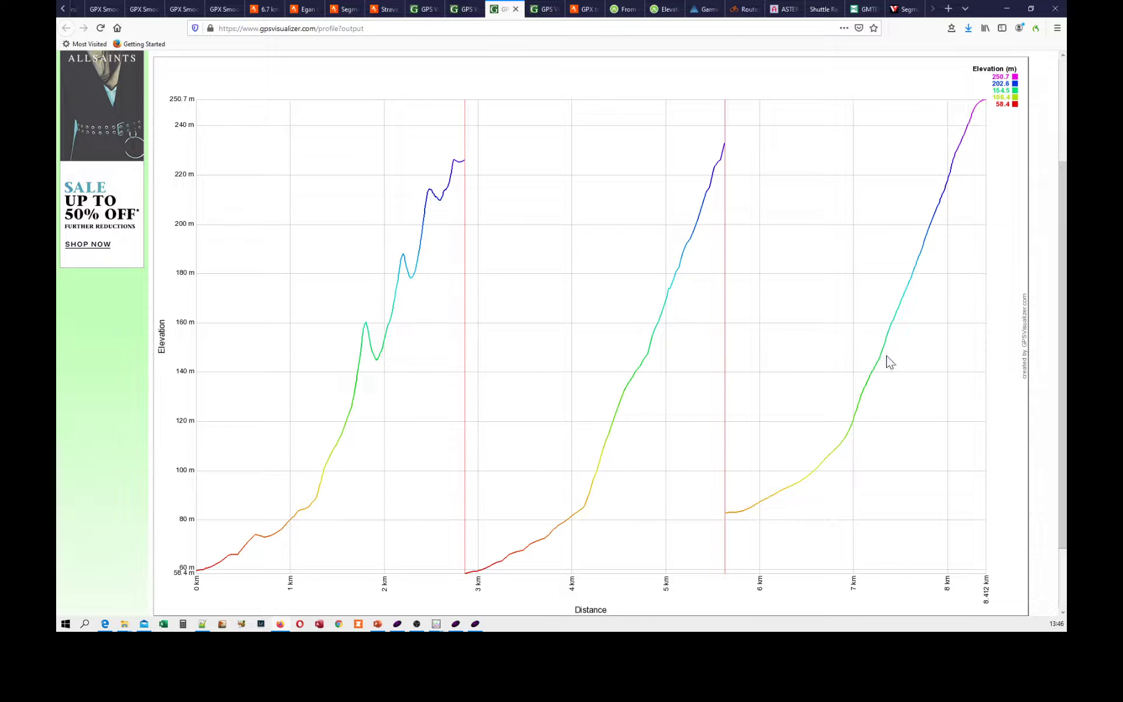
mouse_move(687, 328)
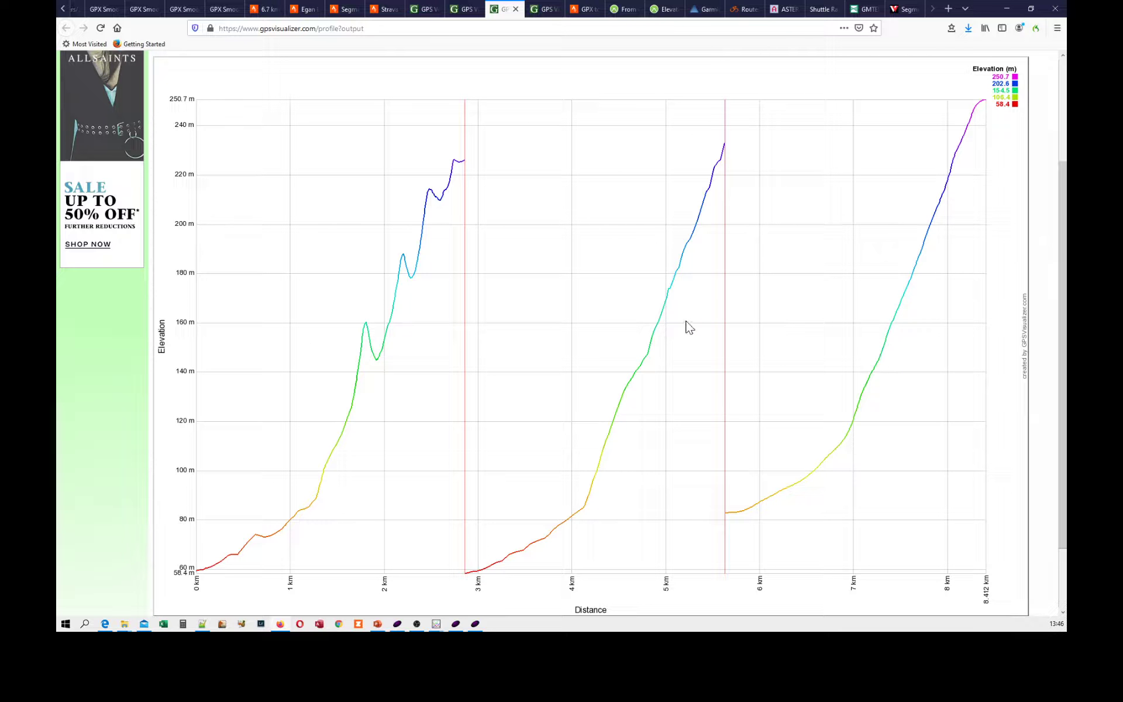
mouse_move(713, 158)
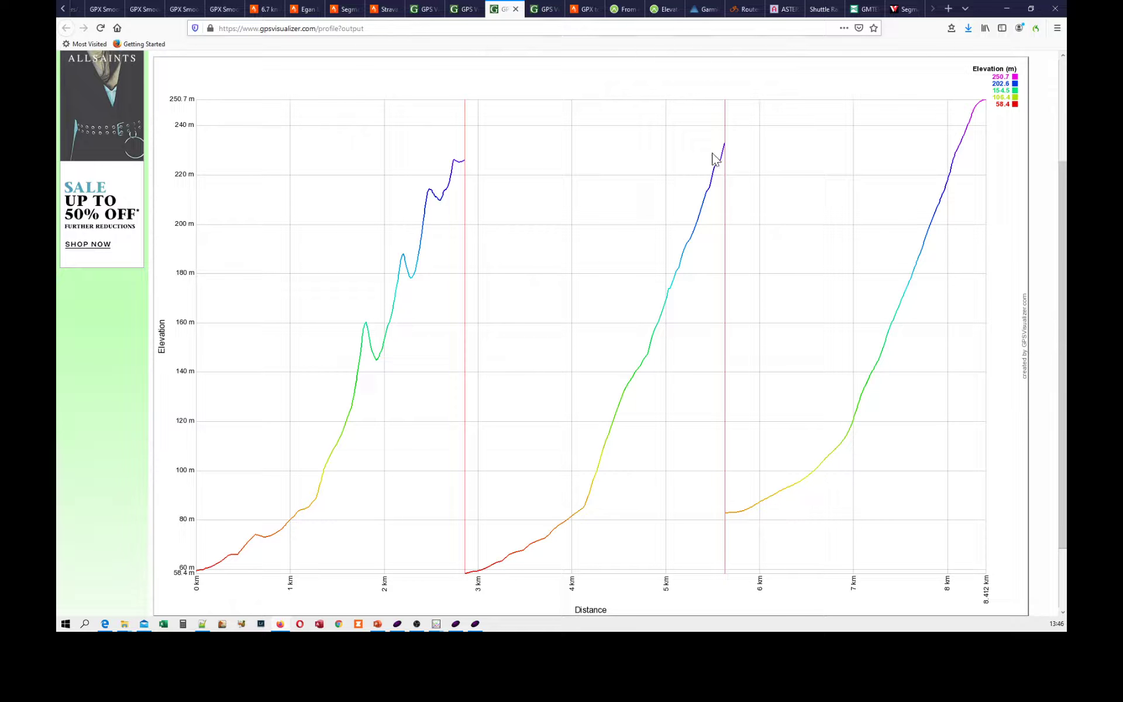
mouse_move(700, 240)
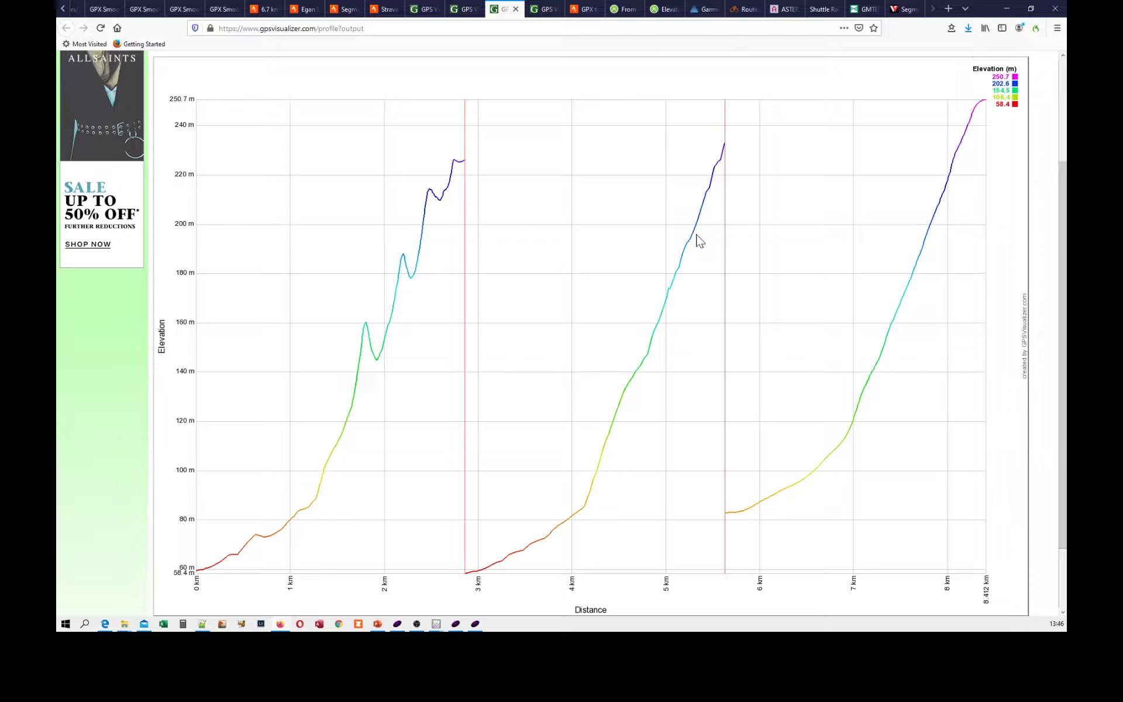
mouse_move(410, 253)
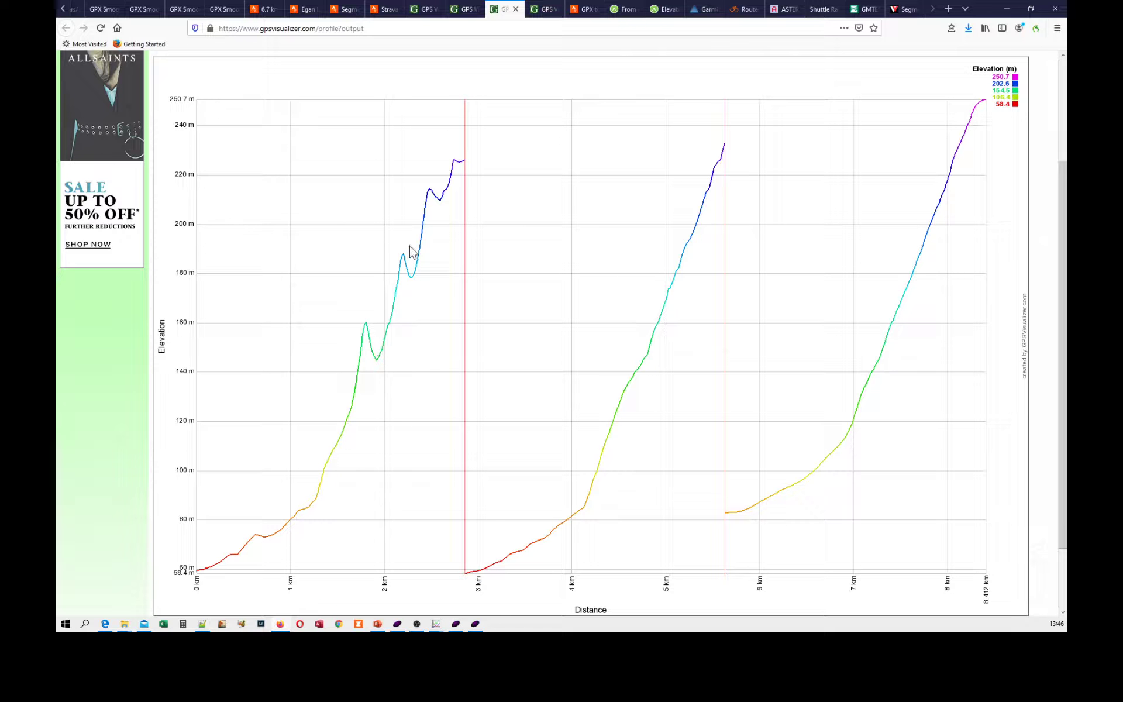
mouse_move(354, 353)
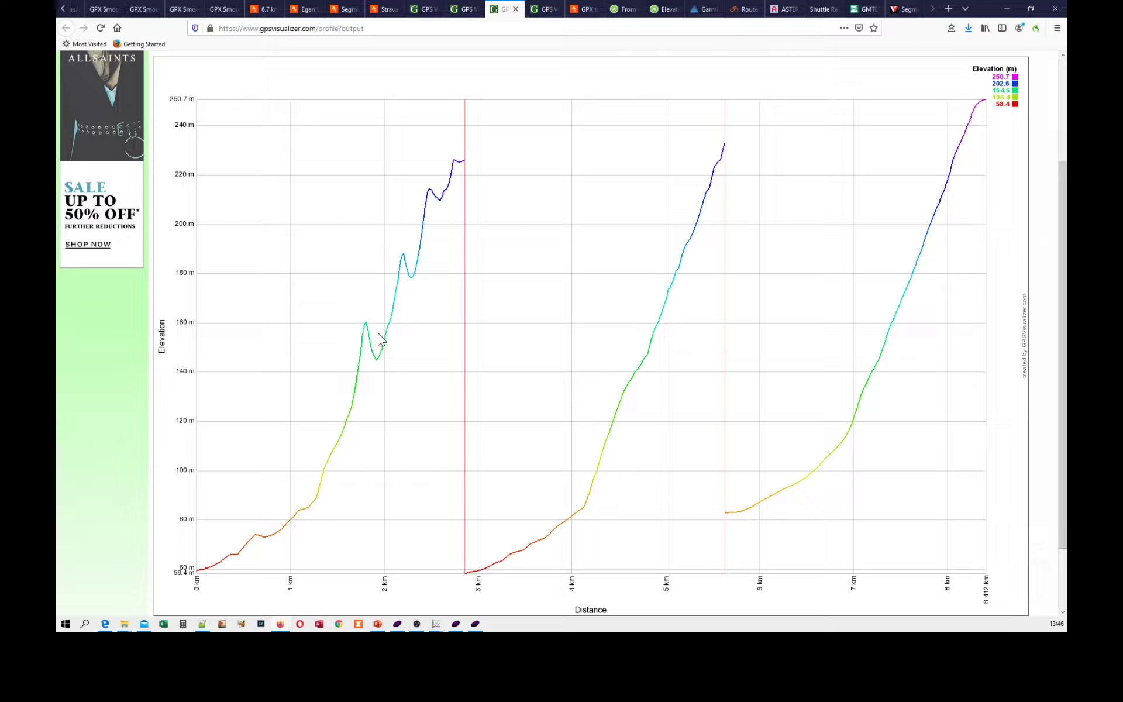
mouse_move(561, 159)
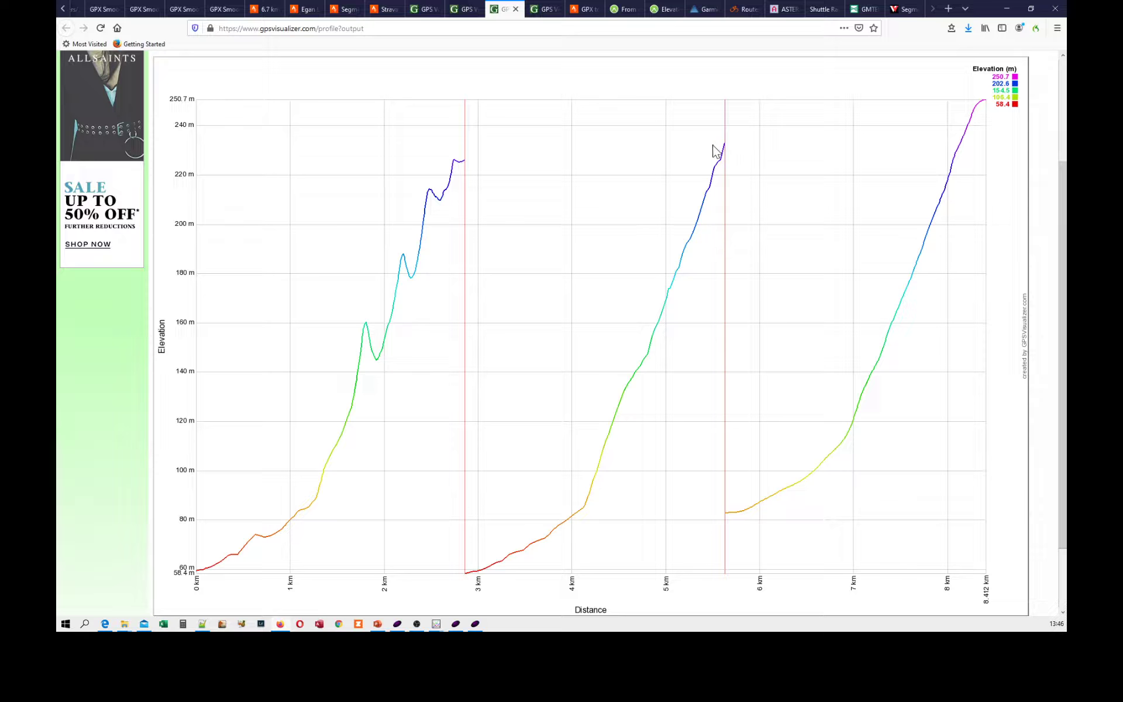
mouse_move(467, 55)
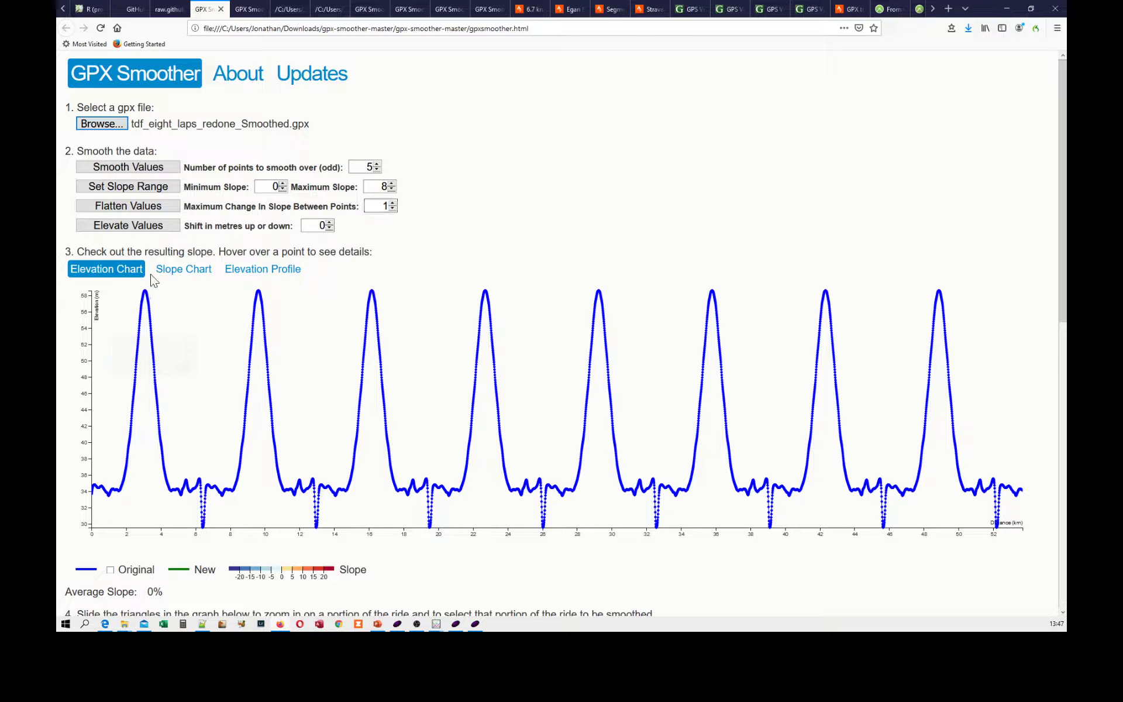
mouse_move(226, 476)
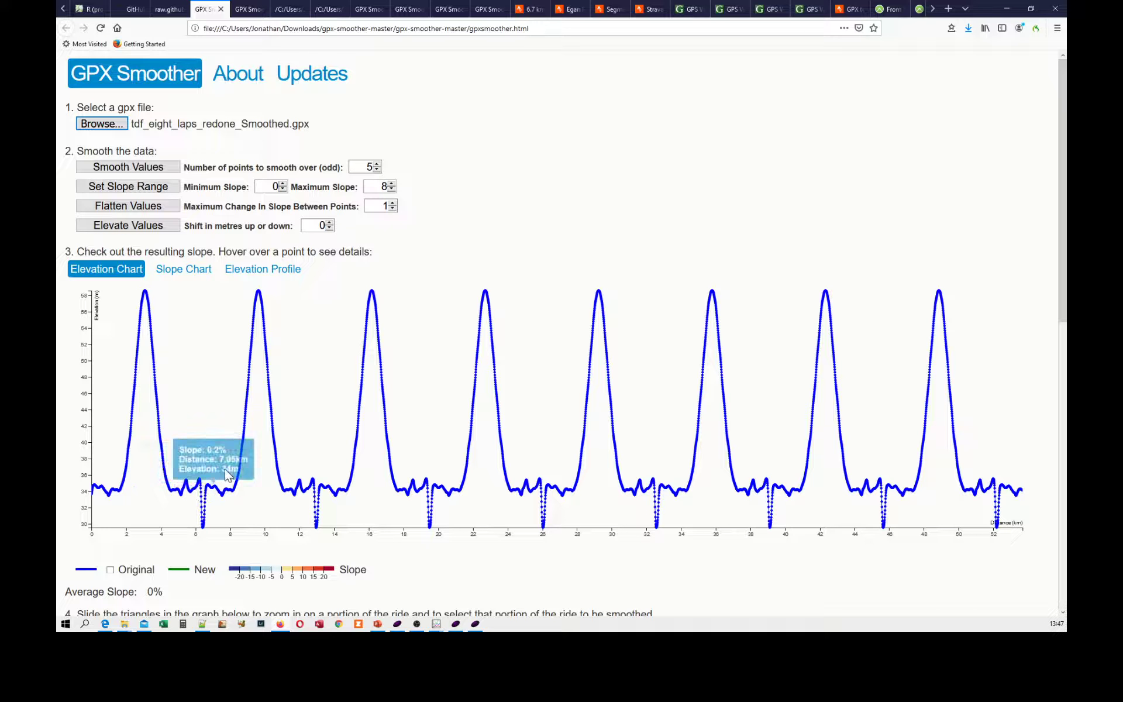
mouse_move(380, 487)
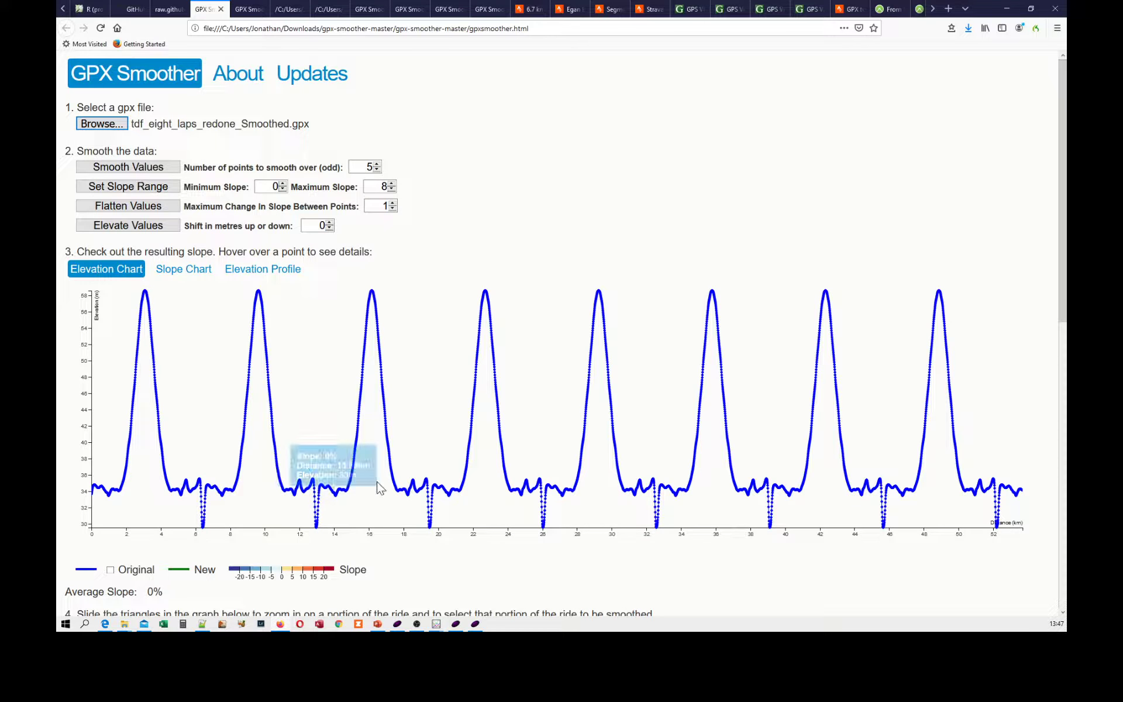
mouse_move(465, 638)
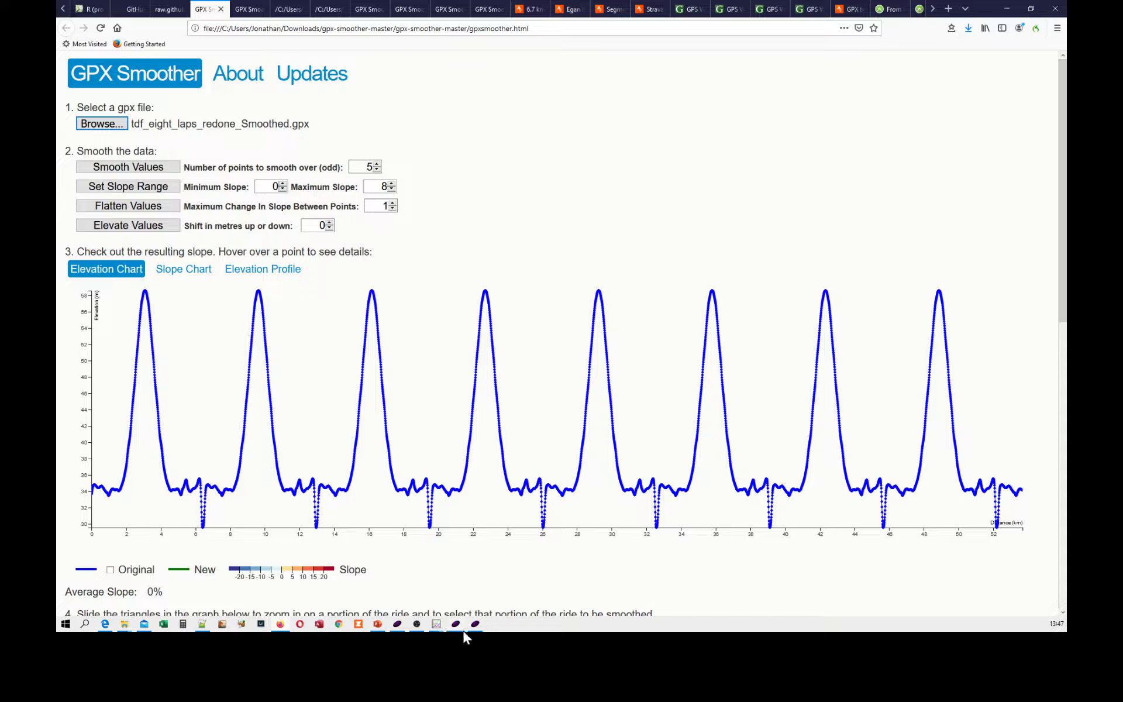
mouse_move(365, 431)
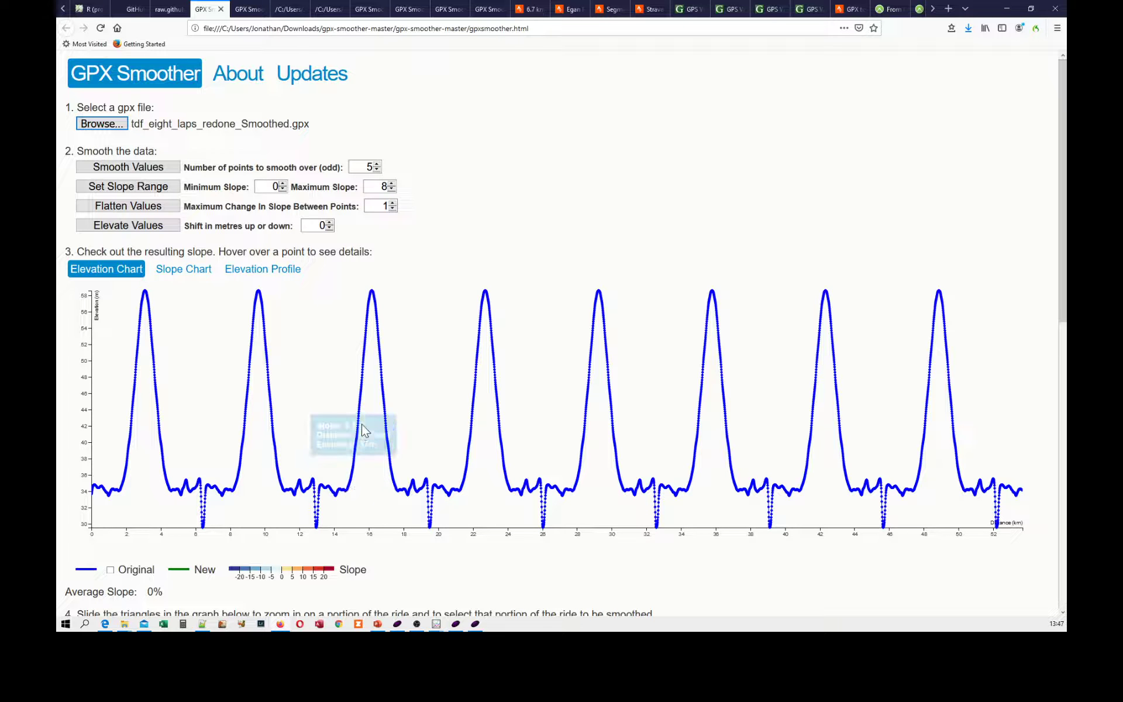
mouse_move(372, 293)
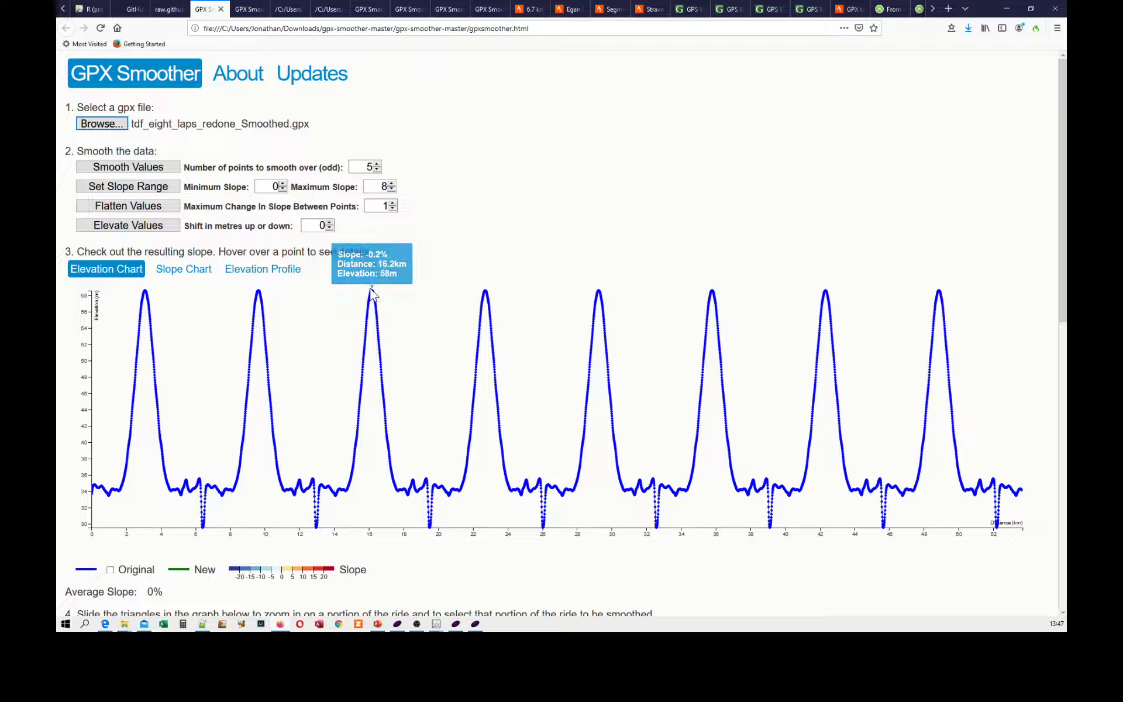
mouse_move(398, 488)
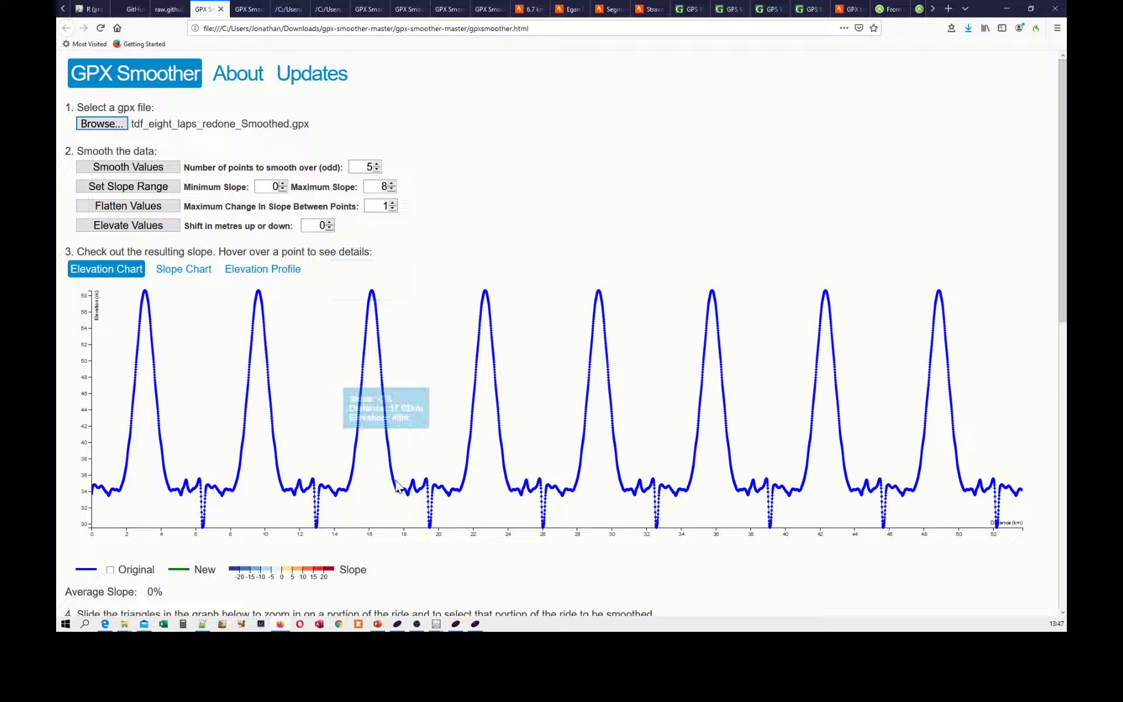
mouse_move(428, 528)
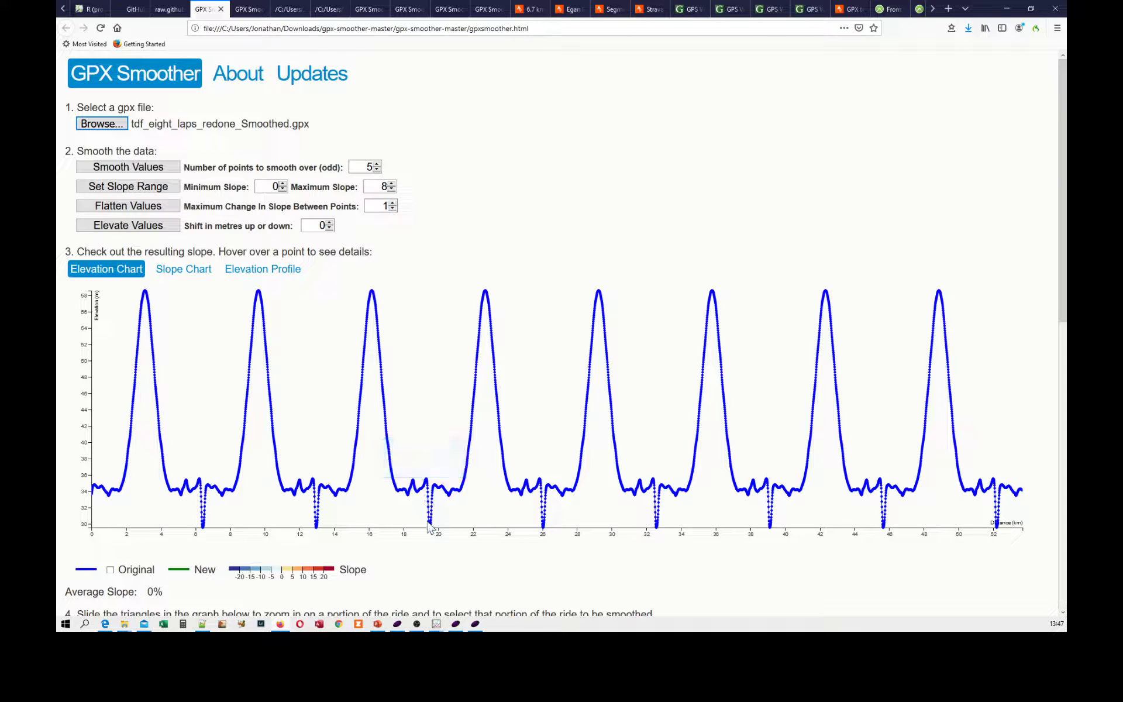
mouse_move(430, 527)
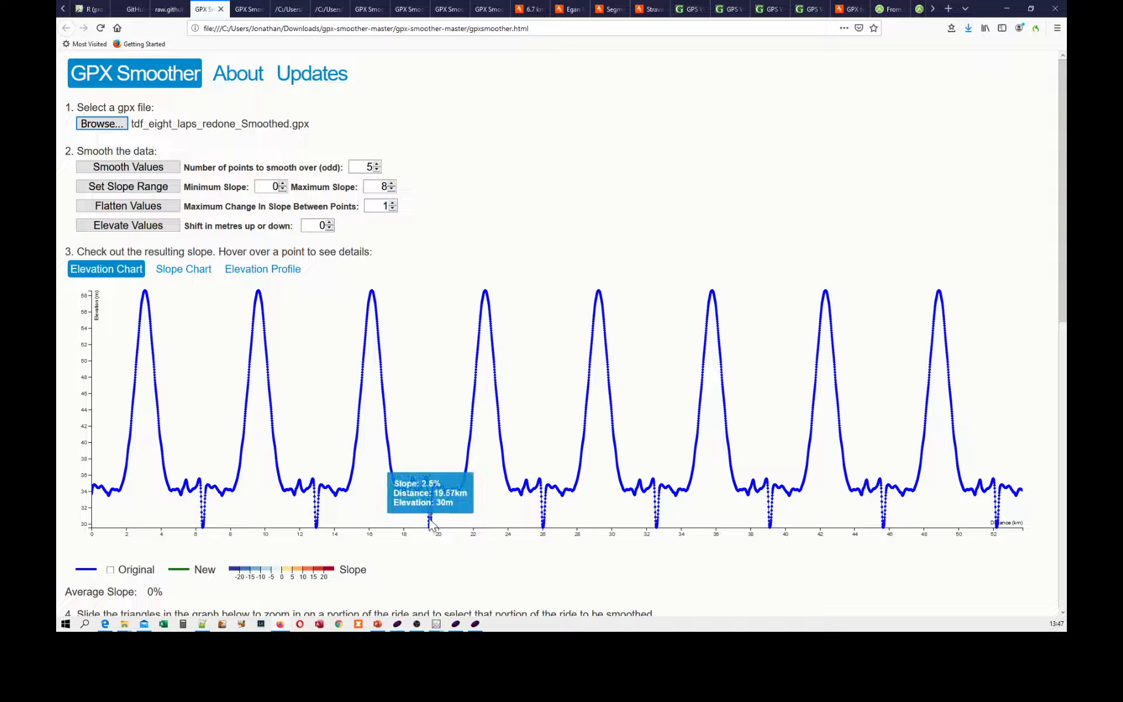
mouse_move(445, 513)
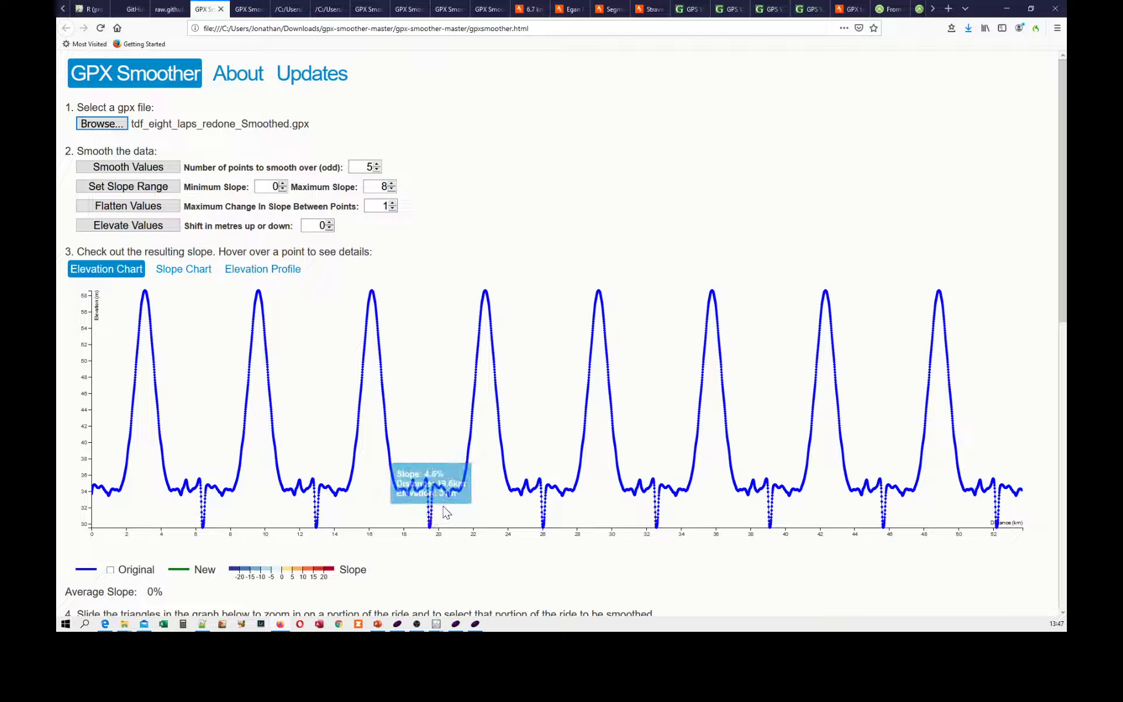
mouse_move(545, 487)
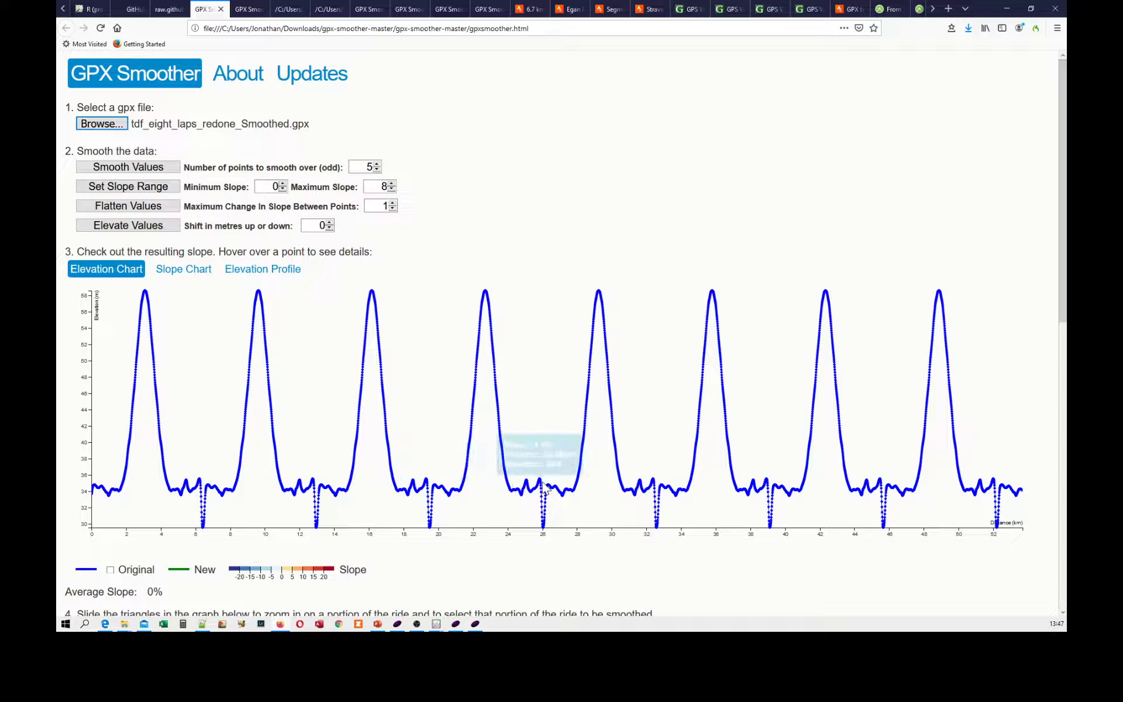
mouse_move(549, 490)
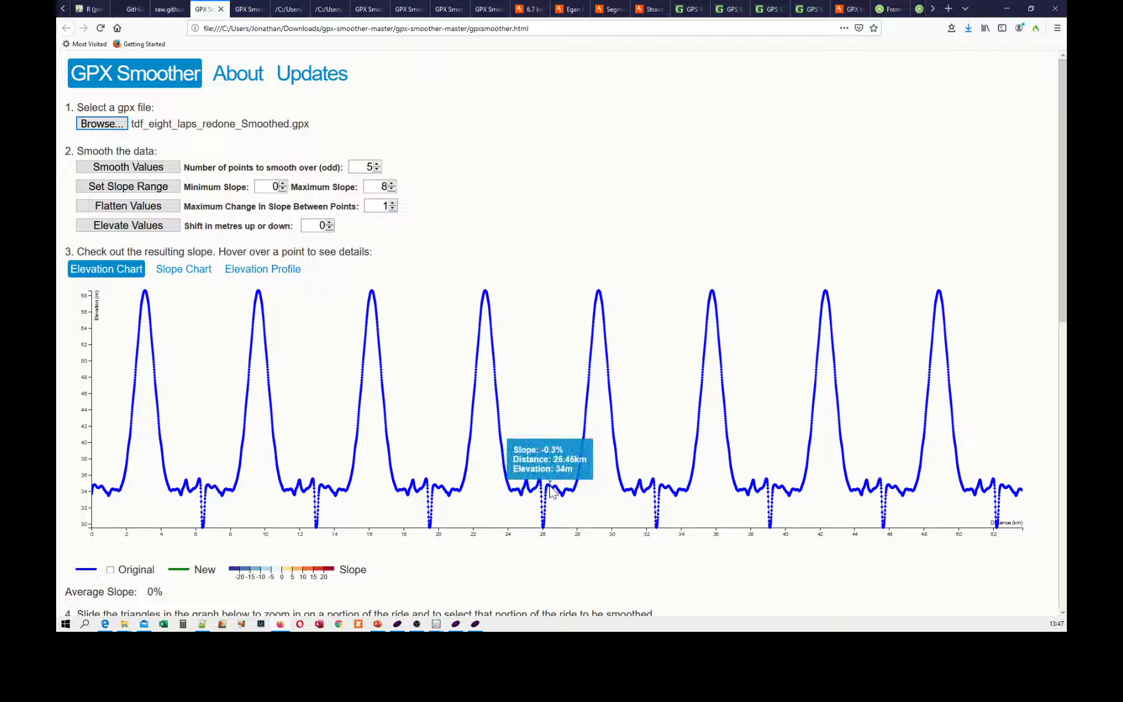
mouse_move(547, 493)
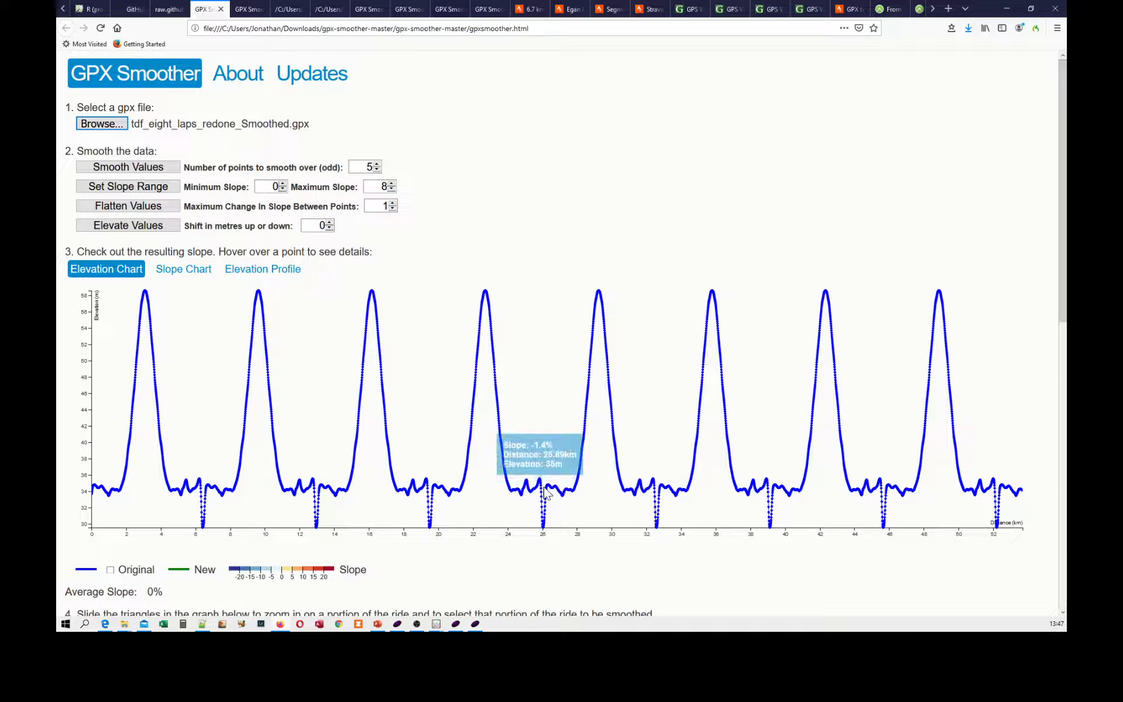
mouse_move(265, 109)
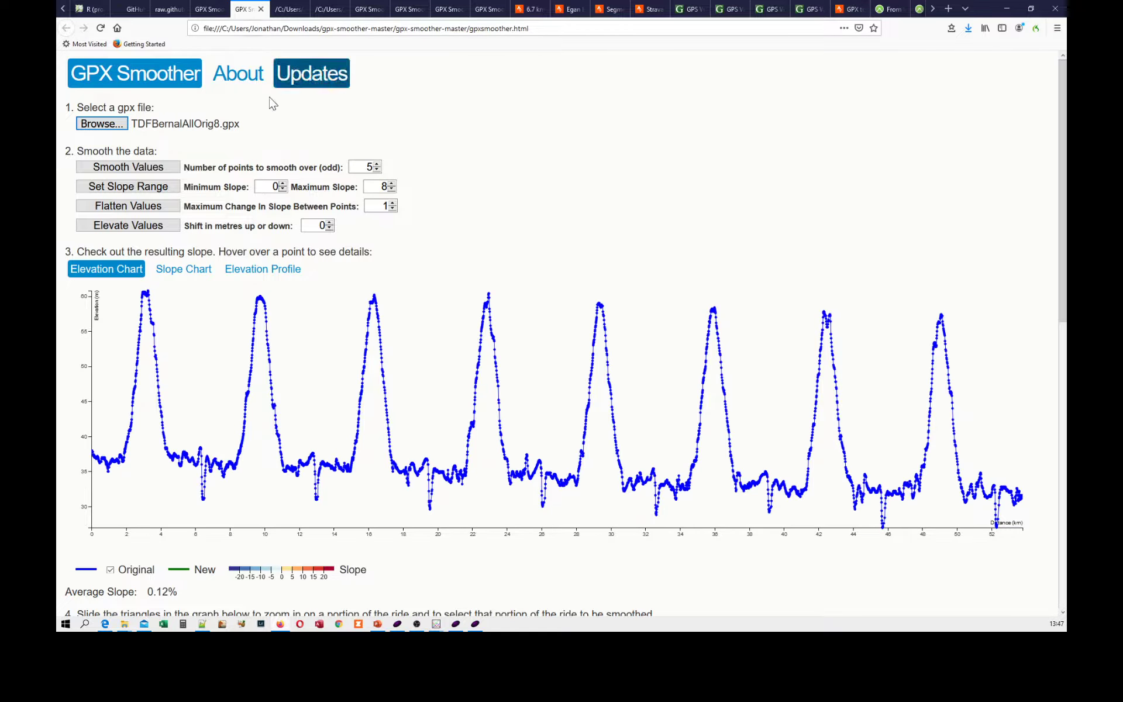
mouse_move(169, 337)
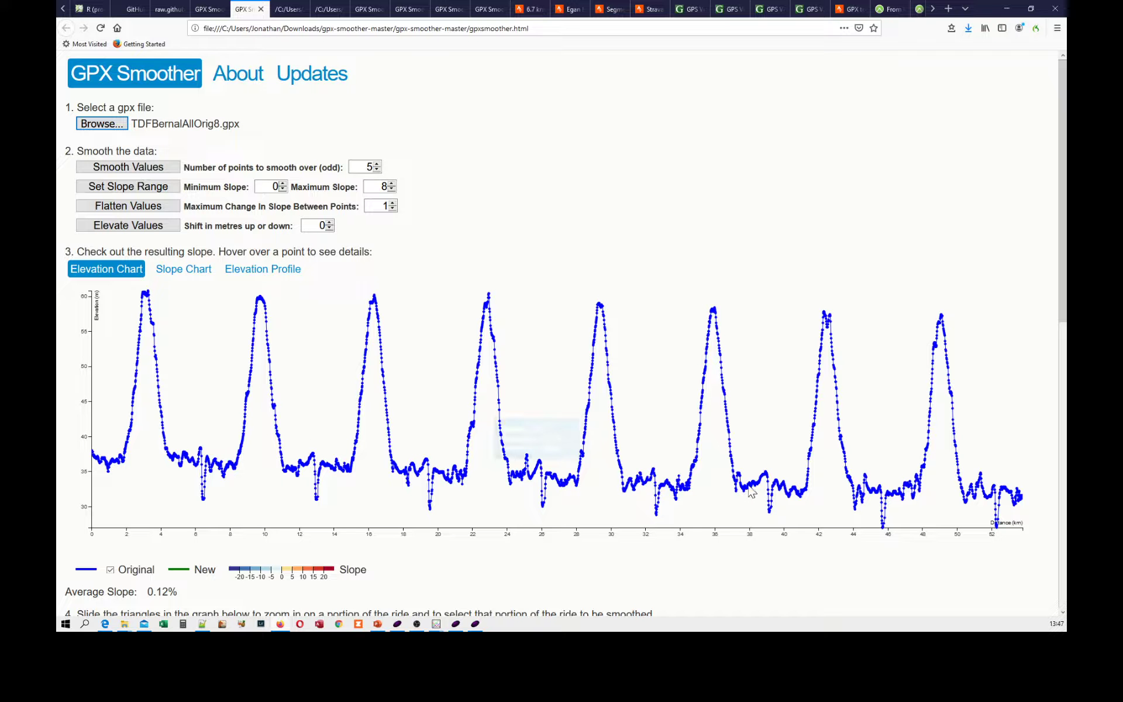
mouse_move(752, 505)
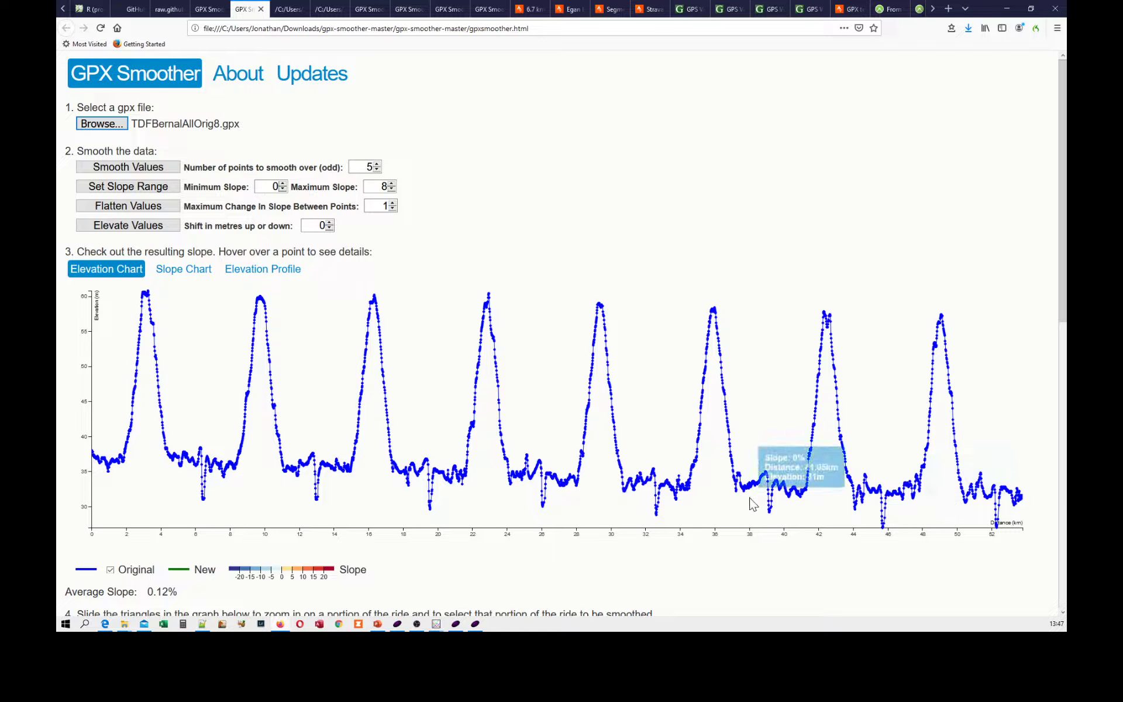
mouse_move(243, 313)
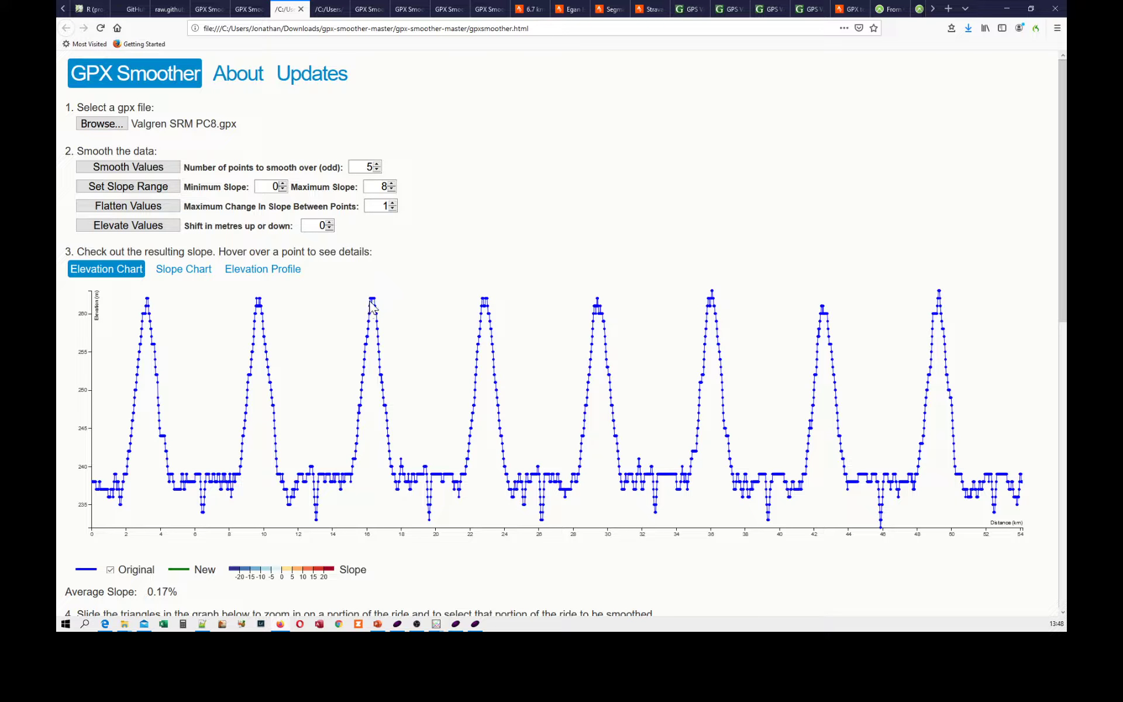
mouse_move(393, 91)
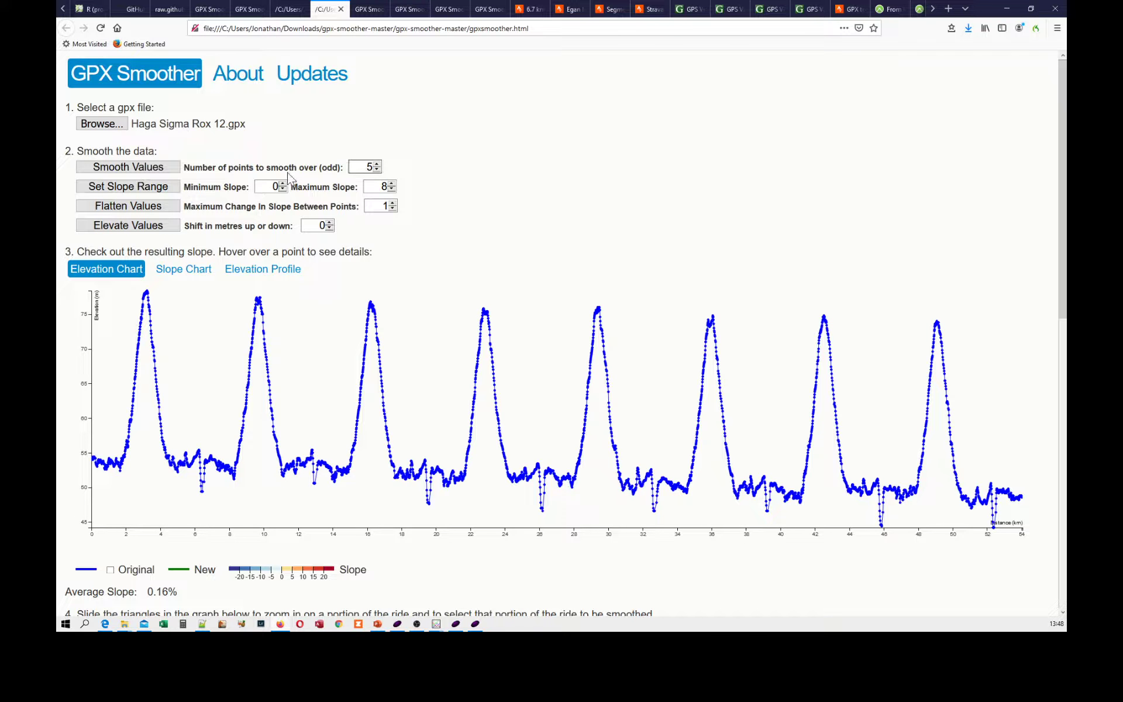
mouse_move(348, 479)
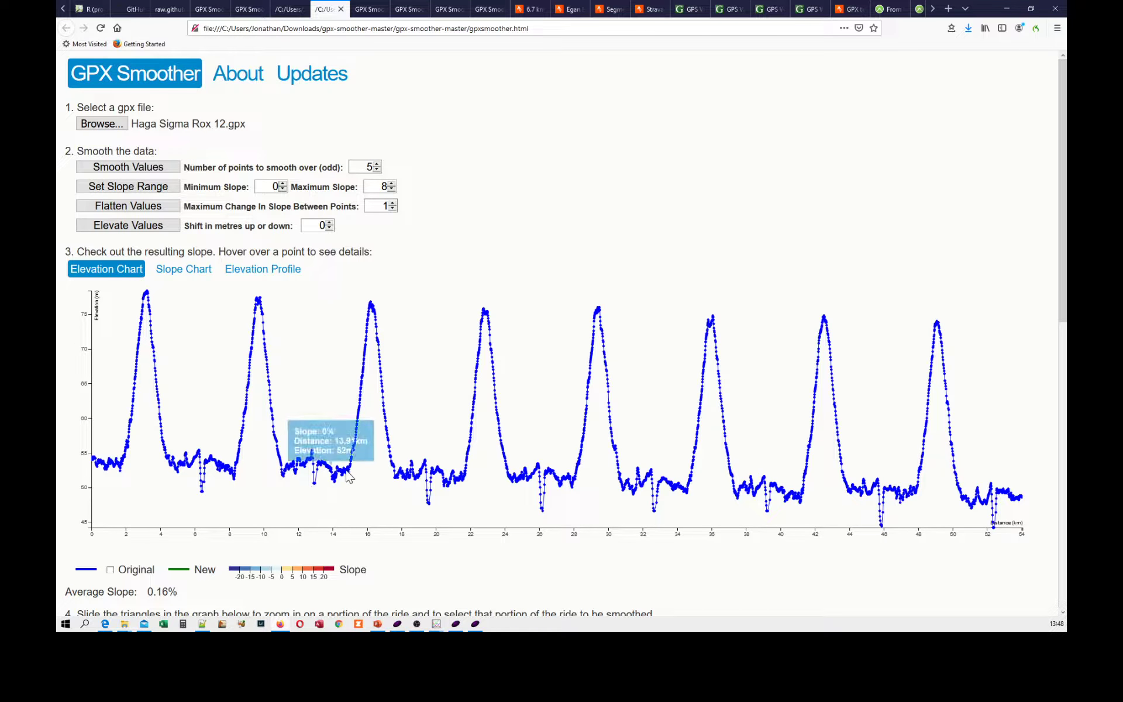
mouse_move(439, 470)
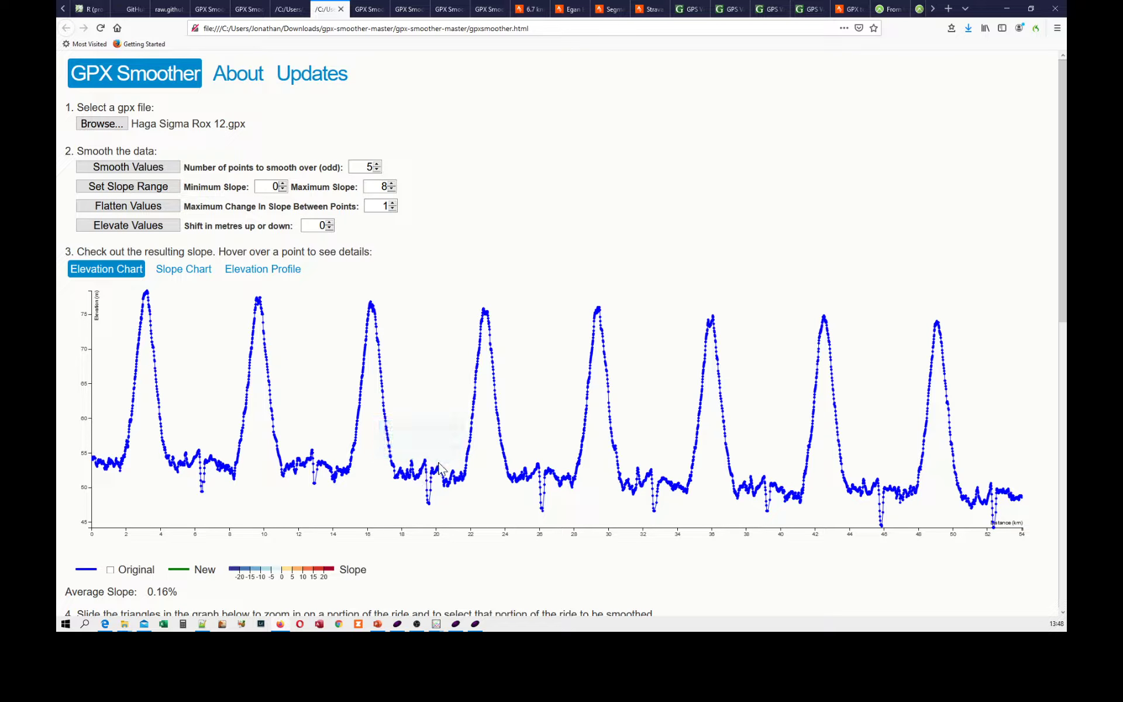
mouse_move(466, 479)
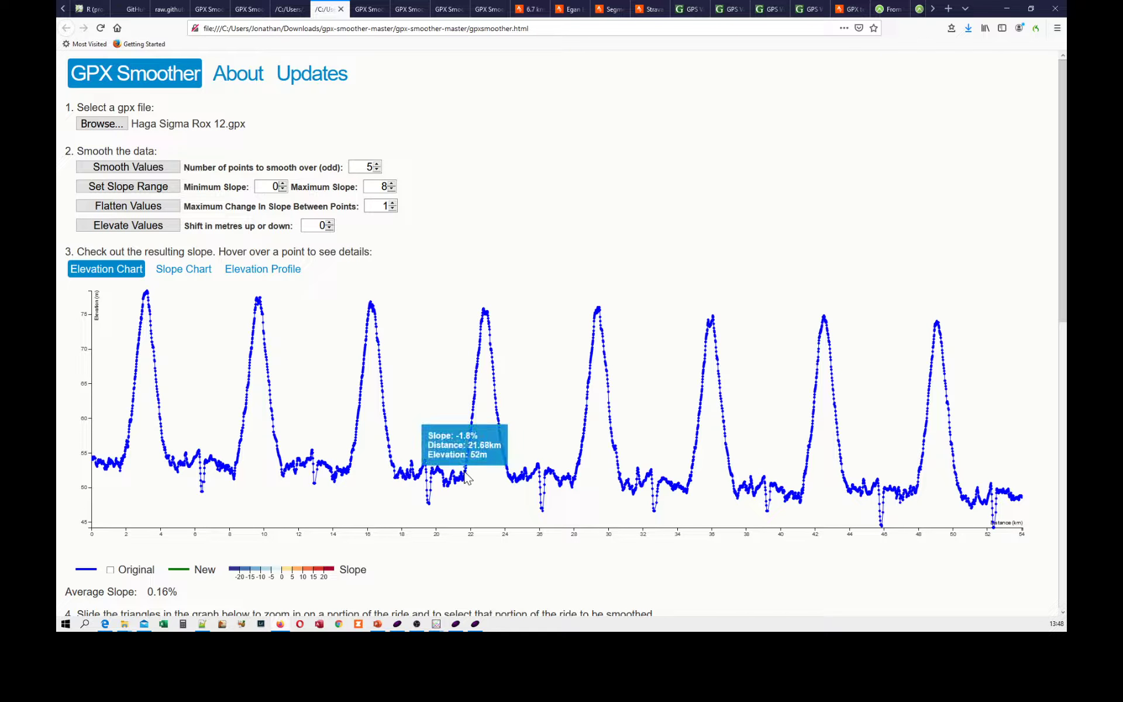
mouse_move(454, 488)
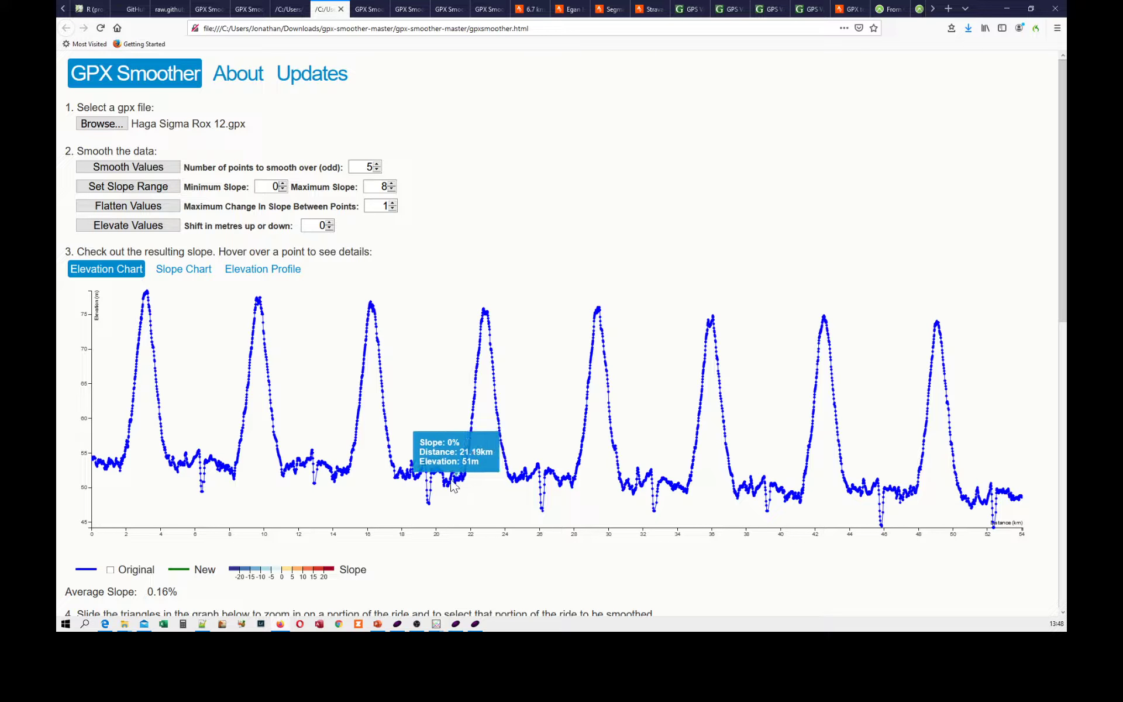
mouse_move(139, 447)
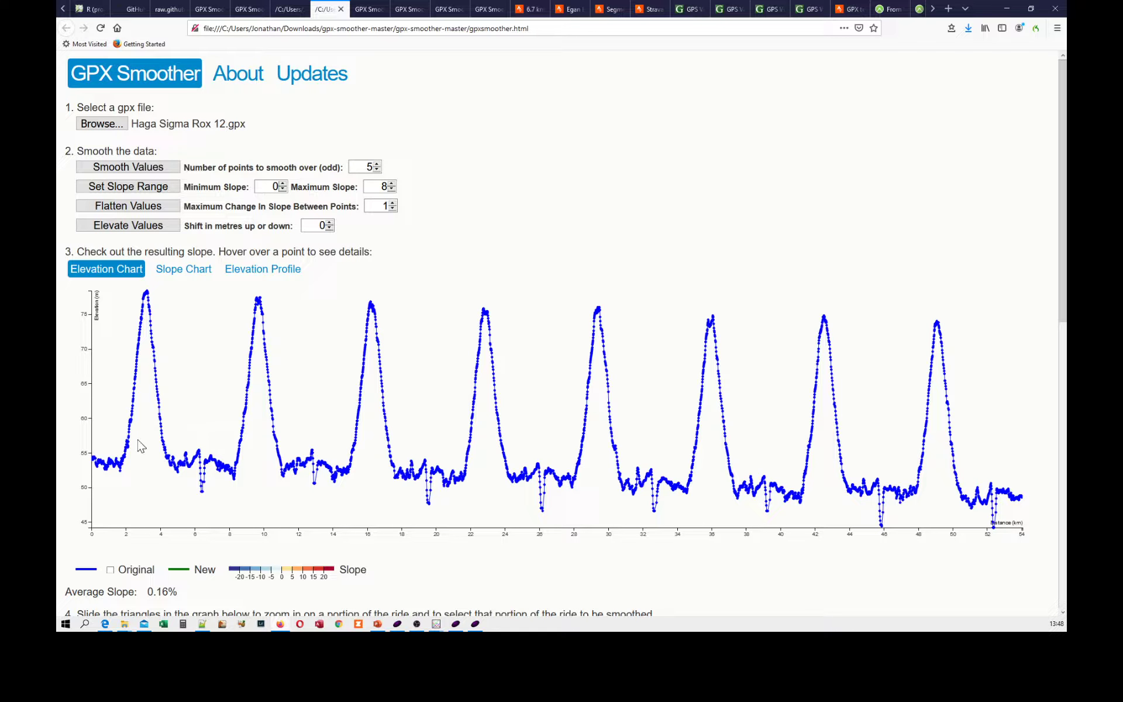
mouse_move(104, 466)
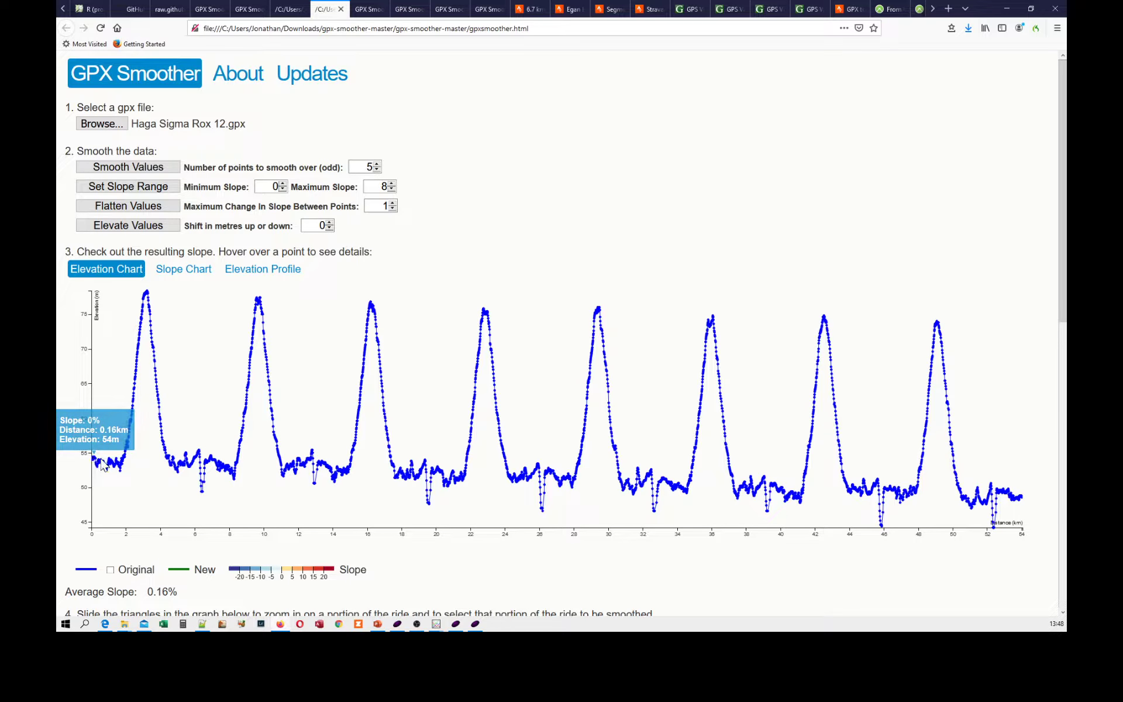
mouse_move(92, 527)
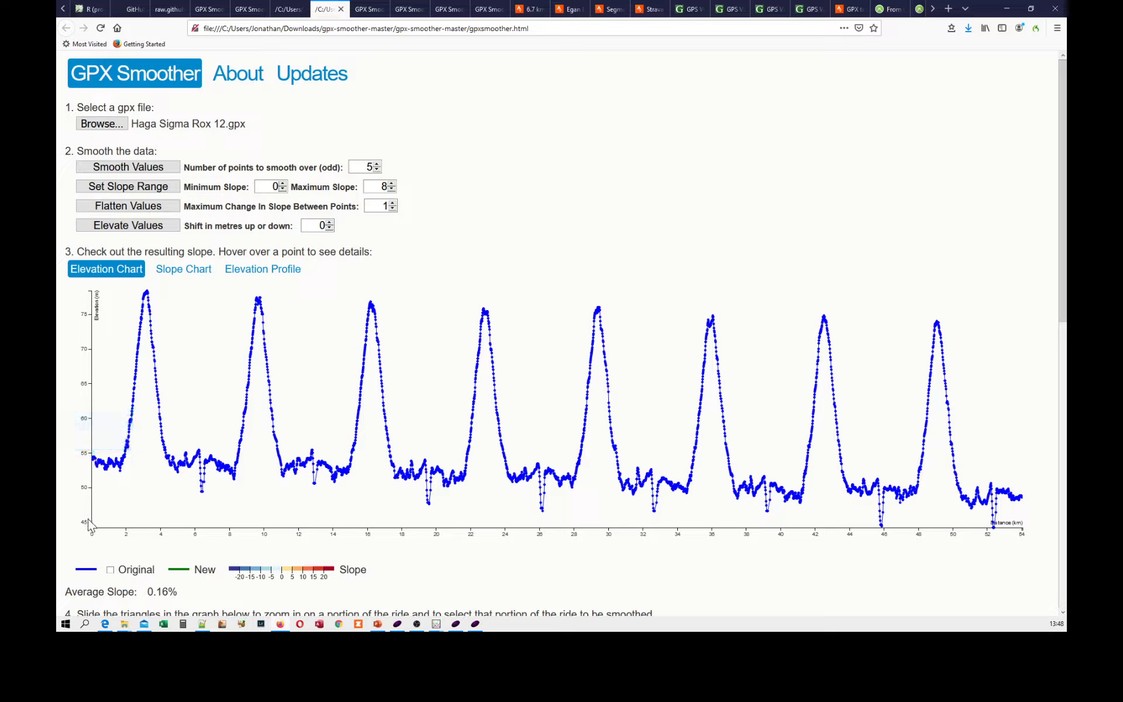
mouse_move(99, 468)
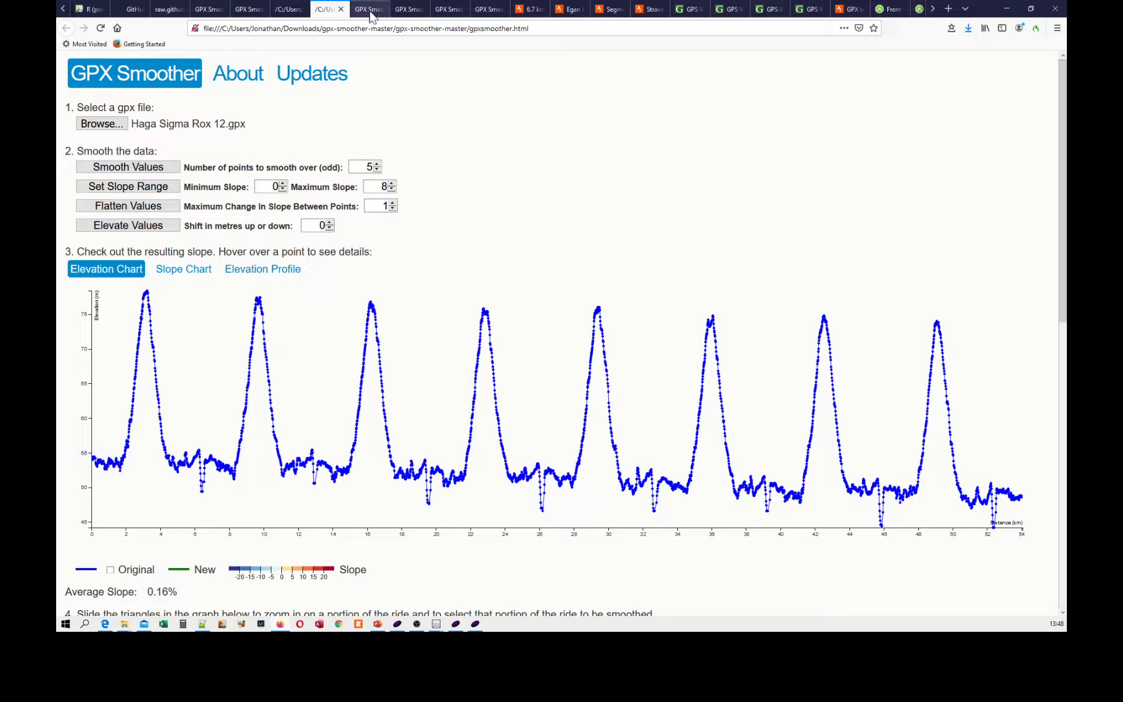
- View the Wahoo Element Bolt recording's eight-lap elevation chart in GPX Smoother
click(369, 9)
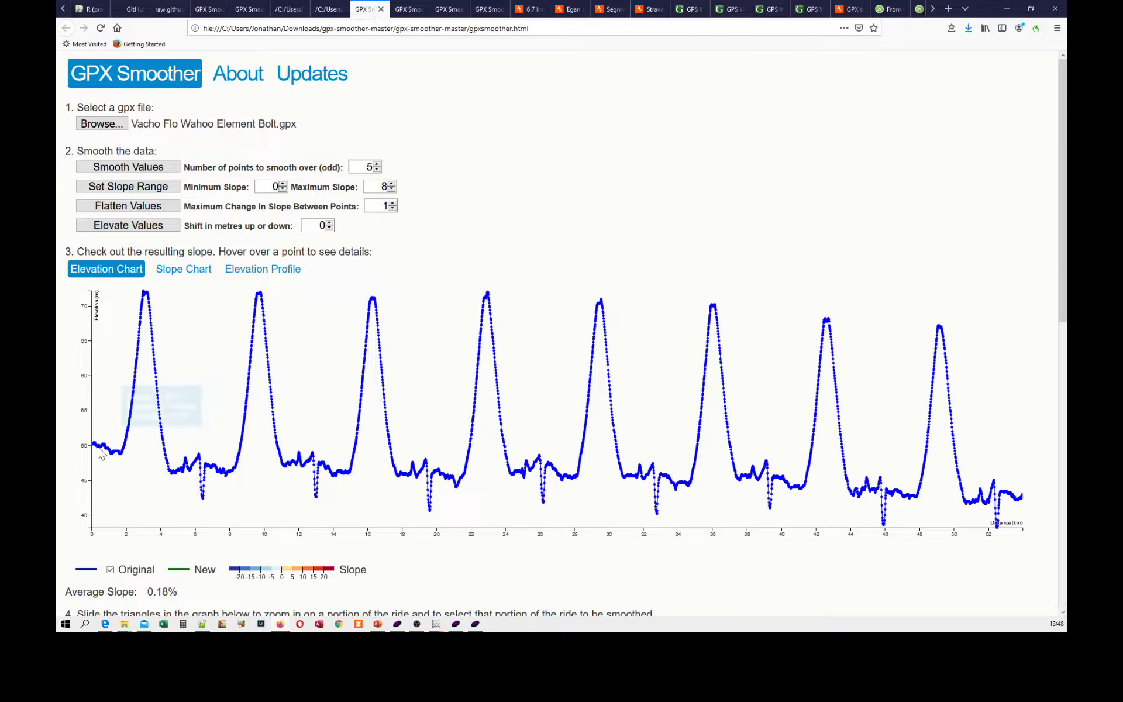
mouse_move(295, 388)
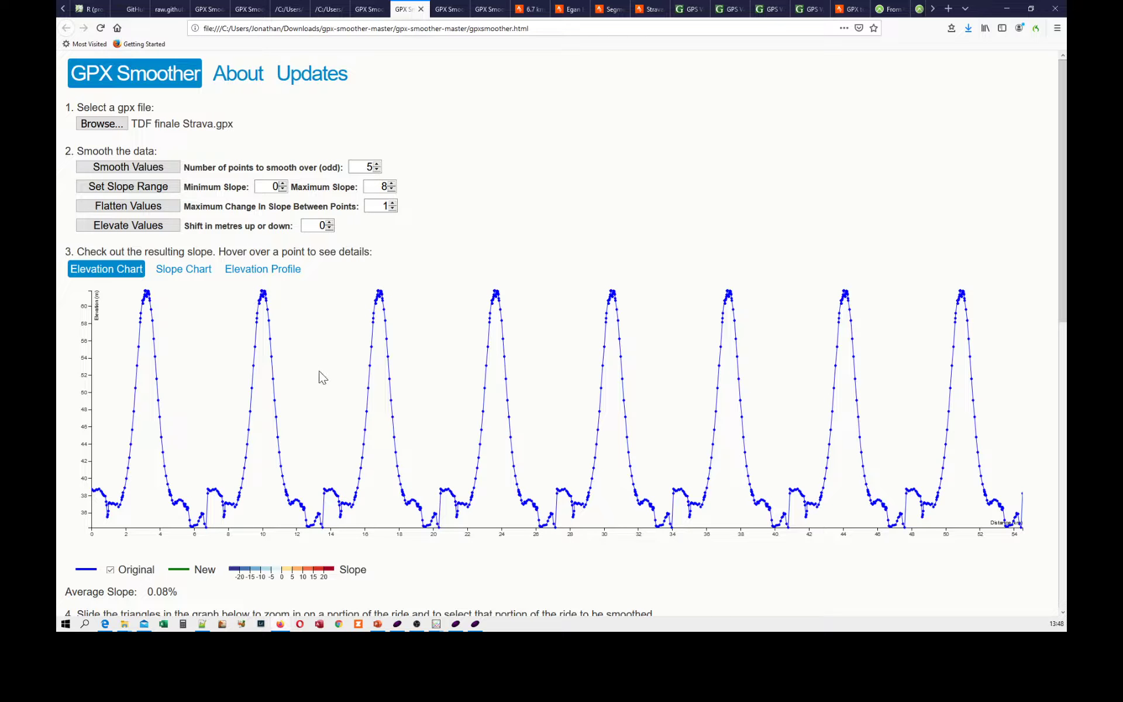
mouse_move(139, 133)
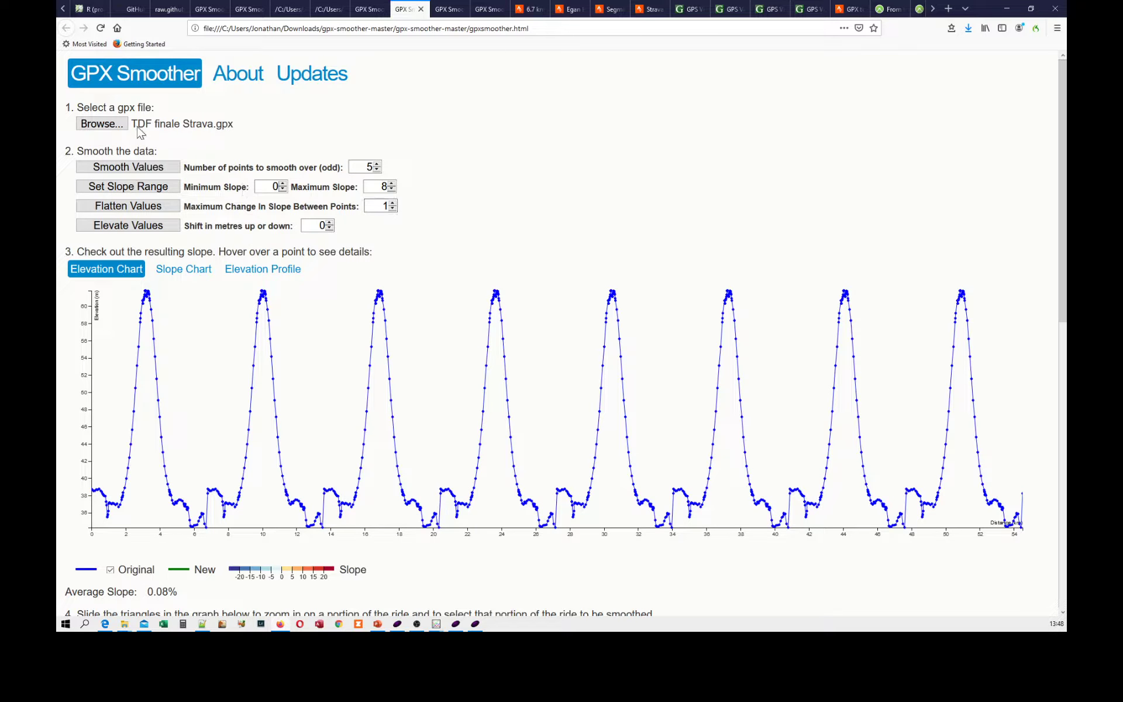
mouse_move(363, 320)
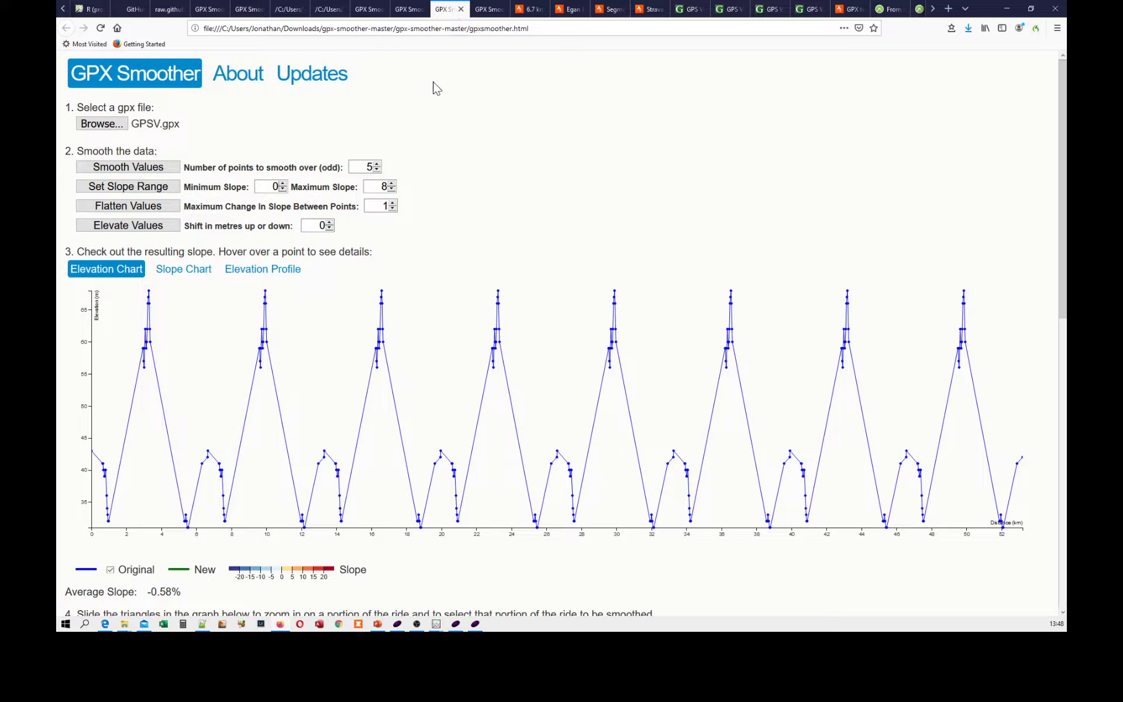
mouse_move(478, 48)
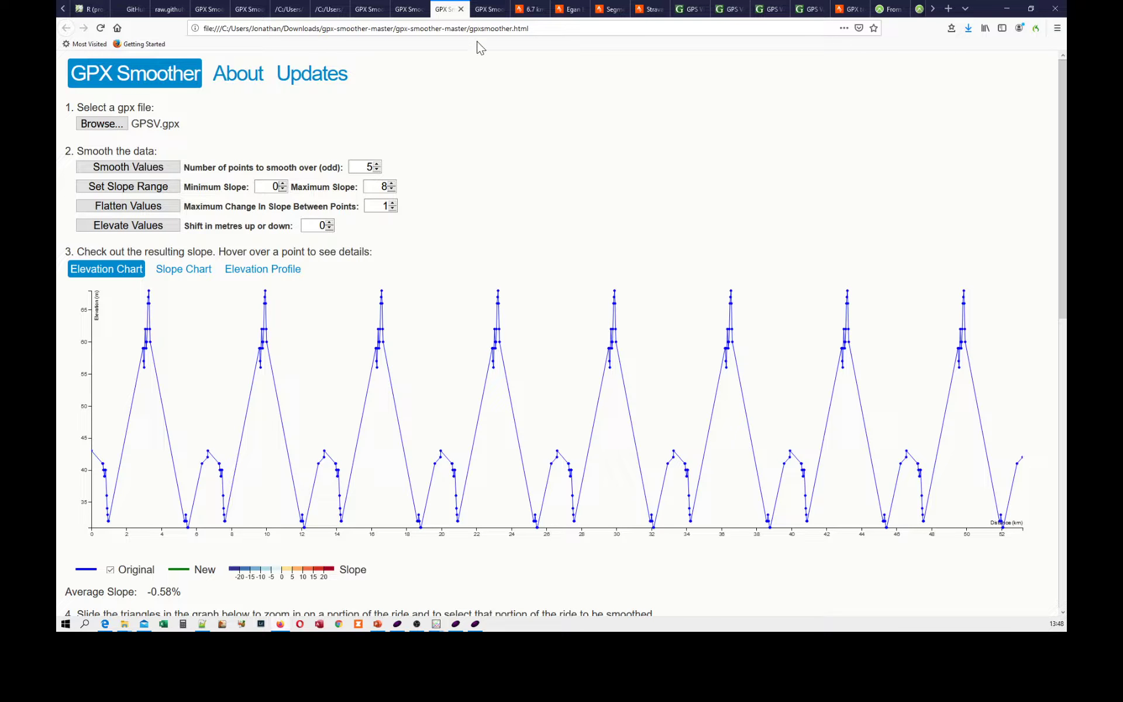
mouse_move(489, 208)
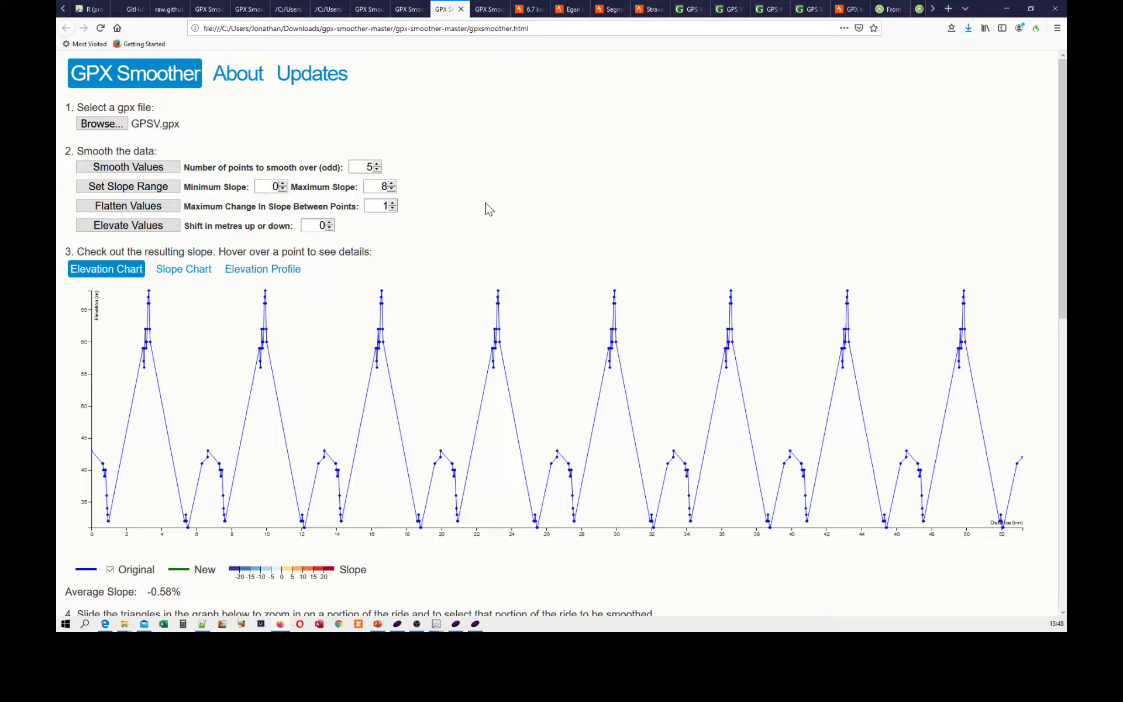
- Chart the GPSV.gpx route's eight sharp climbs in GPX Smoother
click(487, 10)
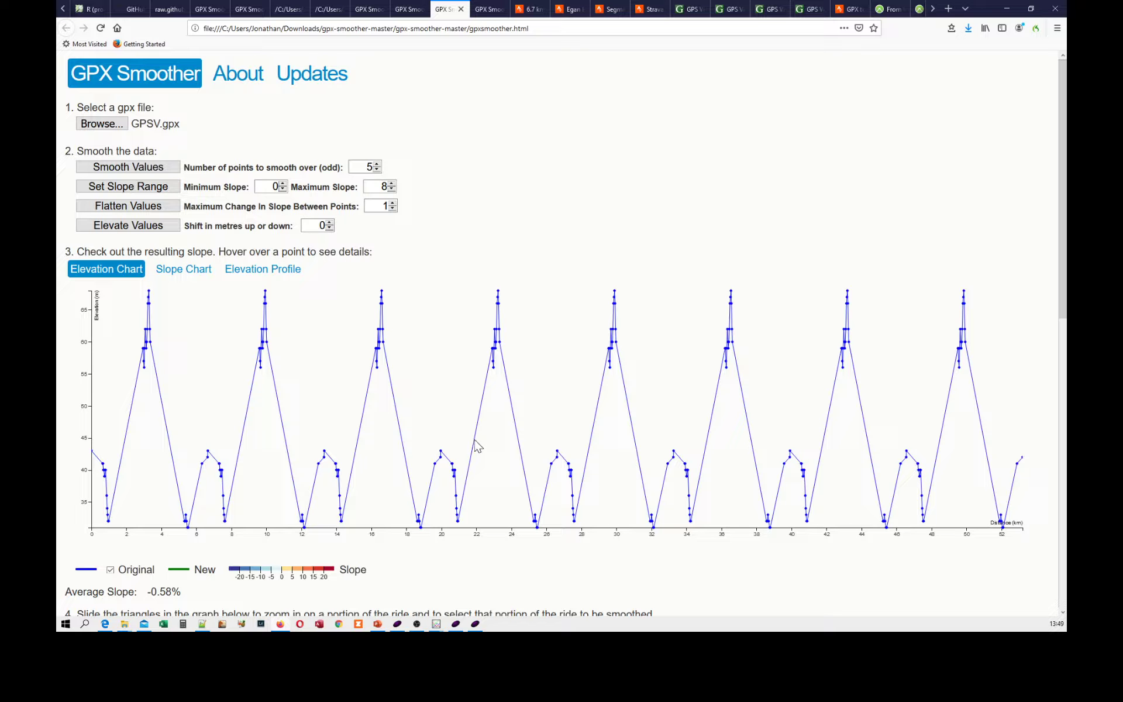
mouse_move(524, 72)
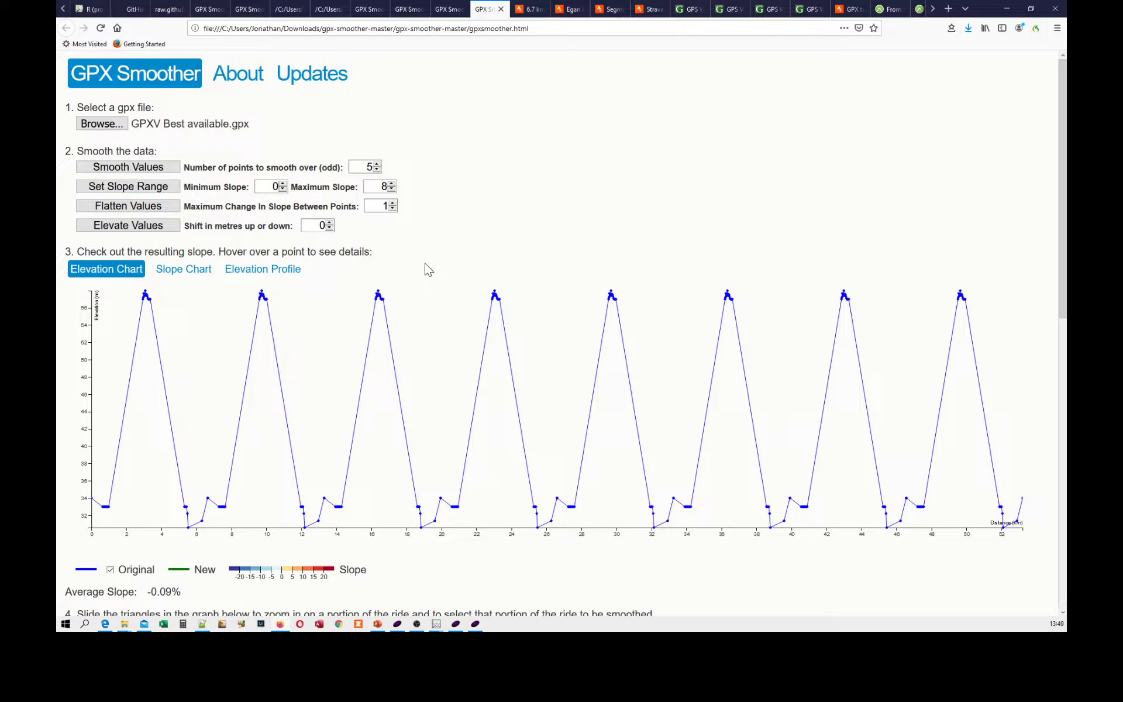
mouse_move(379, 358)
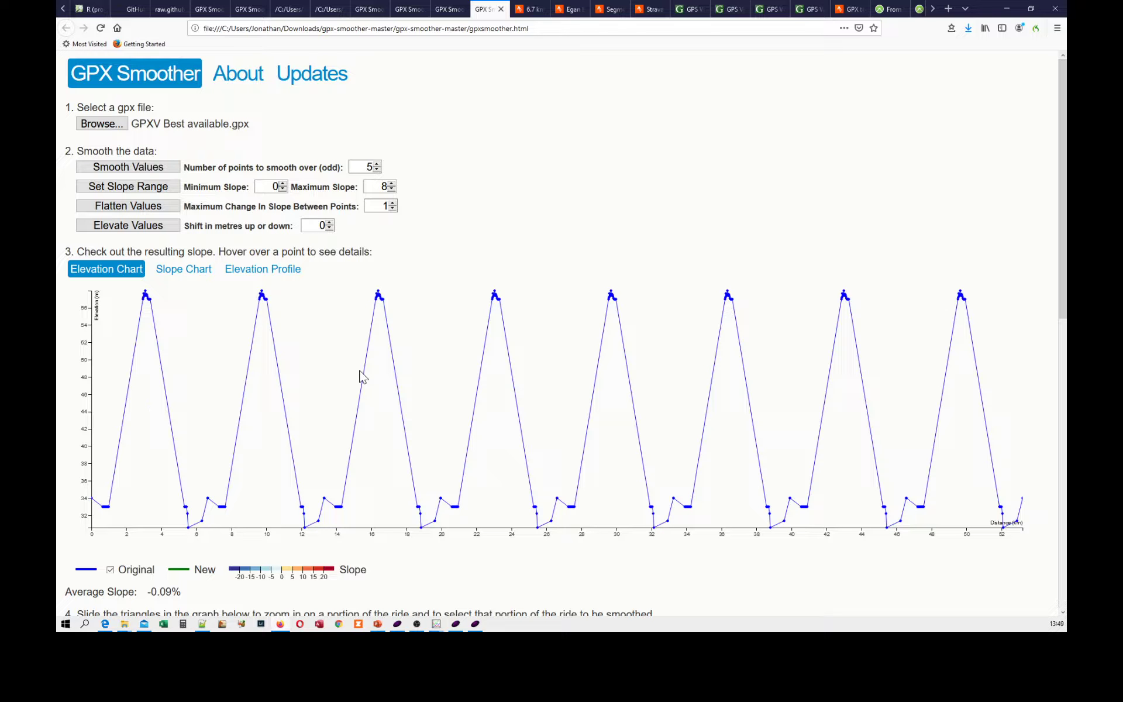
mouse_move(368, 451)
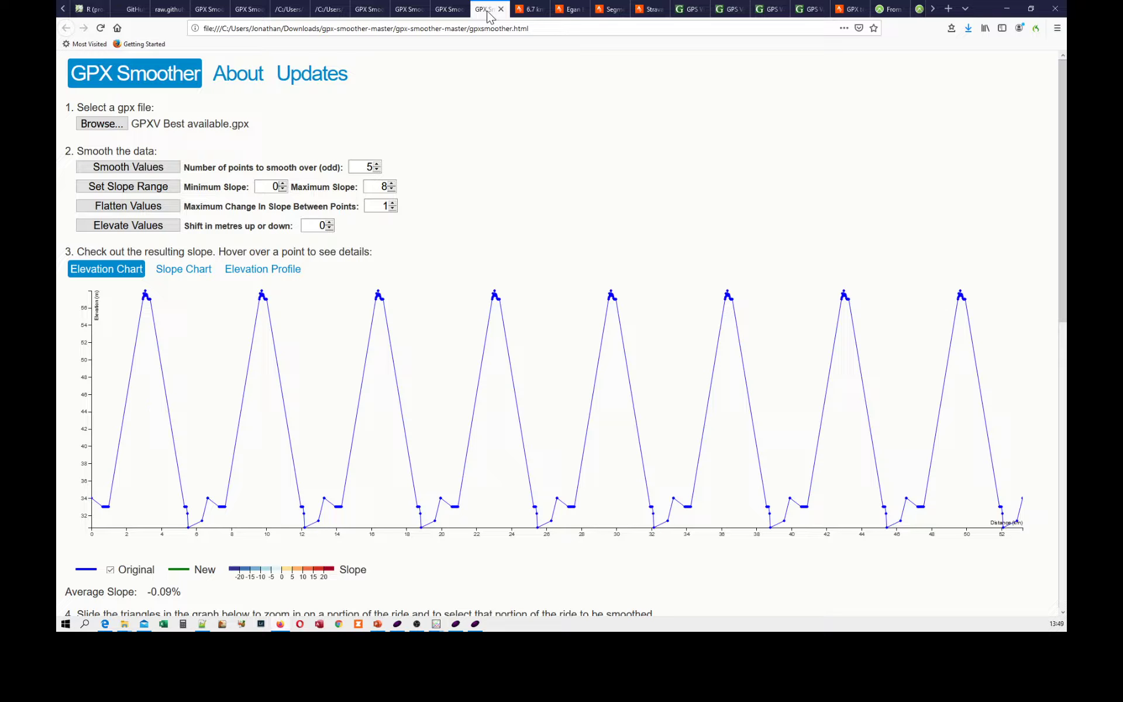
- Compare the TDF finale Strava and GPSV profiles in GPX Smoother
click(405, 9)
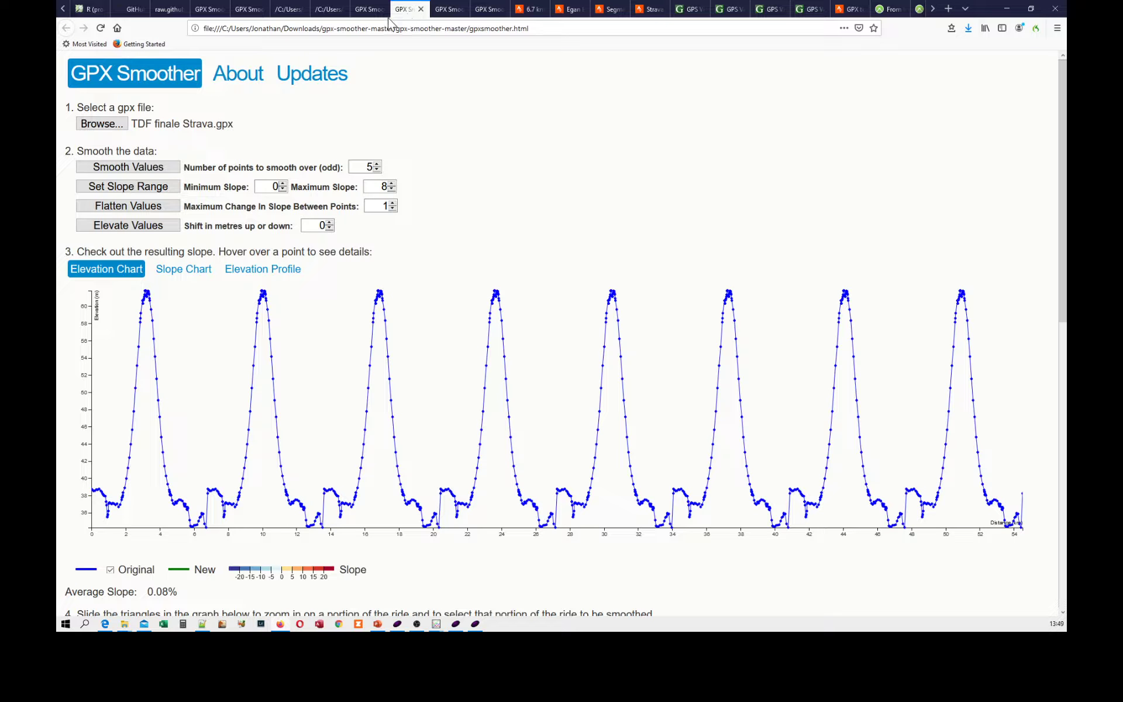
click(368, 10)
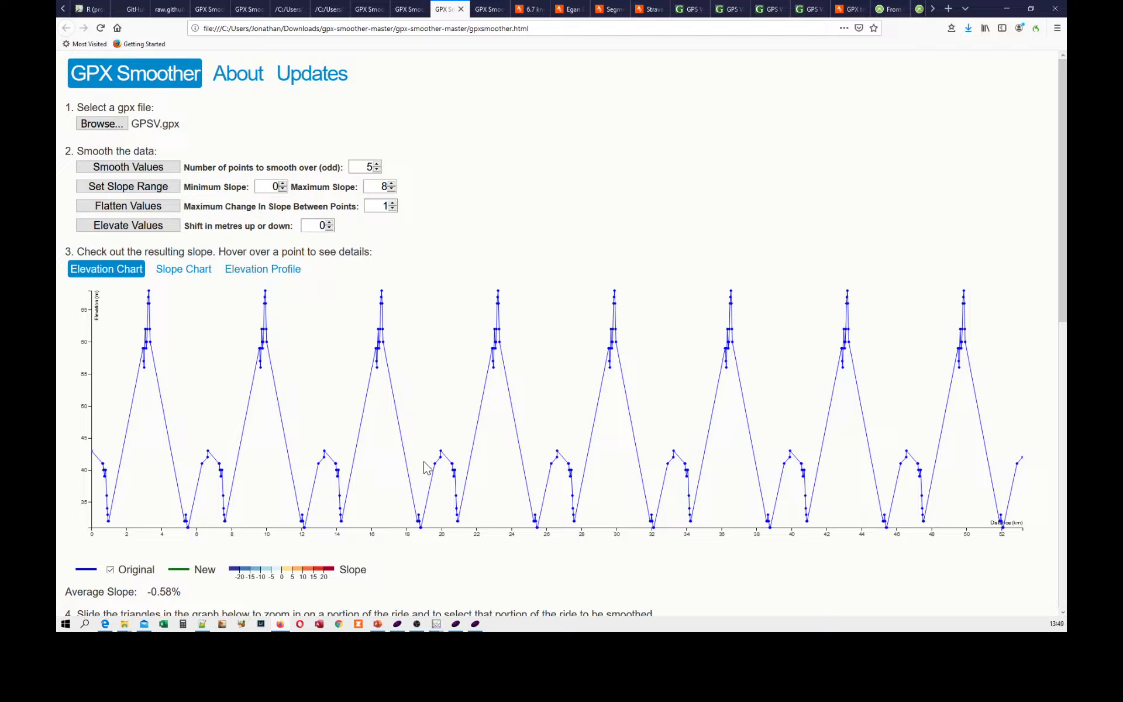
click(400, 9)
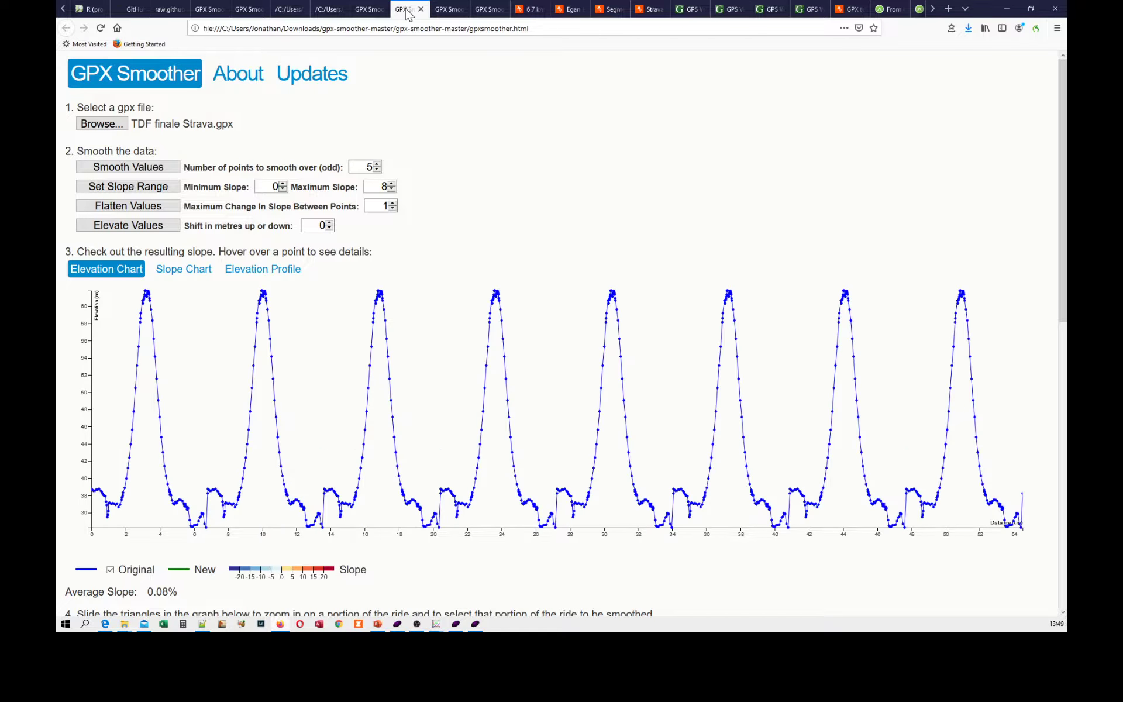
mouse_move(419, 279)
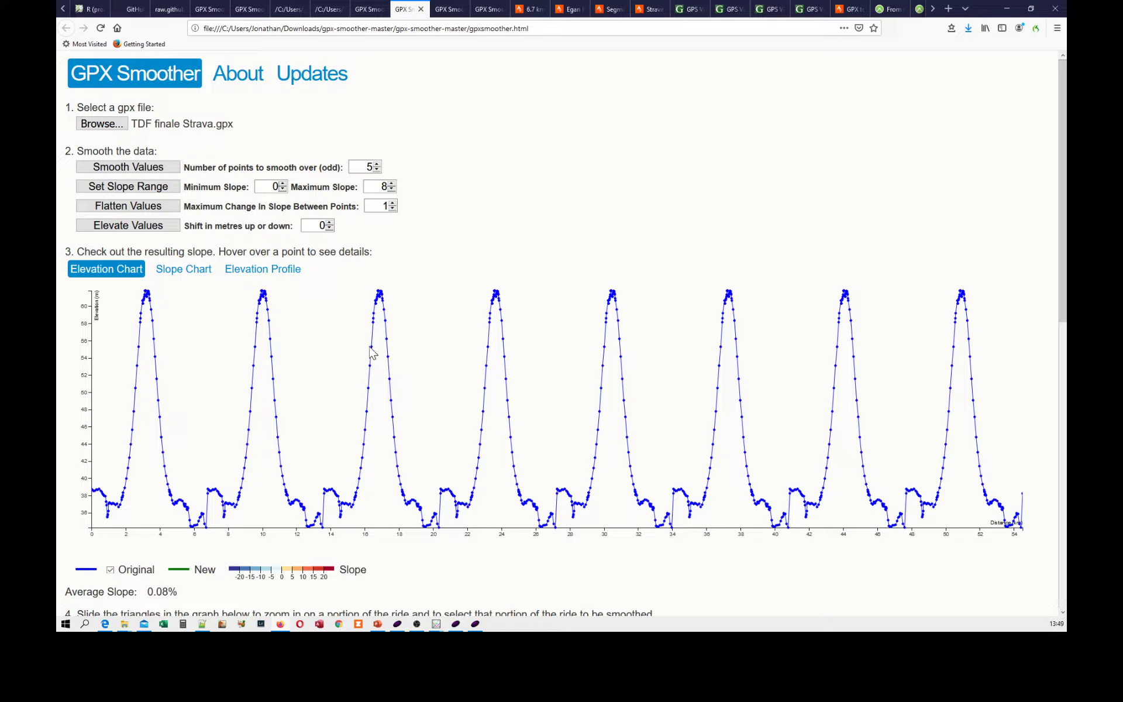
mouse_move(405, 400)
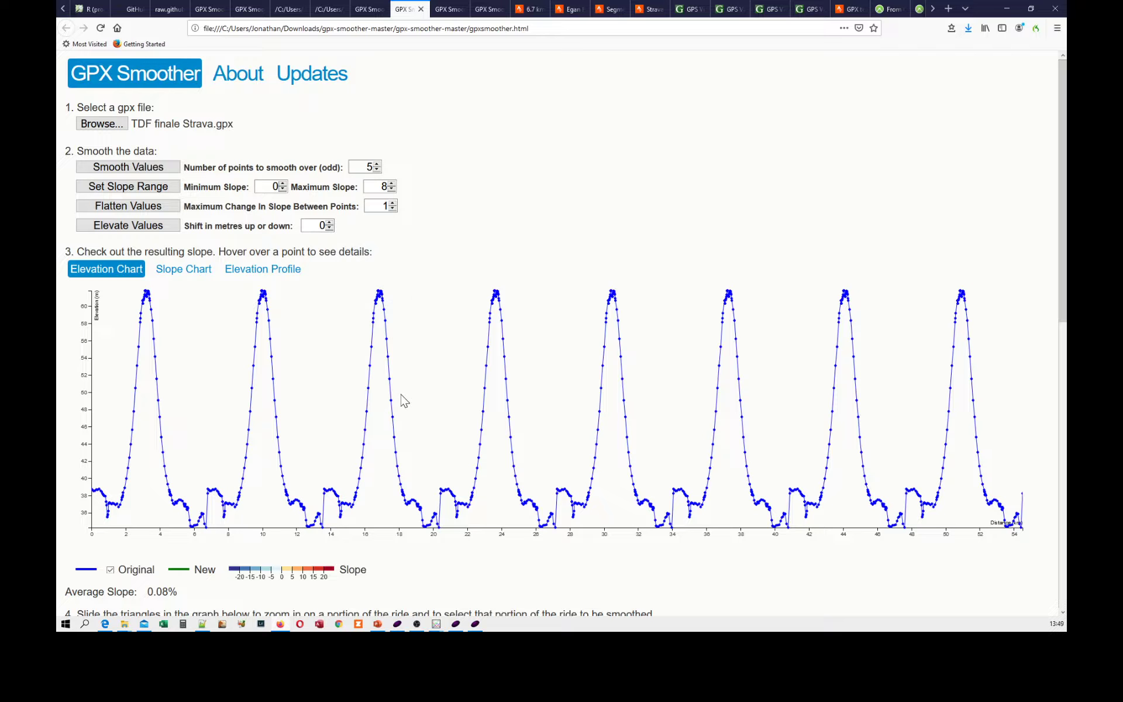
mouse_move(419, 450)
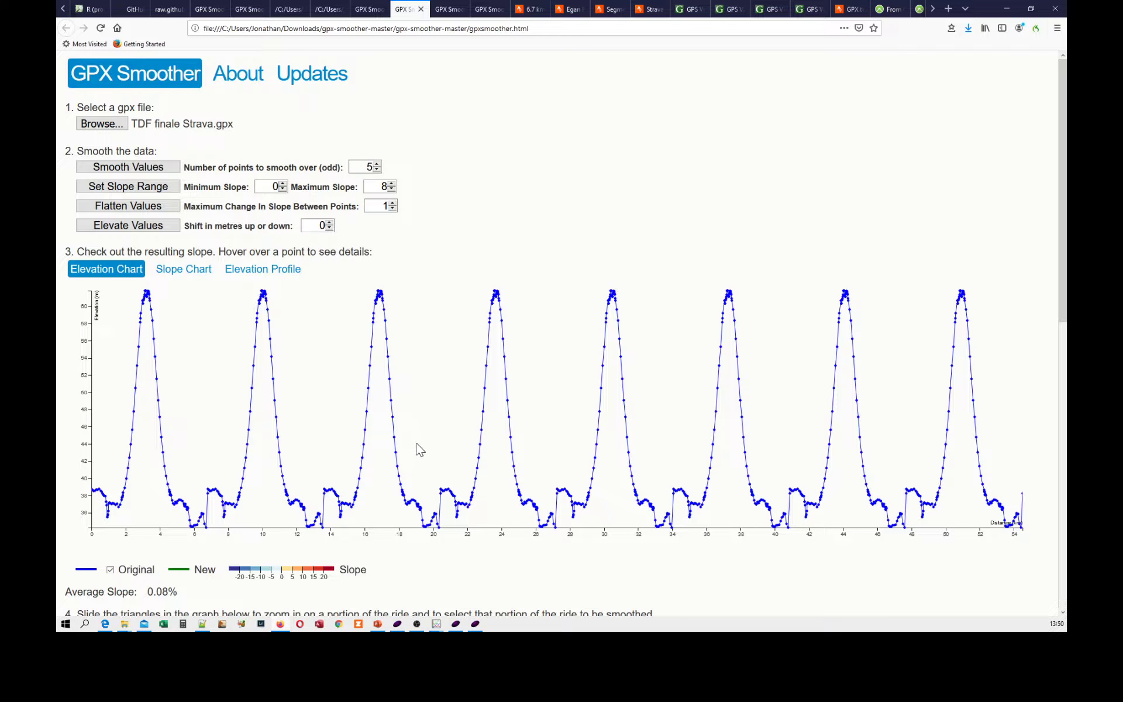
mouse_move(428, 512)
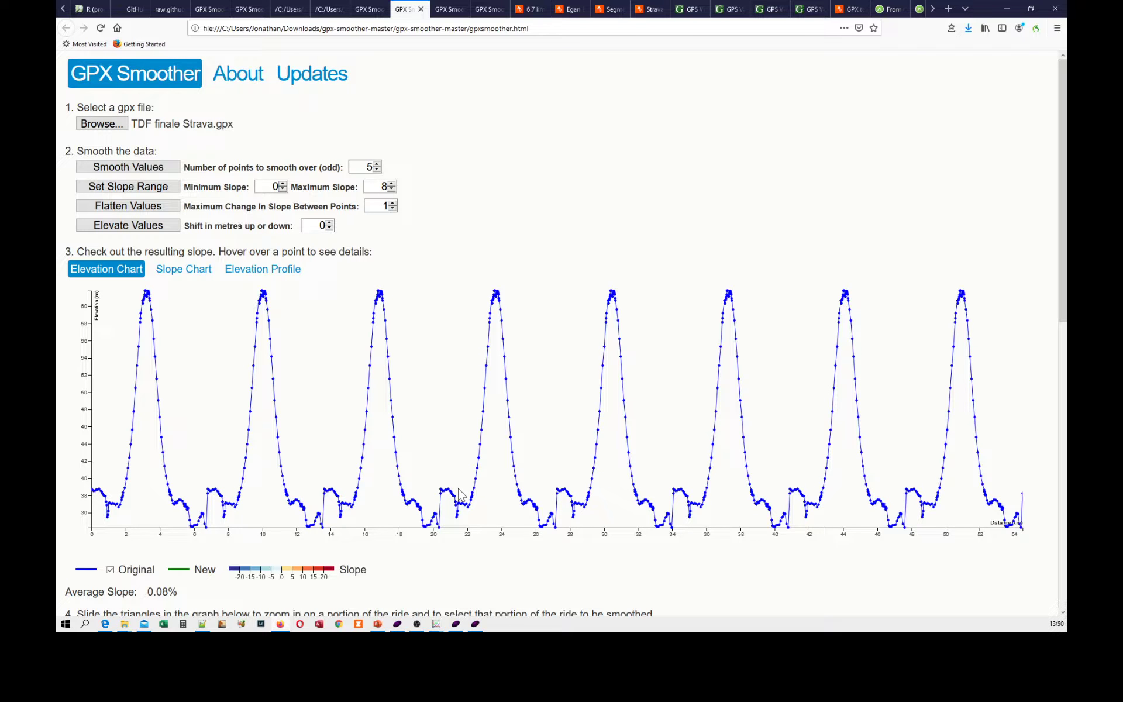
mouse_move(491, 337)
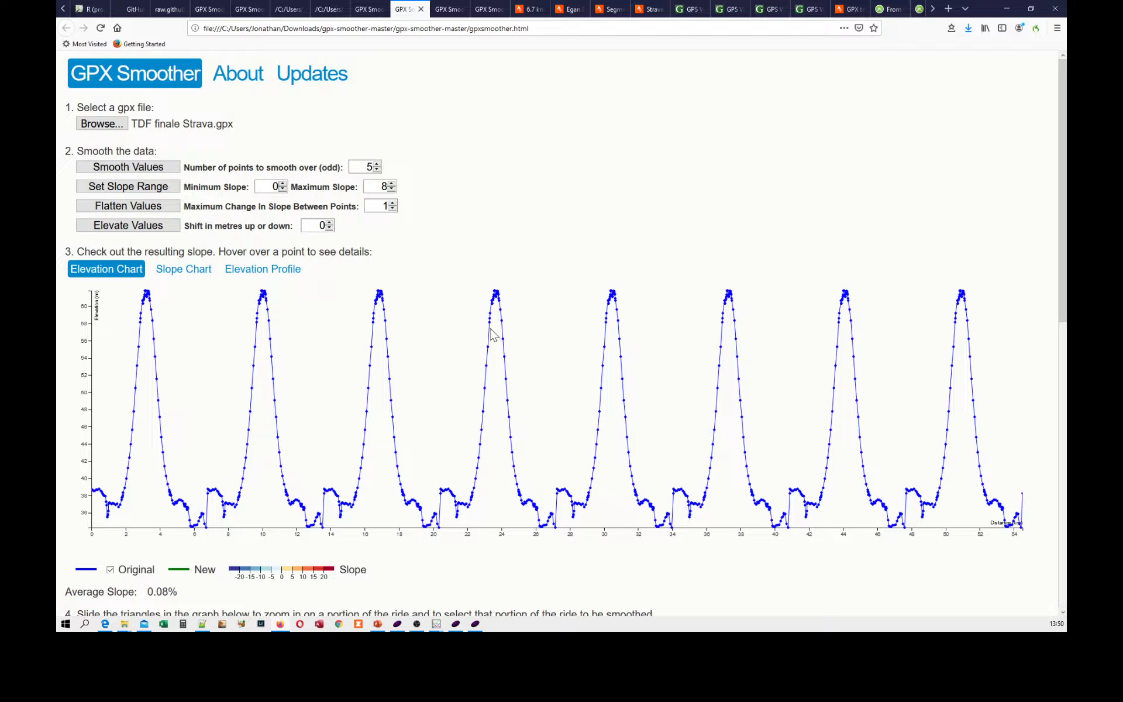
mouse_move(476, 255)
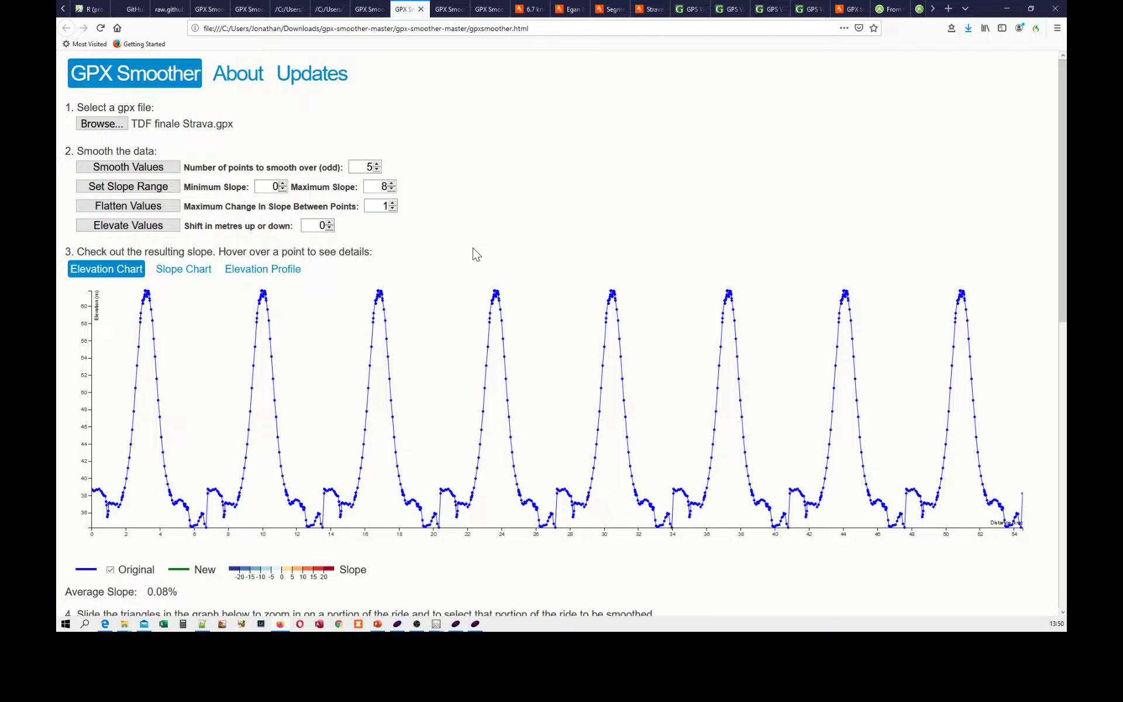
mouse_move(449, 50)
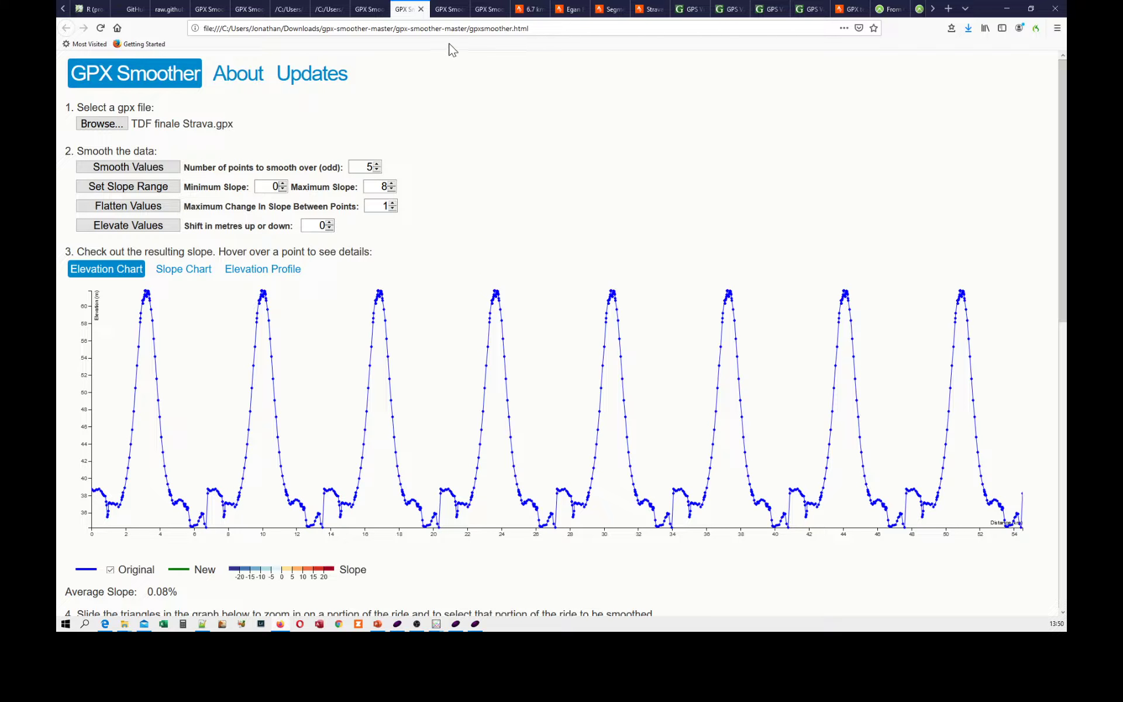
mouse_move(486, 82)
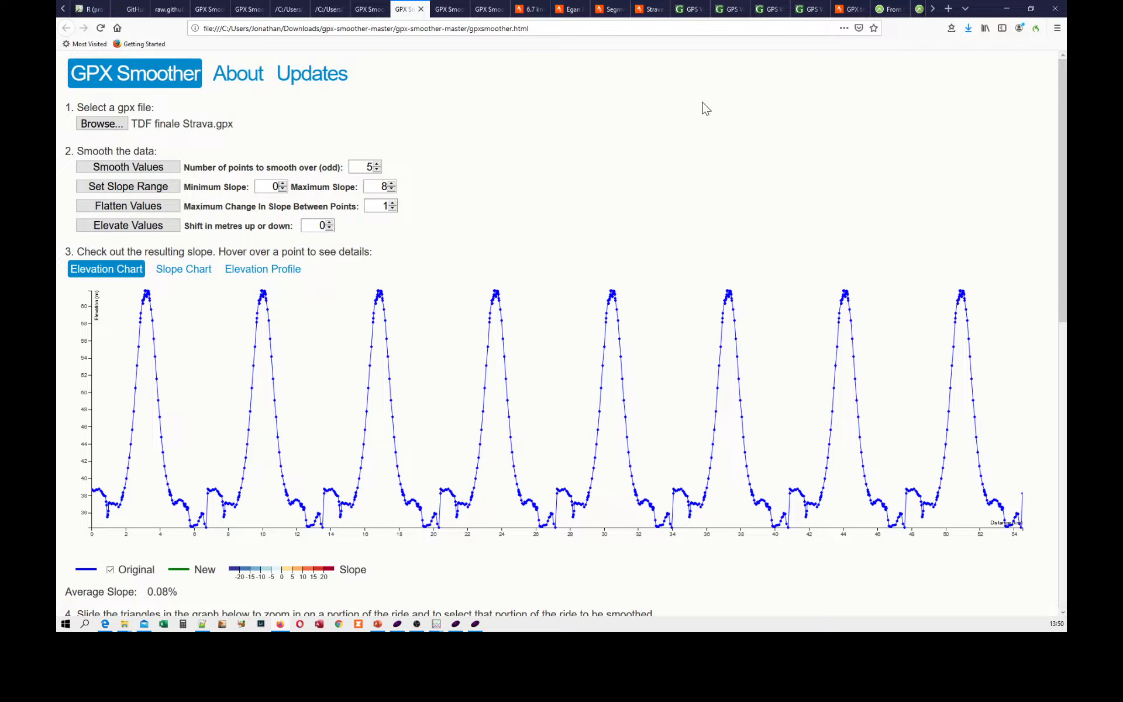
- Return to GPS Visualizer's three-climb 8.412 km profile peaking at 250.7 m
click(766, 10)
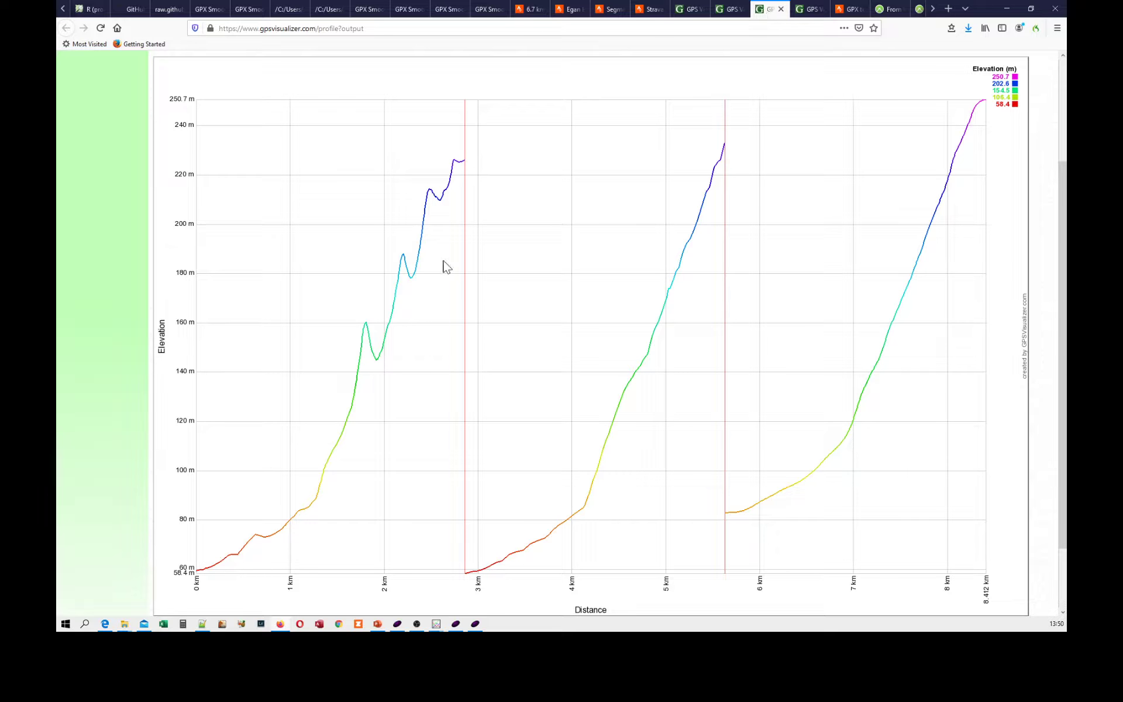
mouse_move(449, 188)
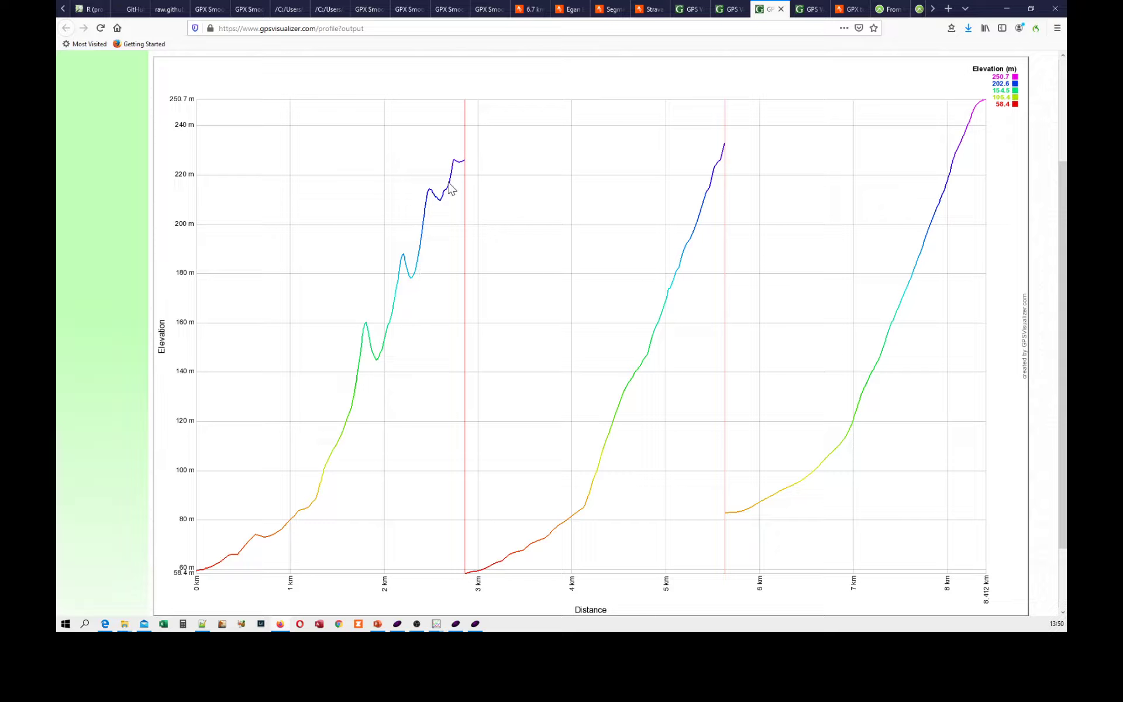
mouse_move(771, 508)
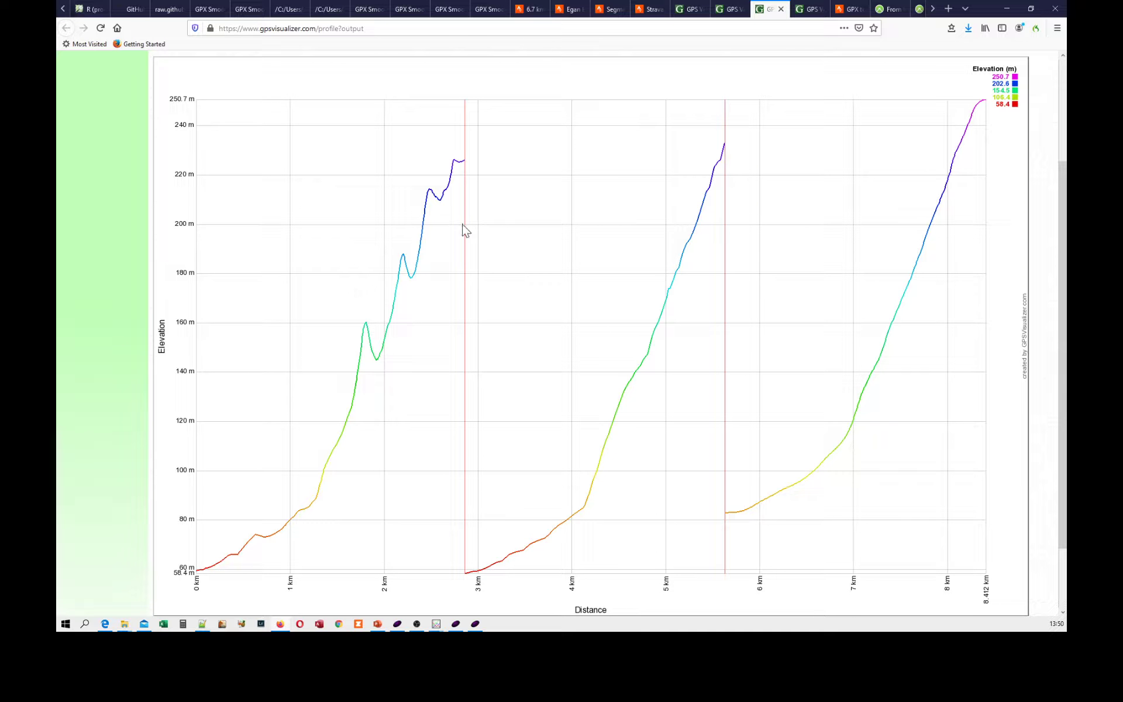
mouse_move(440, 196)
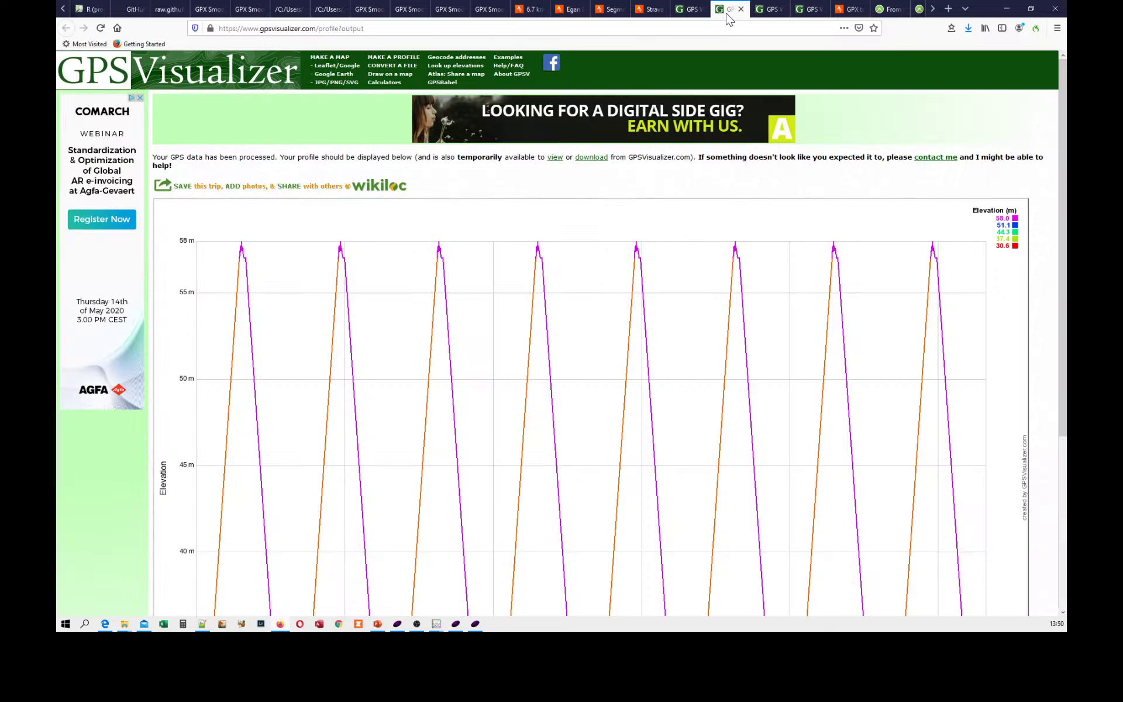
click(690, 9)
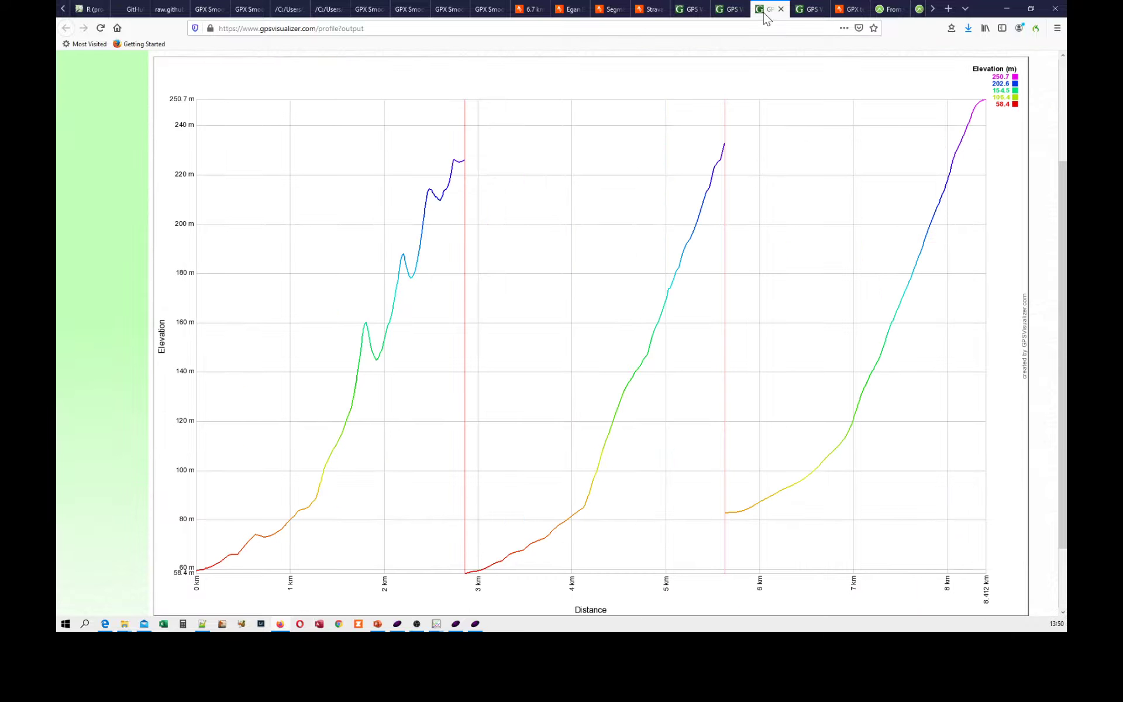
mouse_move(425, 227)
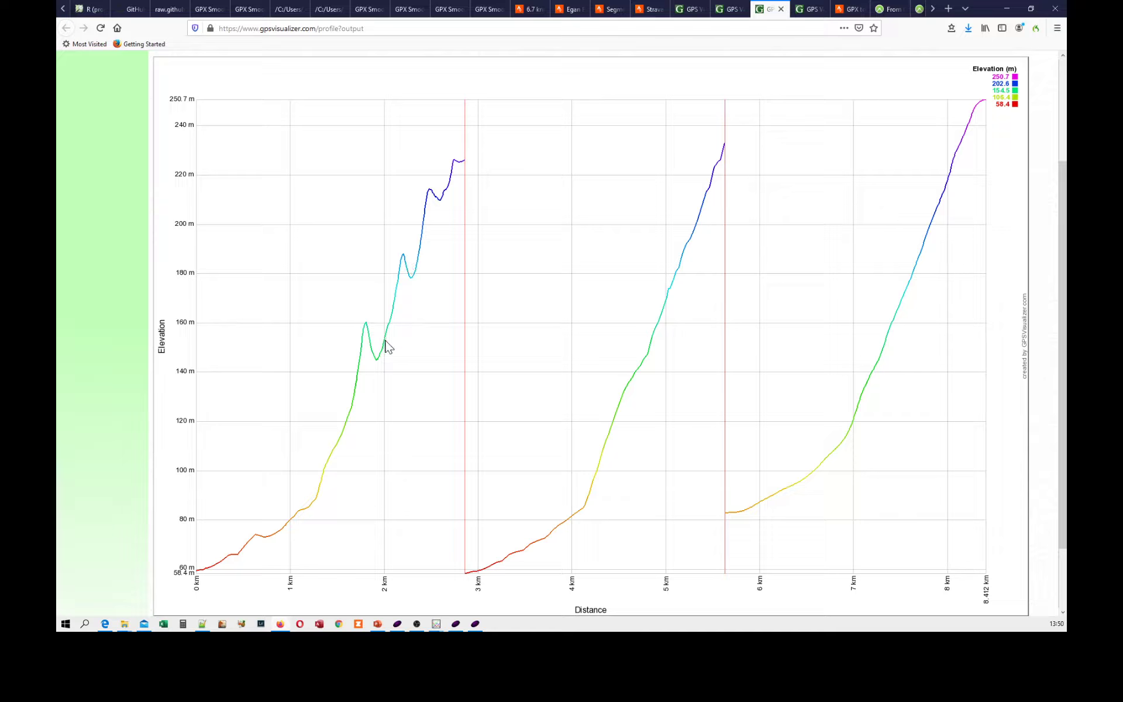
mouse_move(363, 347)
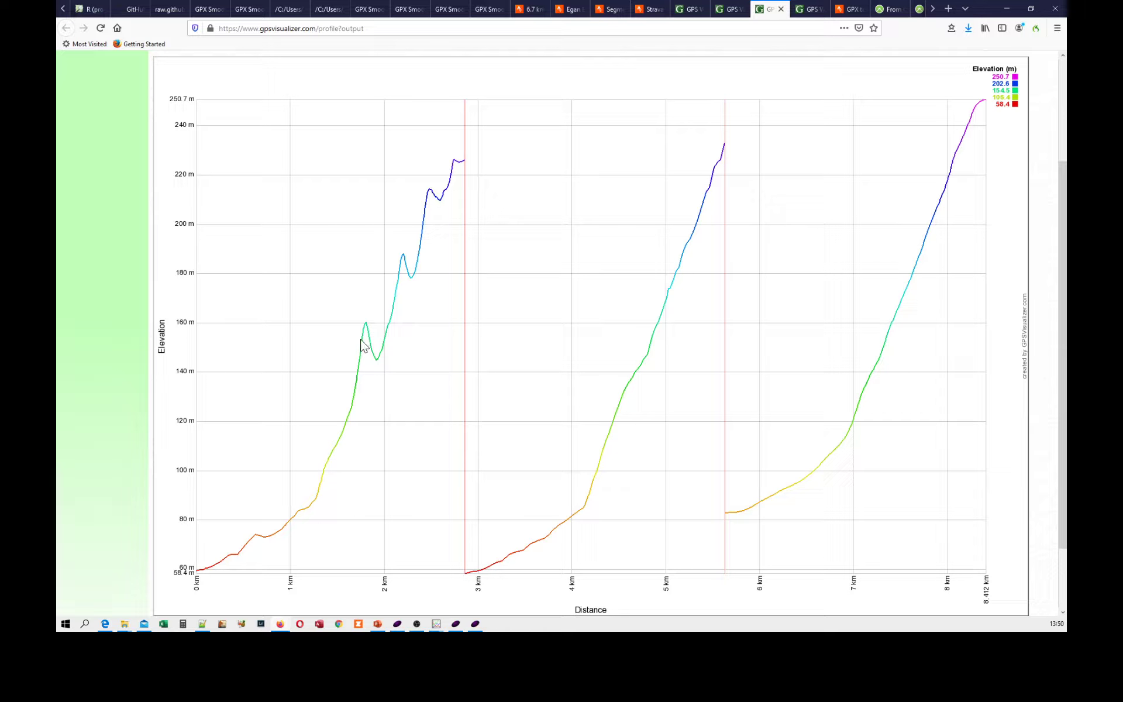
mouse_move(929, 19)
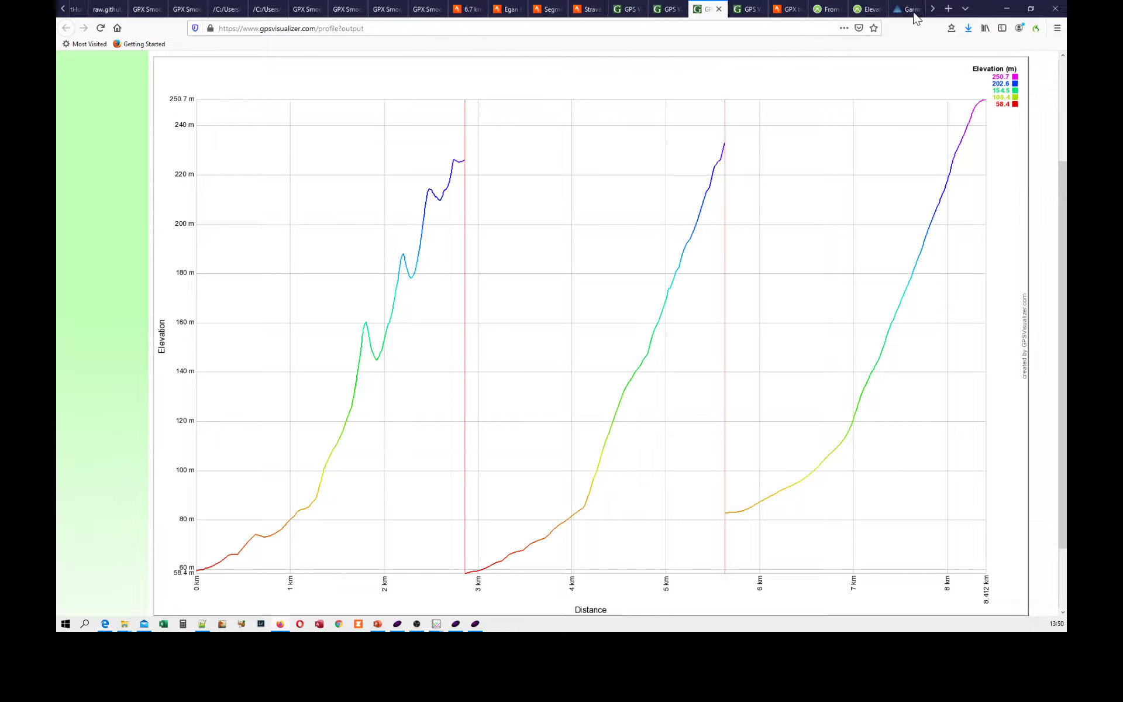
- Review Komoot's help article on altitude data
click(866, 10)
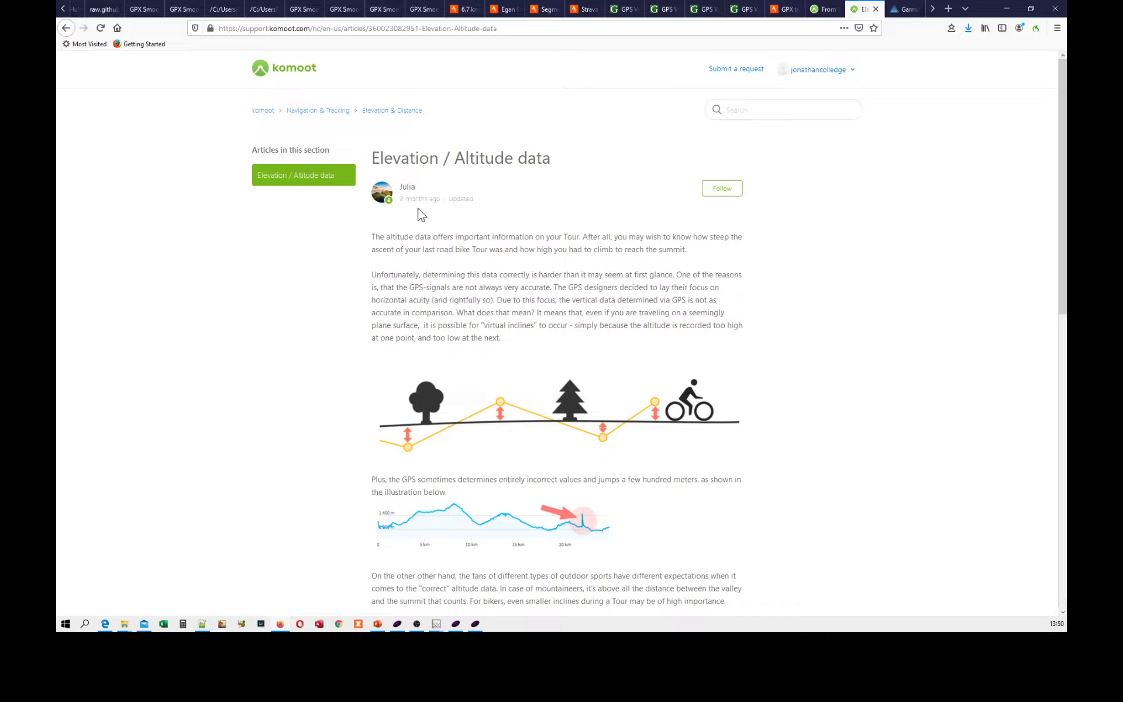
mouse_move(562, 169)
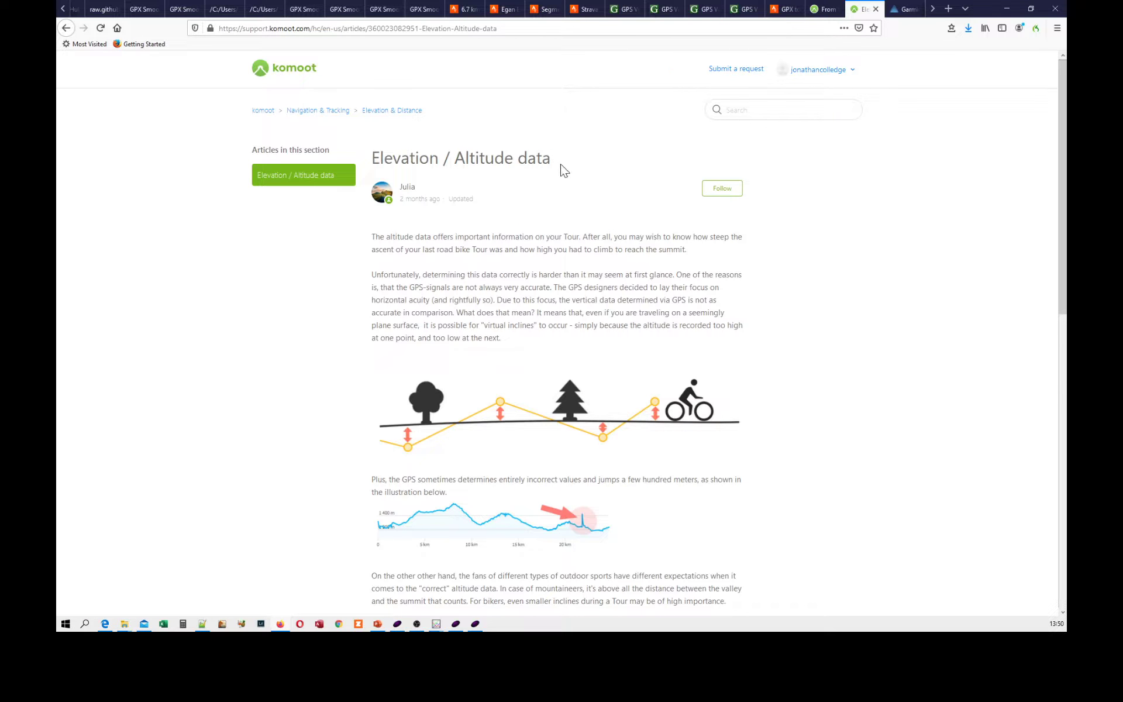
scroll(down, 3)
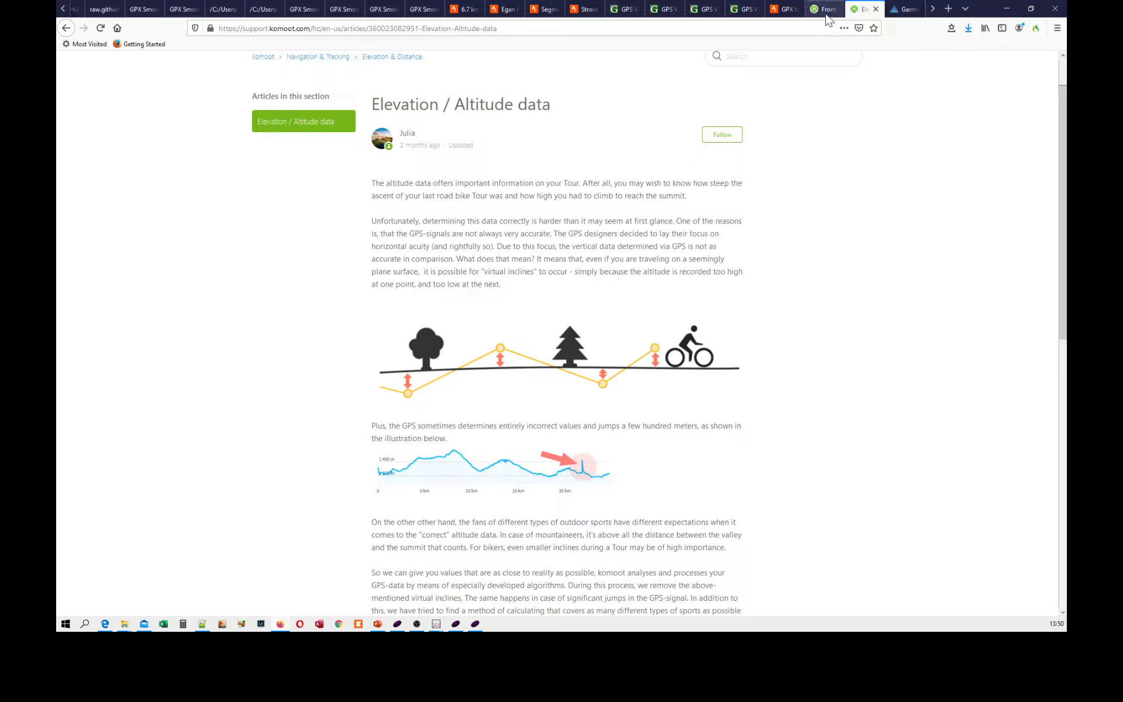
- Open the Clayton Road to Ice Cream Van tour and check its profile, 200-725 ft
click(825, 10)
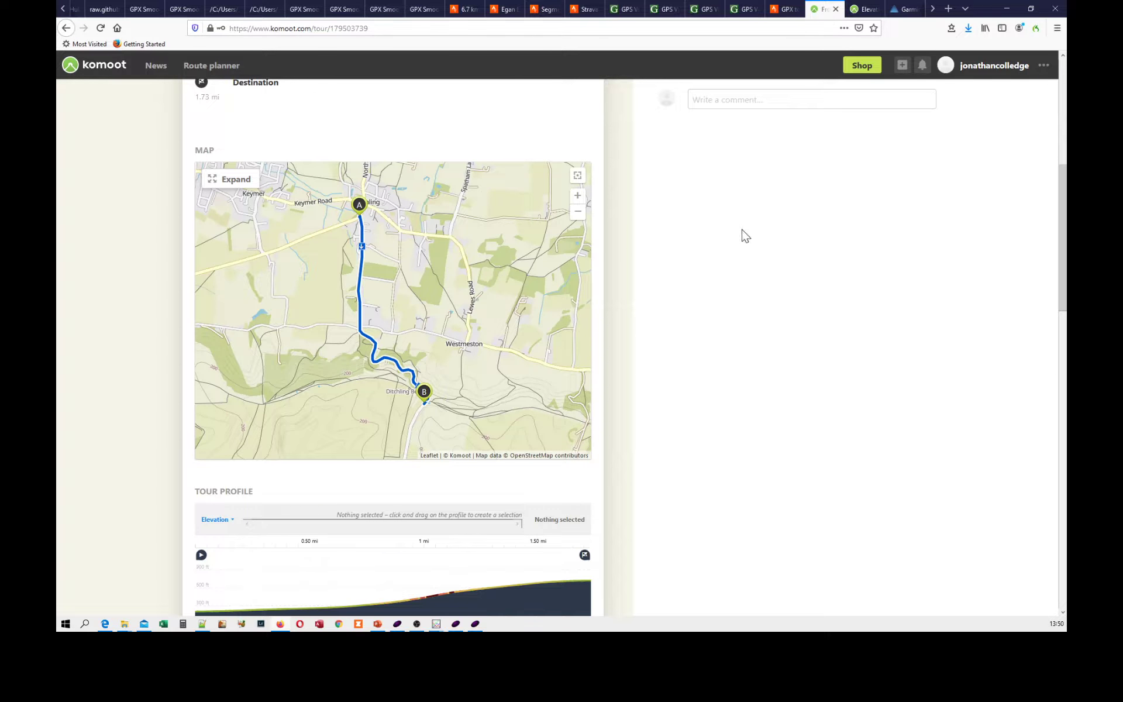
scroll(down, 3)
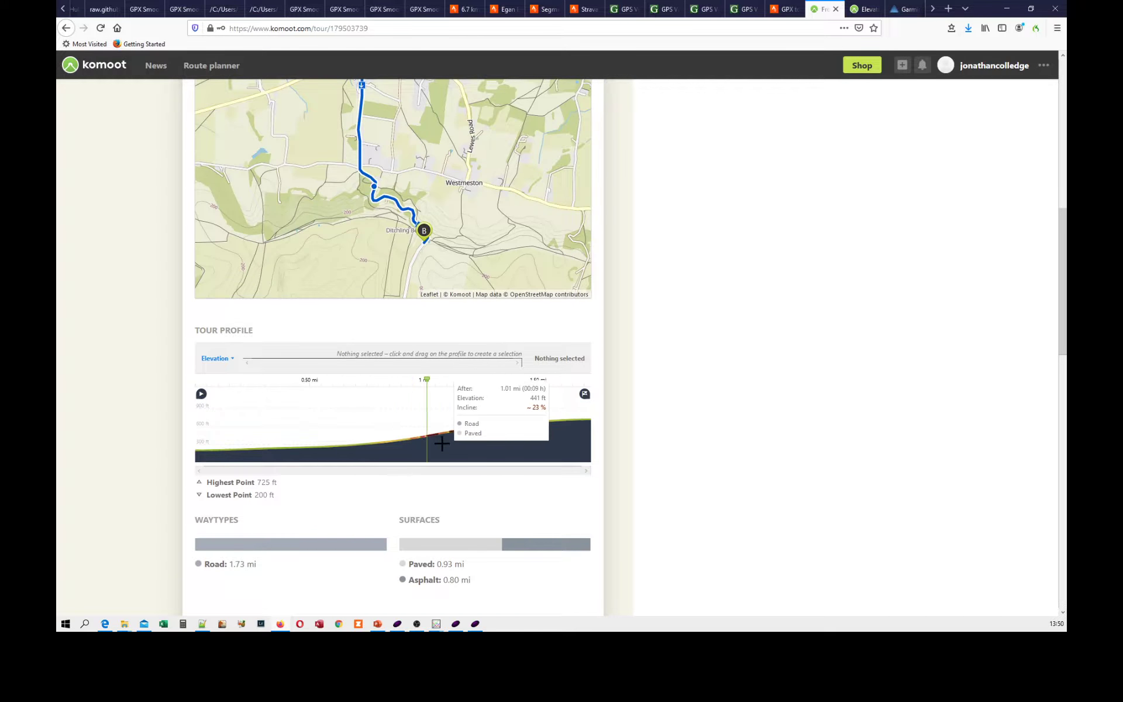
mouse_move(438, 450)
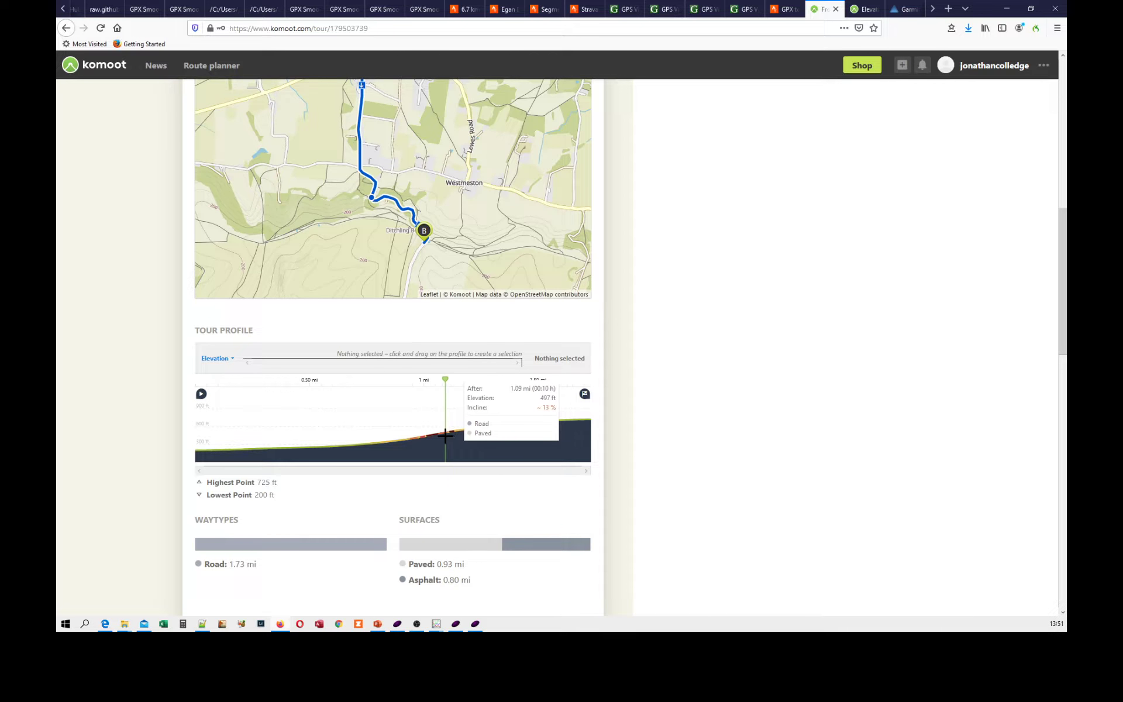
scroll(down, 3)
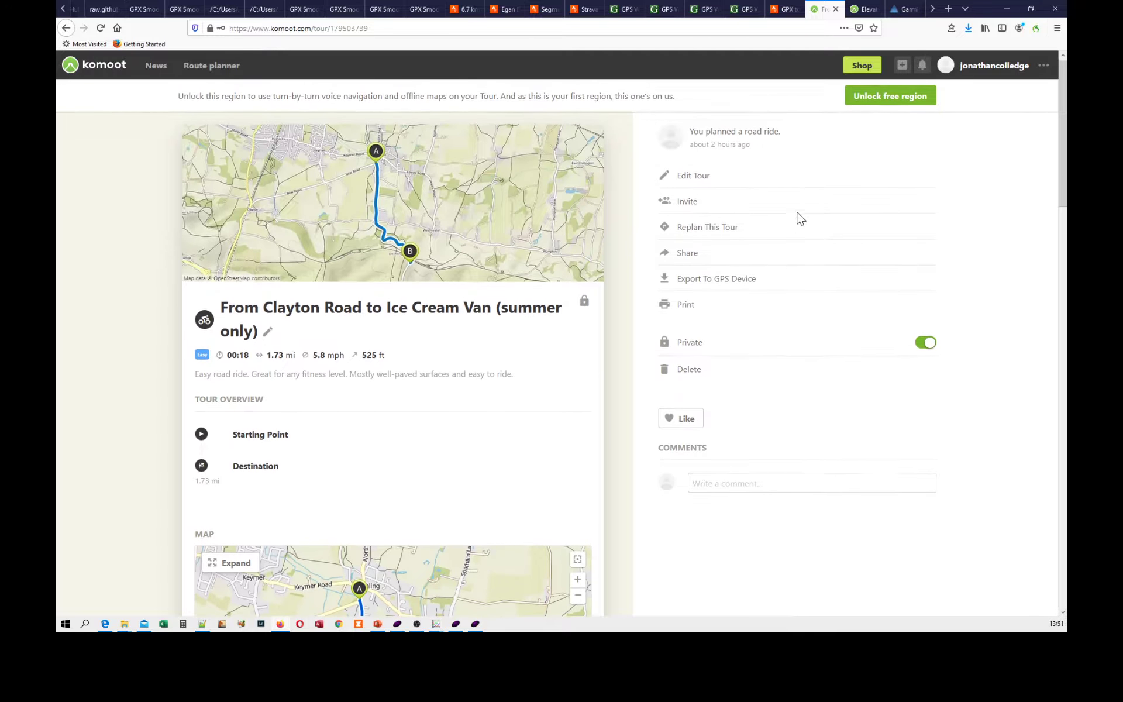
mouse_move(874, 110)
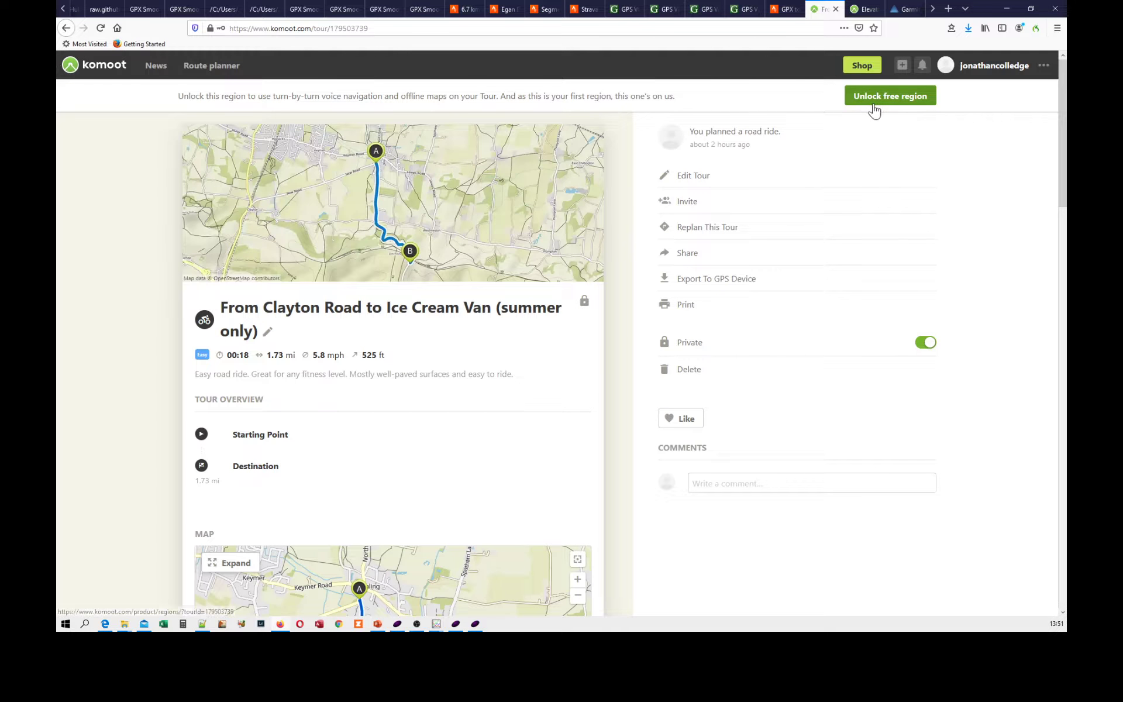
scroll(down, 3)
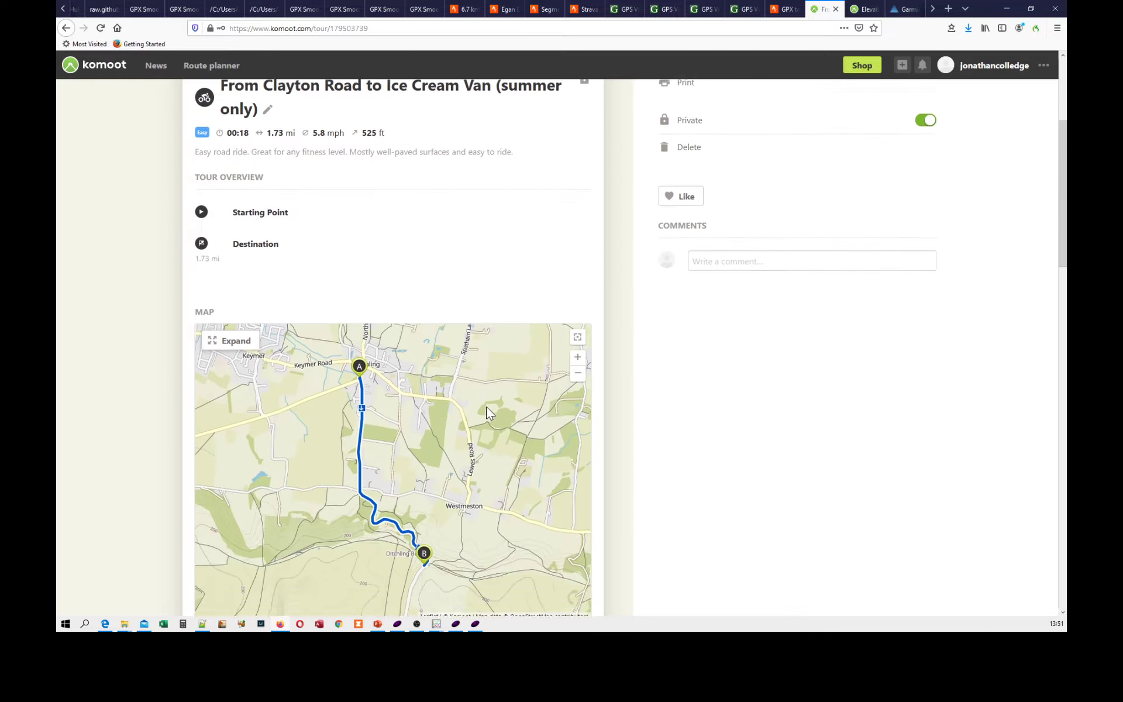
scroll(down, 3)
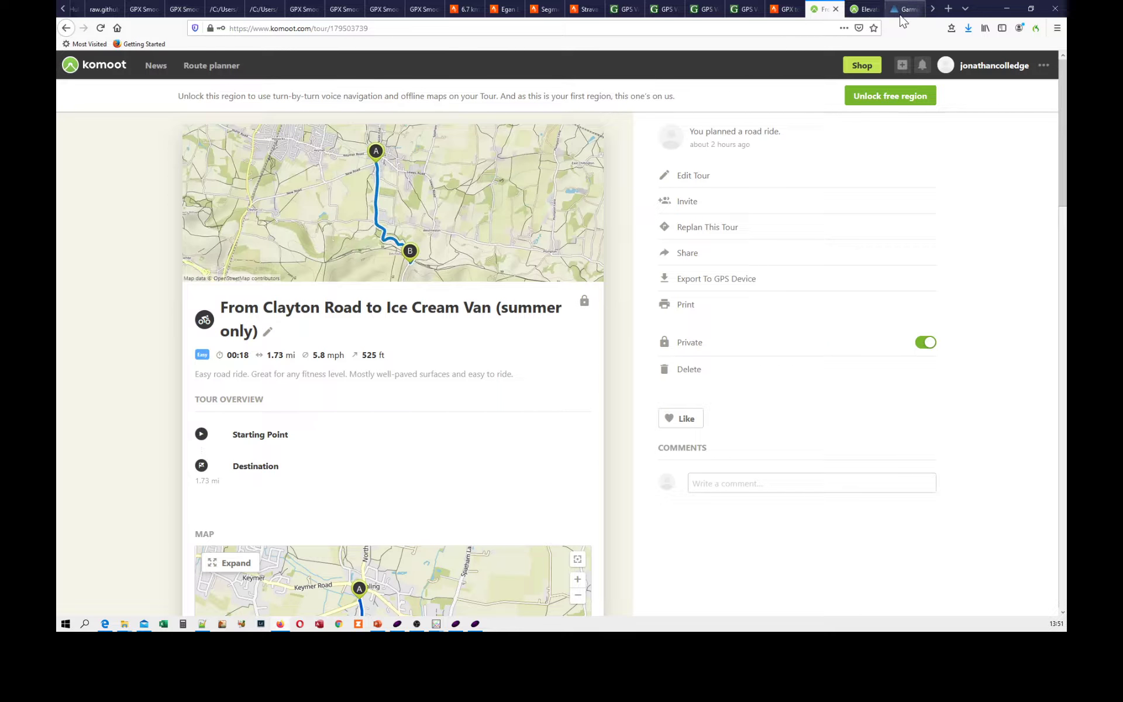
- Check Garmin Connect's 4.68 km course with 219 m gain, then return to GPX Smoother
click(905, 10)
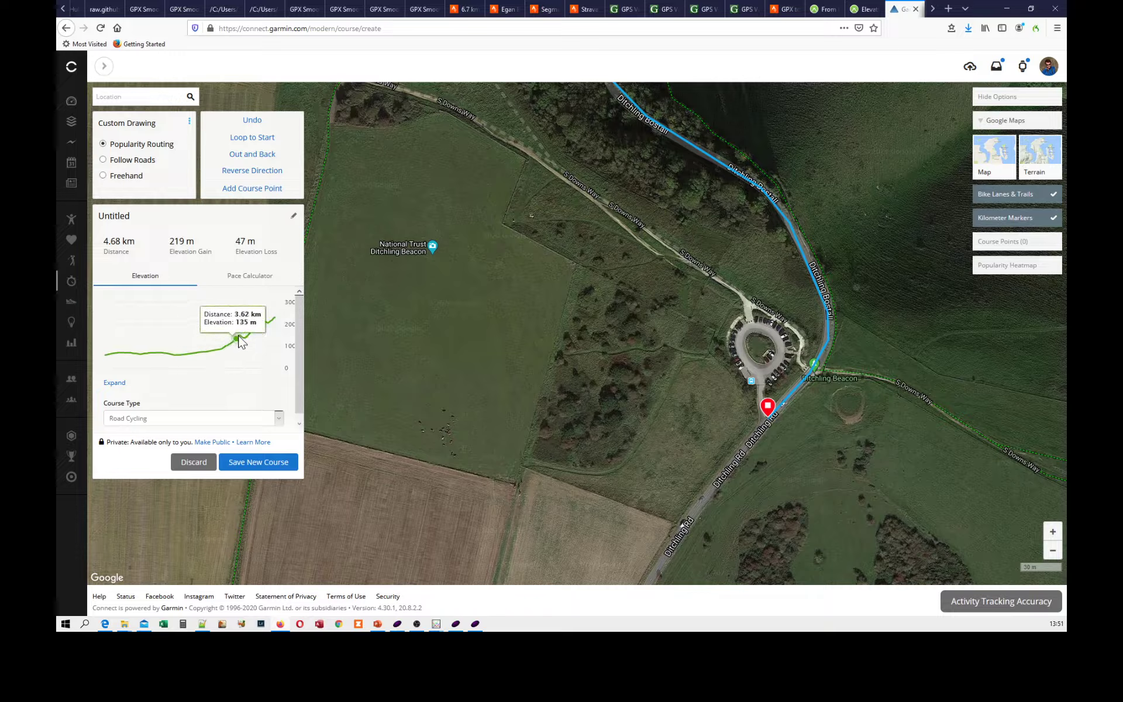
mouse_move(268, 324)
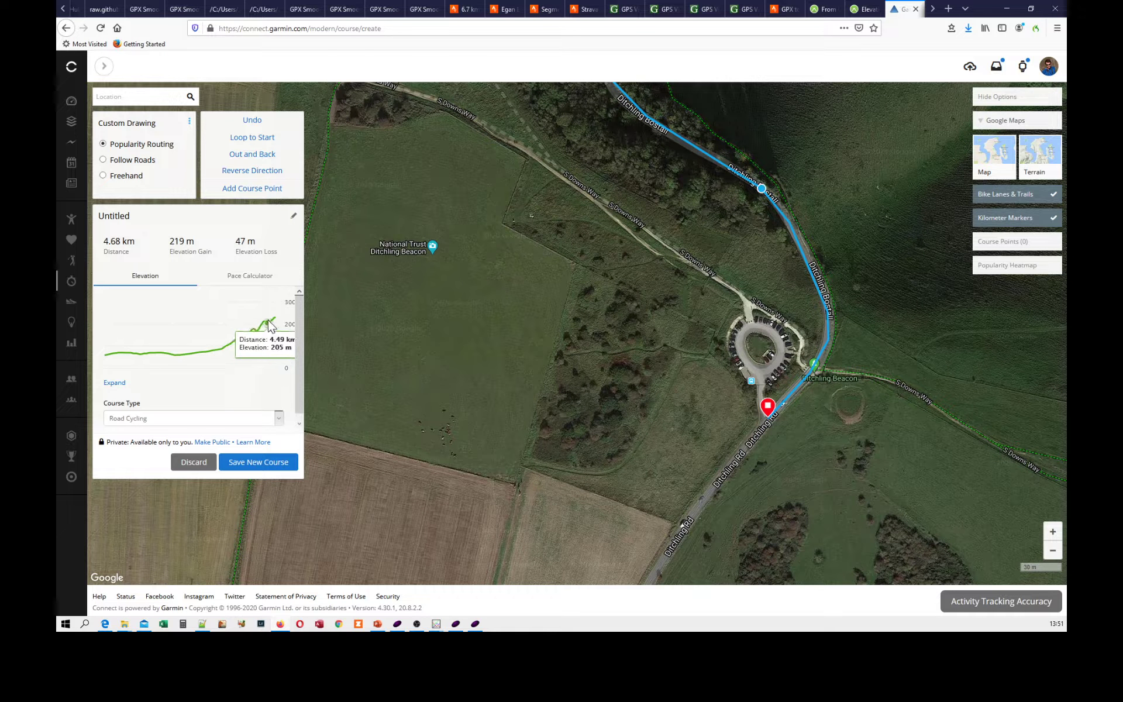
mouse_move(239, 344)
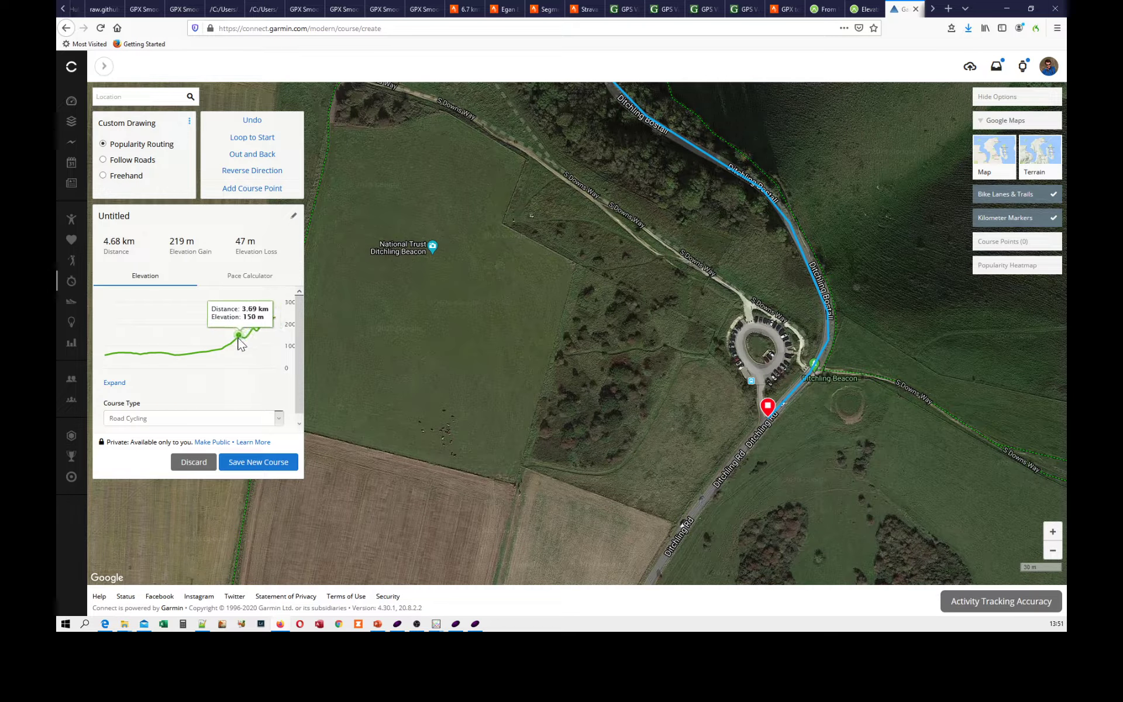
mouse_move(274, 319)
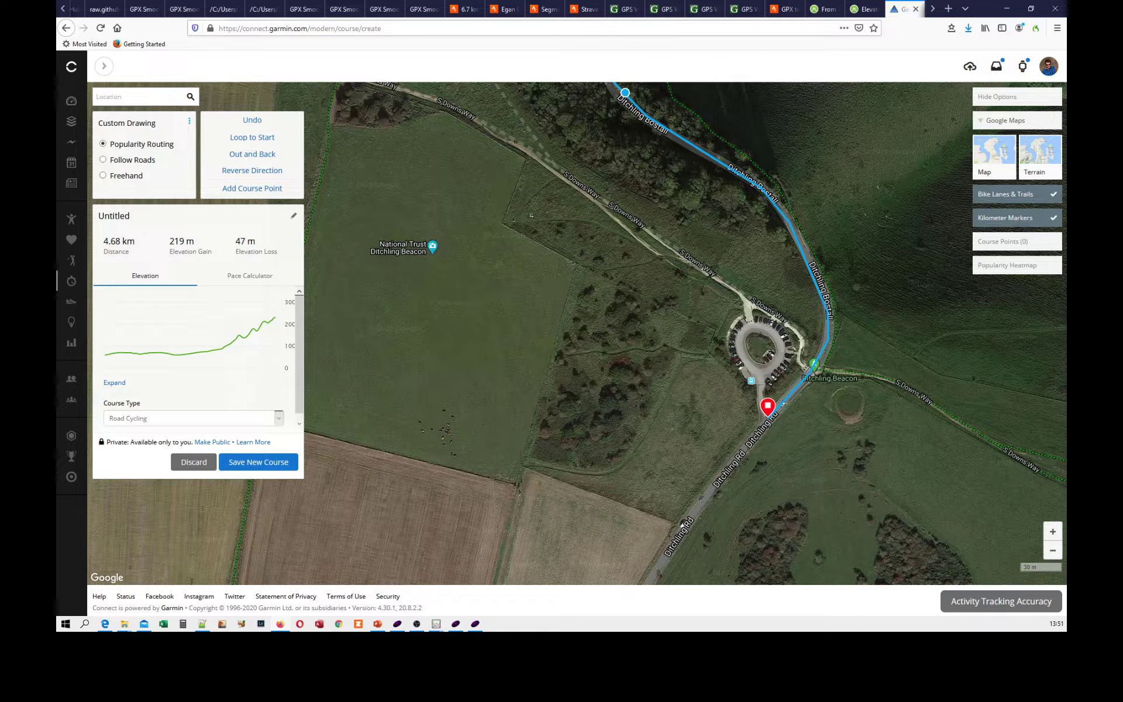
click(420, 10)
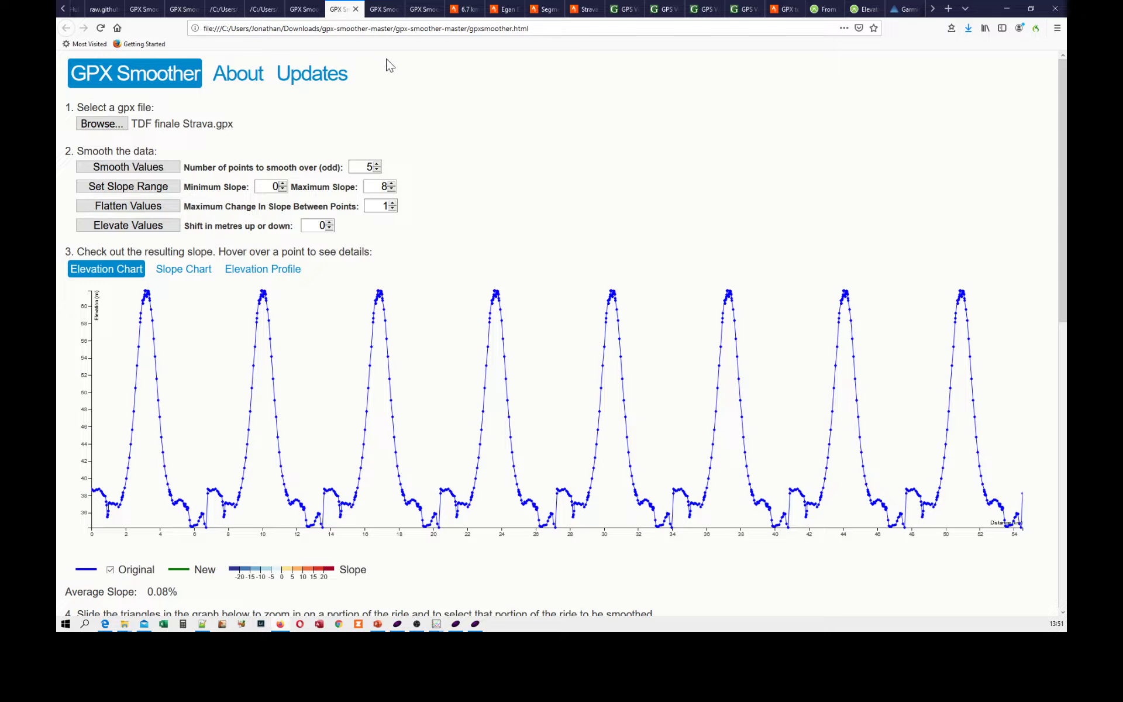
mouse_move(468, 184)
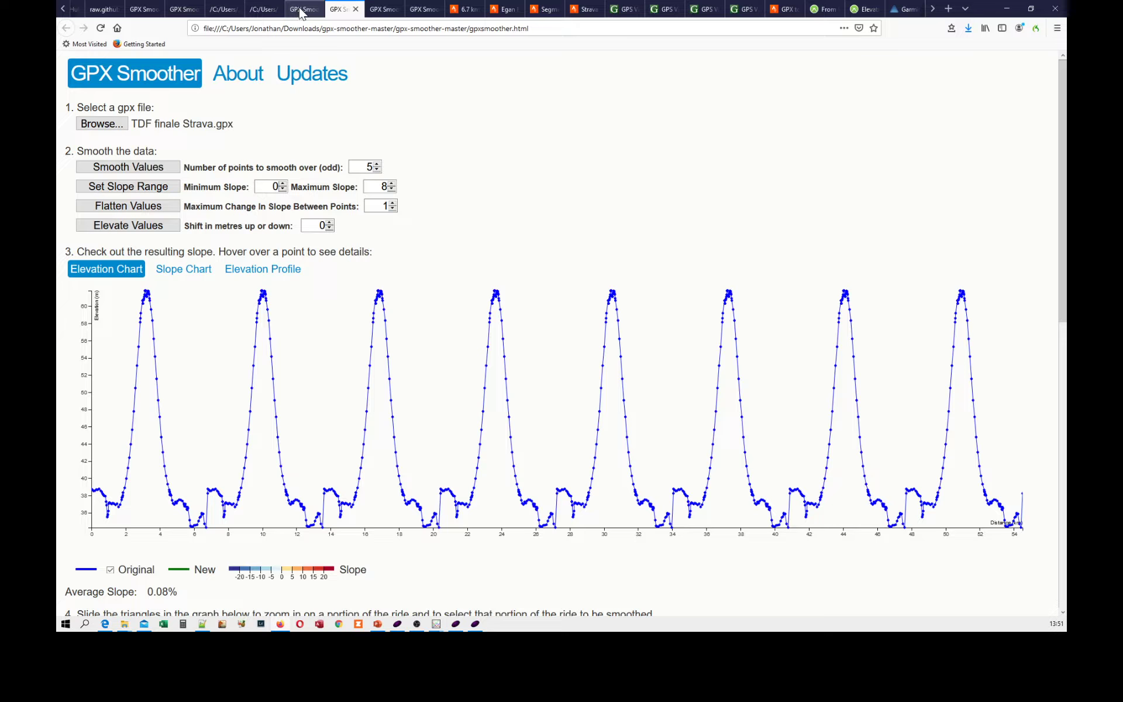
mouse_move(302, 10)
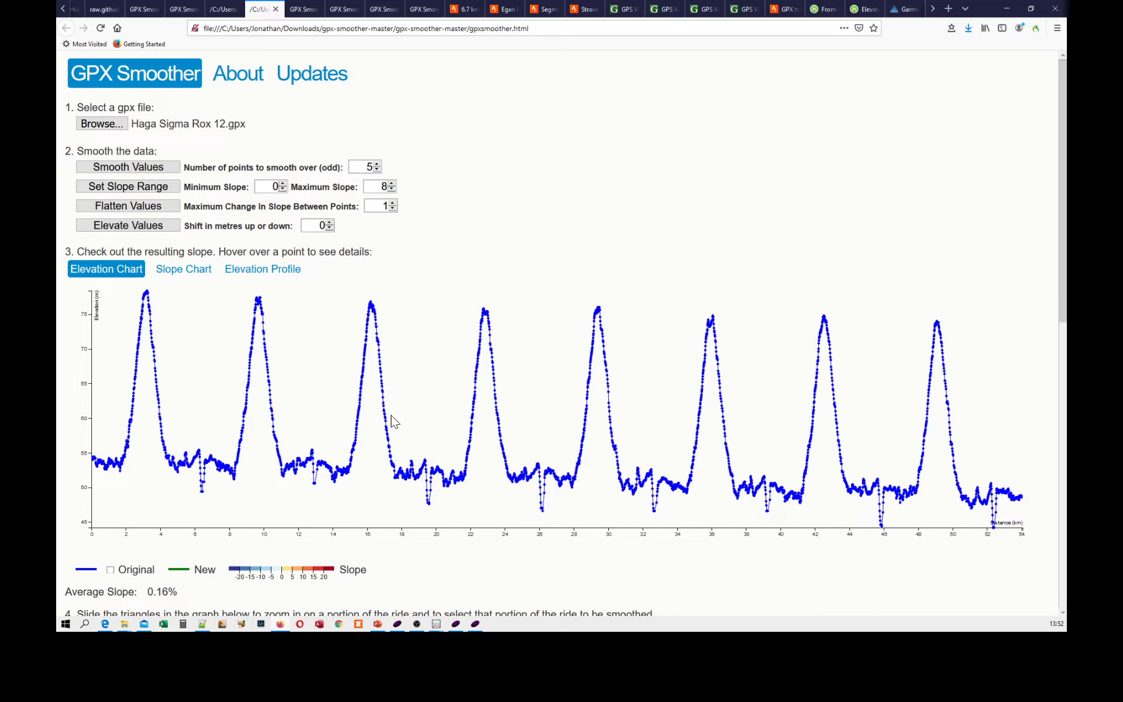
mouse_move(521, 22)
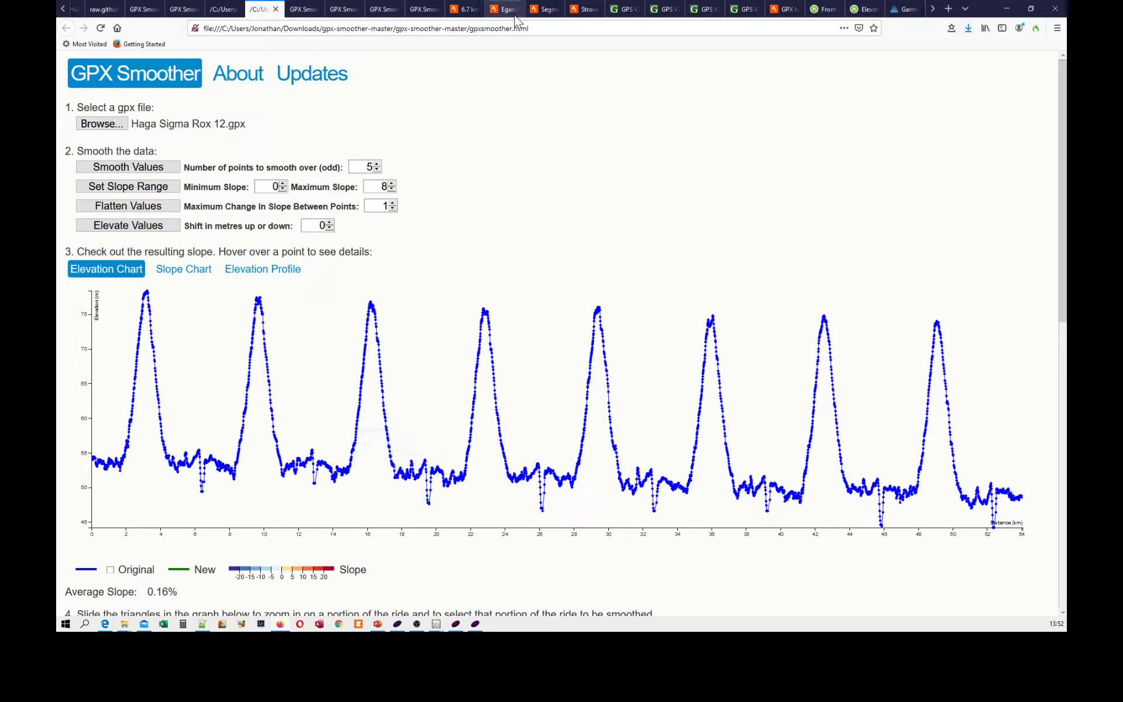
- Show the Sprint Quai des Tuileries segment (0.61 km, 0.7%) on Strava's Paris map
click(503, 9)
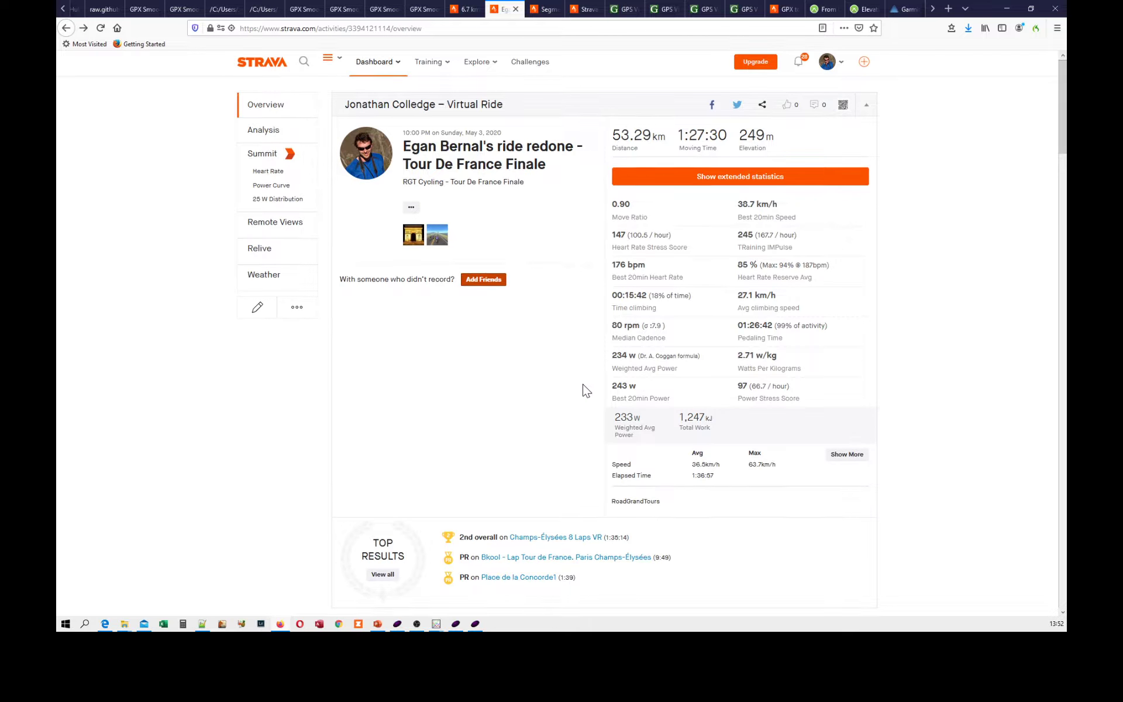
scroll(down, 3)
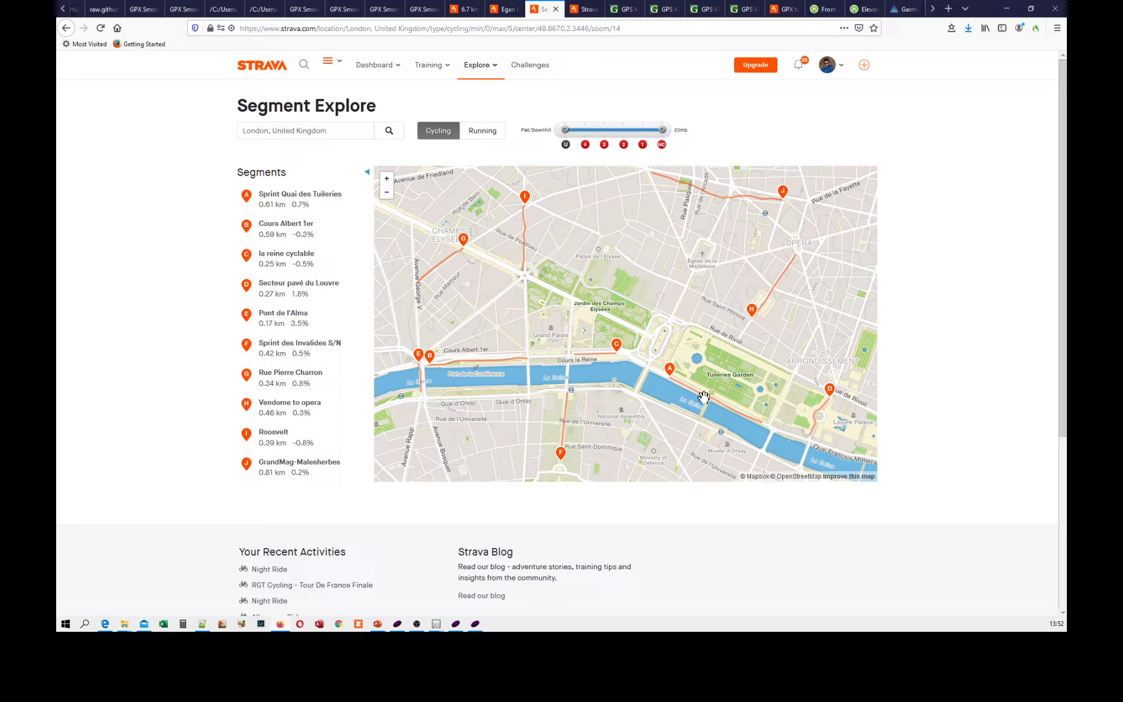
mouse_move(699, 381)
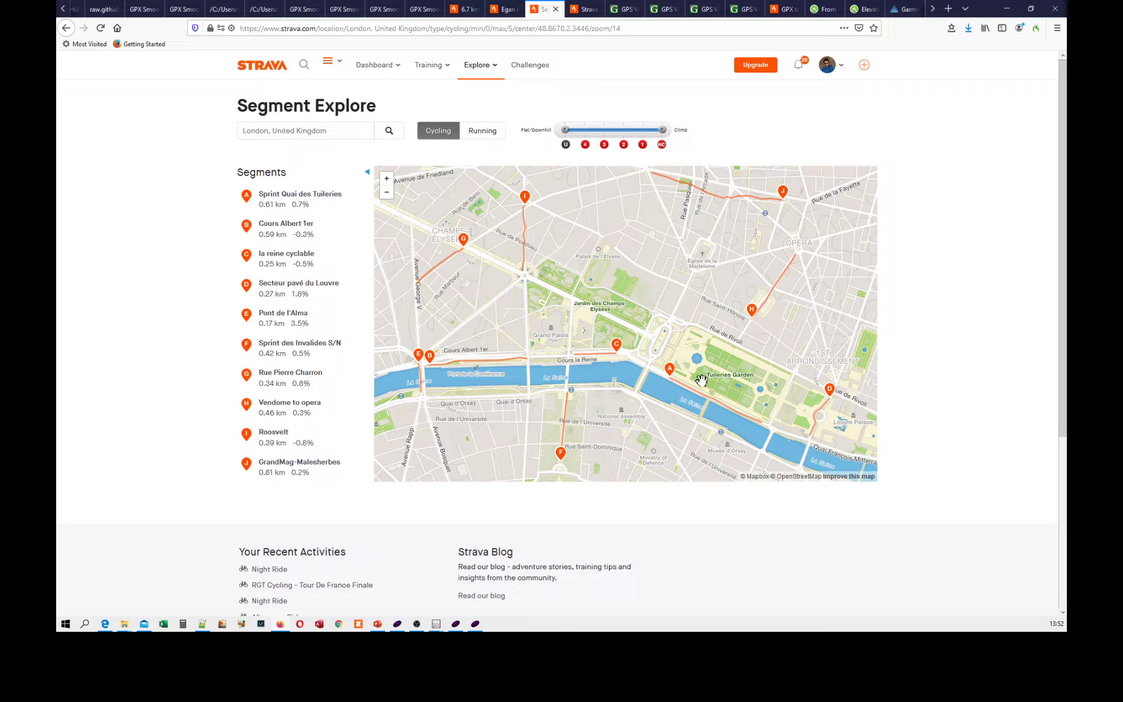
click(668, 365)
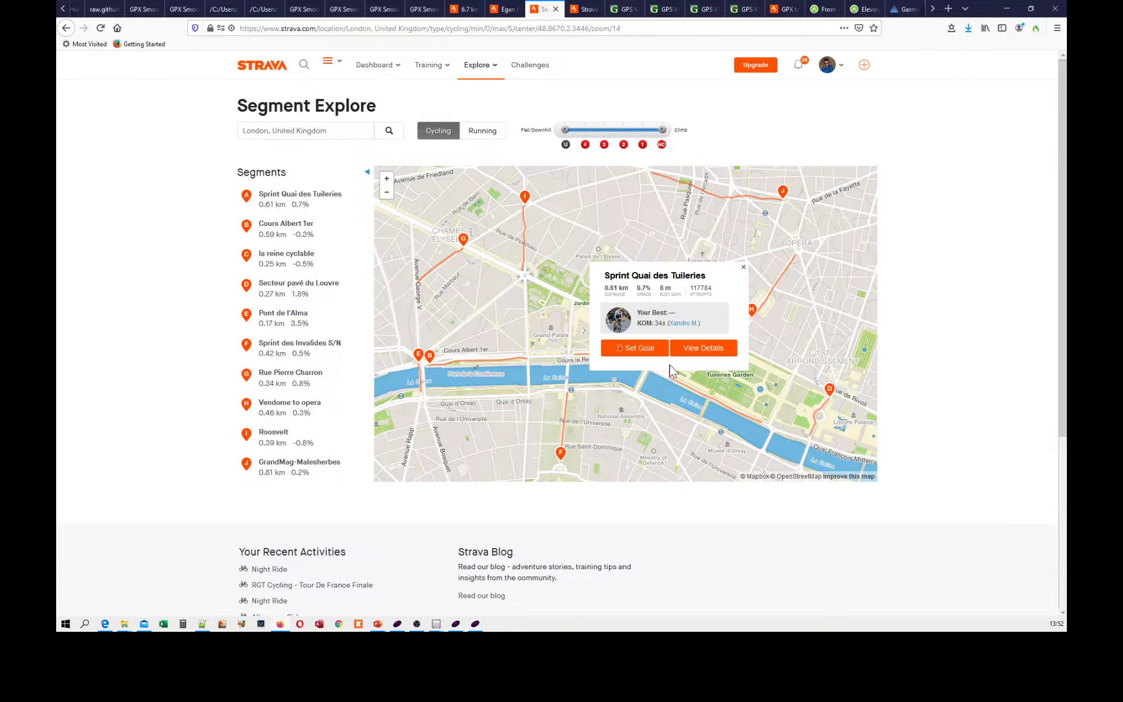
click(580, 10)
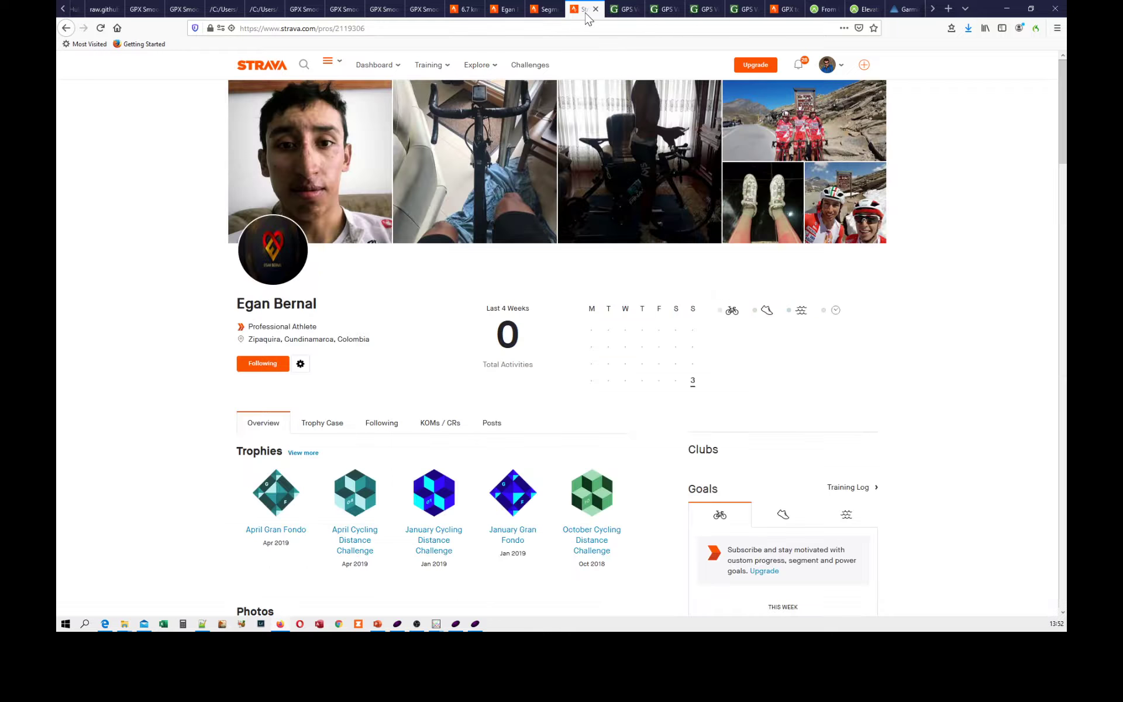
scroll(down, 3)
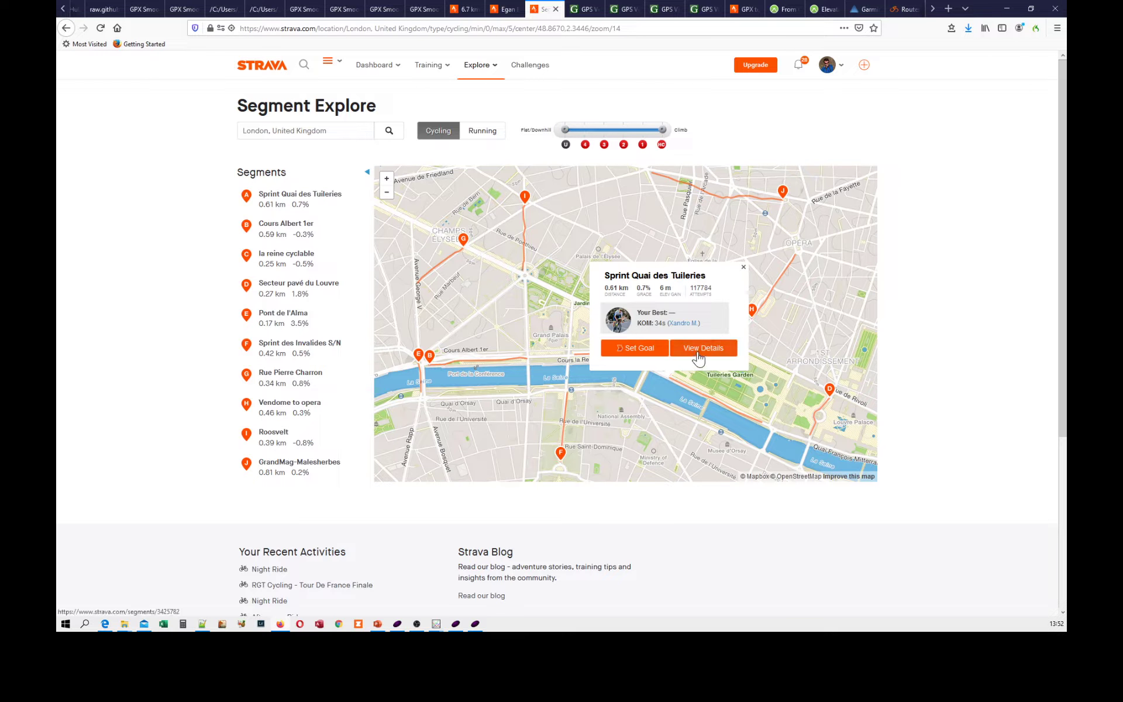
- View the full Sprint Quai des Tuileries segment page and locate the rider's 36 s leaderboard effort
click(703, 347)
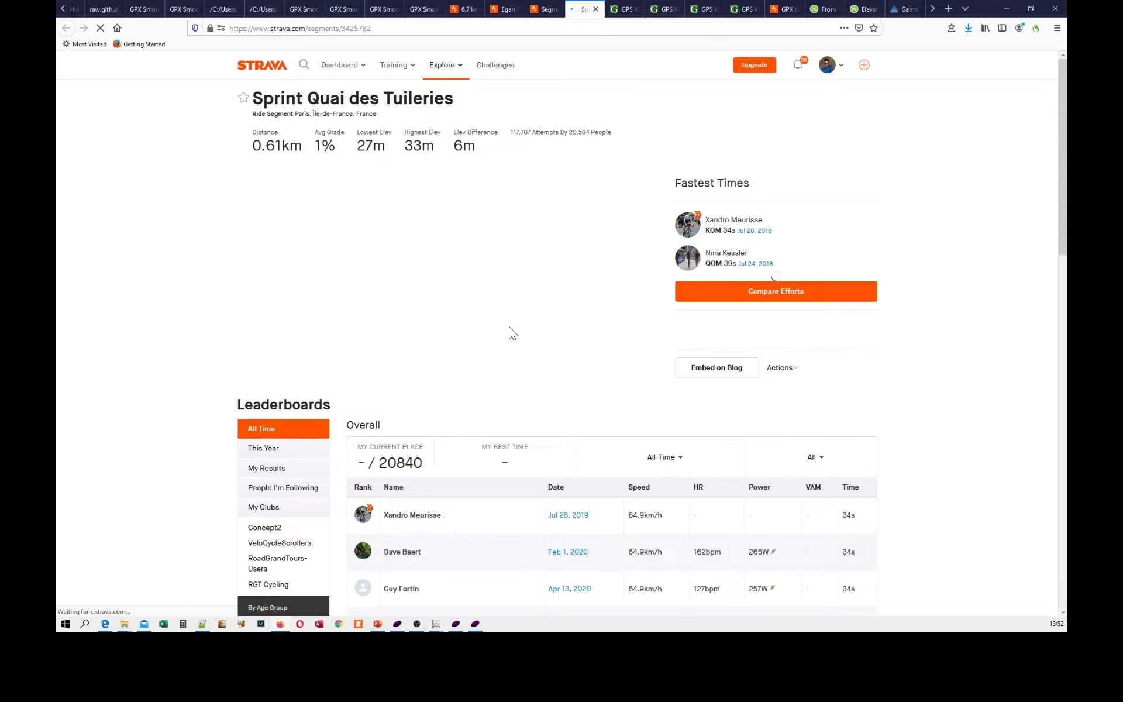
scroll(down, 3)
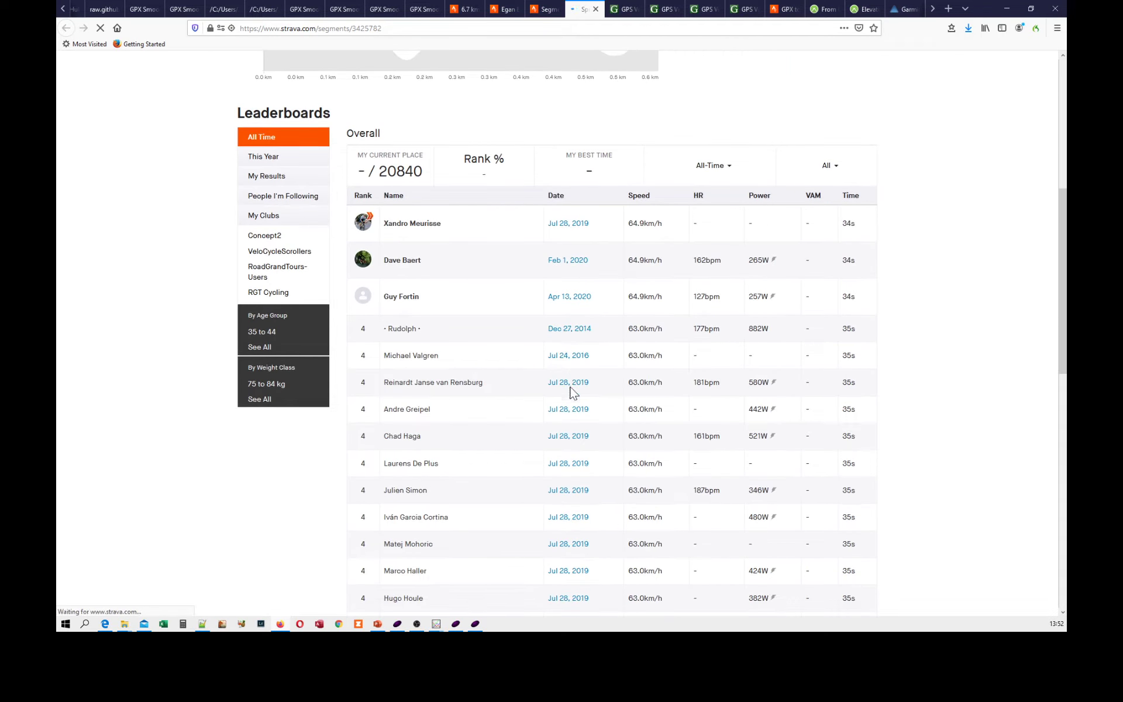
scroll(down, 3)
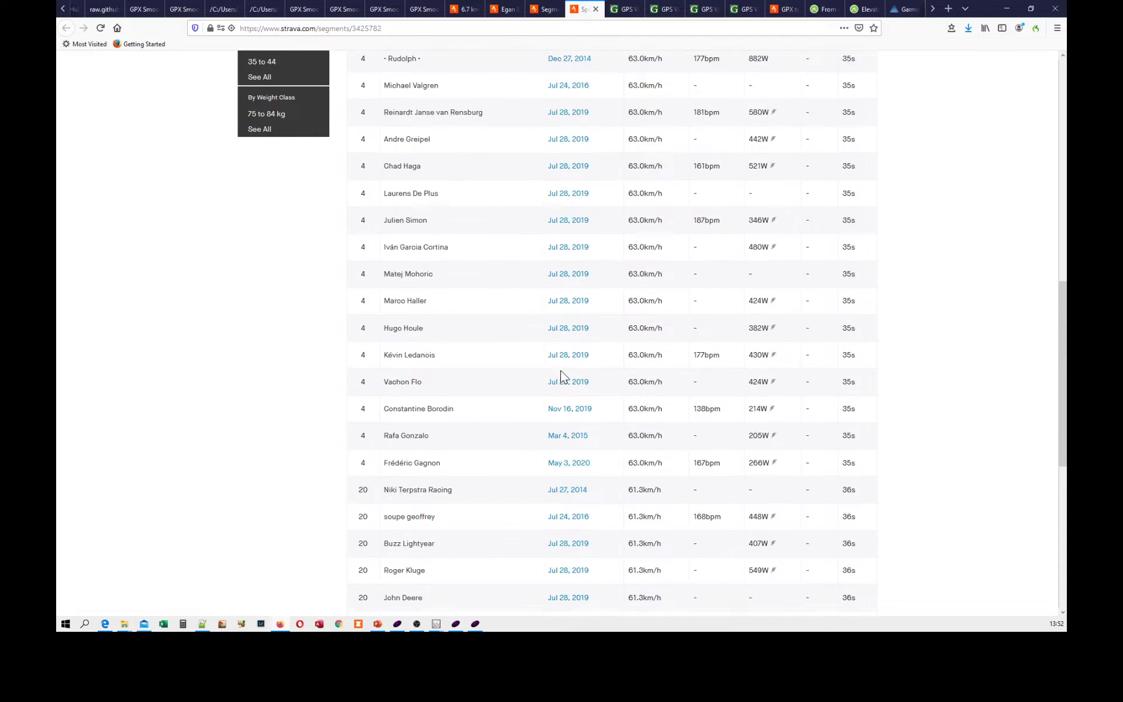
scroll(down, 3)
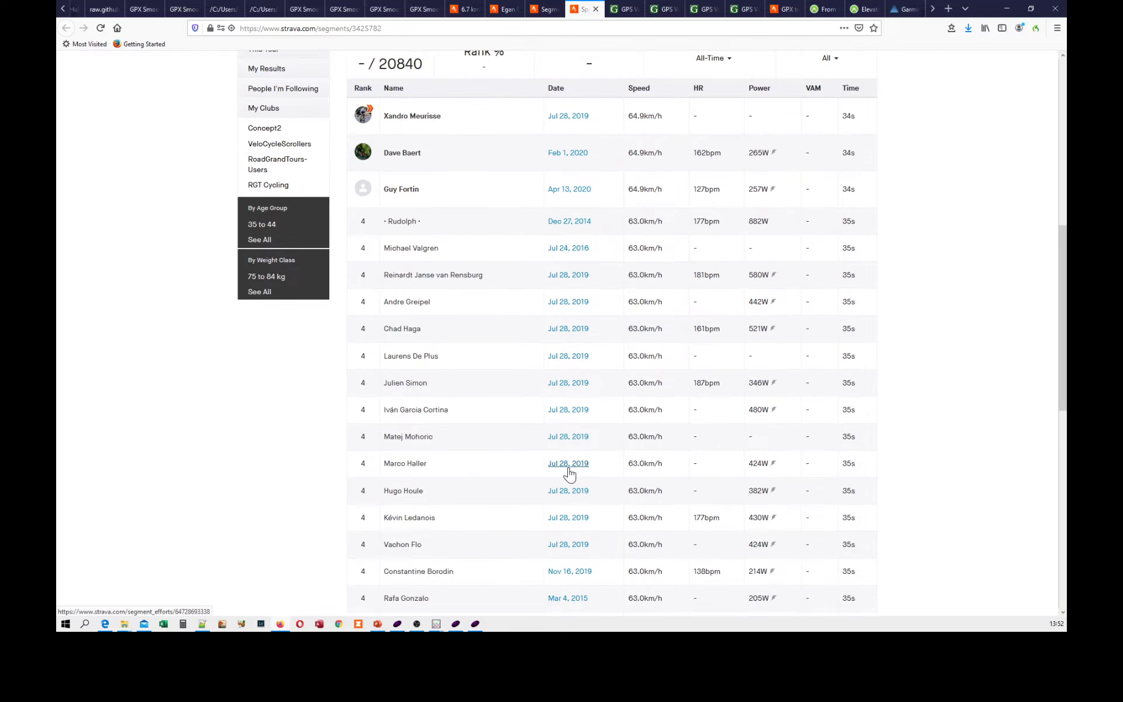
scroll(up, 3)
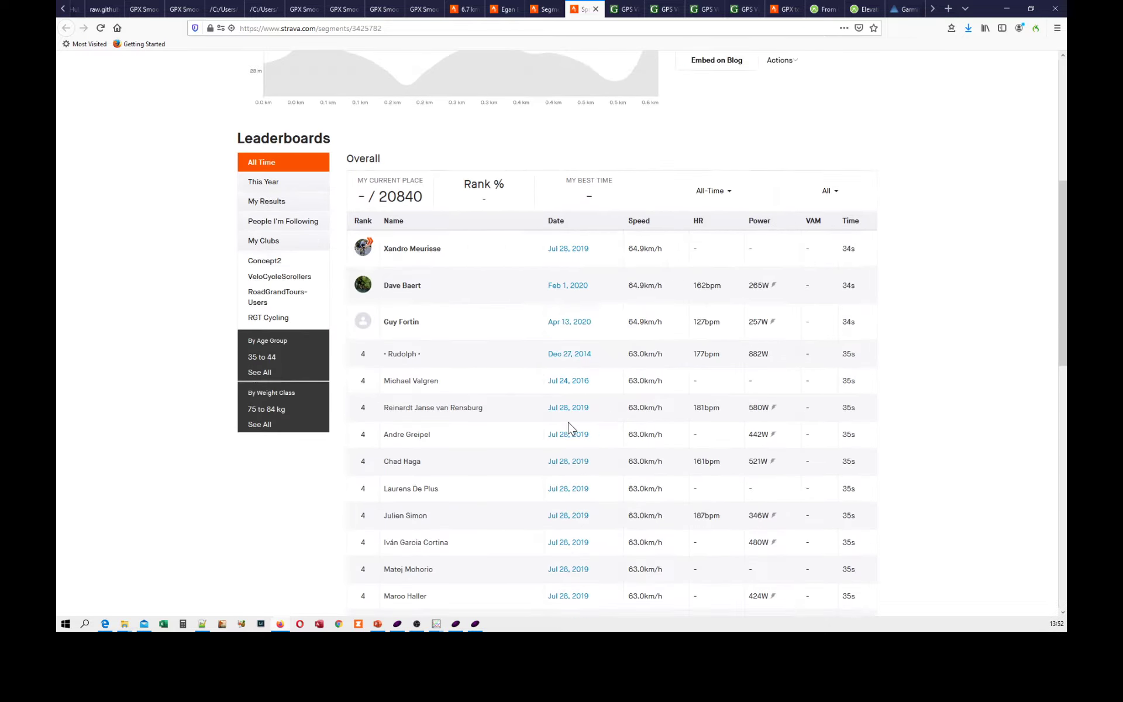
scroll(down, 3)
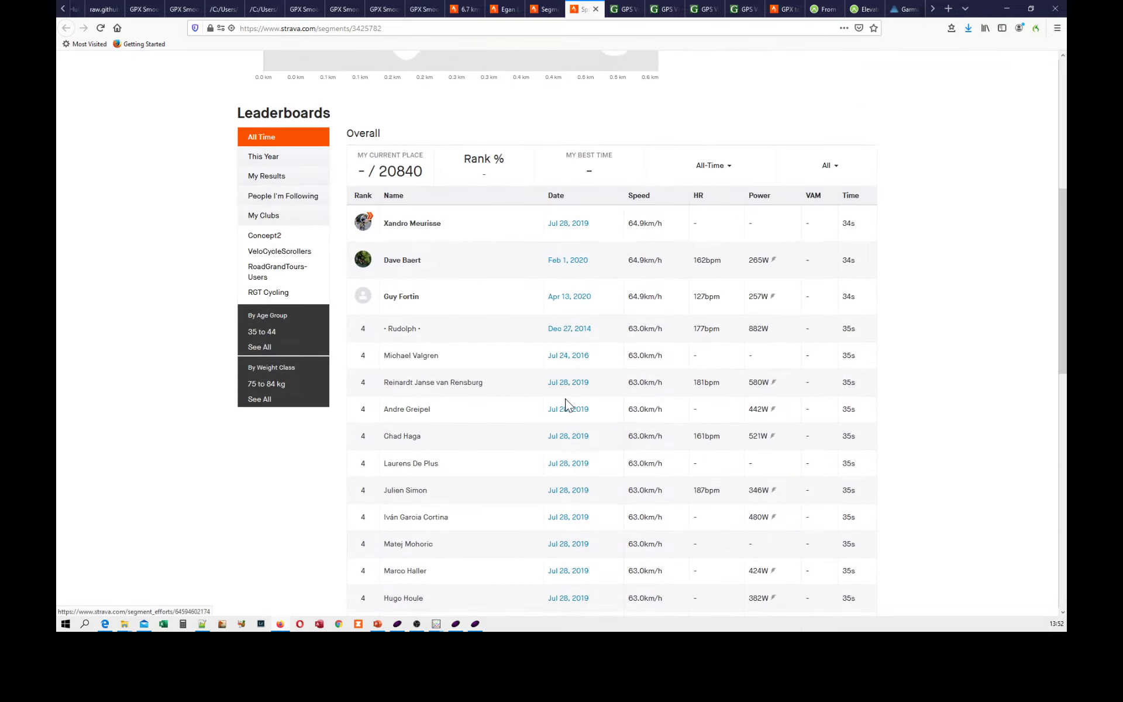
scroll(down, 3)
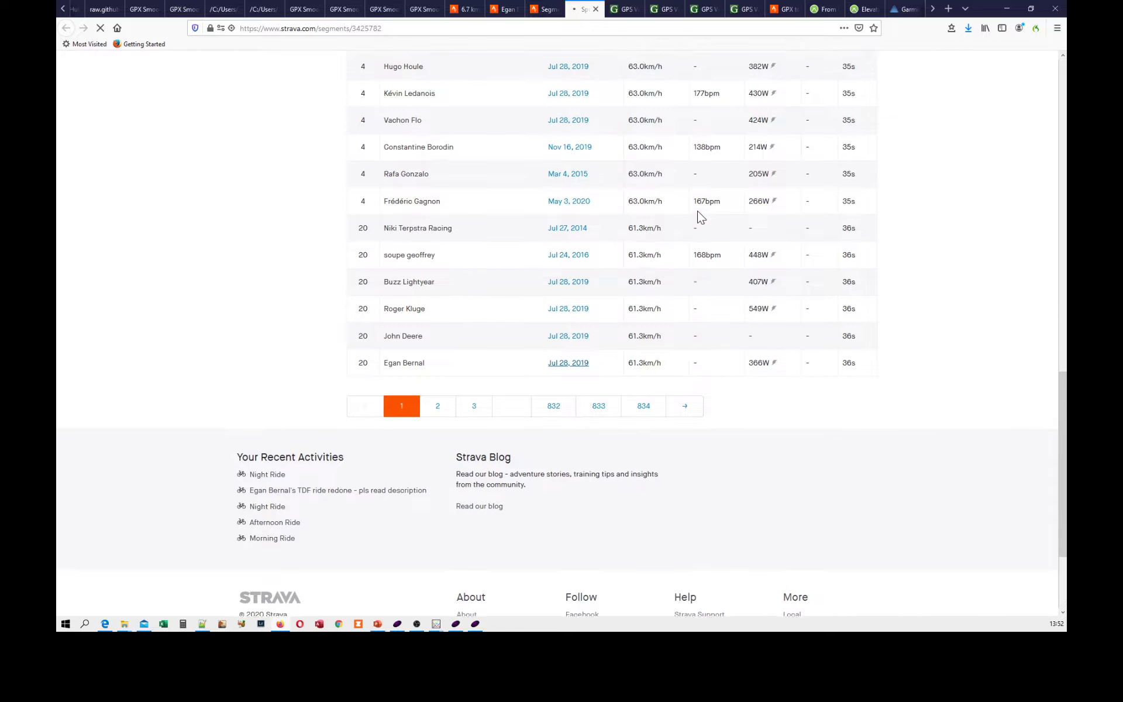
scroll(up, 3)
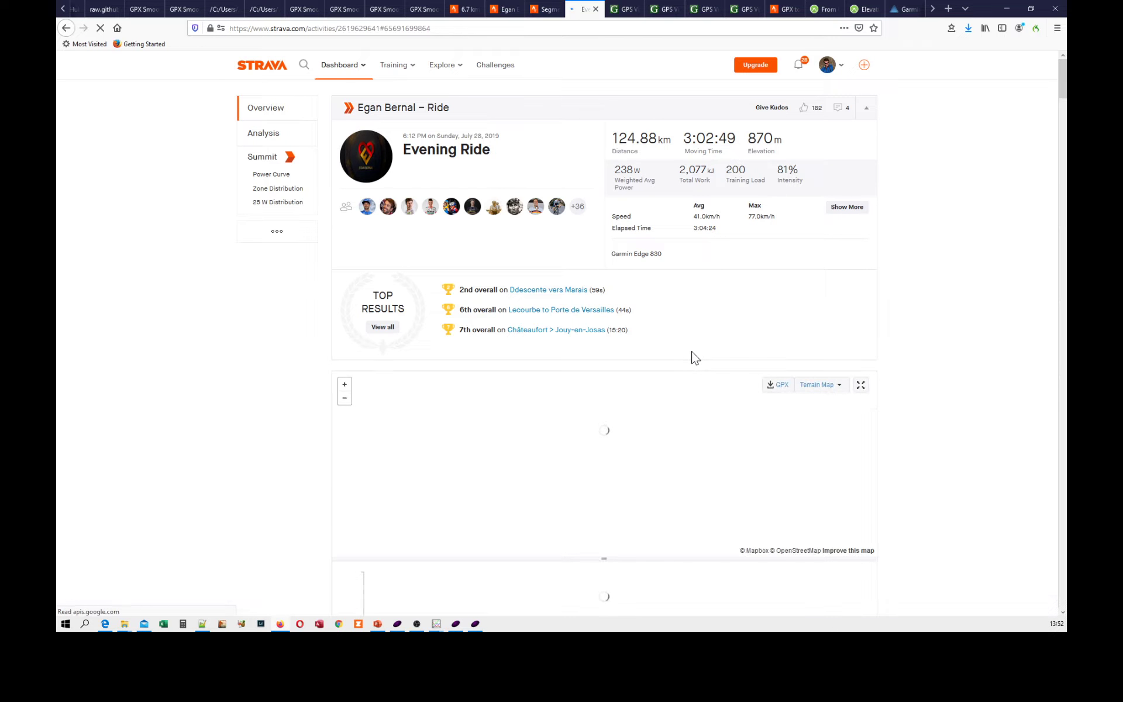
- Review the Evening Ride's map and GPX export options, then chart the TDF finale Strava file in GPX Smoother
scroll(down, 3)
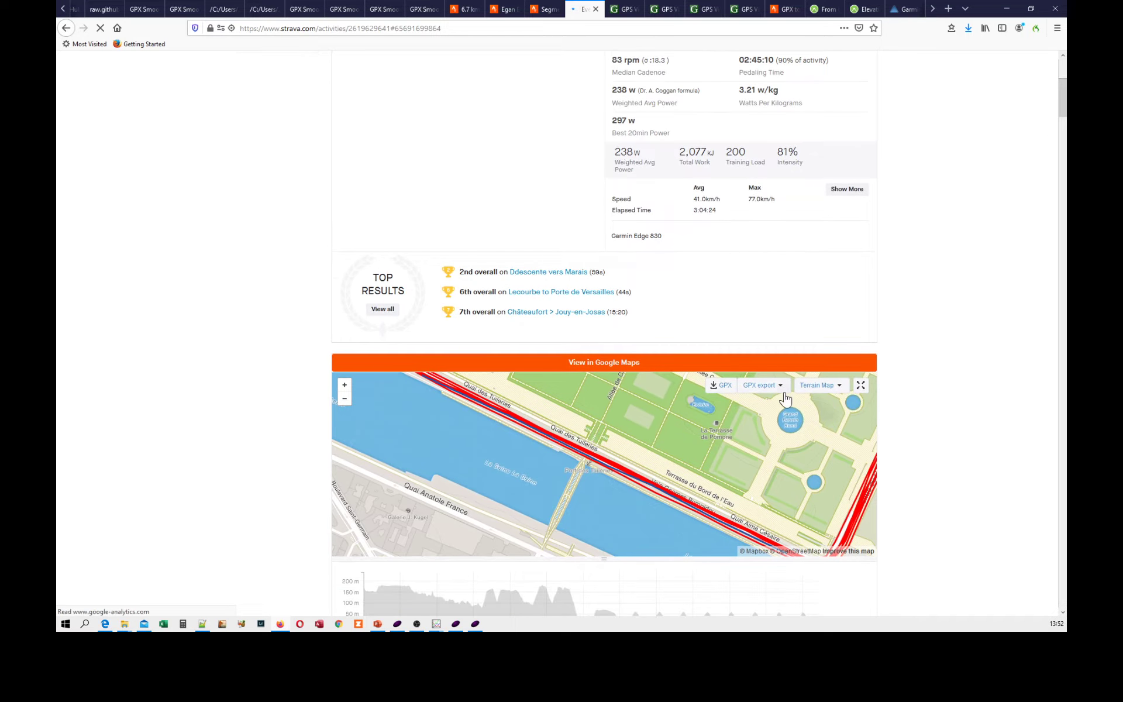
scroll(down, 3)
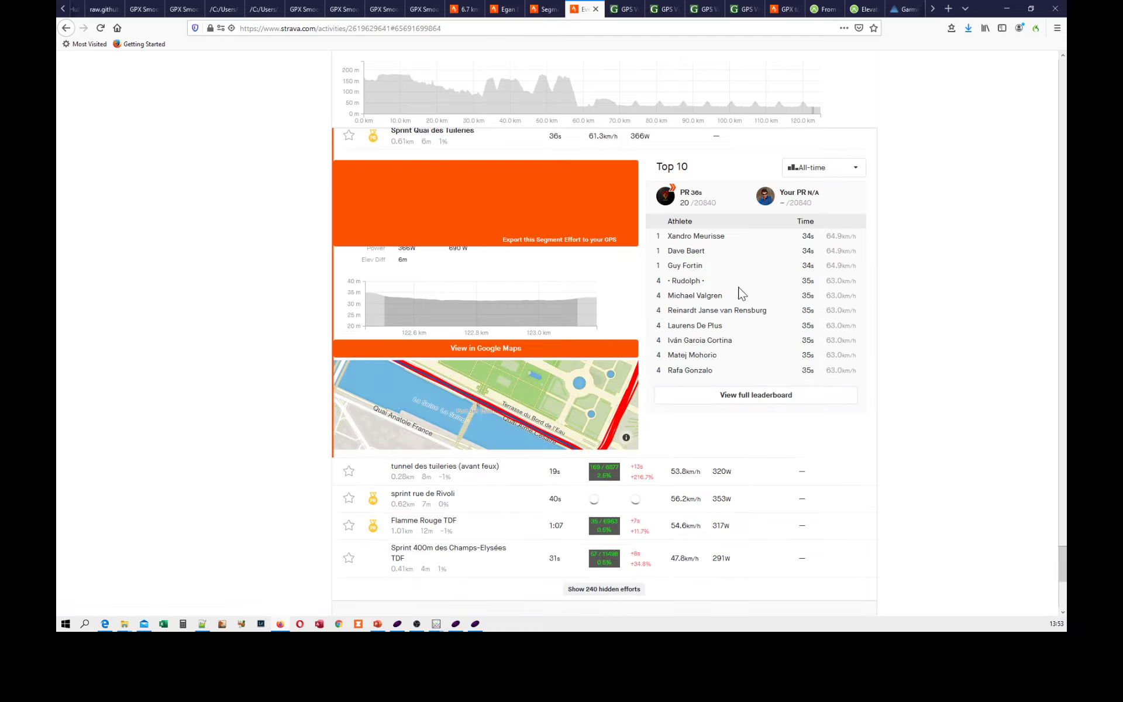
click(604, 589)
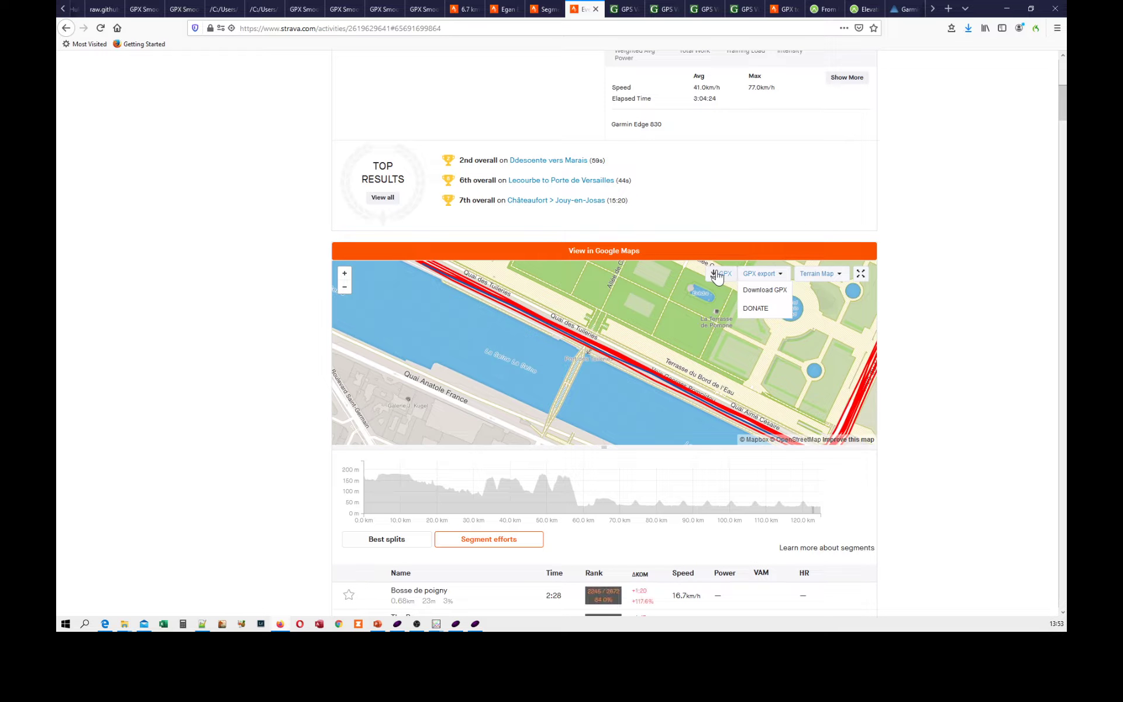
mouse_move(765, 293)
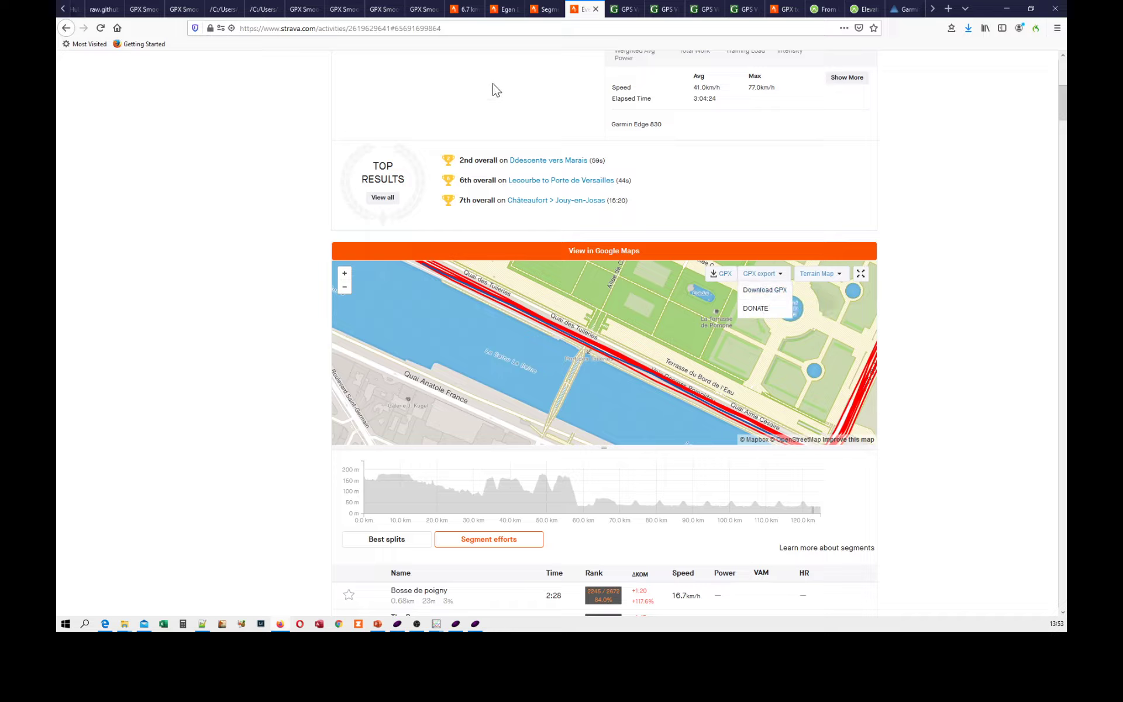
mouse_move(451, 277)
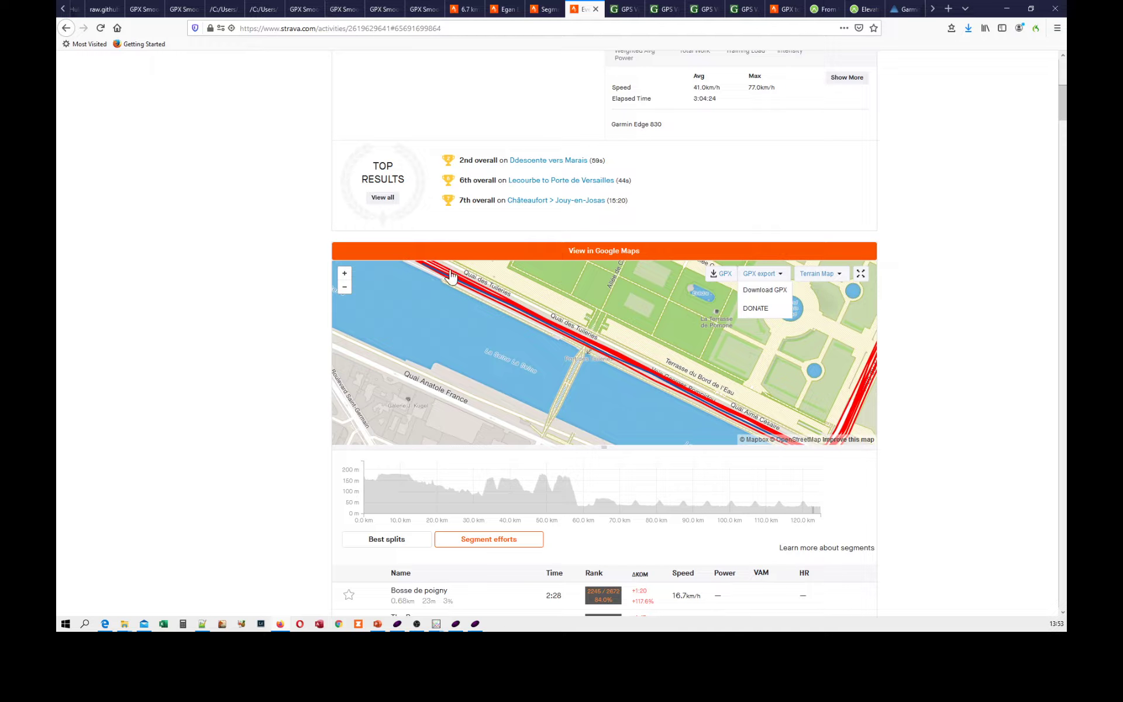
mouse_move(550, 337)
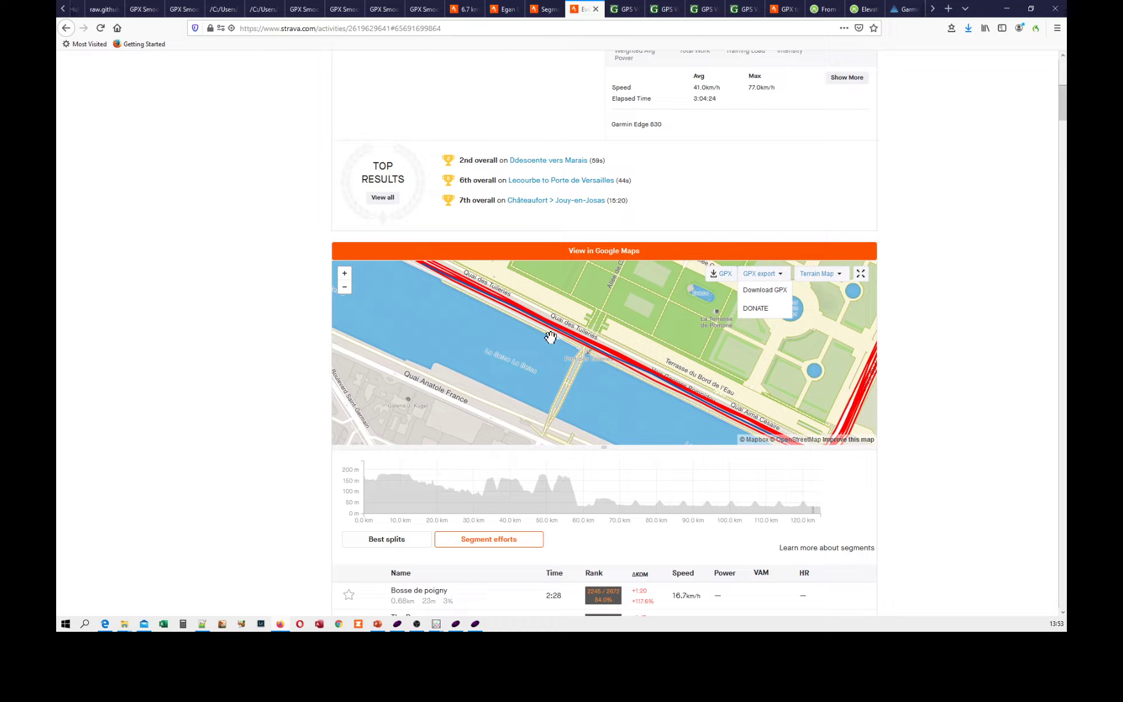
scroll(down, 3)
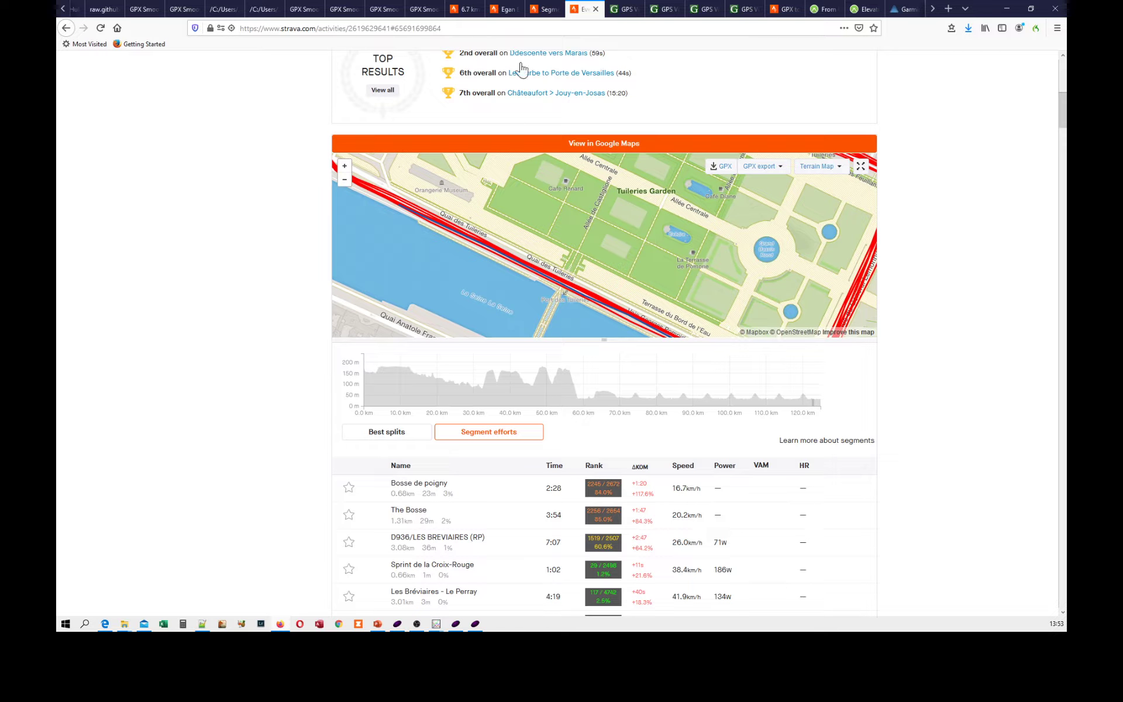
click(415, 10)
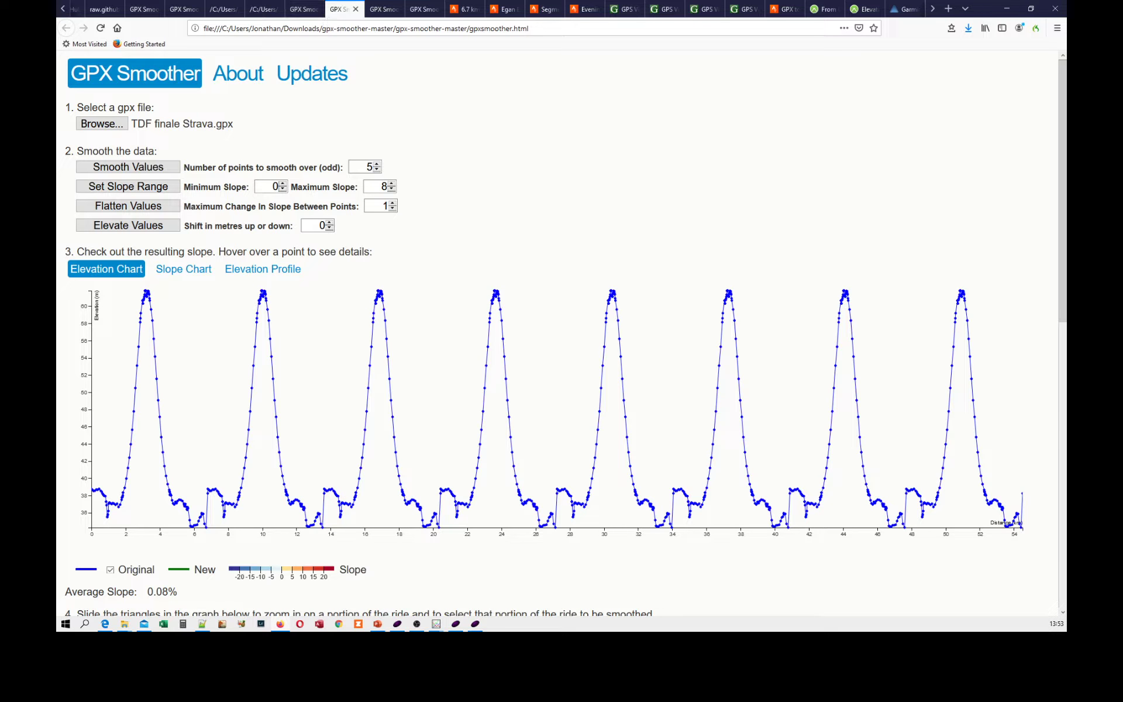
- Compare the GPSV file's elevation chart, then bring up the Strava Labs converted route map
scroll(down, 3)
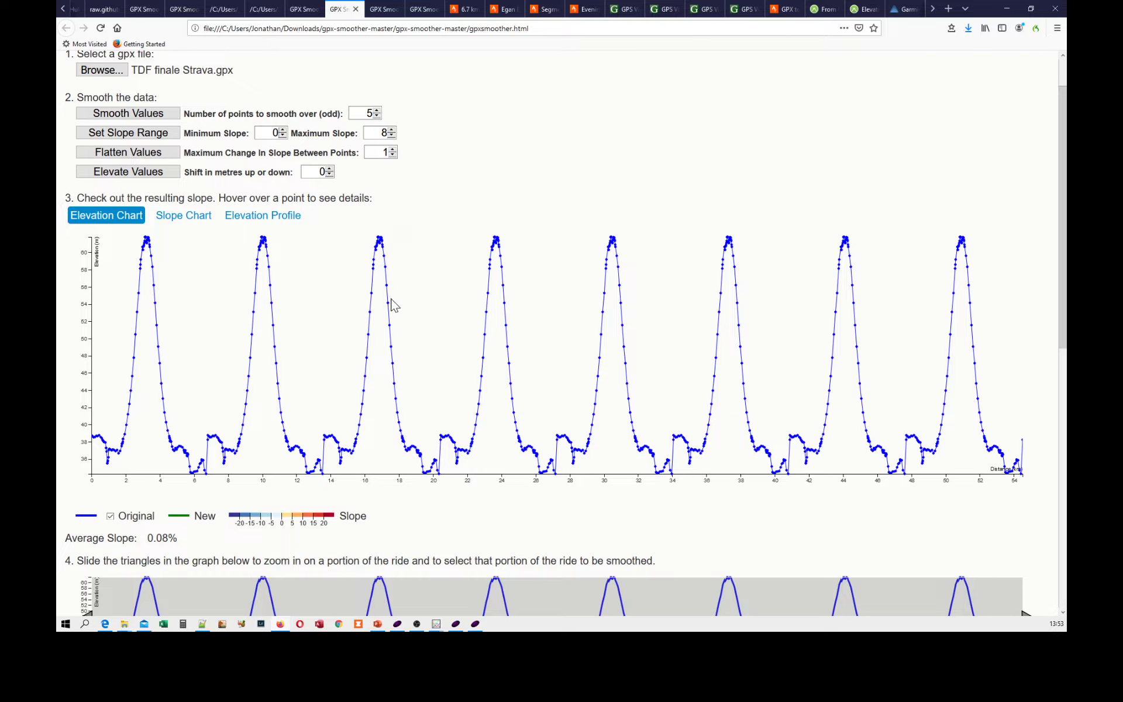
mouse_move(512, 245)
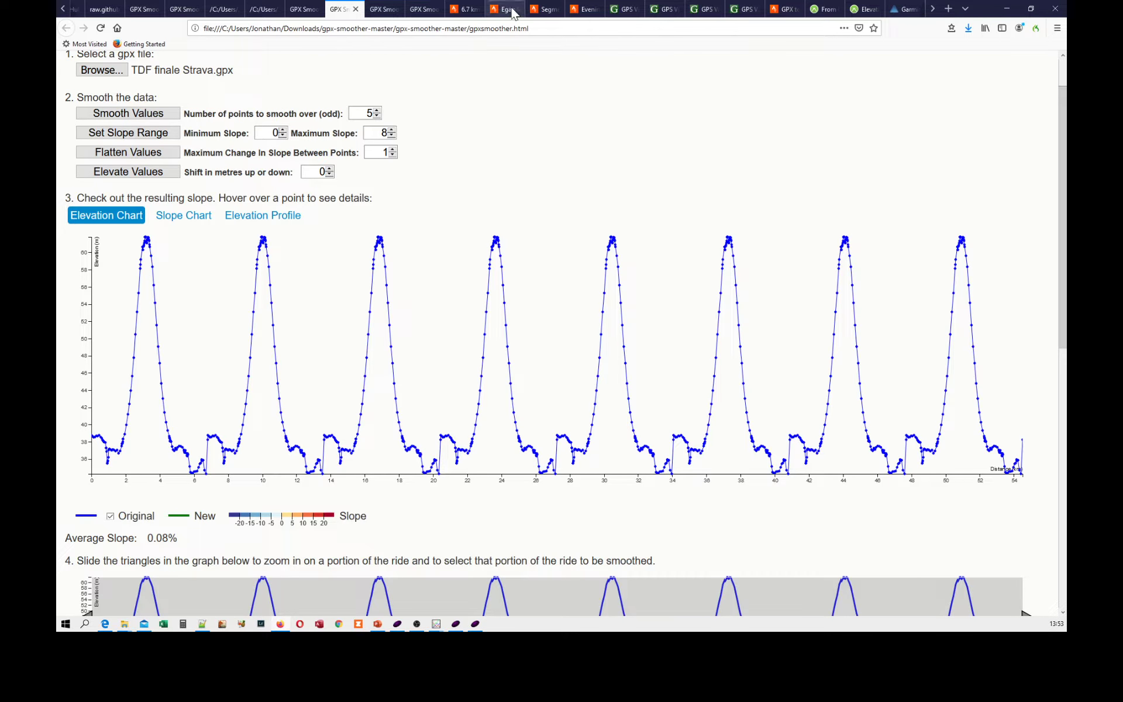
mouse_move(786, 19)
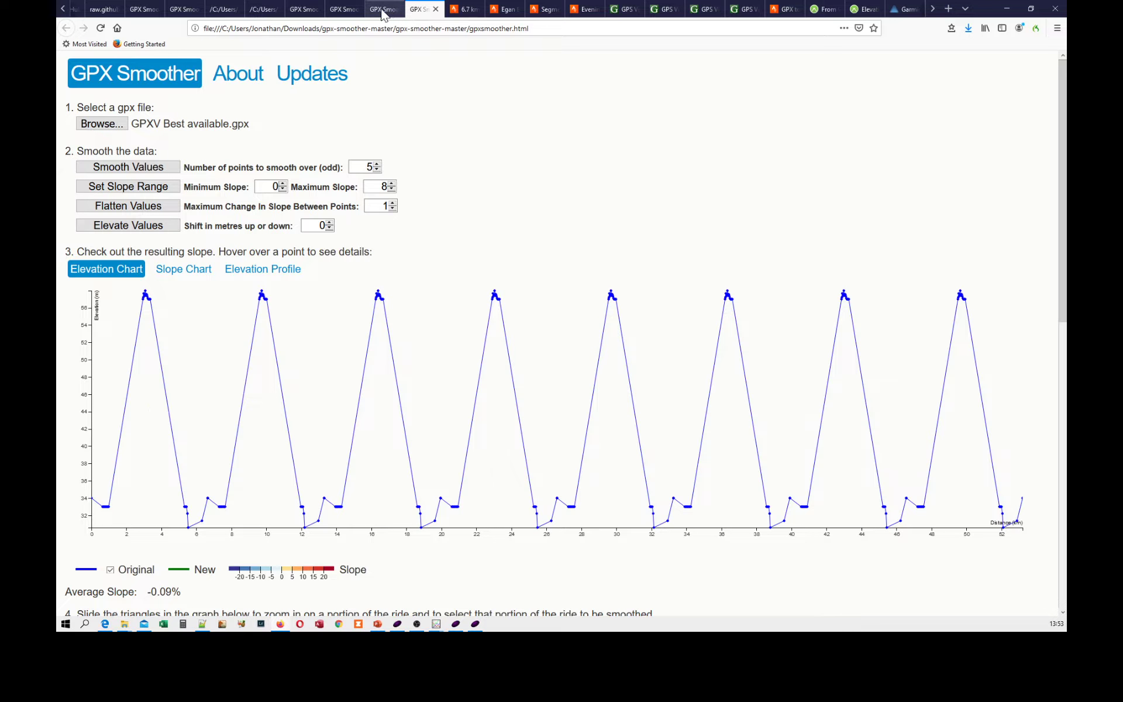
mouse_move(363, 331)
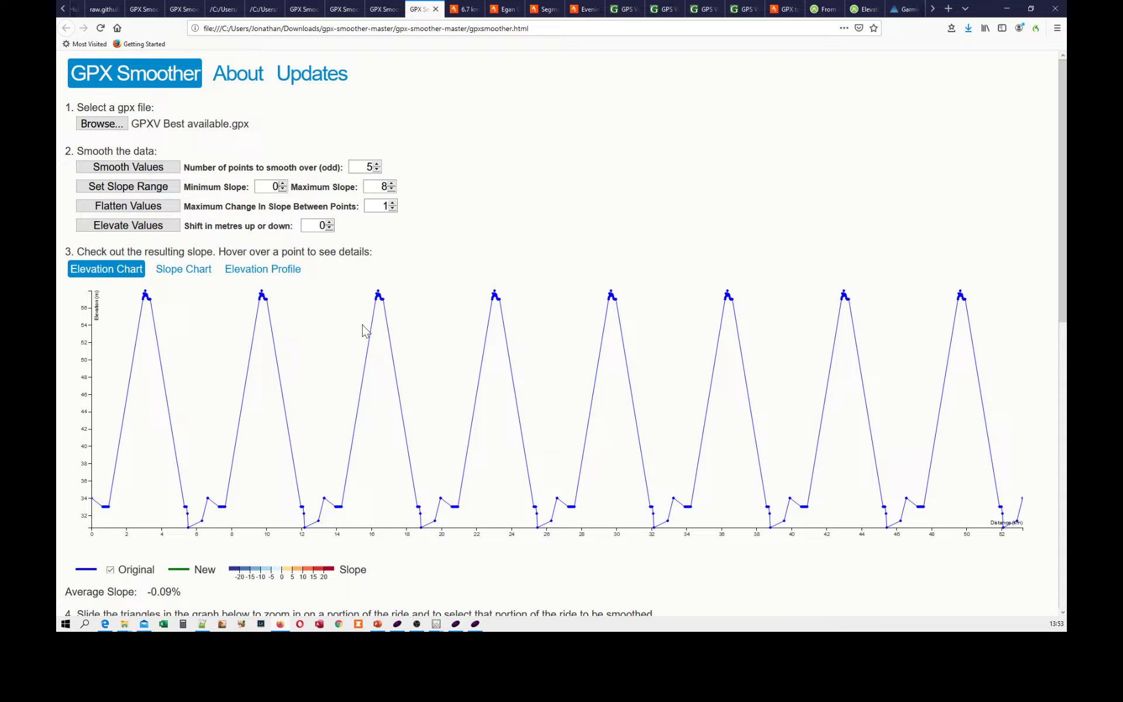
click(377, 10)
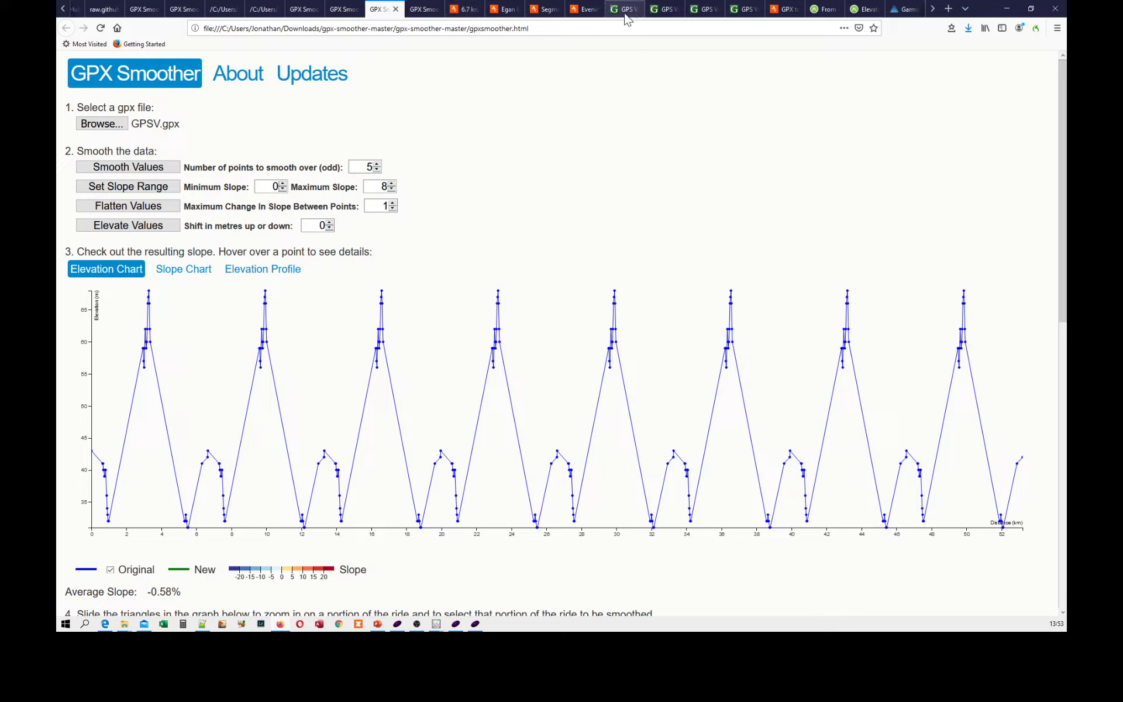
click(783, 9)
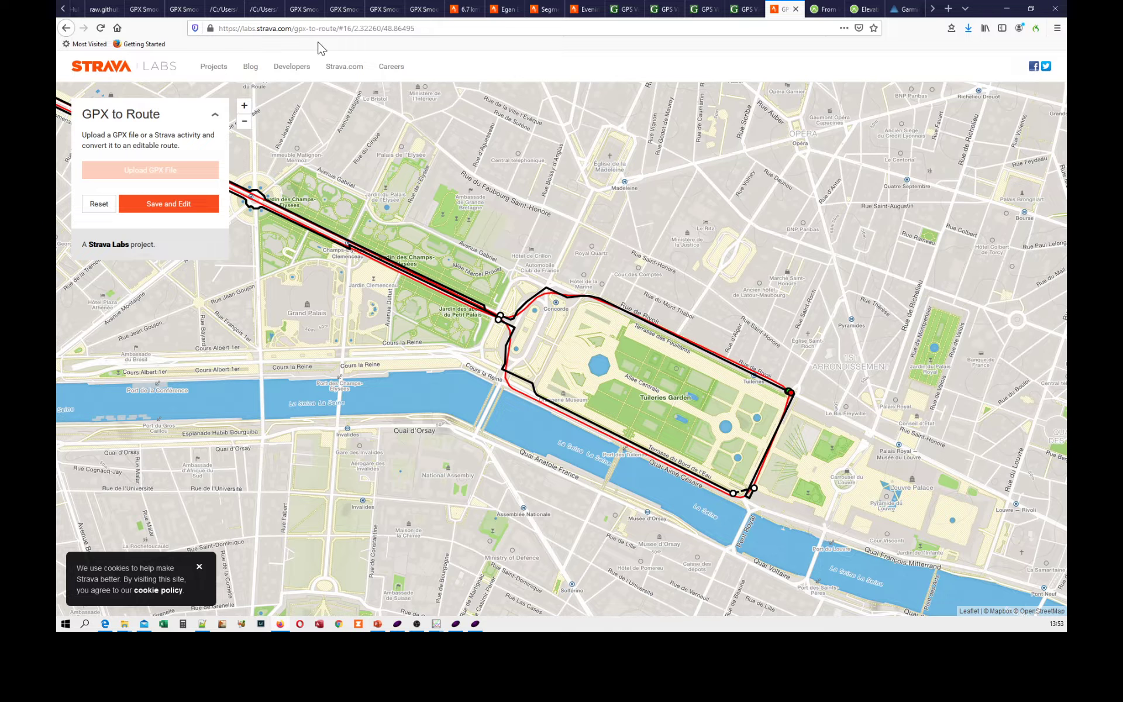
mouse_move(97, 124)
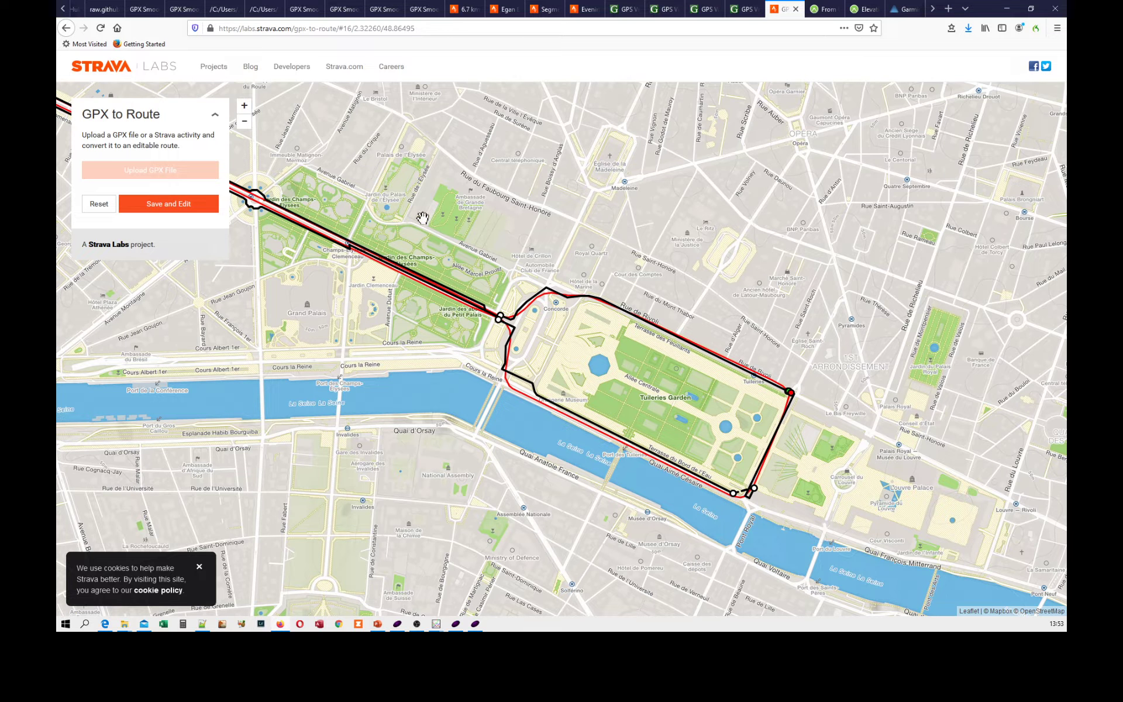
drag(422, 218, 503, 173)
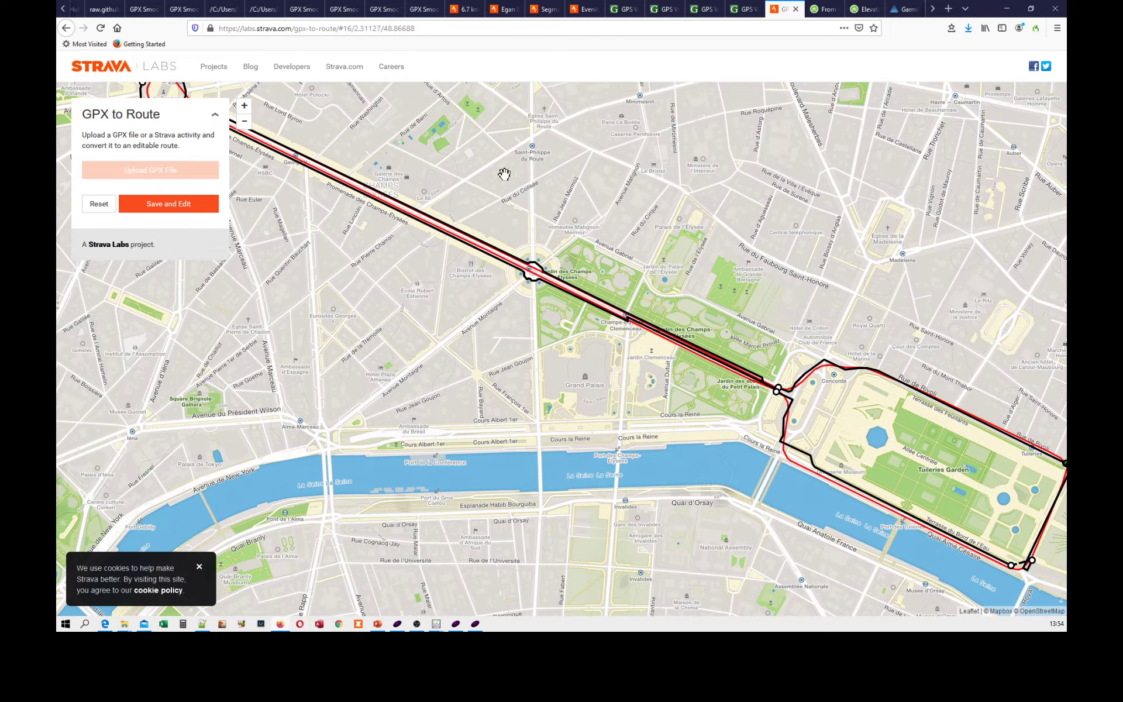
drag(502, 172, 351, 215)
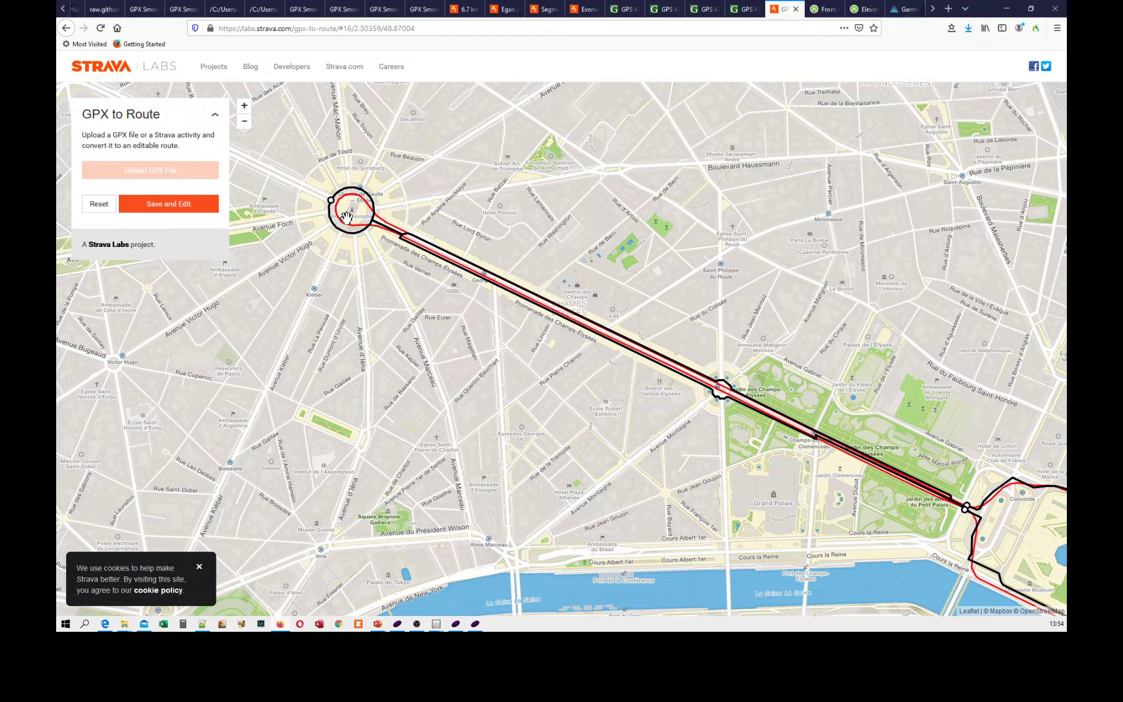
drag(351, 215, 752, 394)
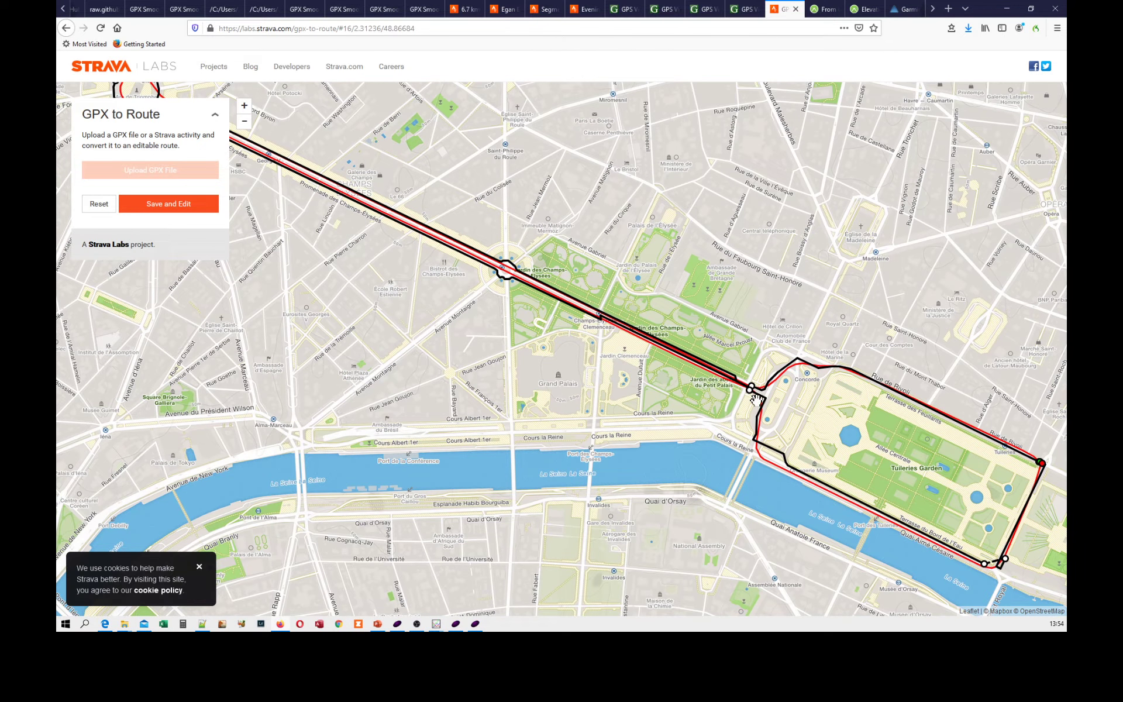
mouse_move(1013, 492)
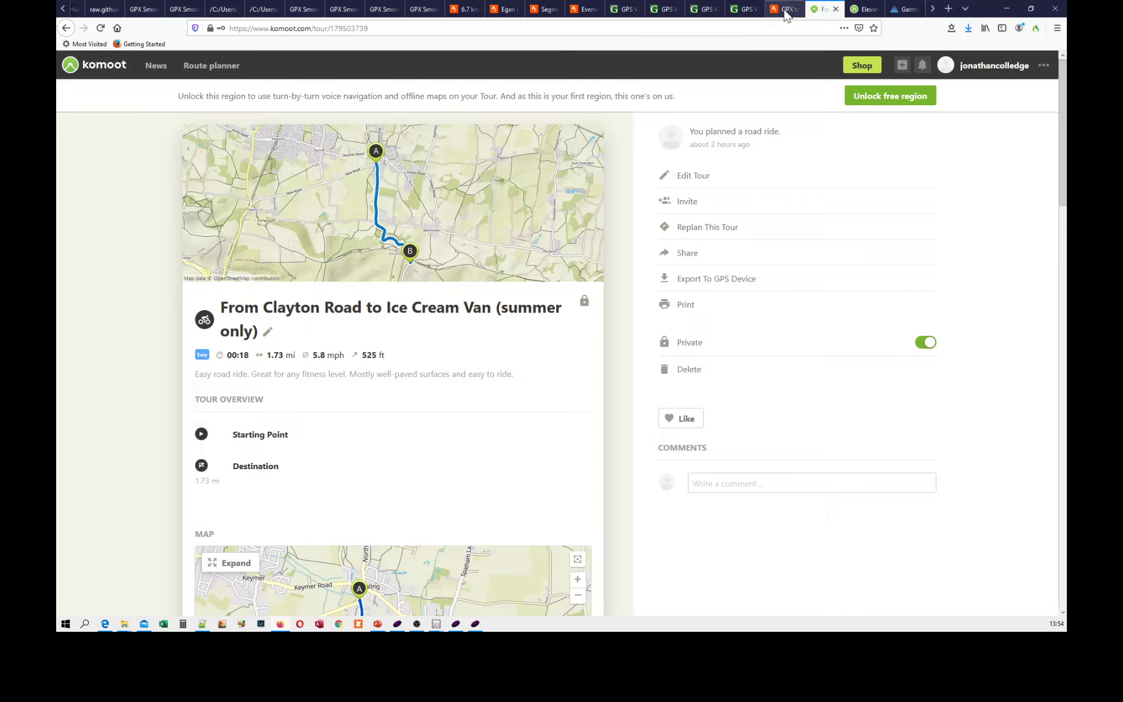
mouse_move(901, 15)
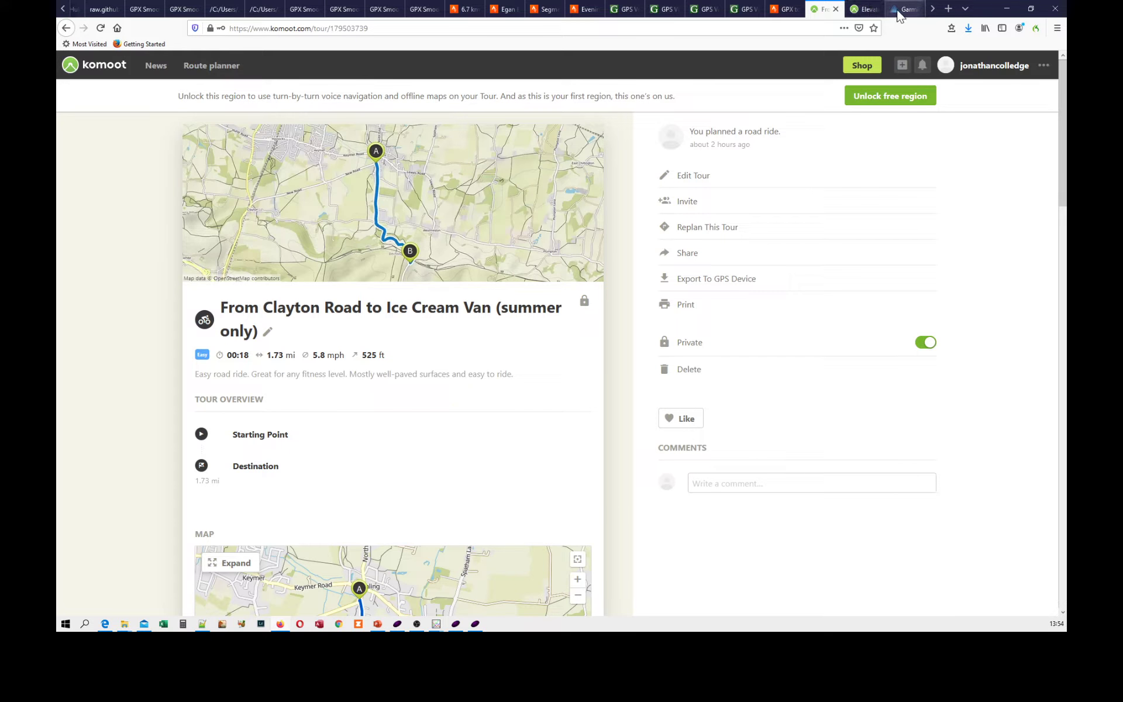
- Recheck the Garmin Connect 4.68 km course, then return to the Strava Labs route map
click(905, 9)
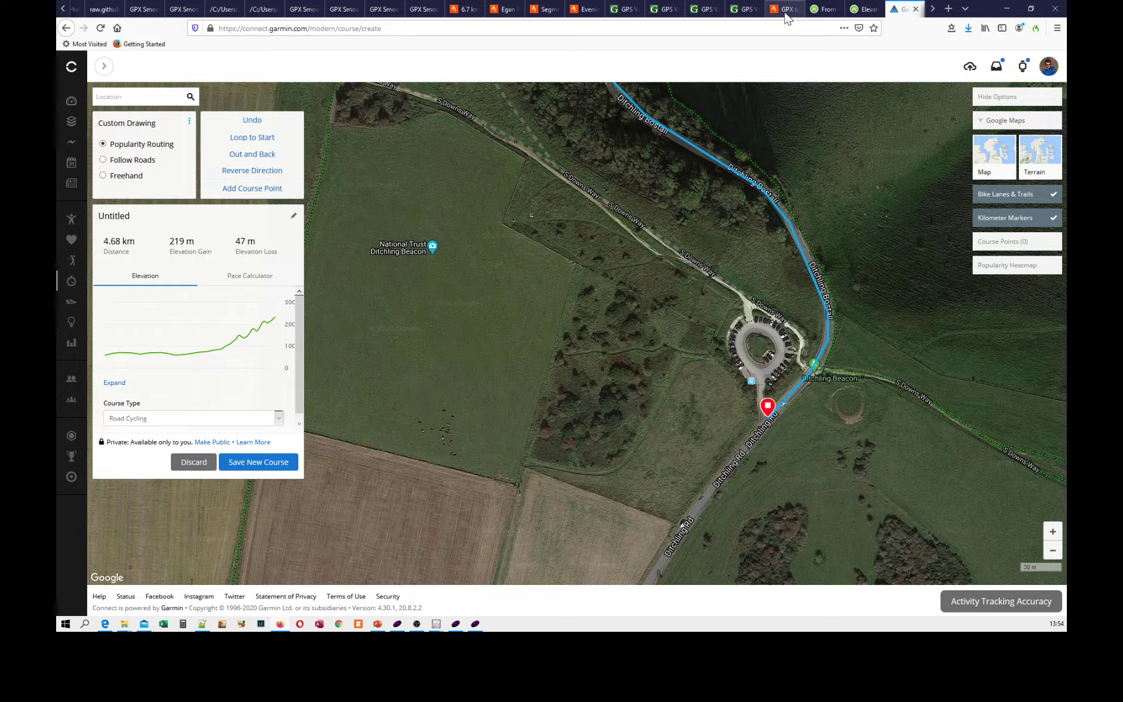
click(786, 10)
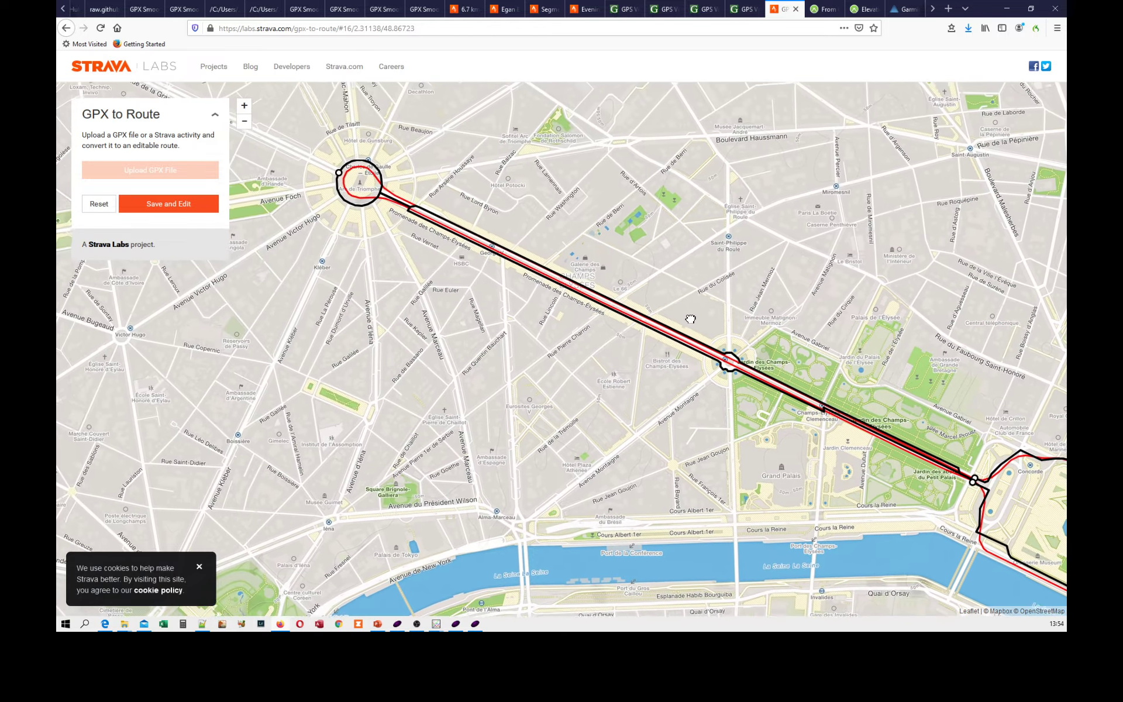
drag(691, 318, 378, 196)
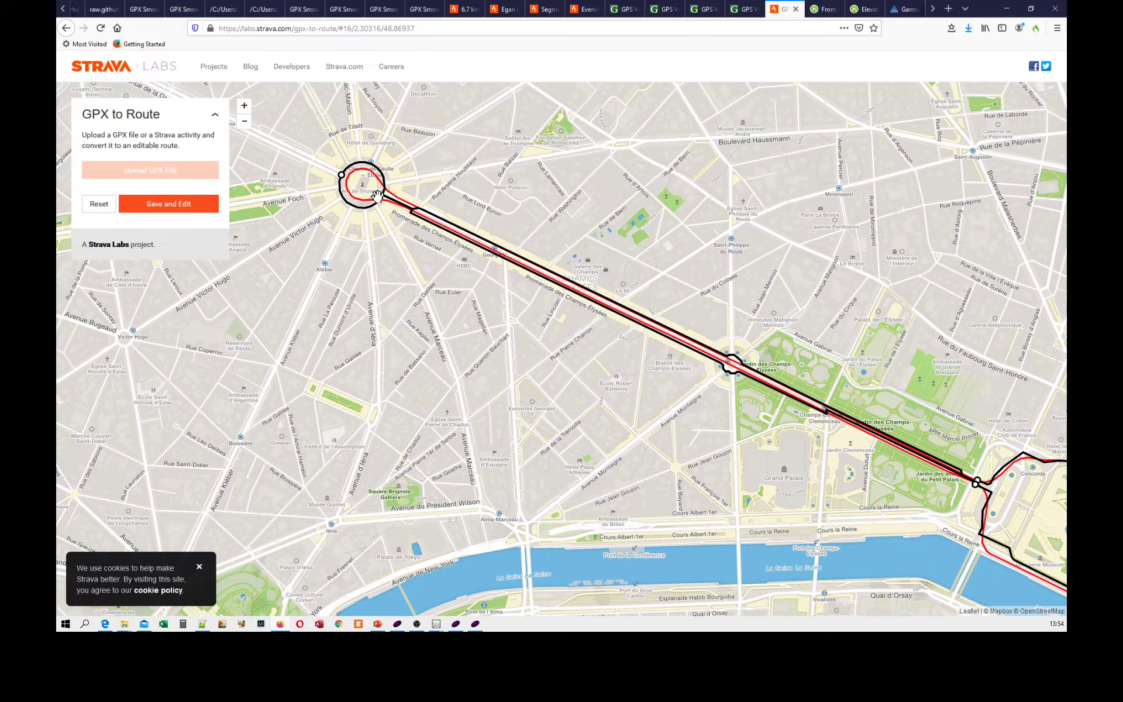
mouse_move(554, 267)
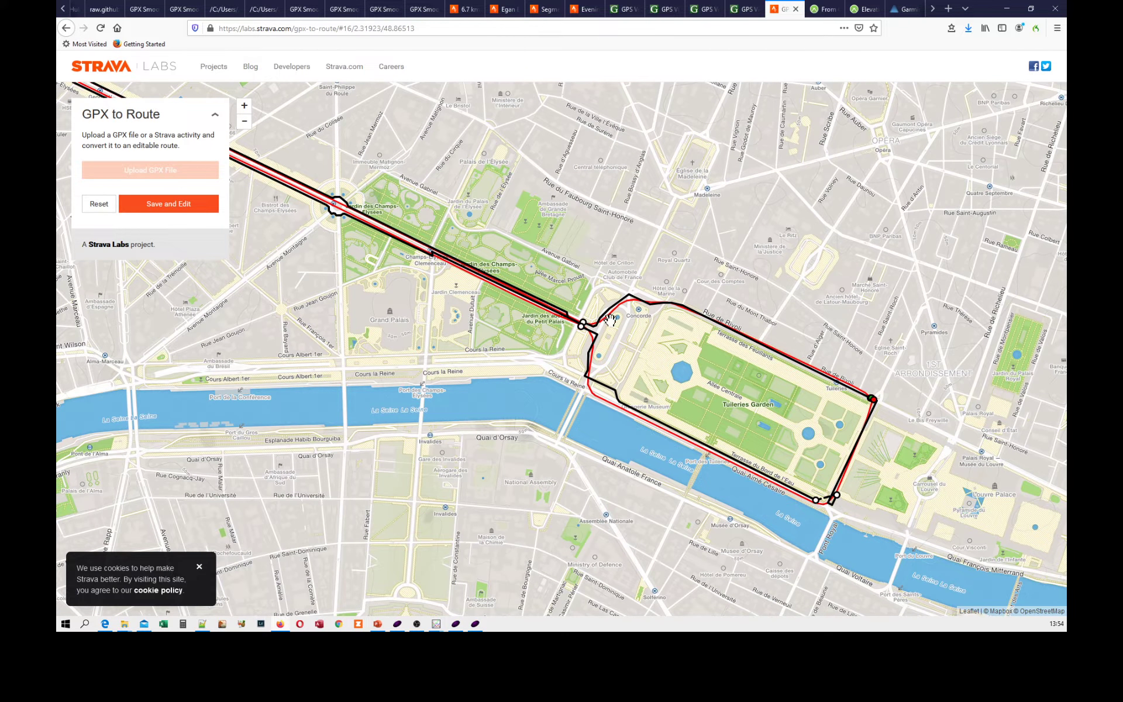
mouse_move(611, 405)
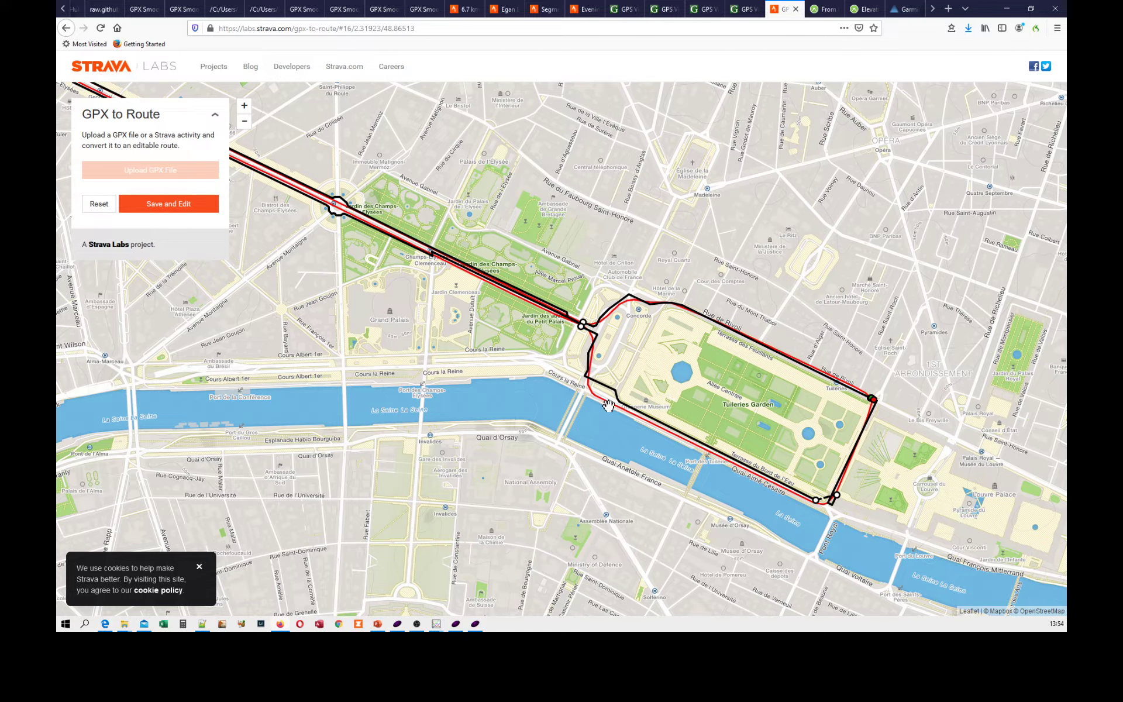
mouse_move(856, 419)
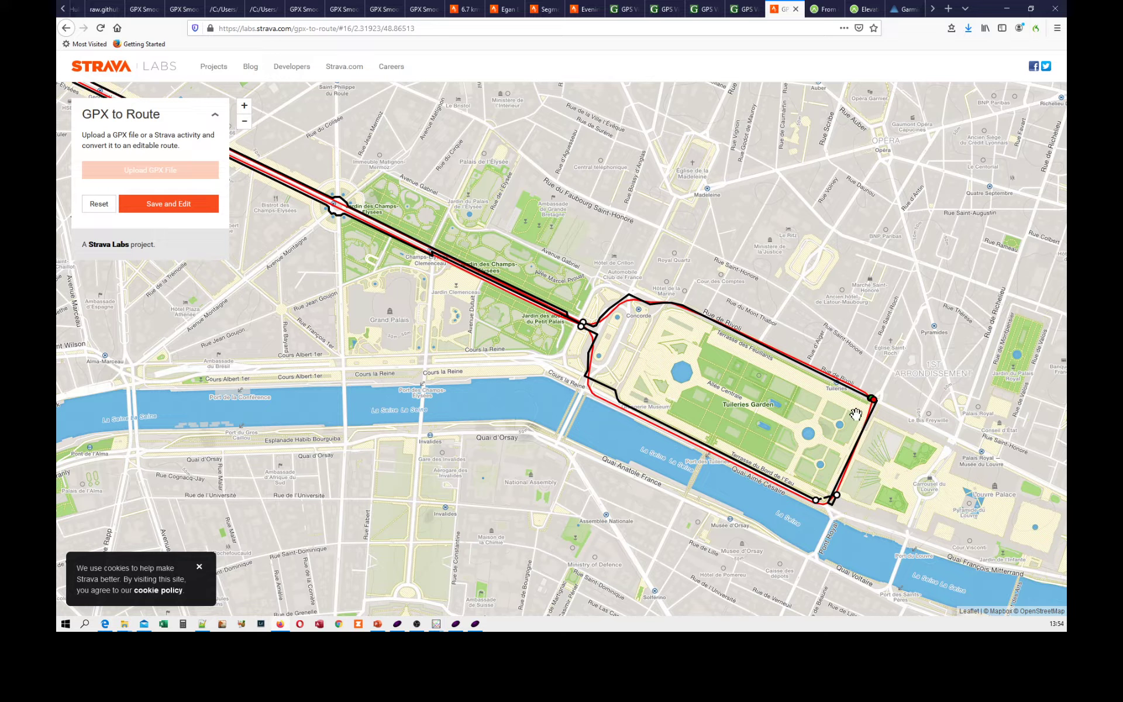
mouse_move(540, 303)
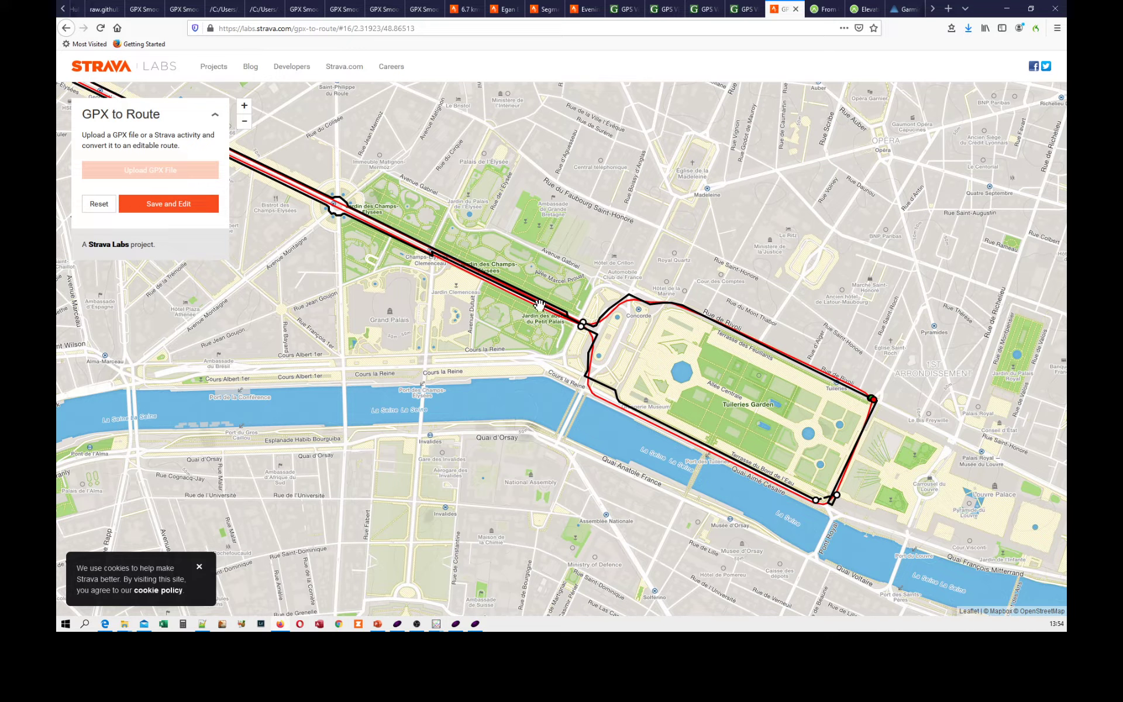
mouse_move(602, 304)
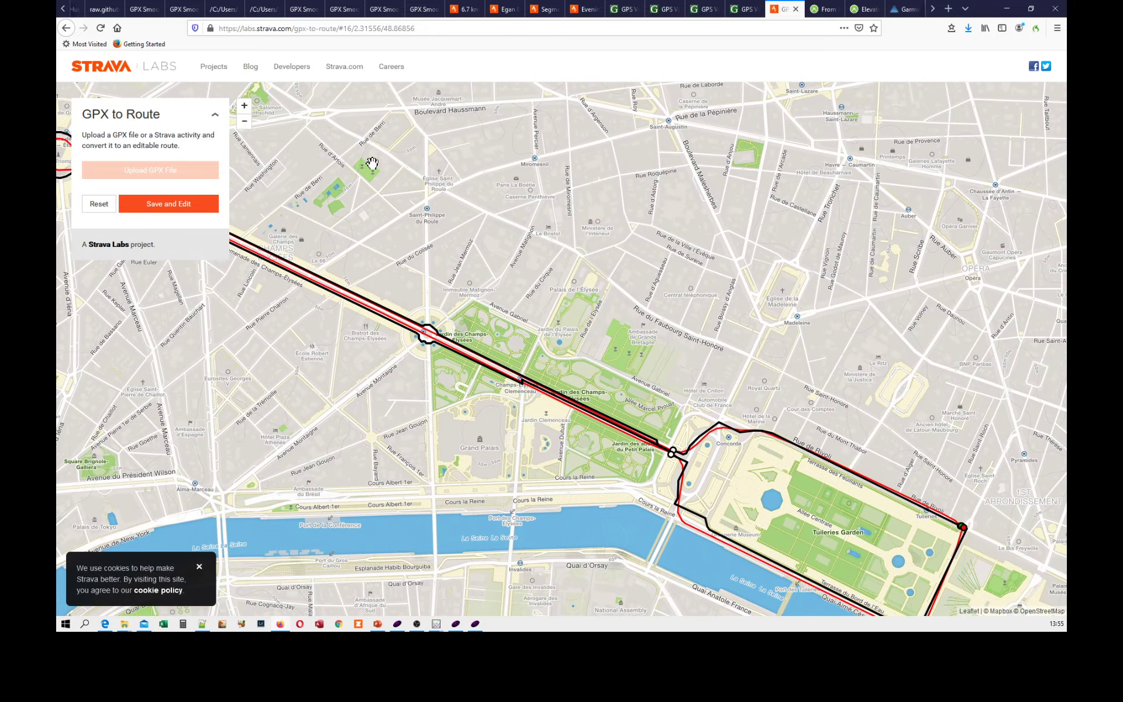
mouse_move(666, 215)
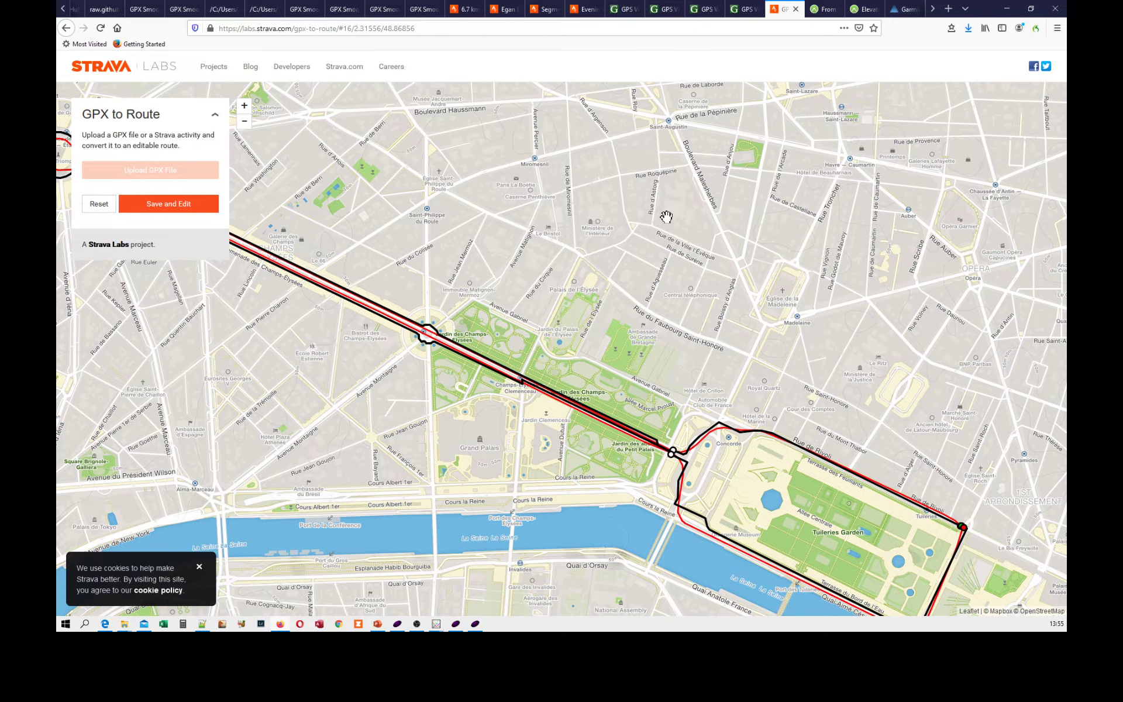
mouse_move(587, 45)
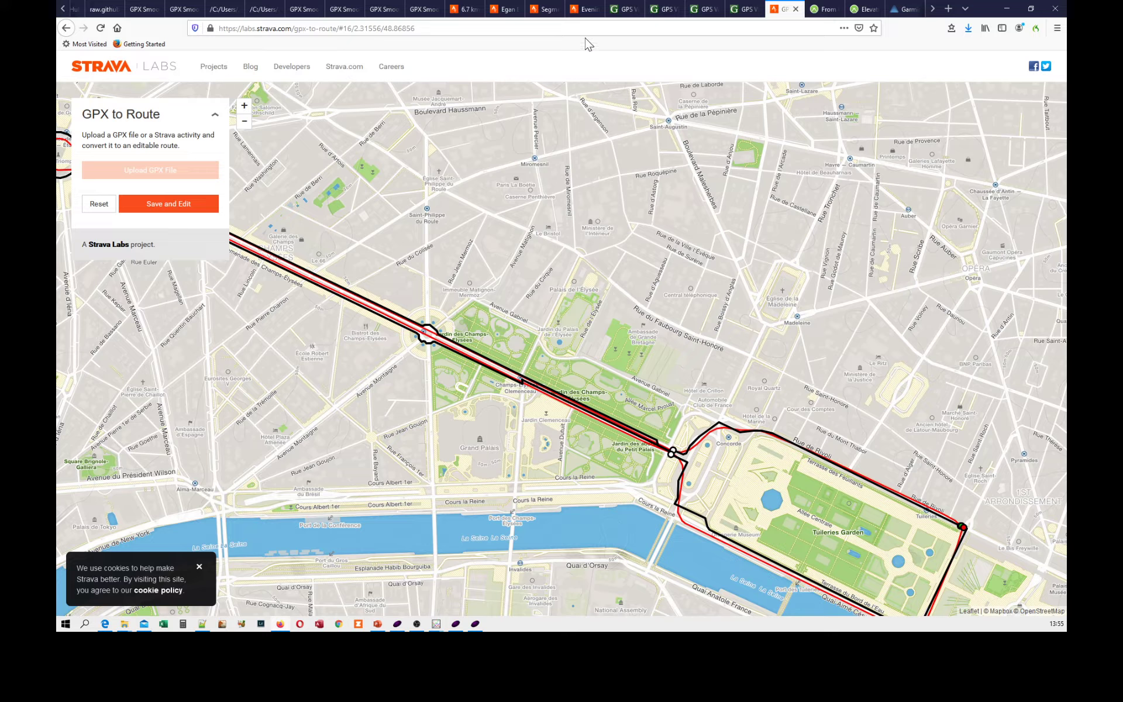
mouse_move(730, 48)
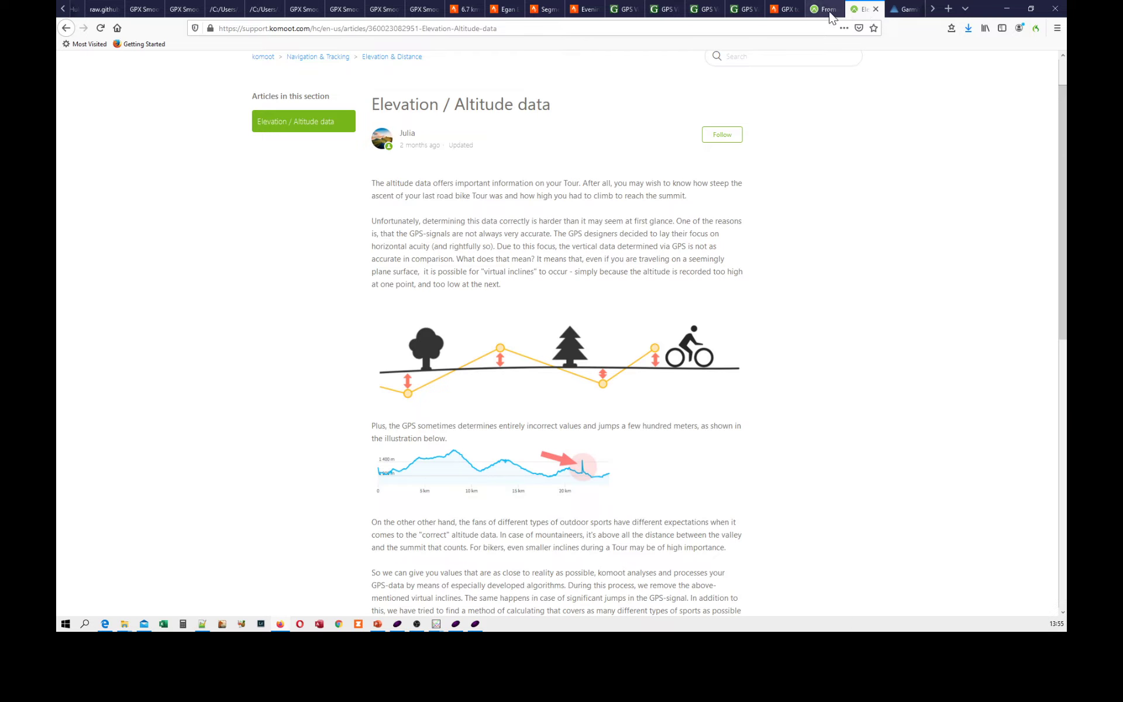
- Show the Clayton Road to Ice Cream Van tour's elevation profile in Komoot
click(823, 9)
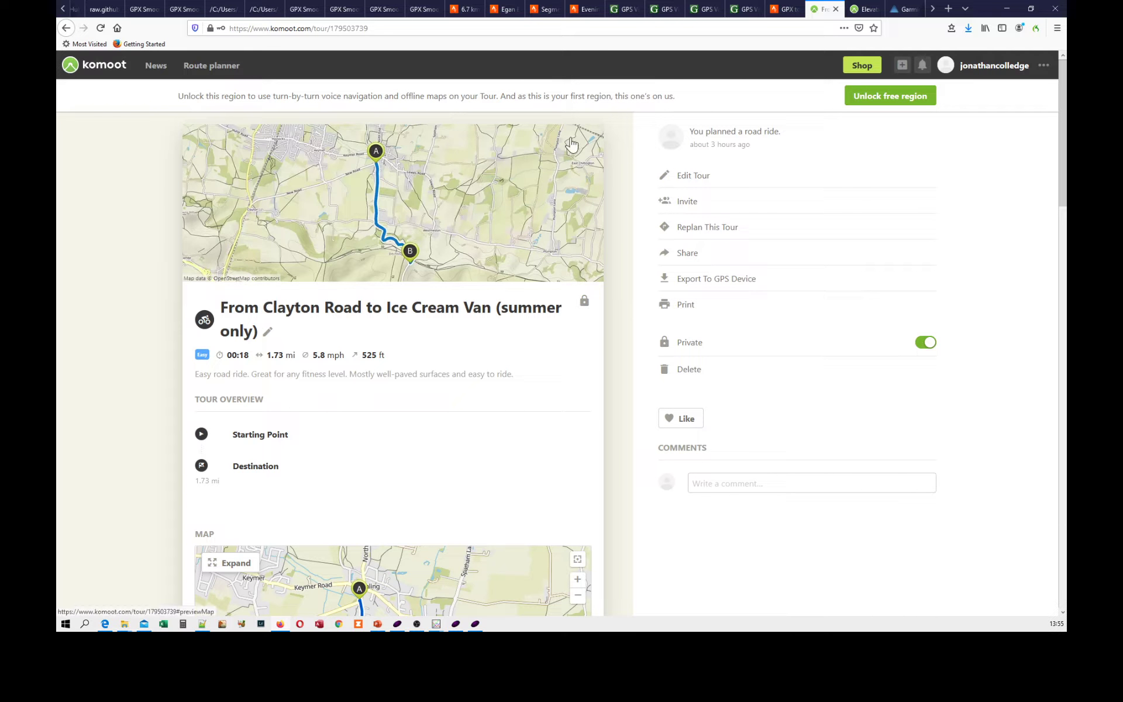
scroll(down, 3)
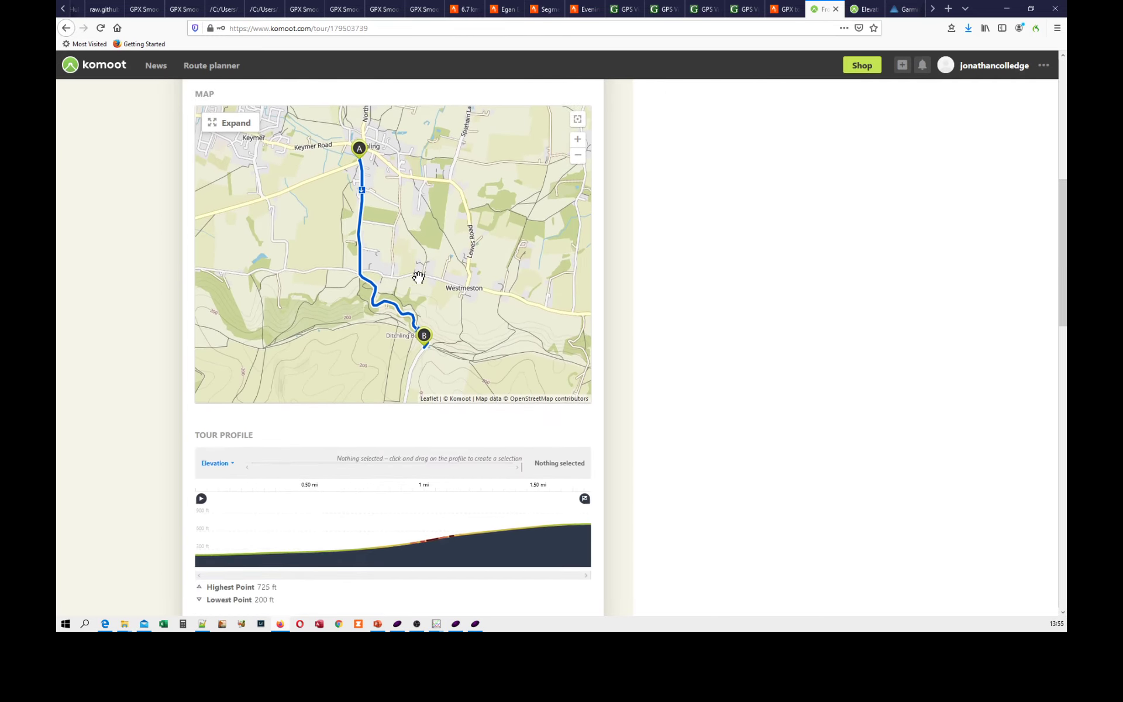
scroll(down, 3)
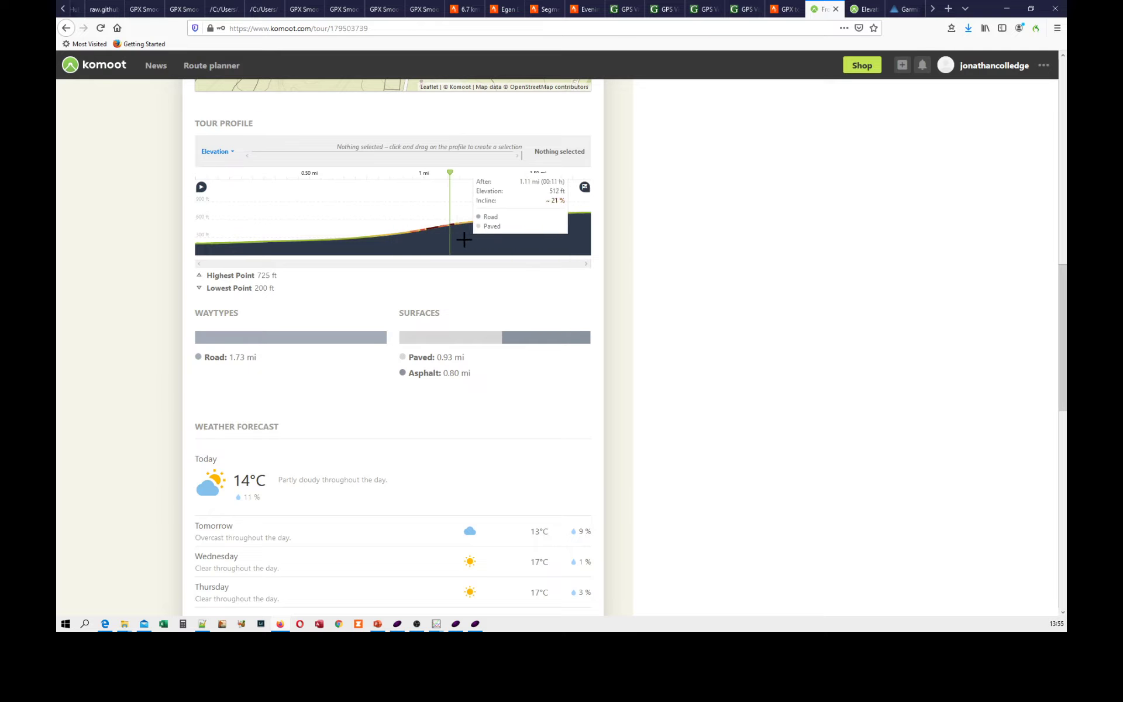
mouse_move(448, 233)
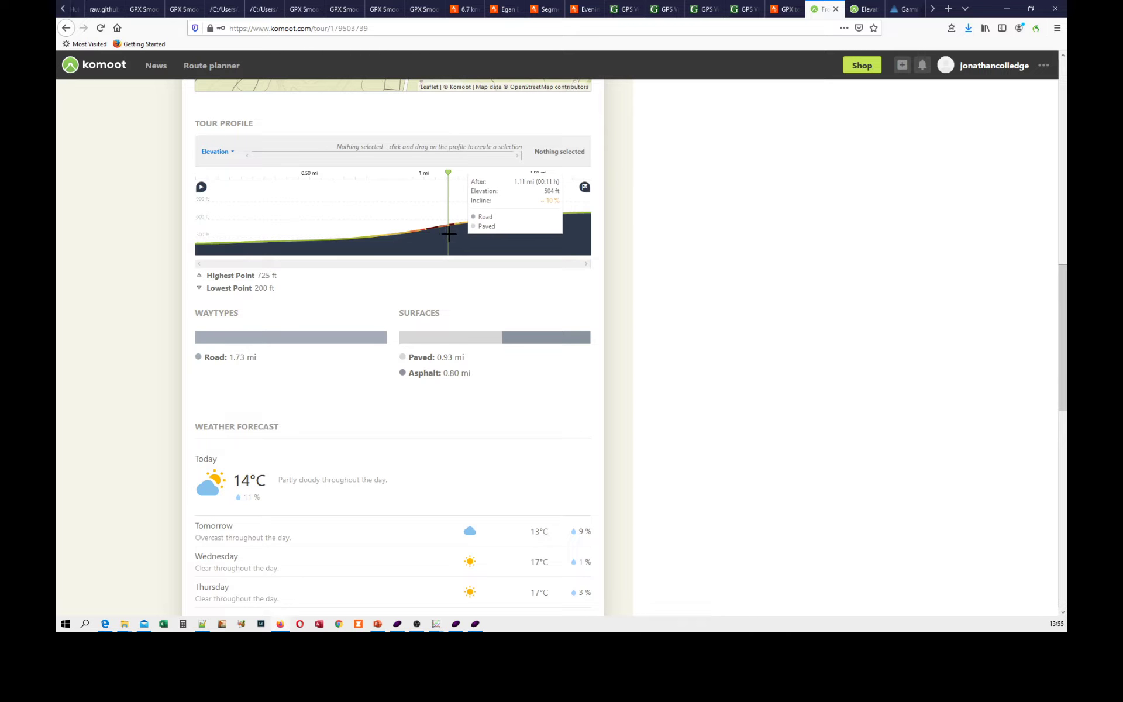
mouse_move(449, 233)
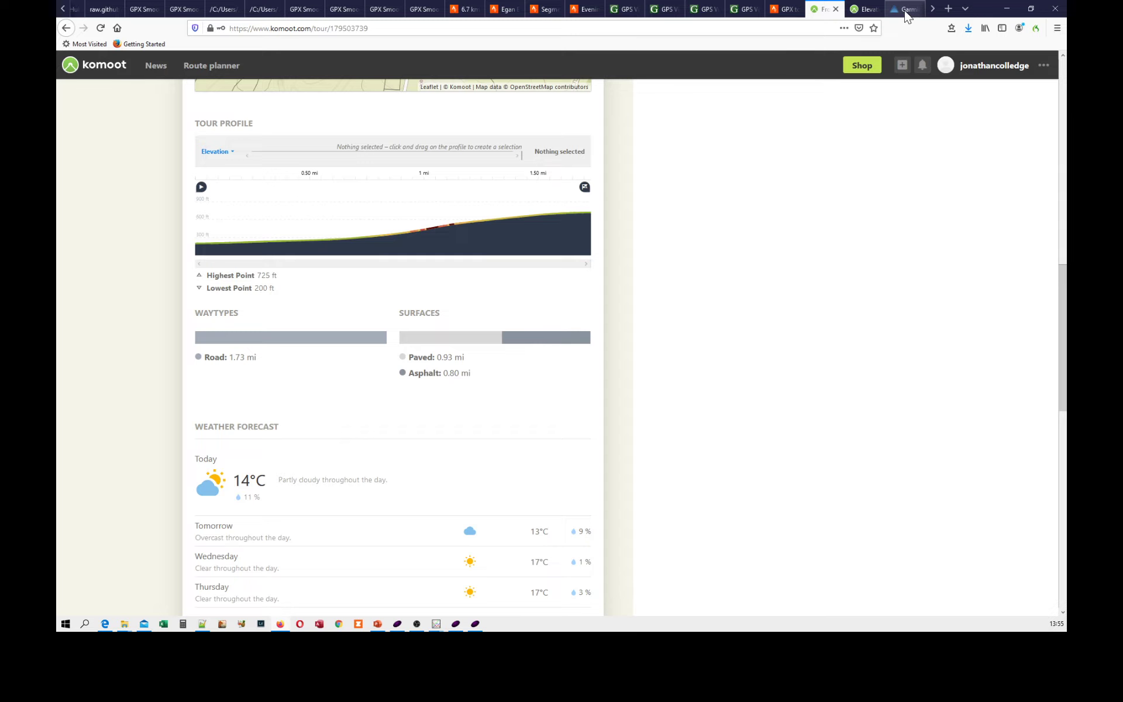
- Recheck the Garmin 4.68 km course's elevation chart, then move to Strava's Segment Explore map
click(903, 8)
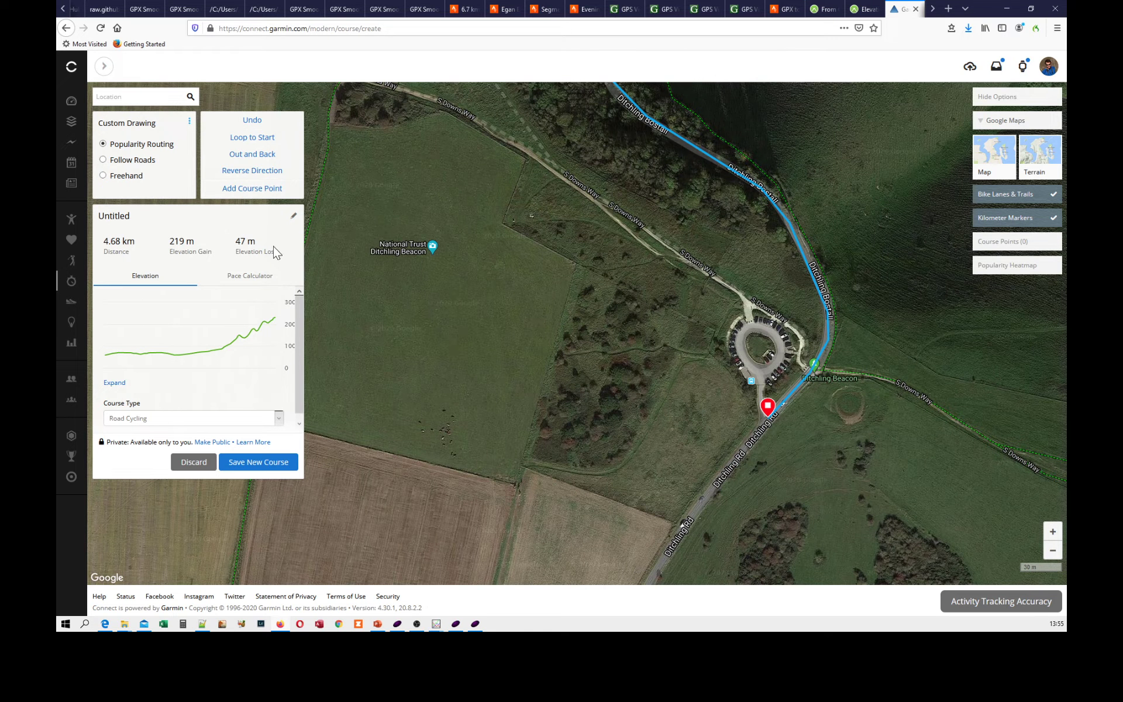
mouse_move(258, 326)
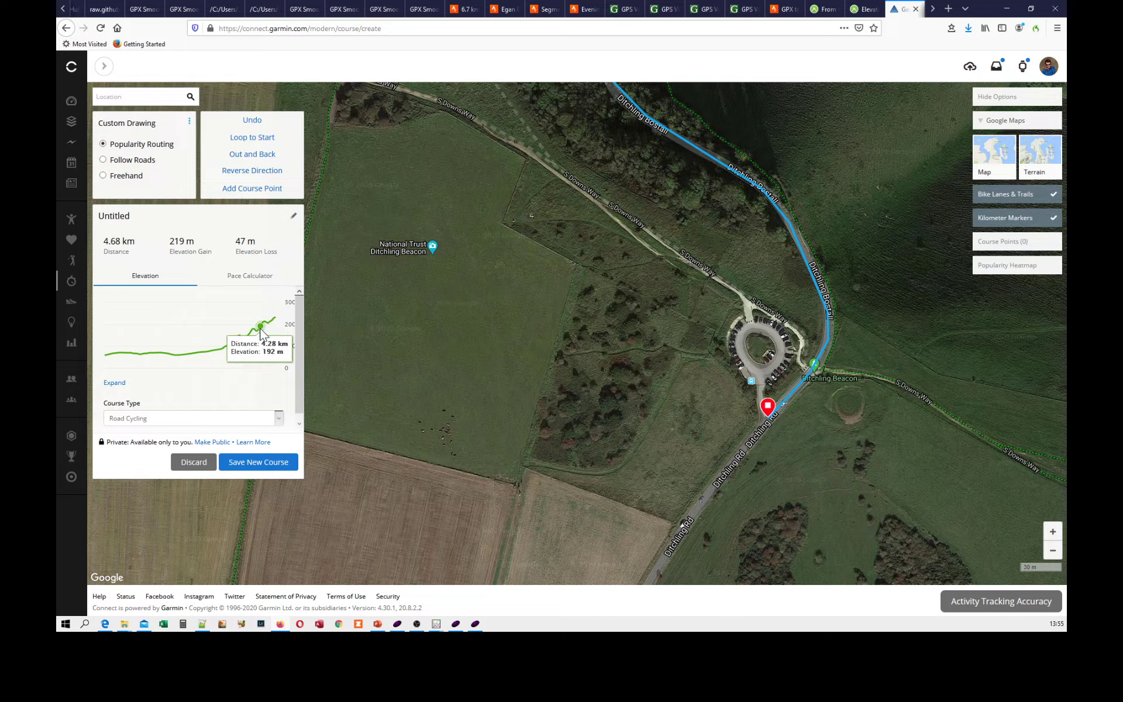
mouse_move(263, 327)
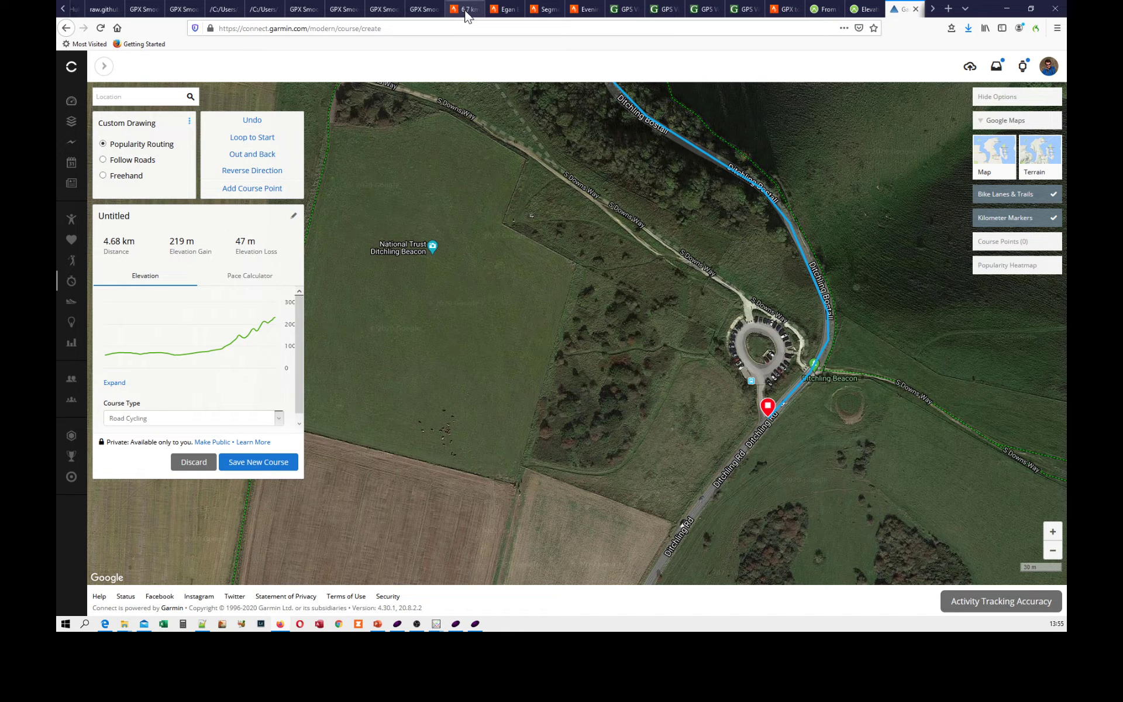
mouse_move(512, 11)
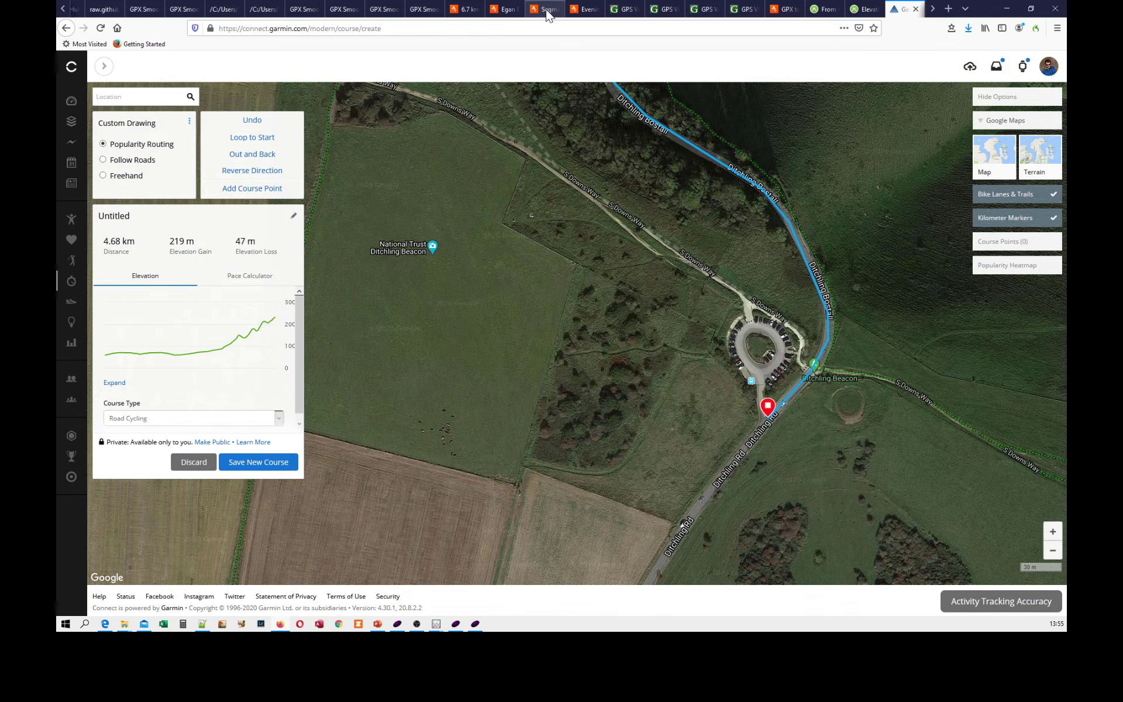
click(548, 10)
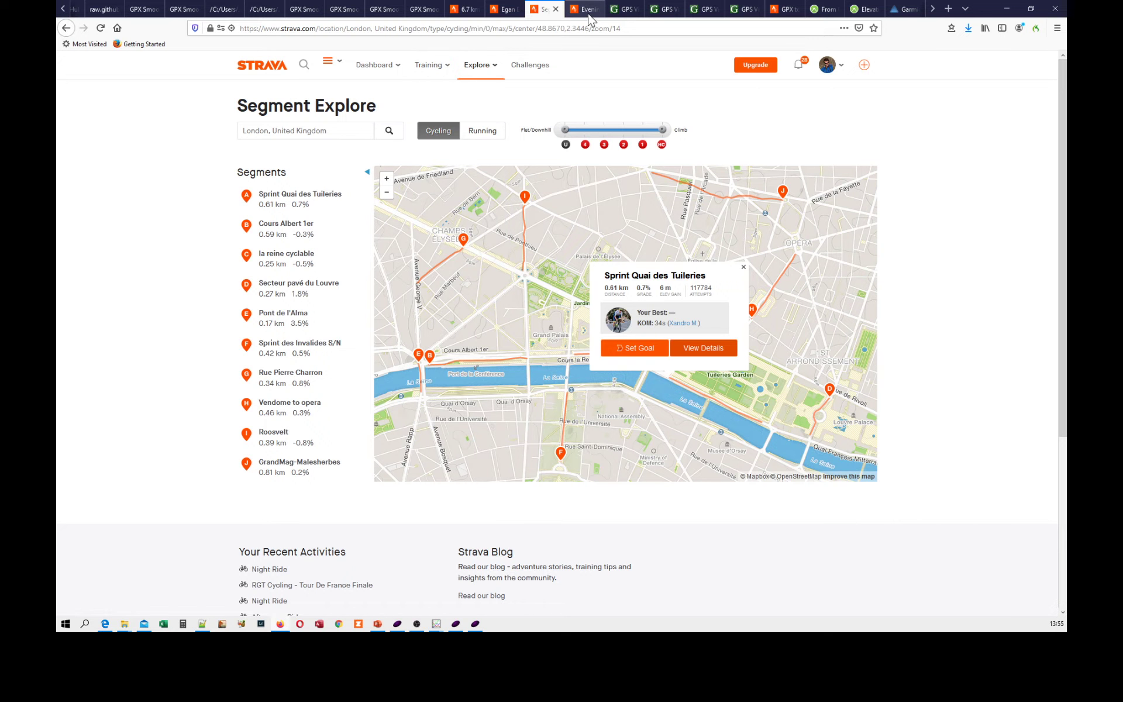
- Return to Strava's Evening Ride activity with its Tuileries map and elevation profile
click(586, 9)
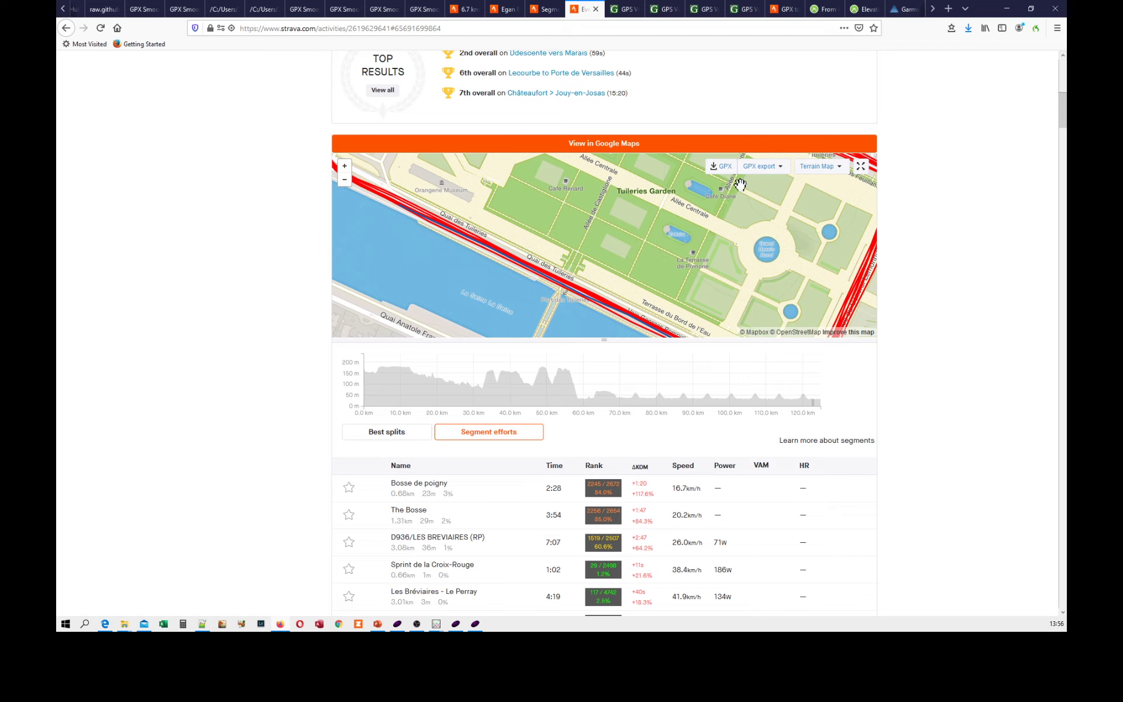
mouse_move(745, 255)
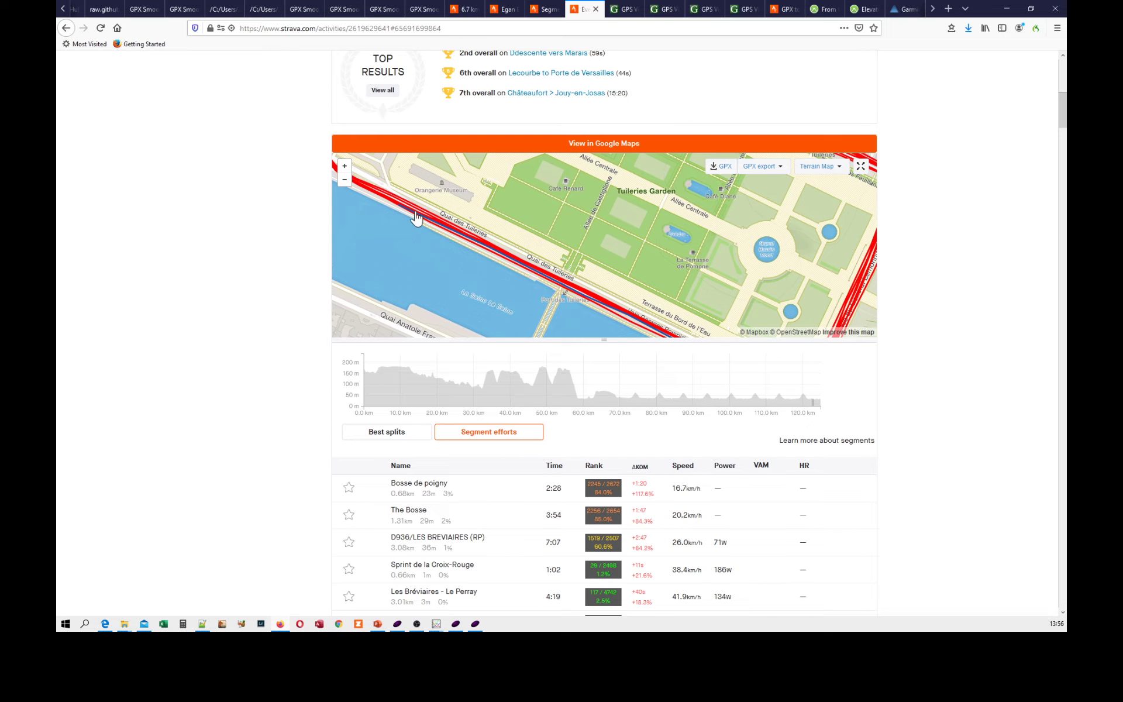
mouse_move(879, 240)
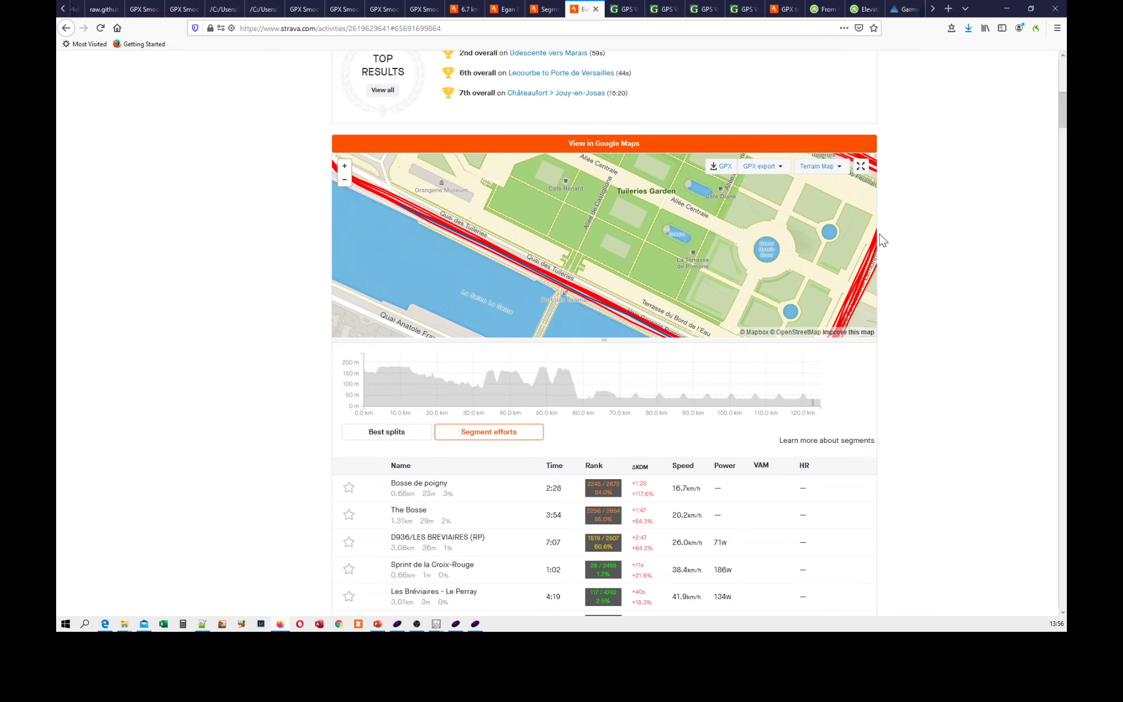
mouse_move(658, 102)
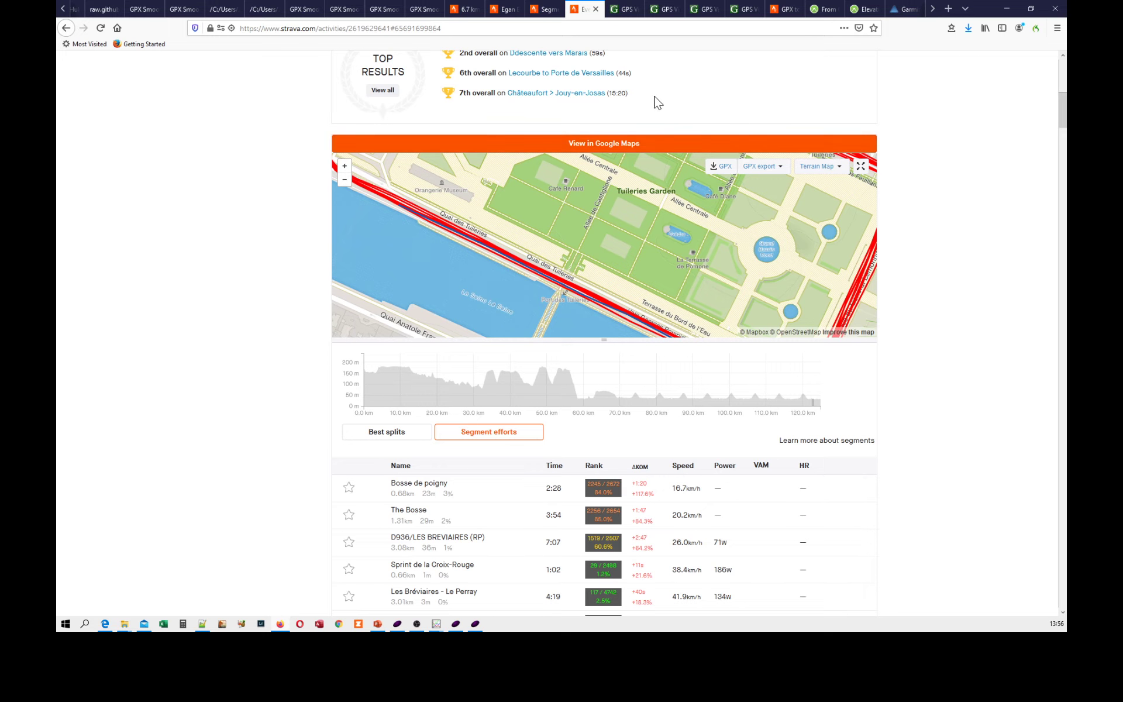
mouse_move(418, 218)
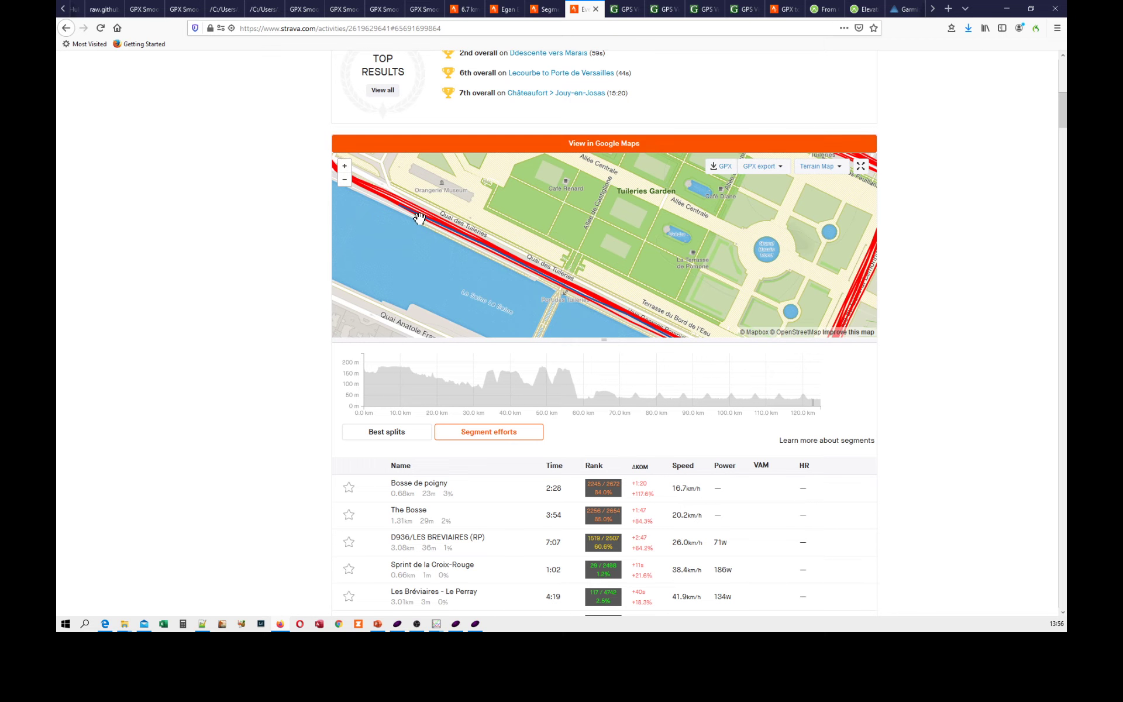
mouse_move(458, 208)
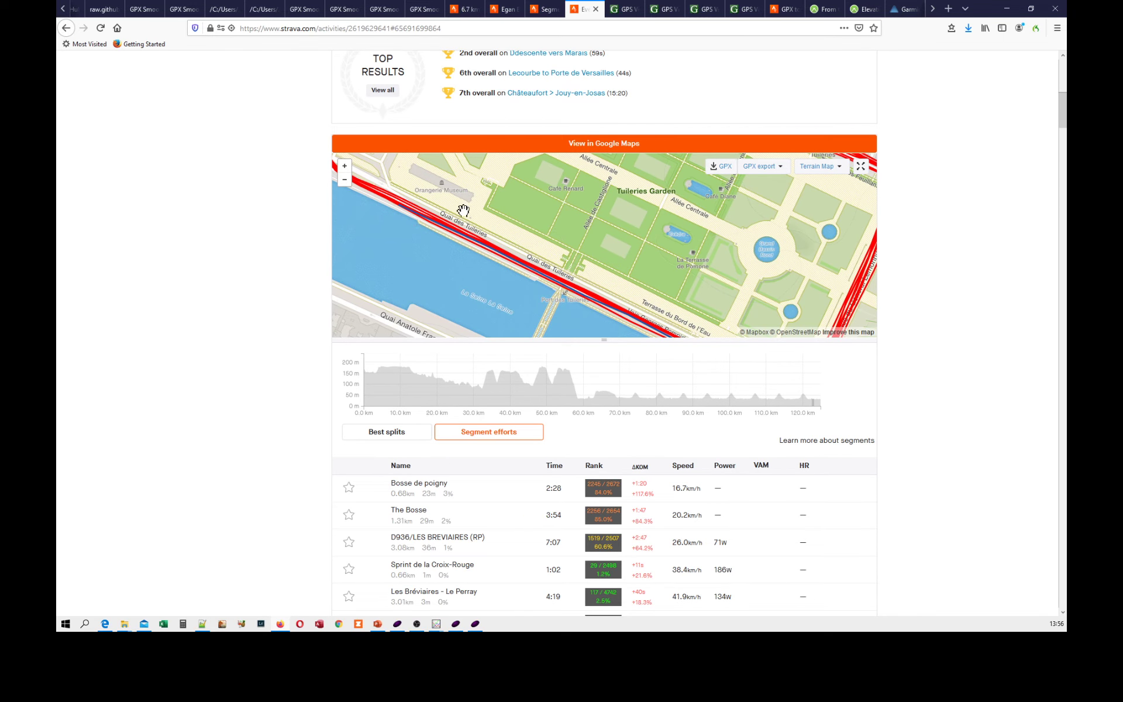
mouse_move(475, 631)
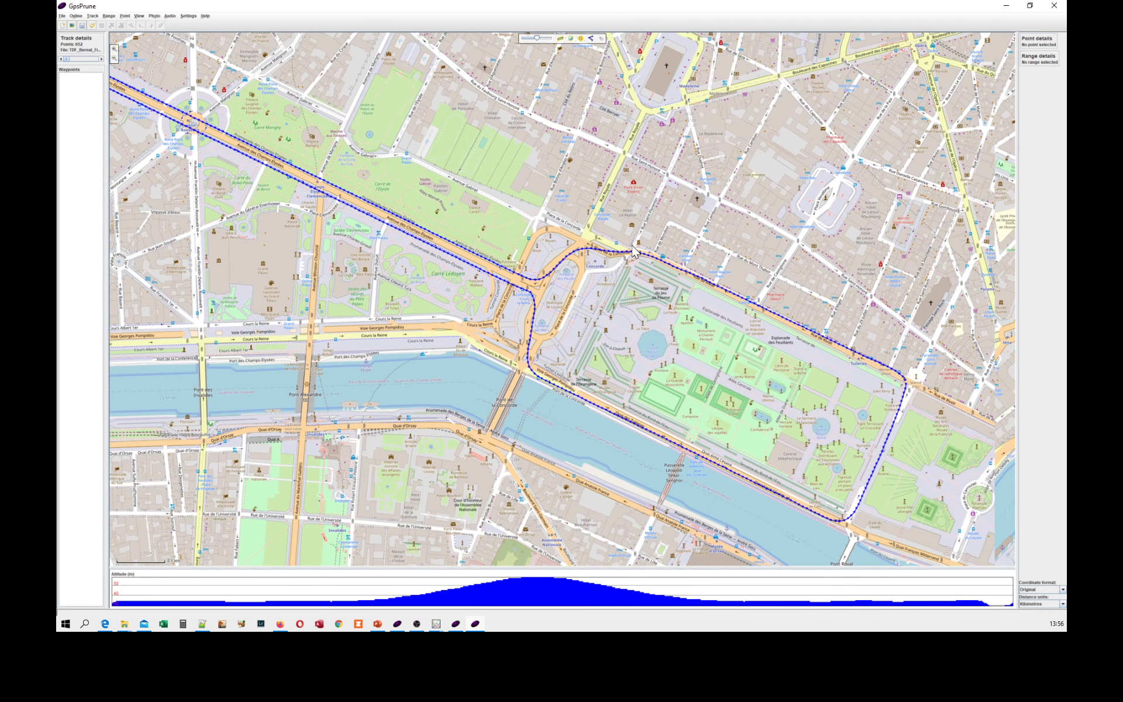
mouse_move(536, 232)
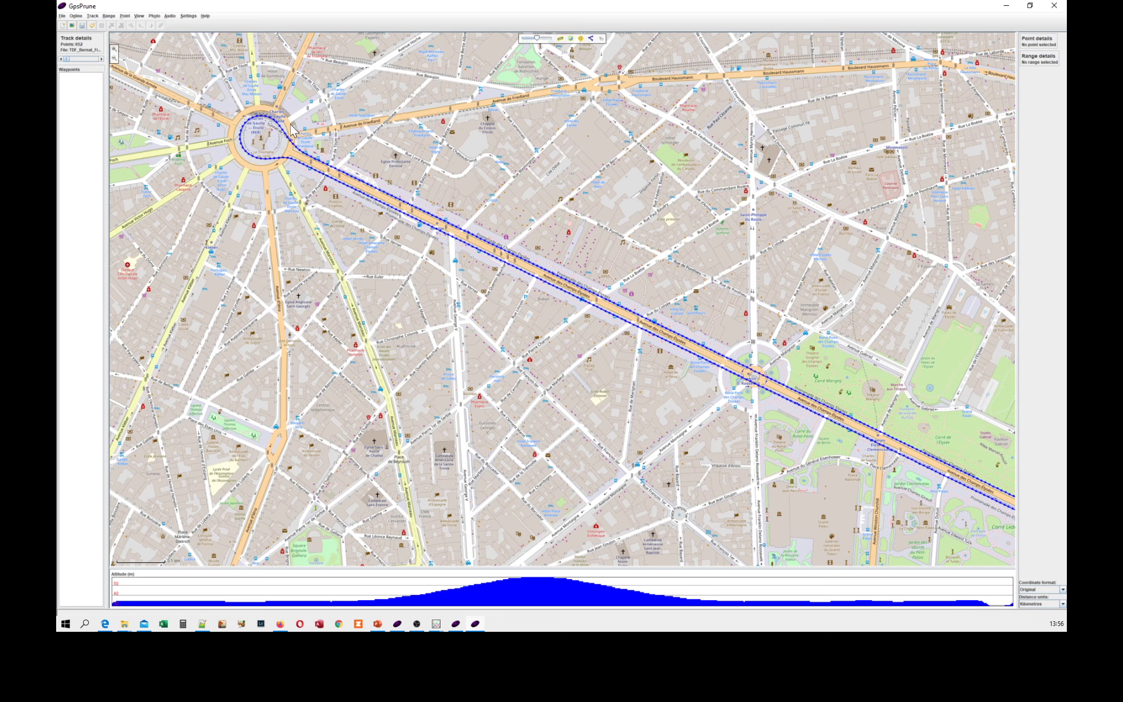
mouse_move(369, 94)
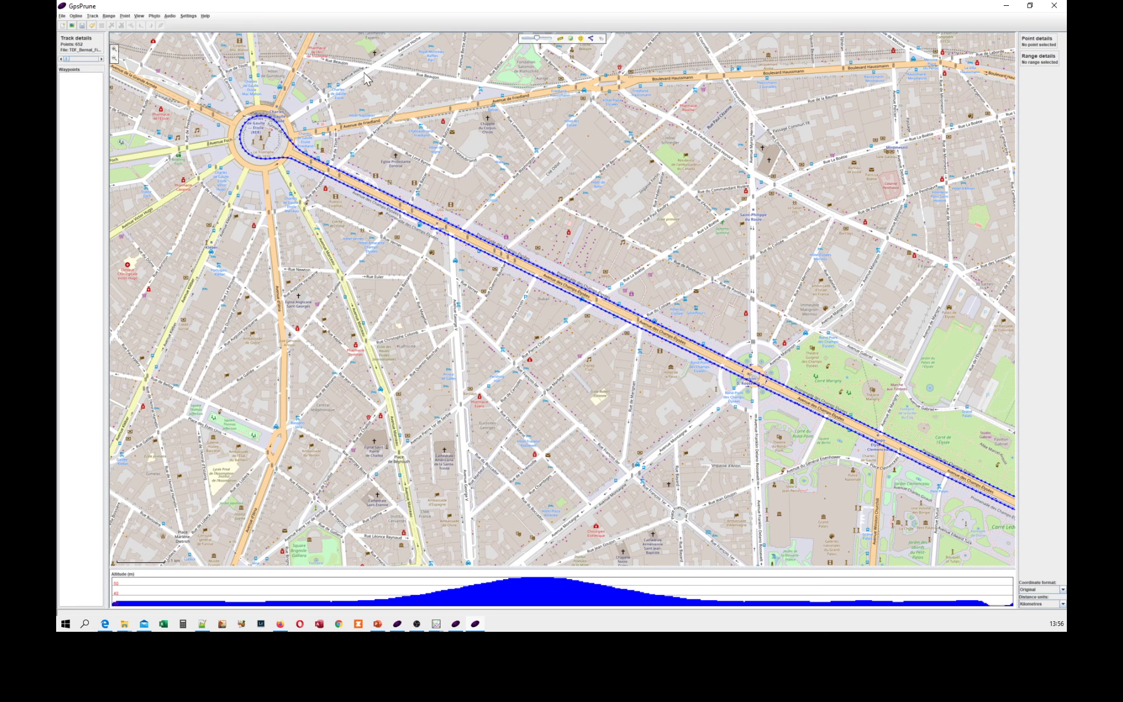